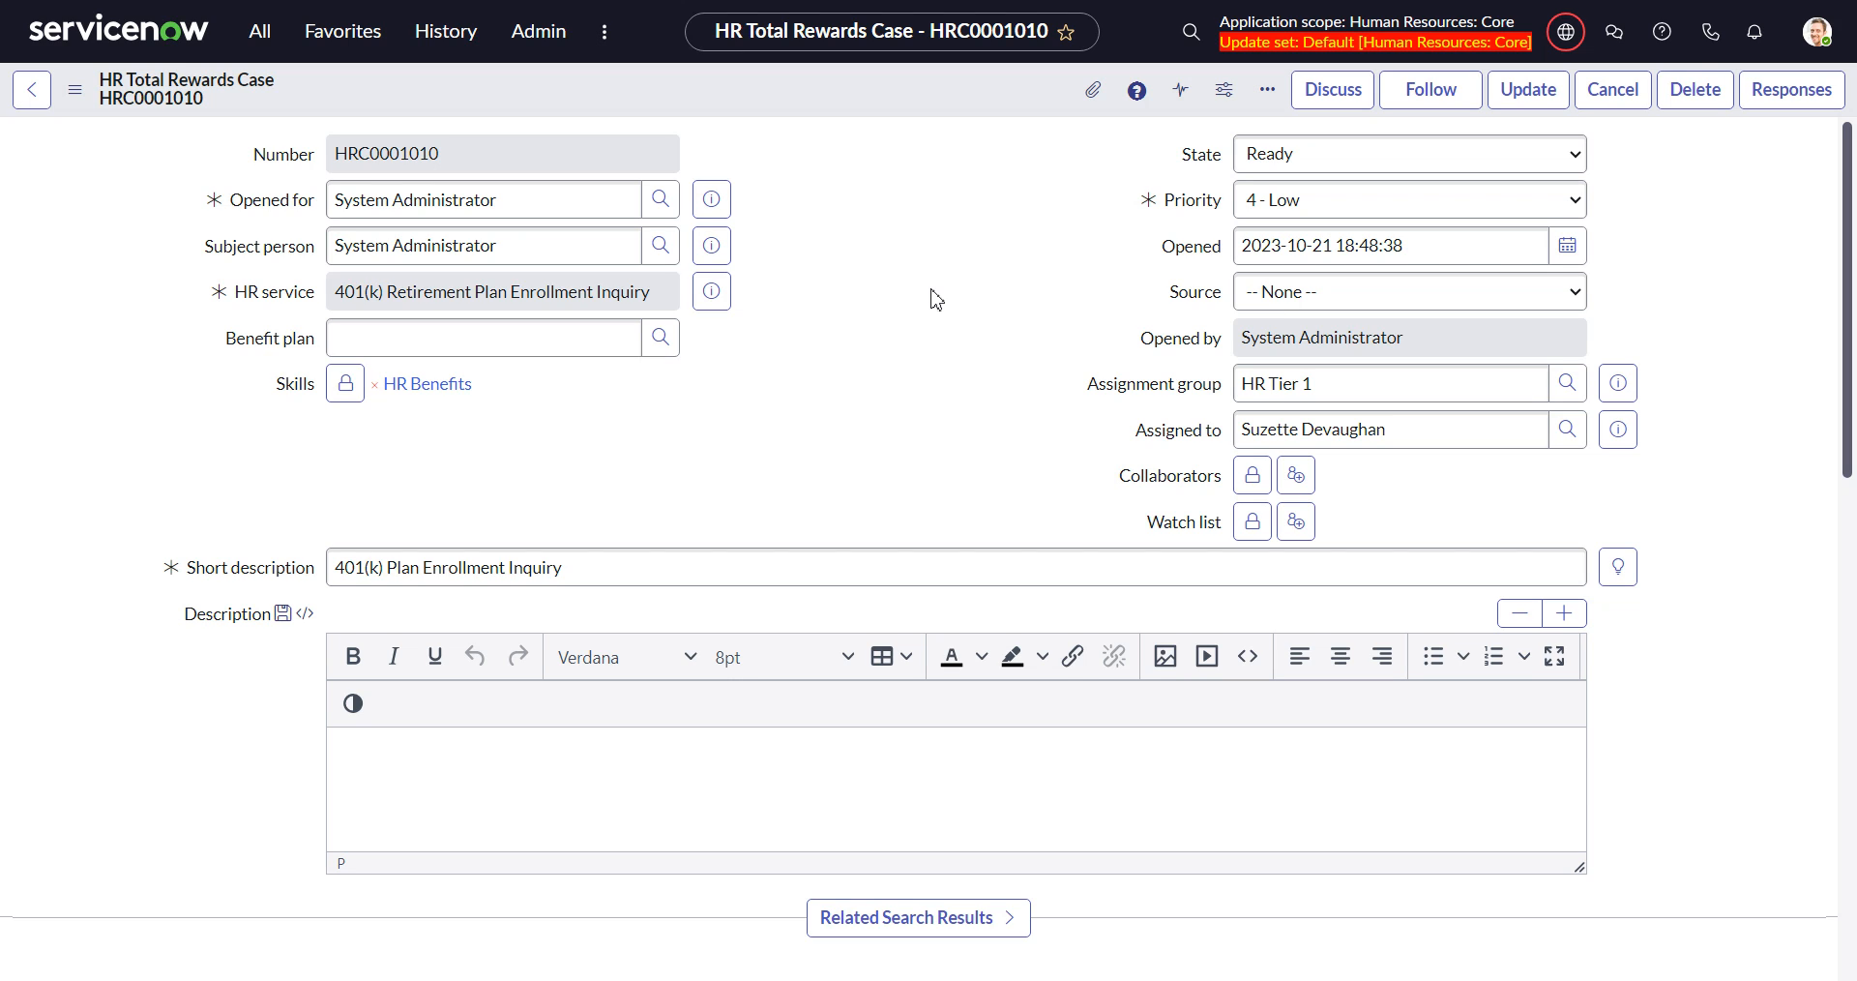
Add a Ready Collect Employee Input task using the Pizza Party form, described 'pizza party'.
{"action": "left_click", "coordinate": [1408, 291]}
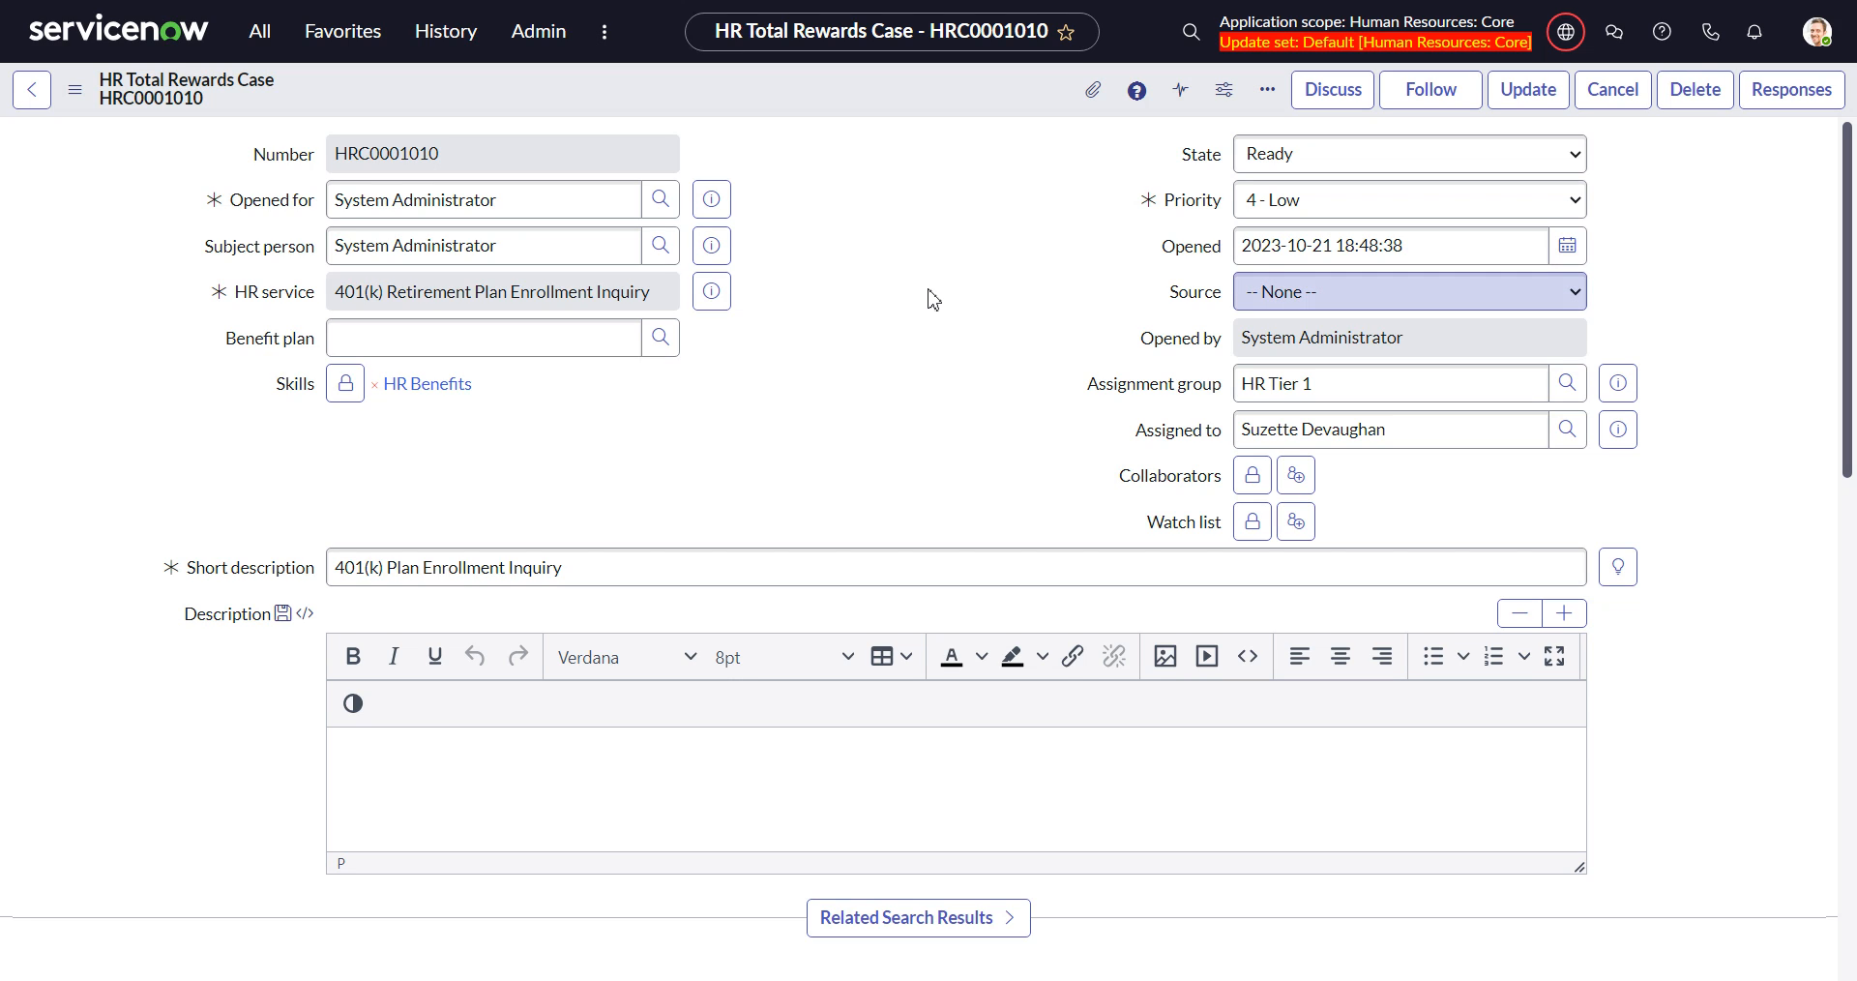
{"action": "left_click", "coordinate": [1392, 245]}
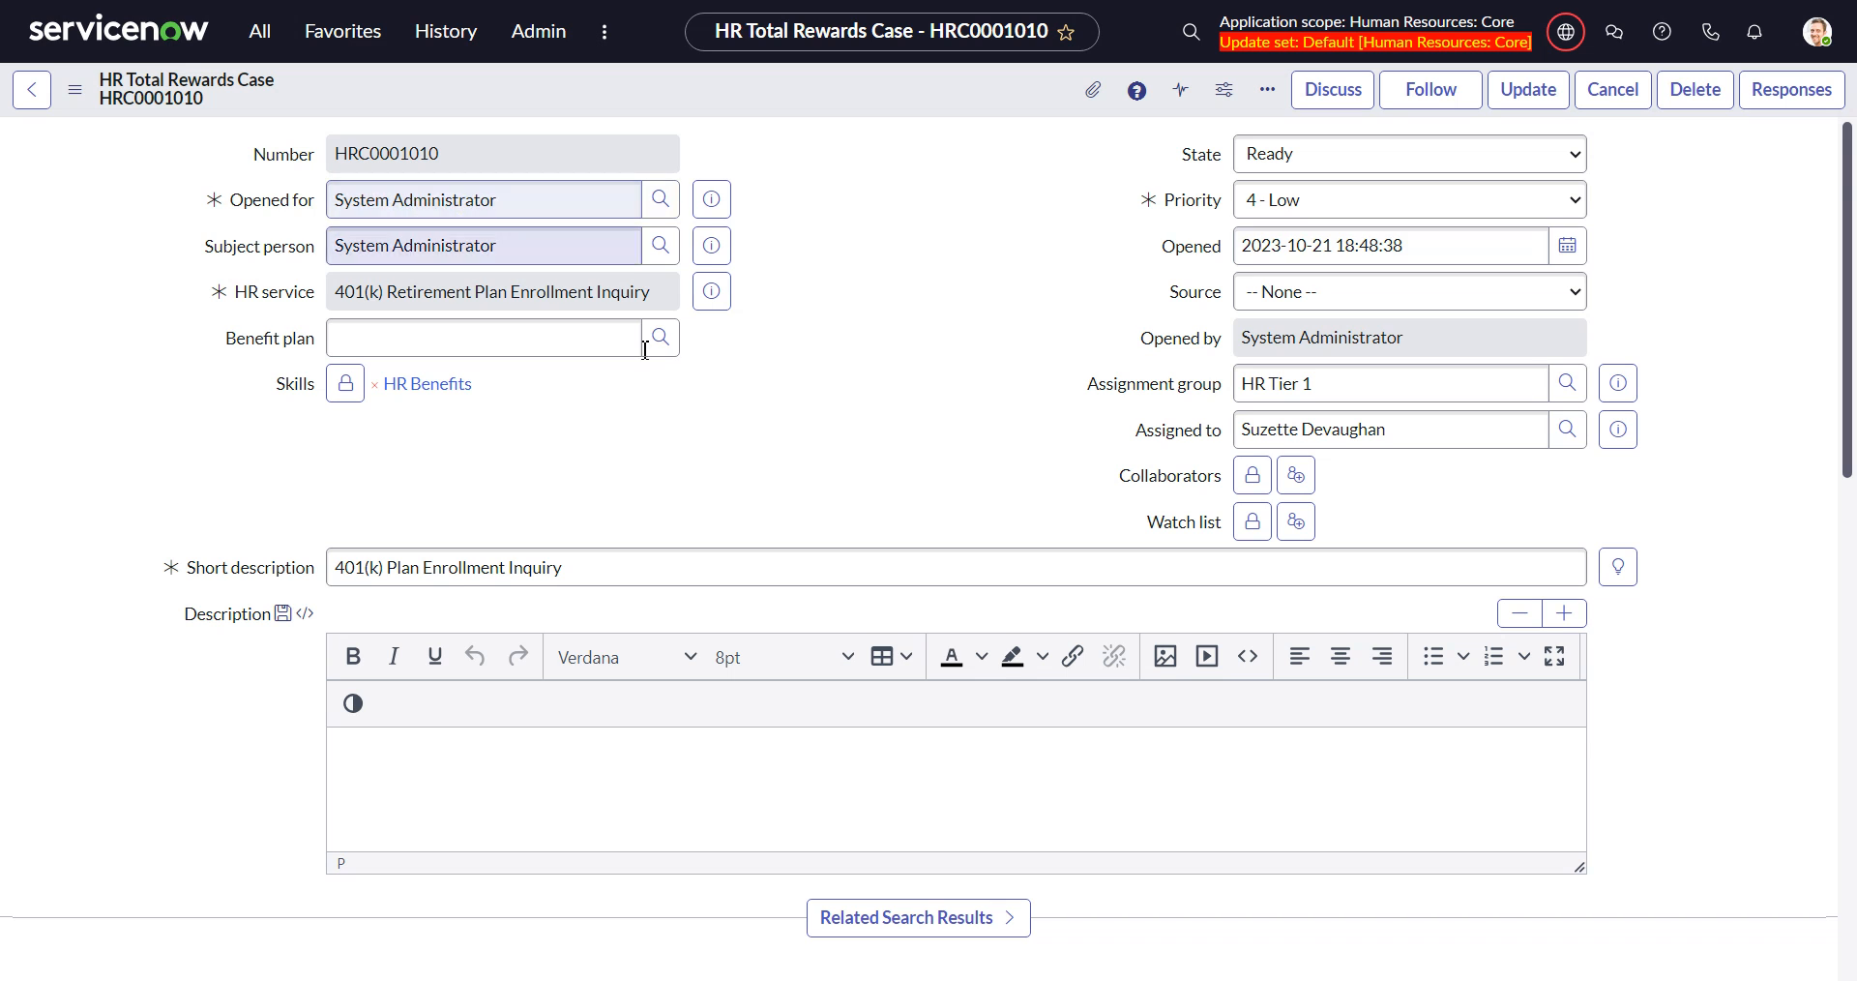
{"action": "scroll", "scroll_direction": "down", "scroll_amount": 3}
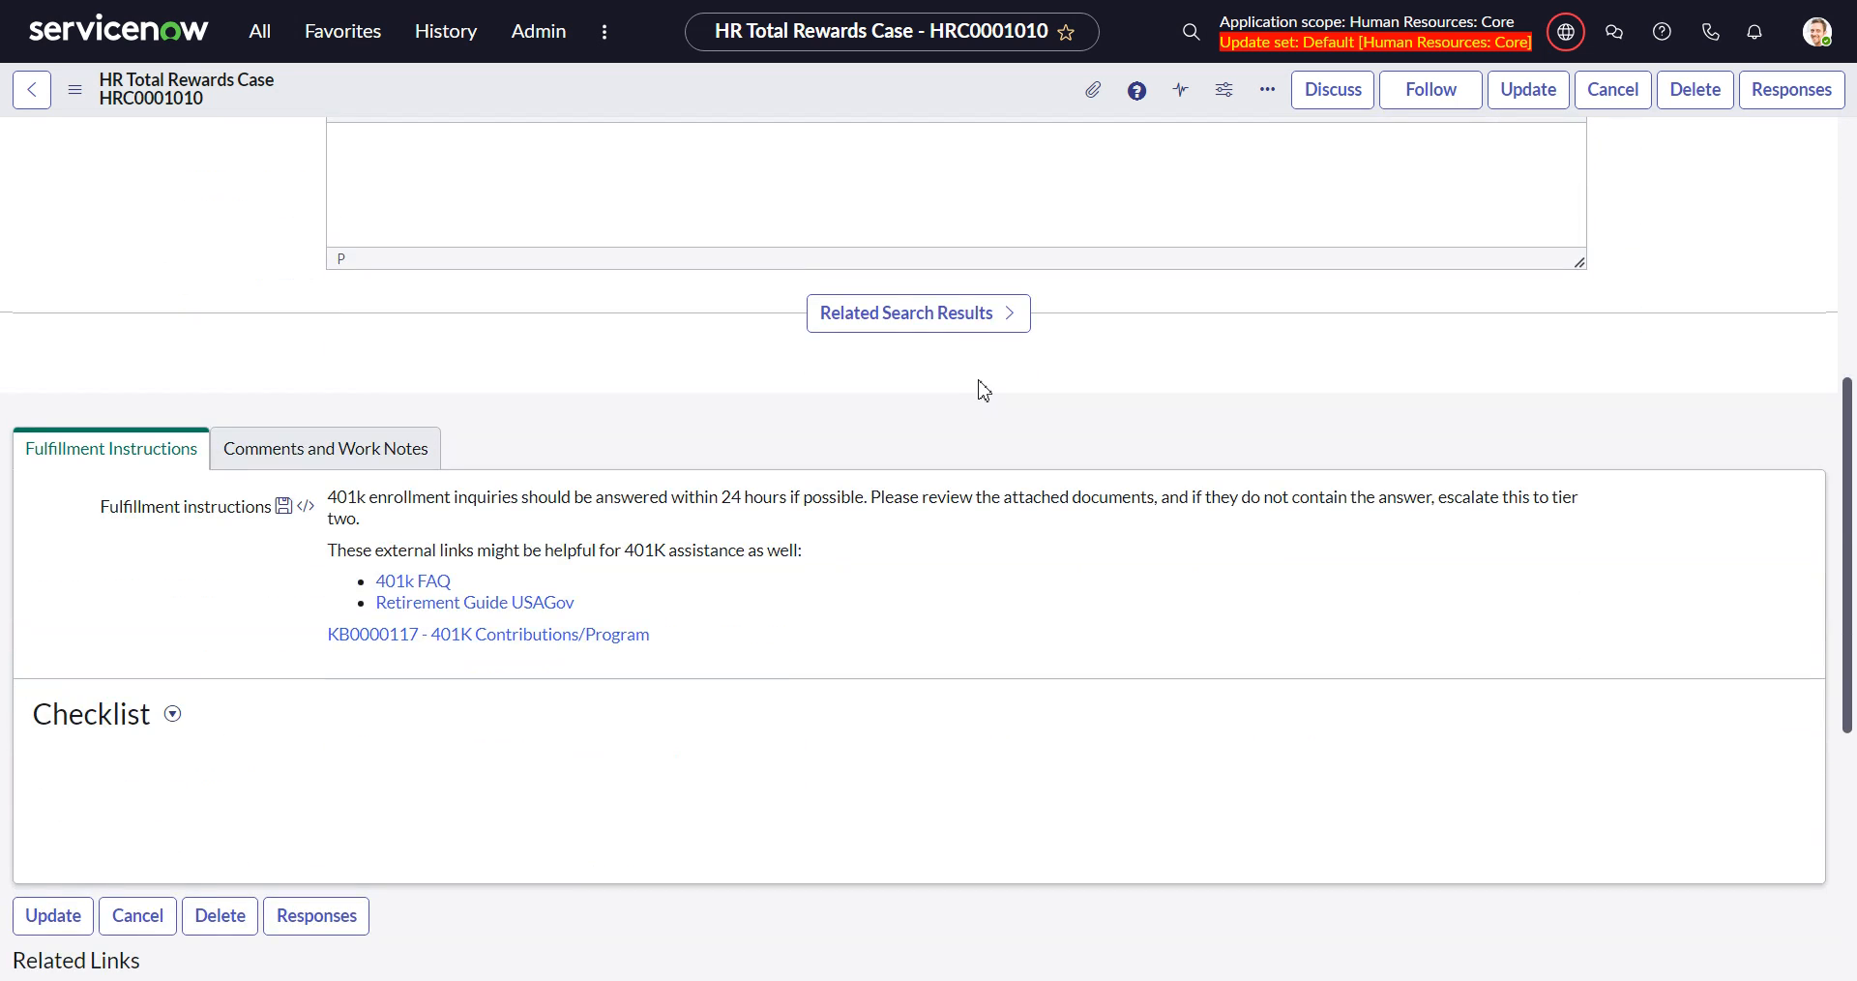
{"action": "scroll", "scroll_direction": "down", "scroll_amount": 3}
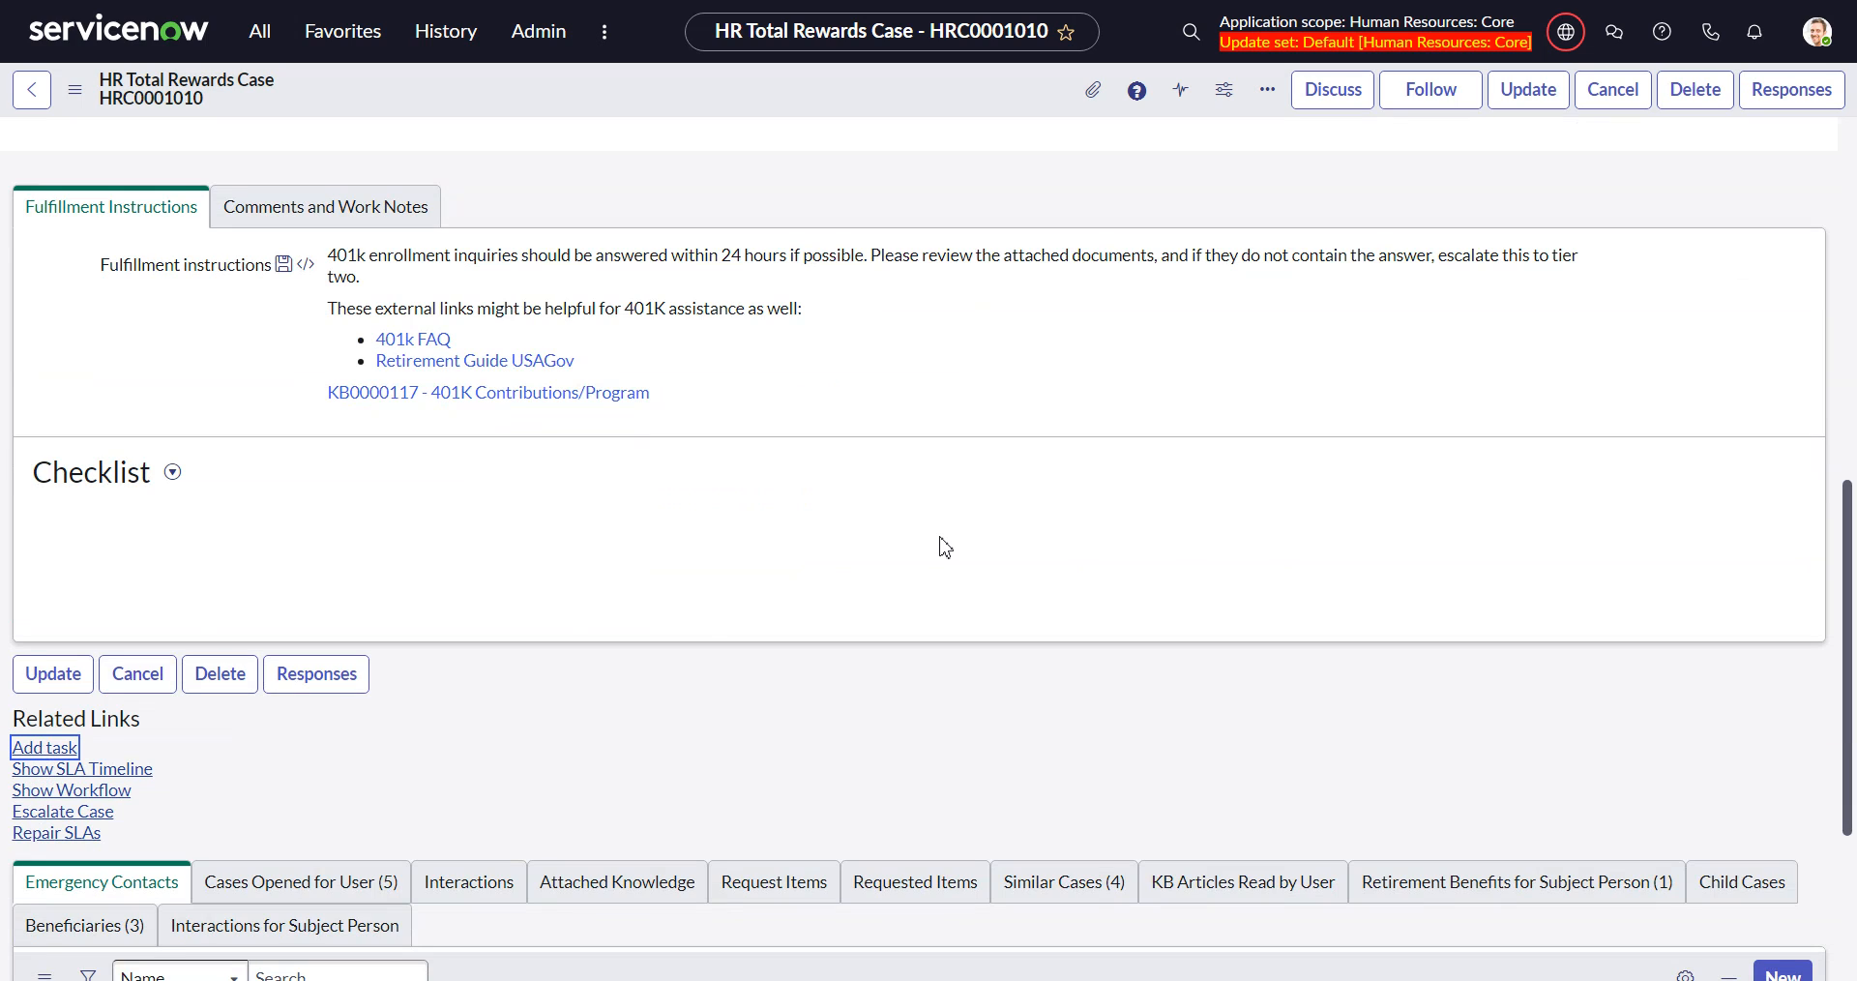
{"action": "left_click", "coordinate": [44, 747]}
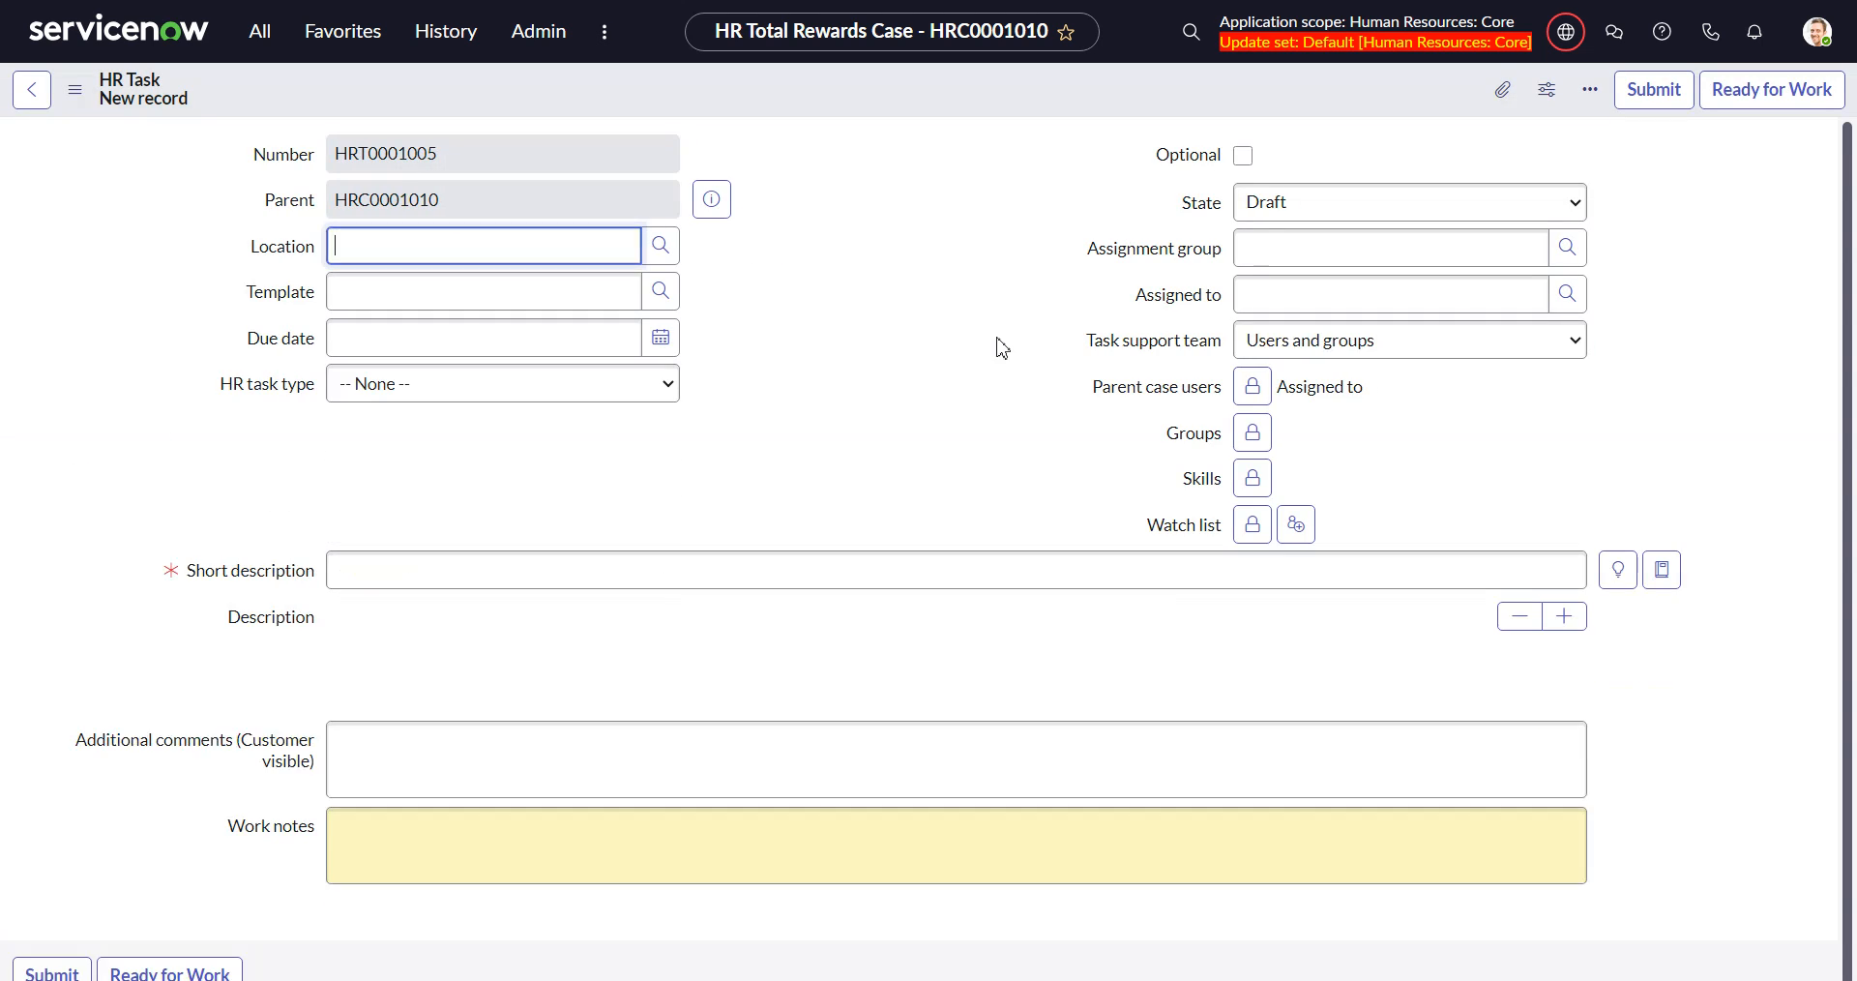
{"action": "left_click", "coordinate": [501, 383]}
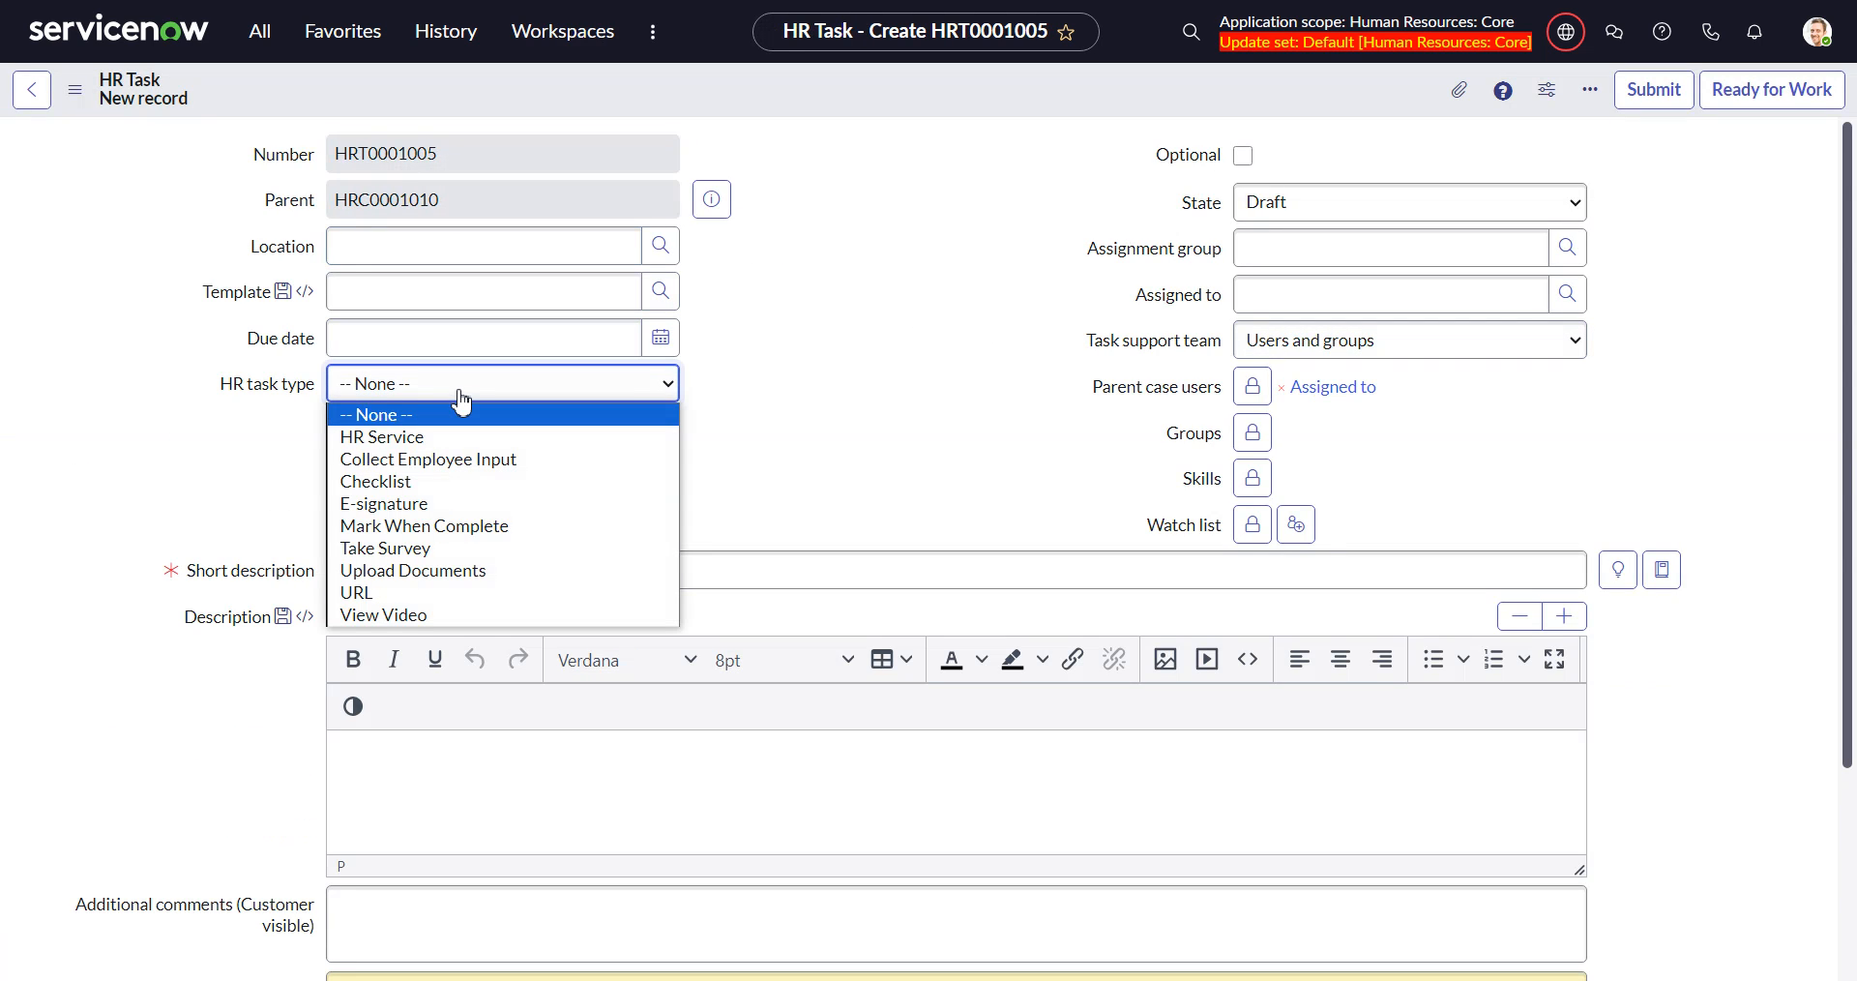
{"action": "mouse_move", "coordinate": [459, 459]}
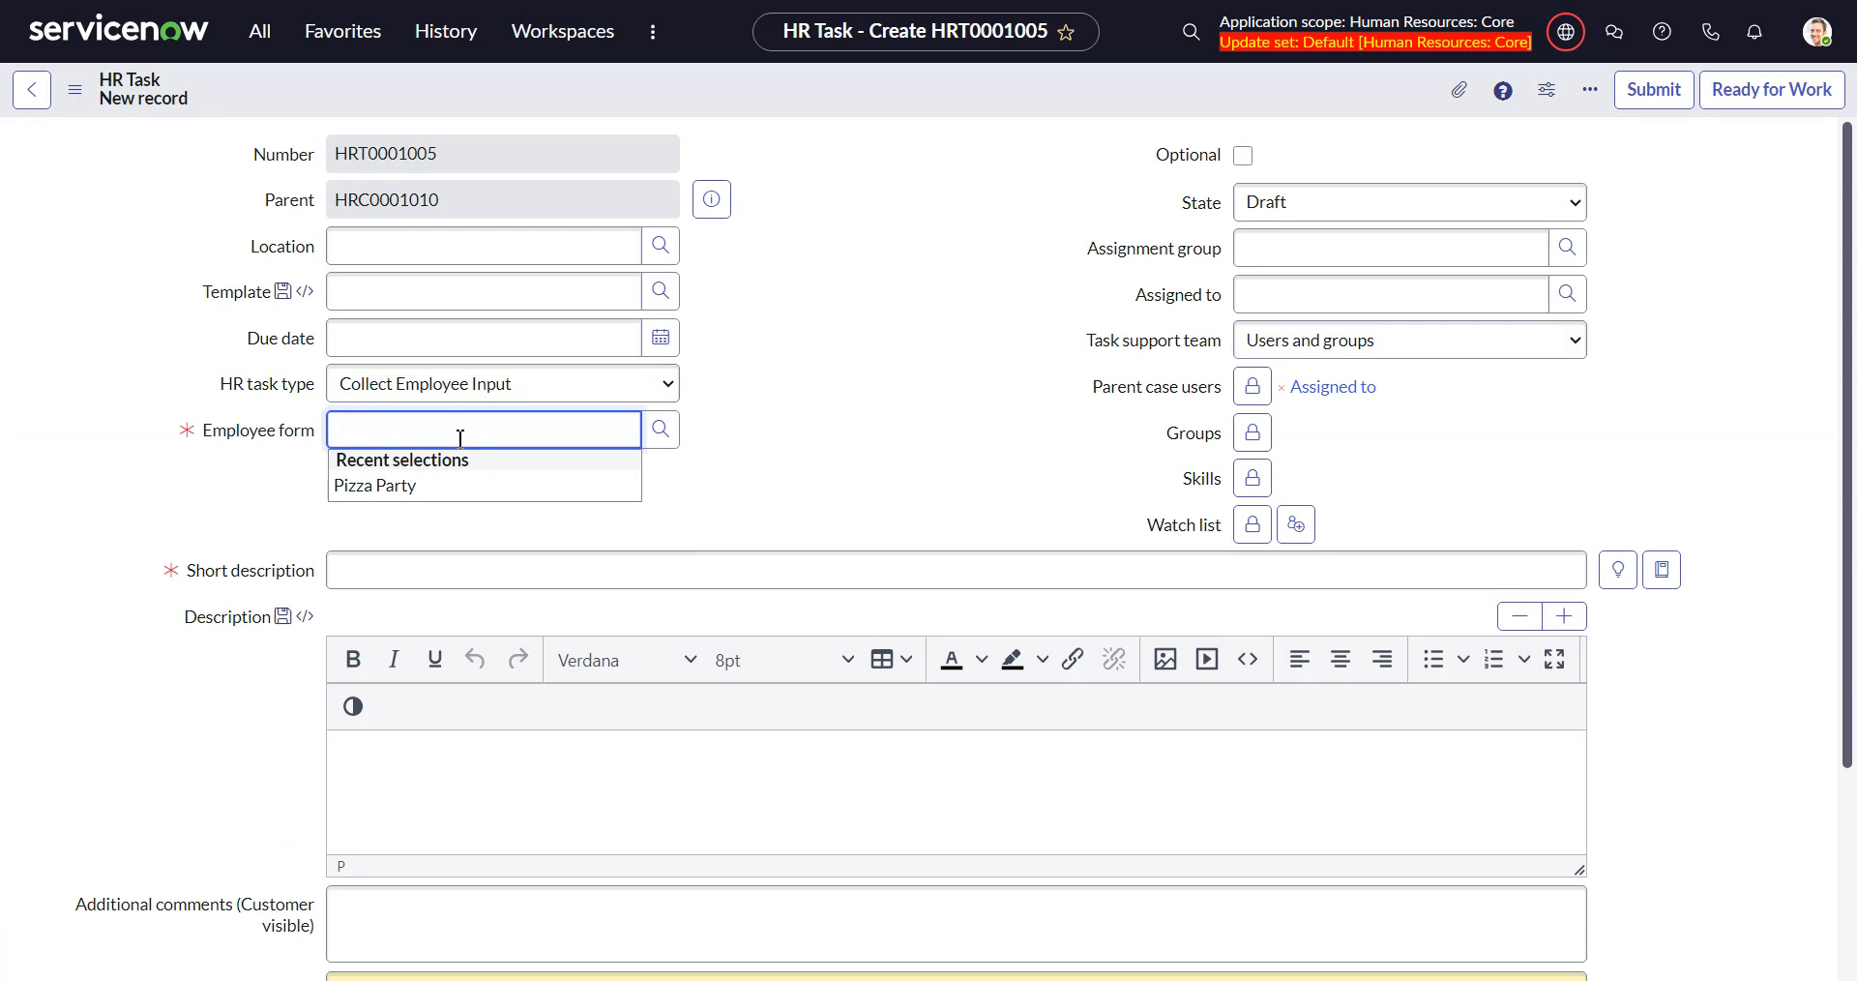
{"action": "type", "text": "pi"}
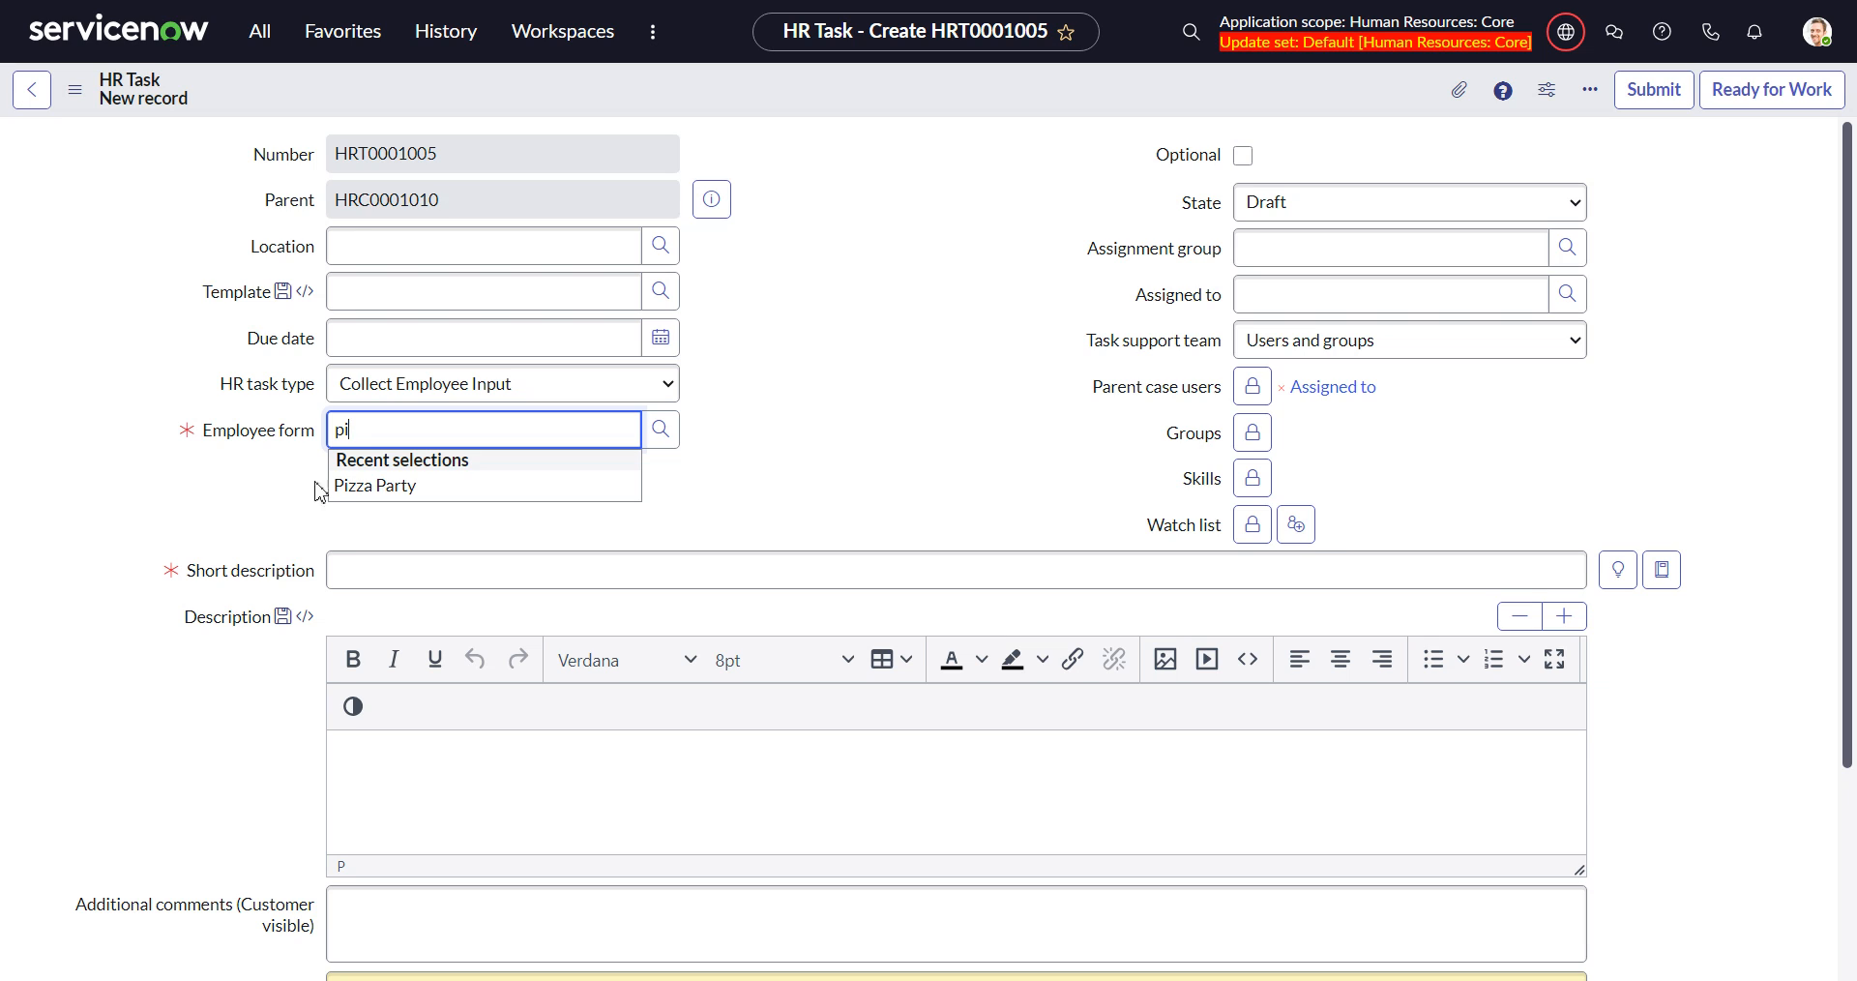
{"action": "left_click", "coordinate": [374, 485]}
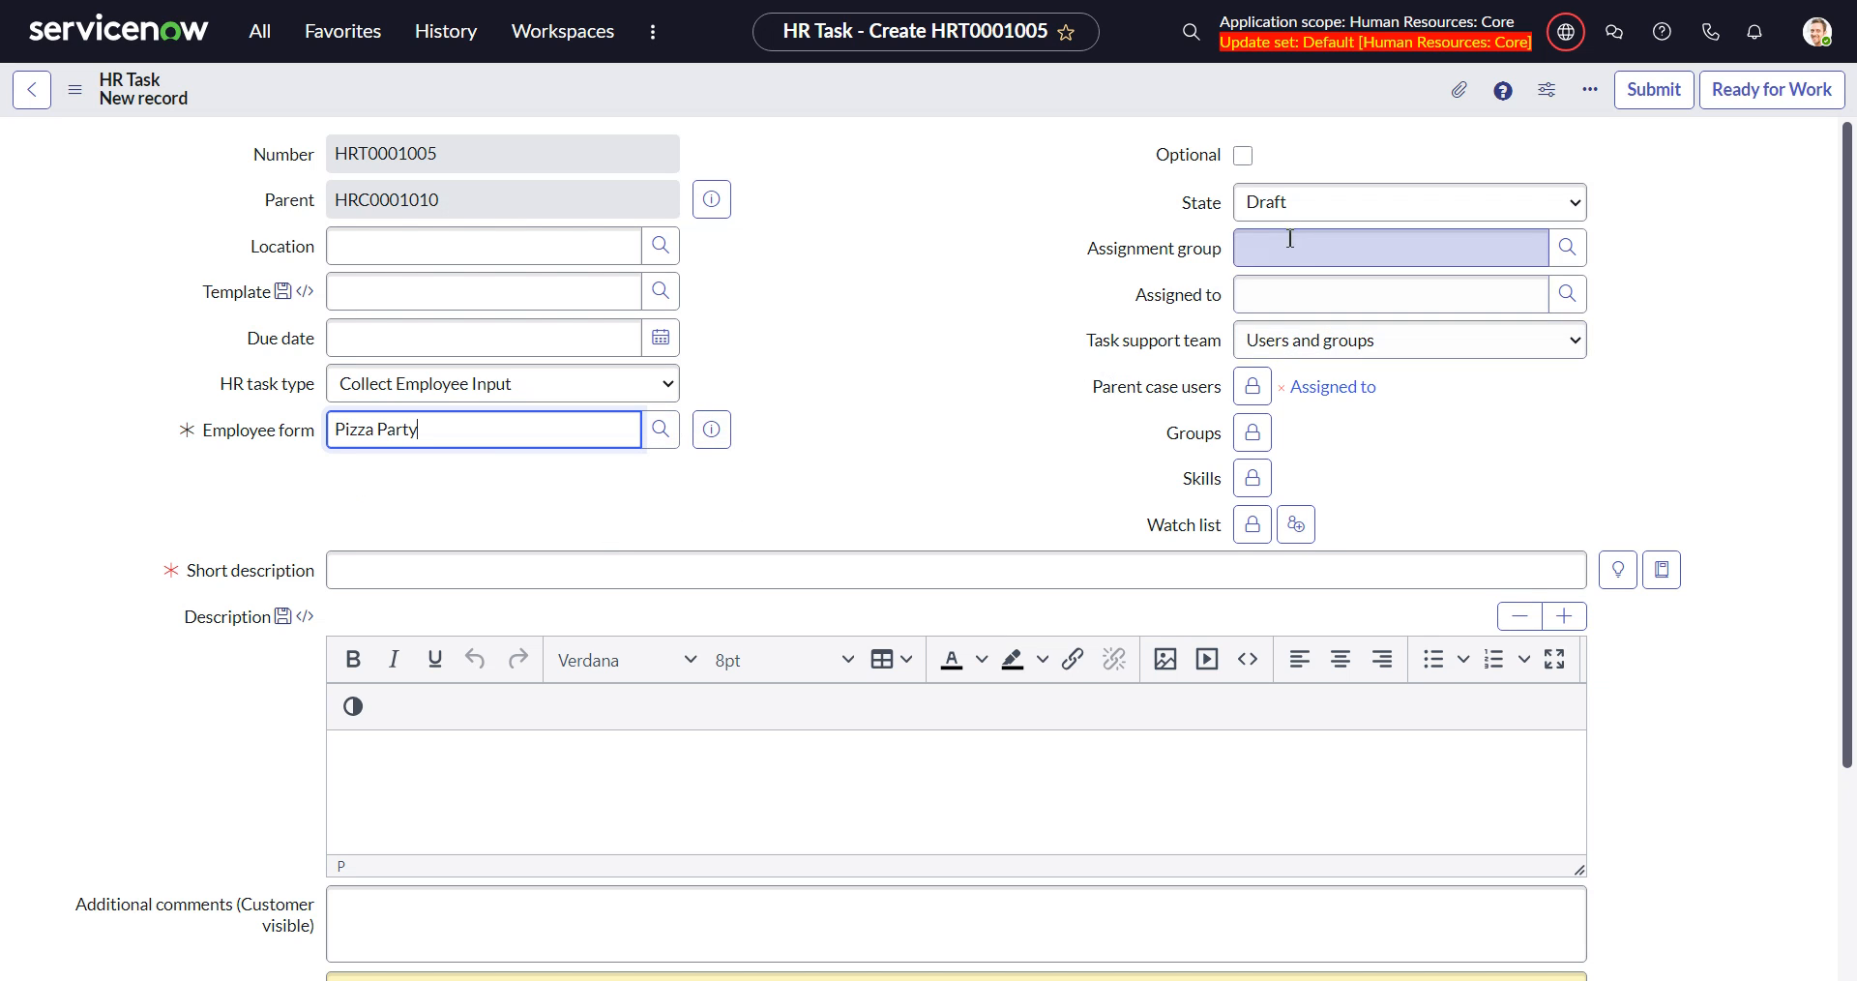
{"action": "left_click", "coordinate": [1409, 201]}
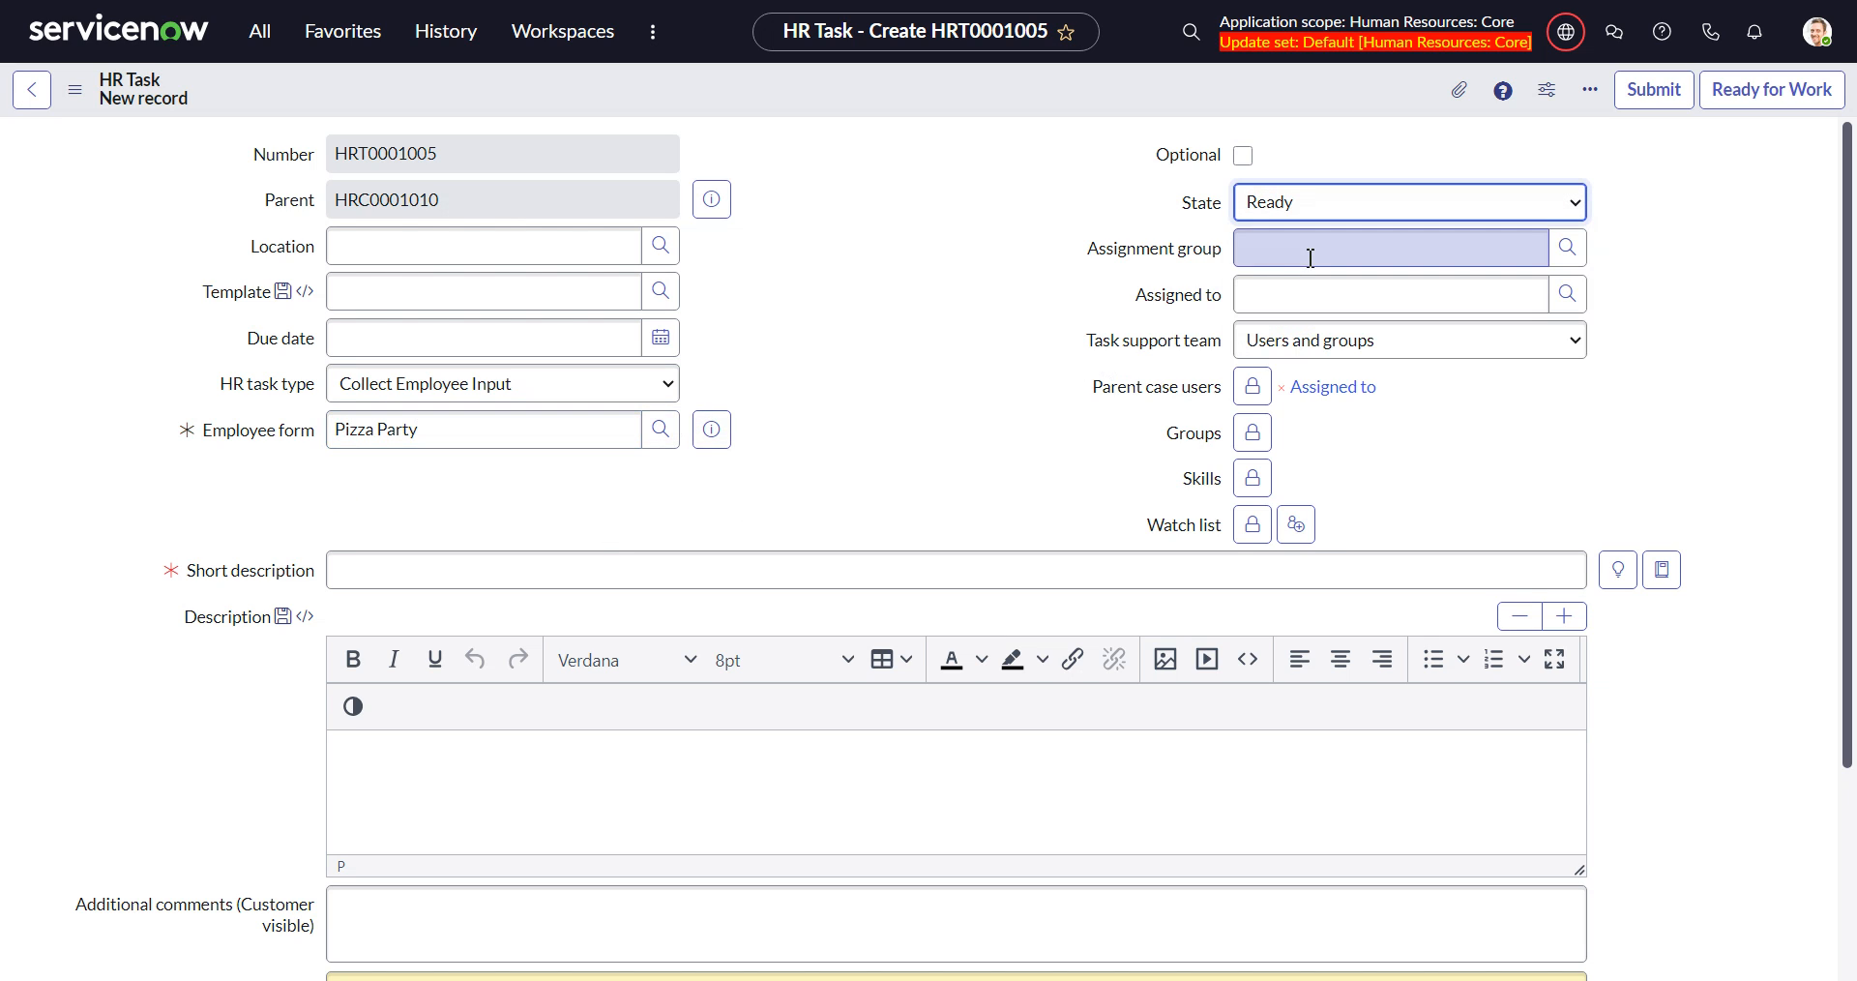
{"action": "type", "text": "p"}
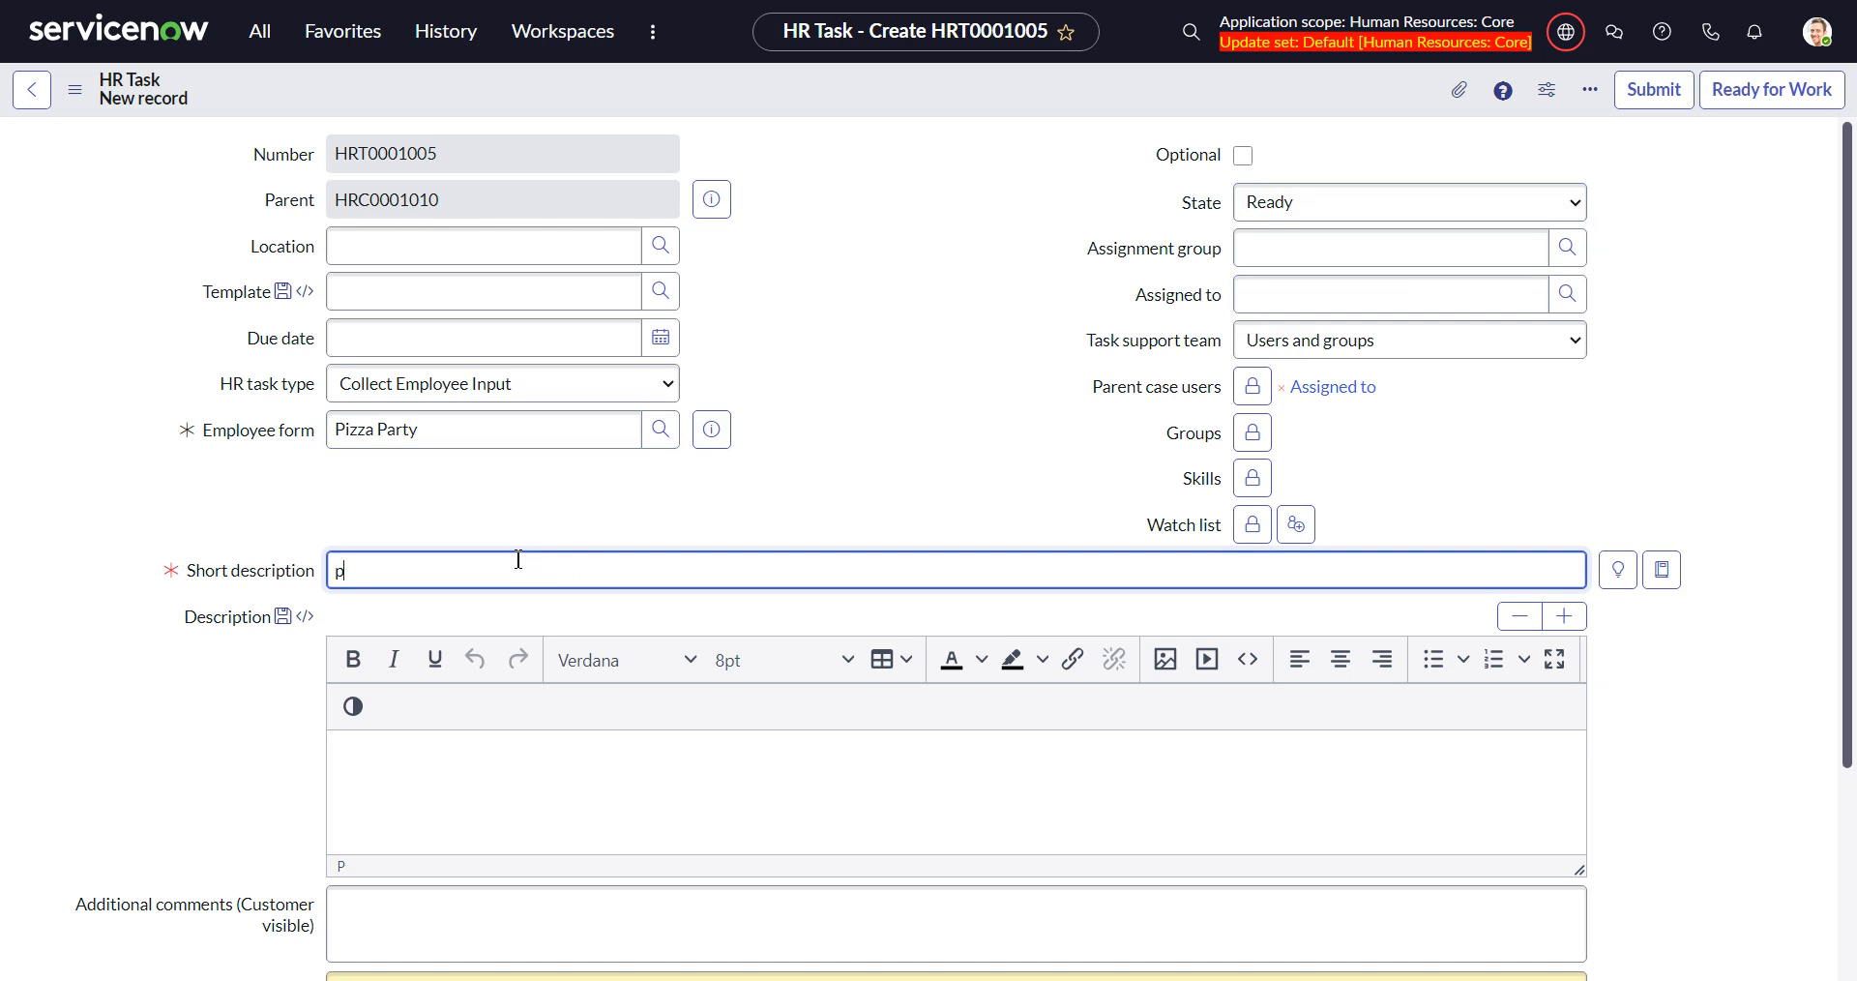
{"action": "type", "text": "izza party"}
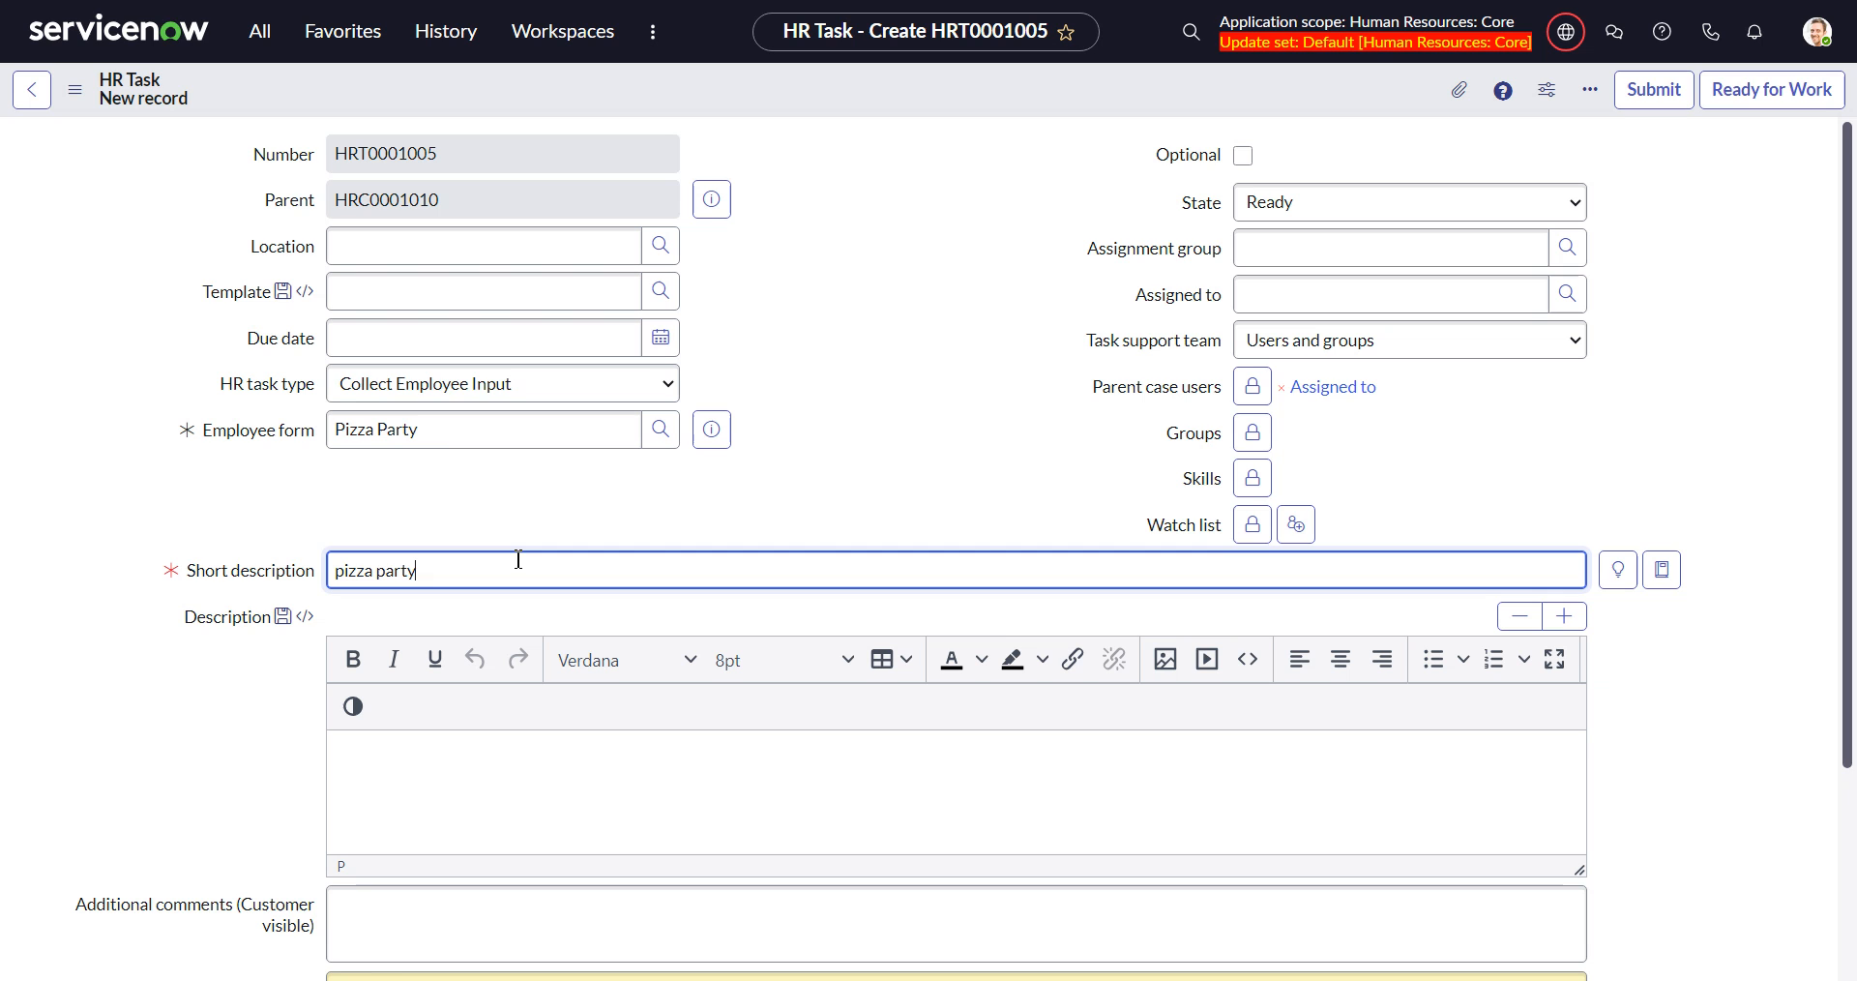
{"action": "mouse_move", "coordinate": [1339, 97]}
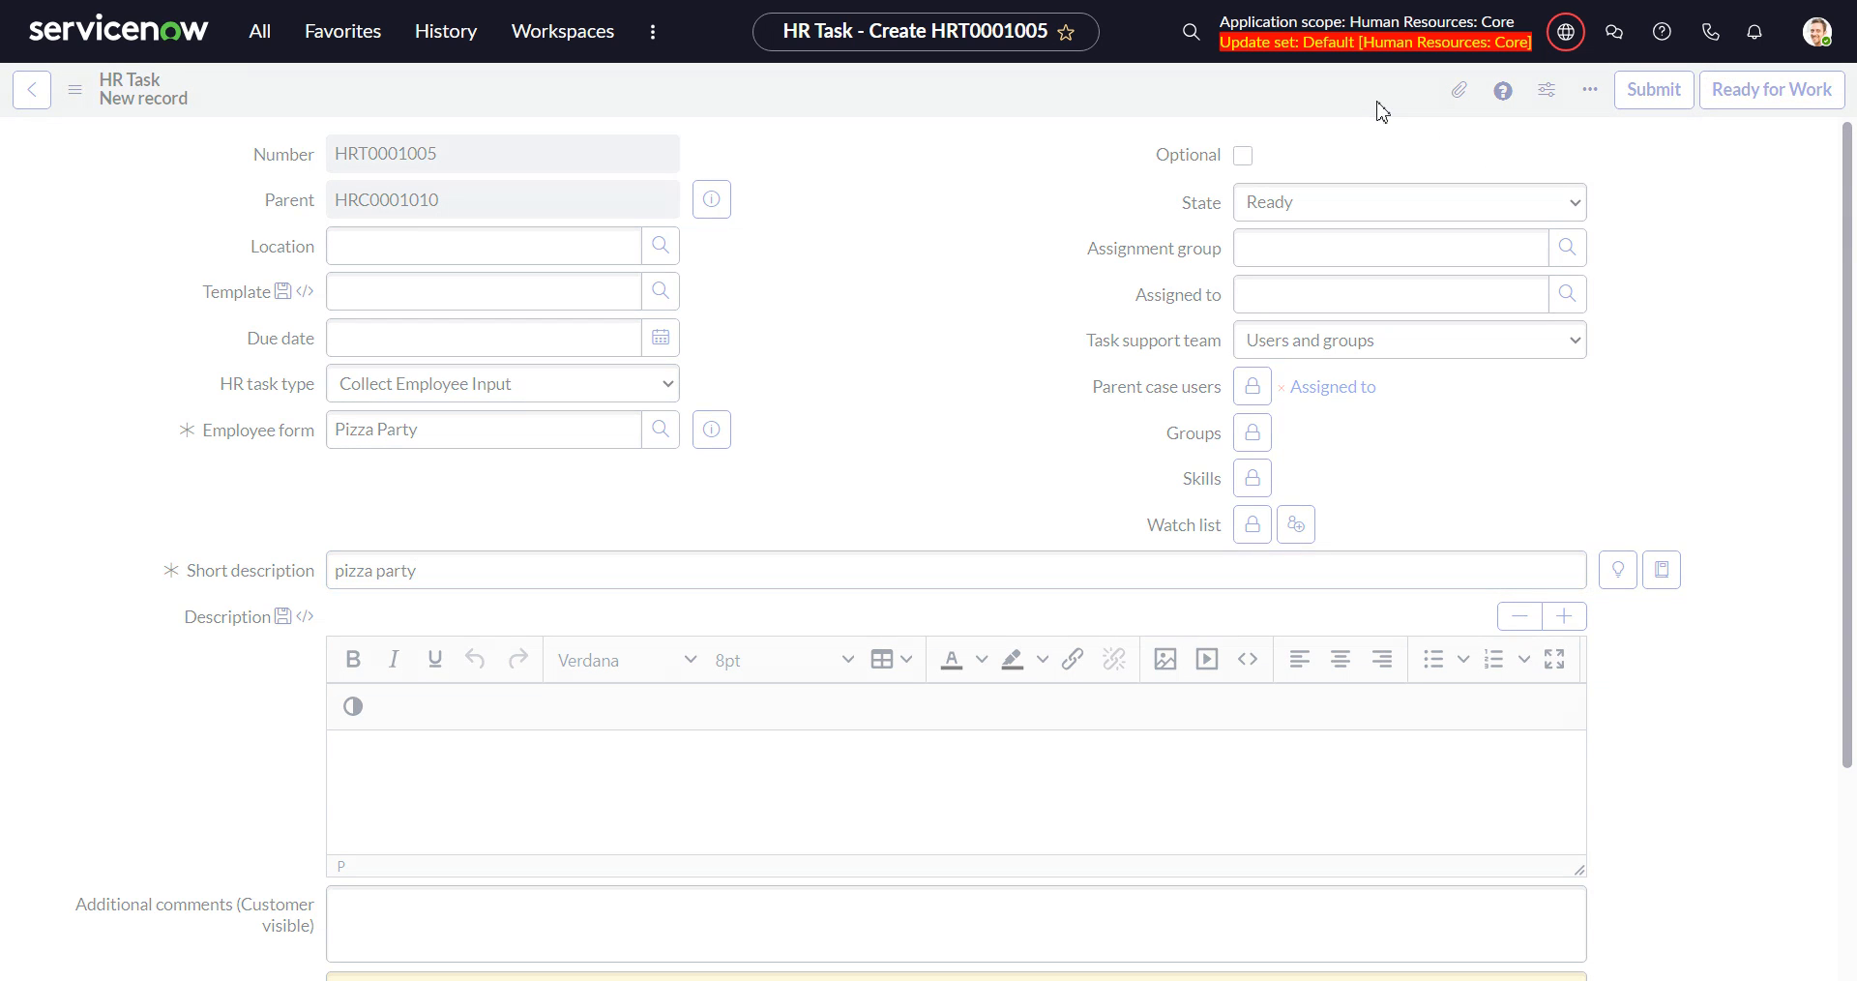
Open the pizza party task HRT0001005 and assign it to System Administrator.
{"action": "left_click", "coordinate": [1652, 89]}
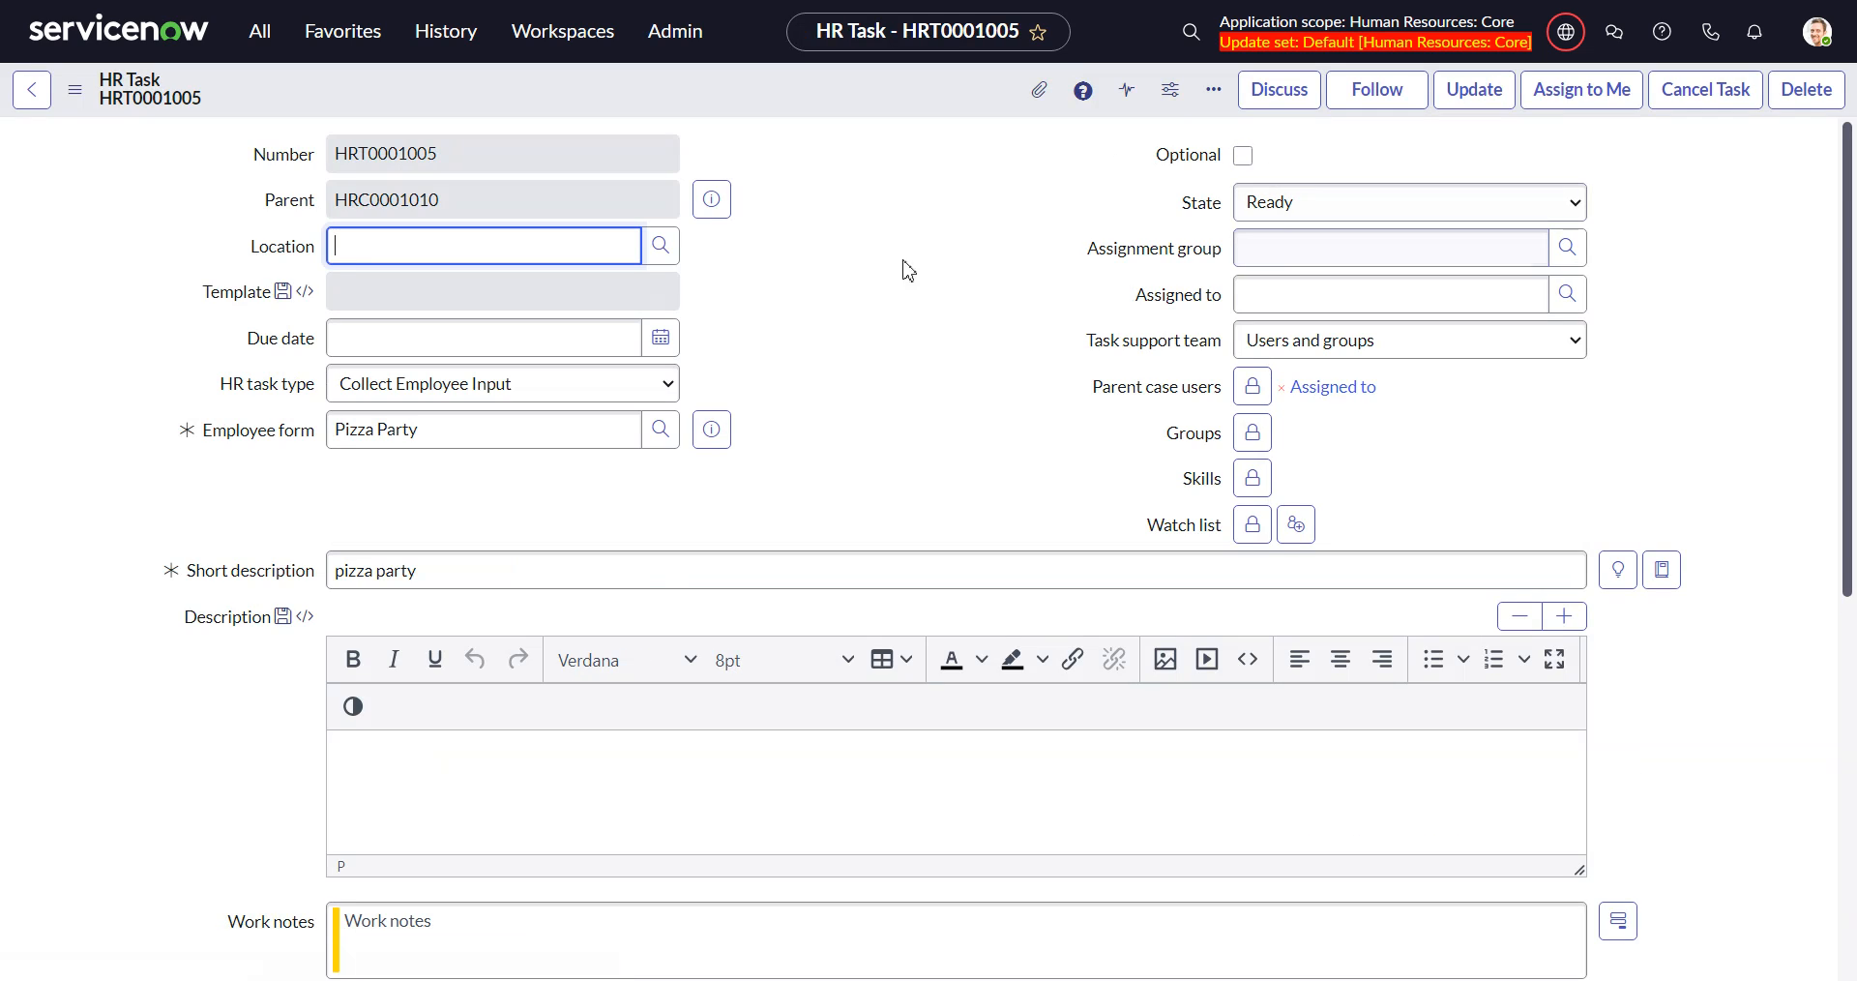
{"action": "left_click", "coordinate": [1391, 292]}
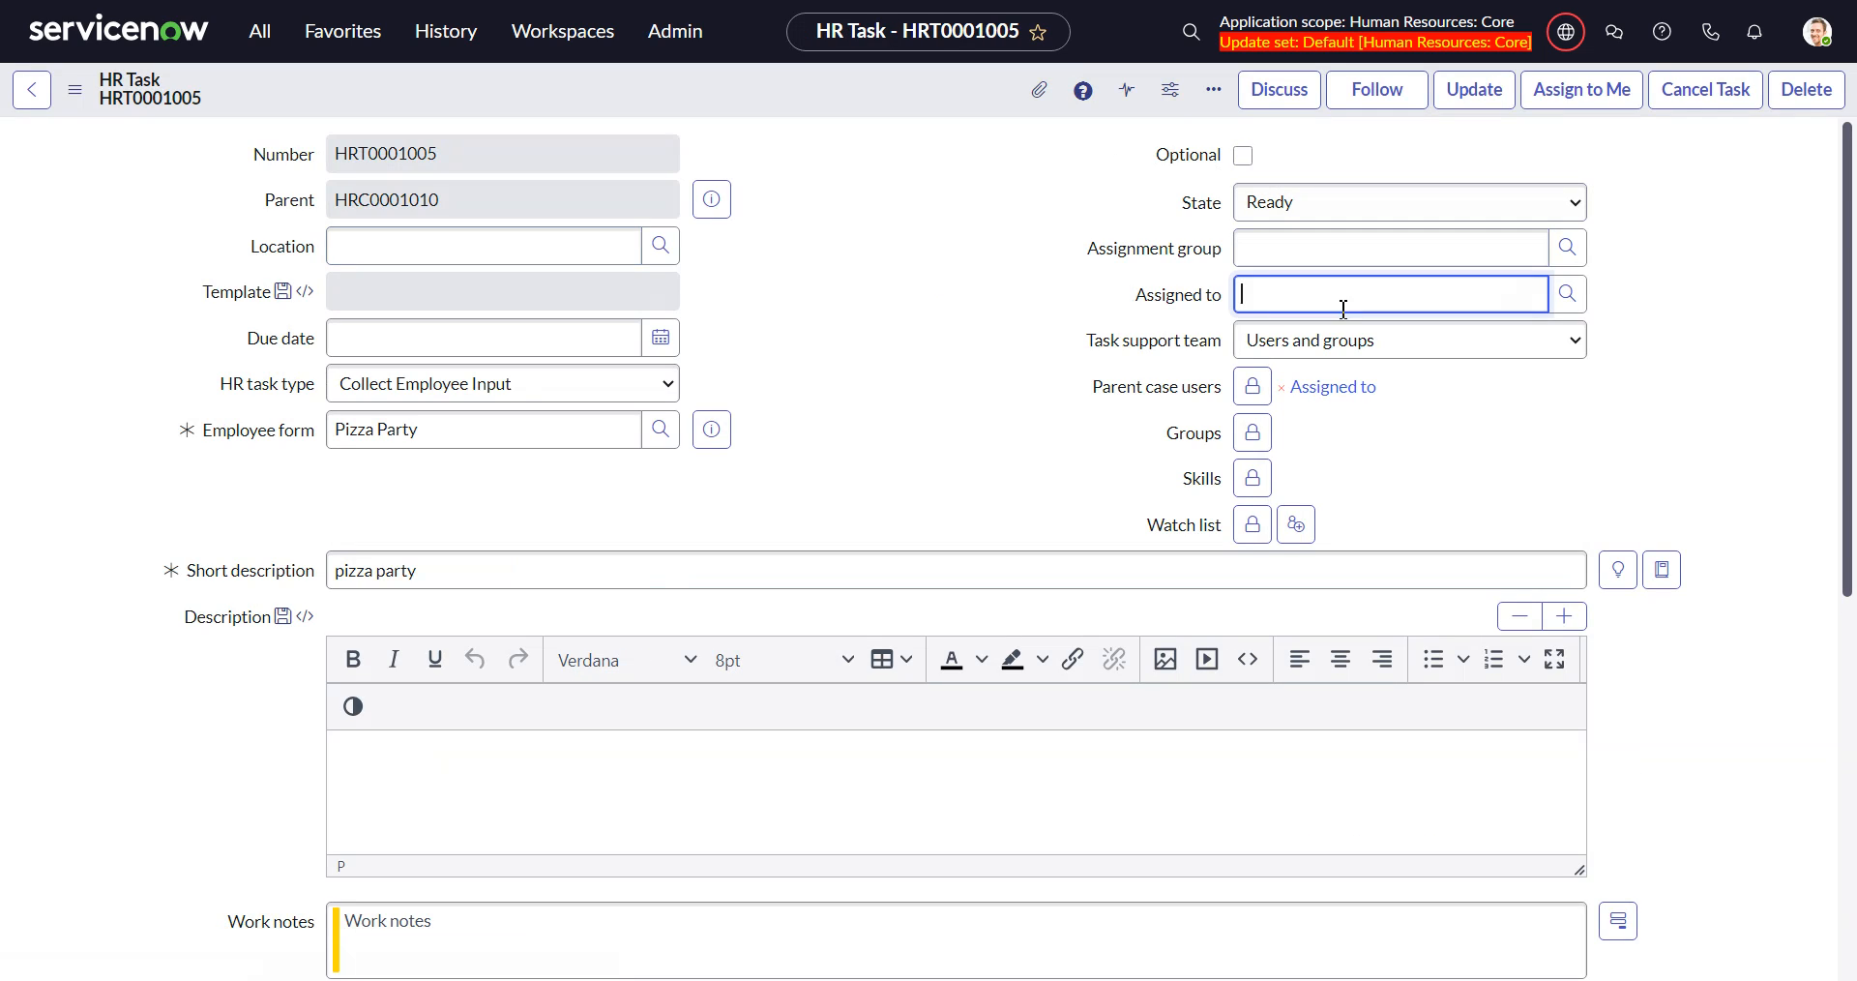
{"action": "type", "text": "sys"}
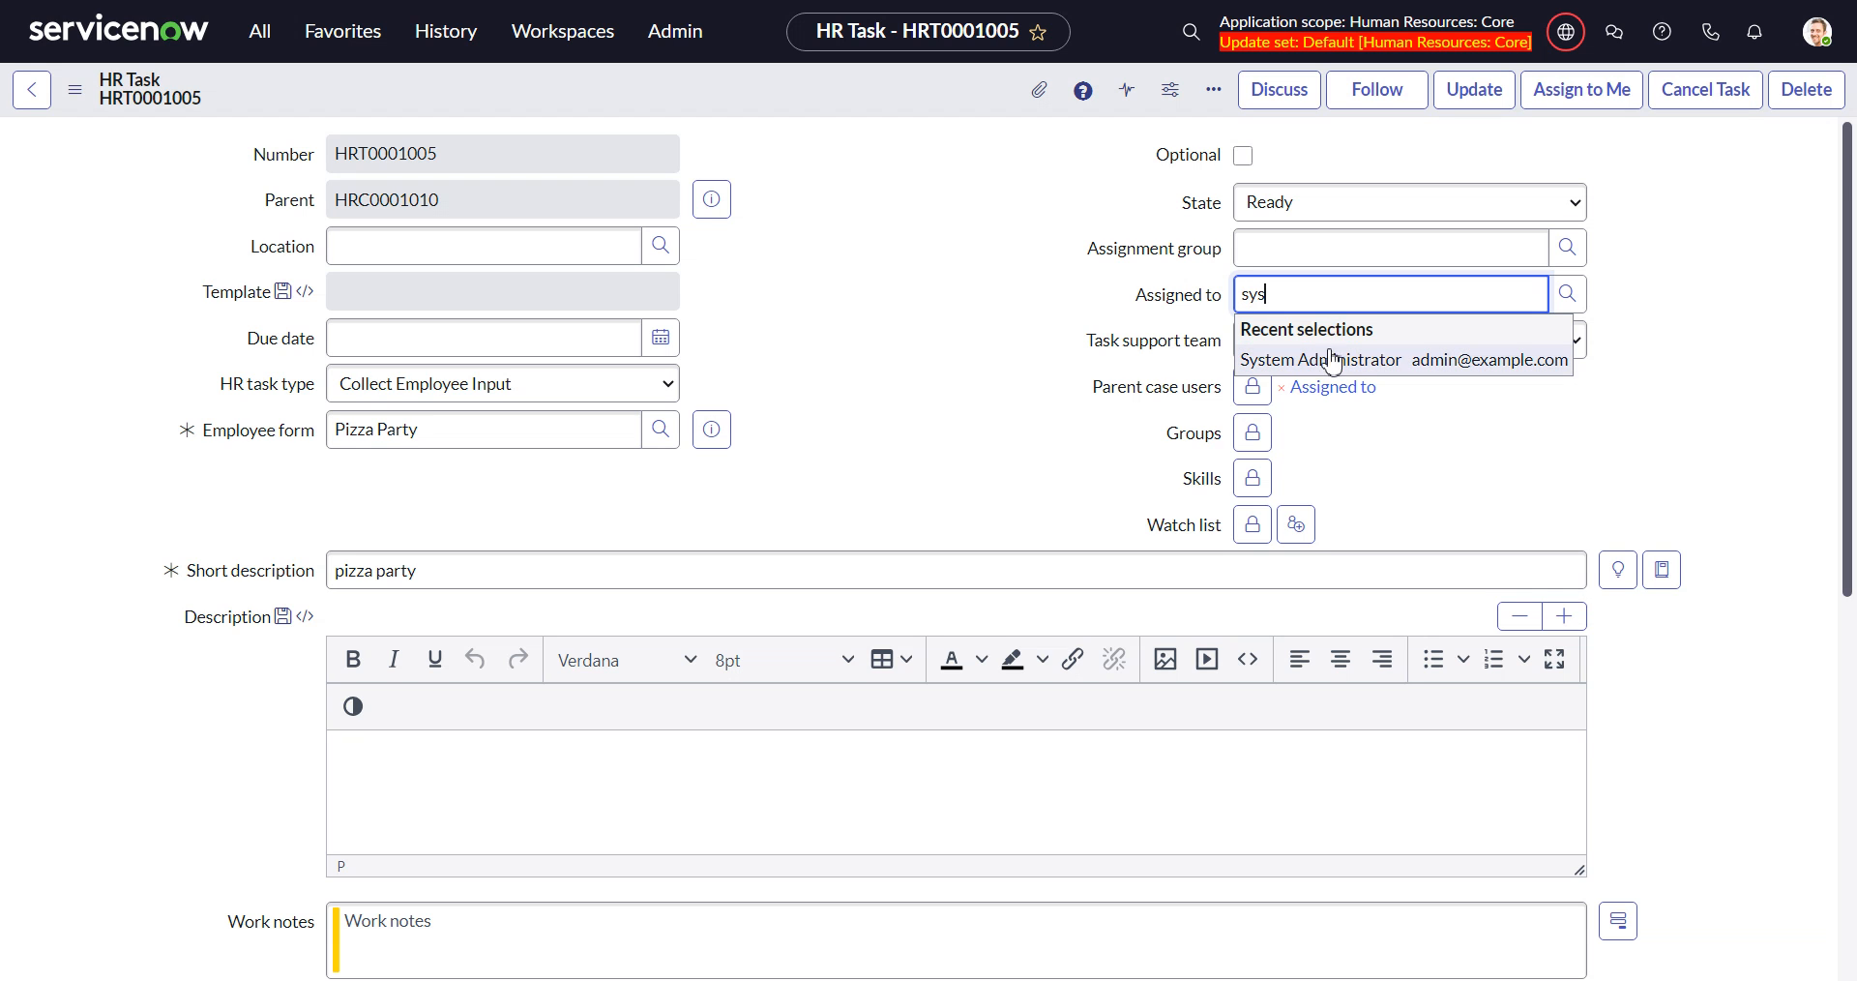
{"action": "left_click", "coordinate": [1312, 358]}
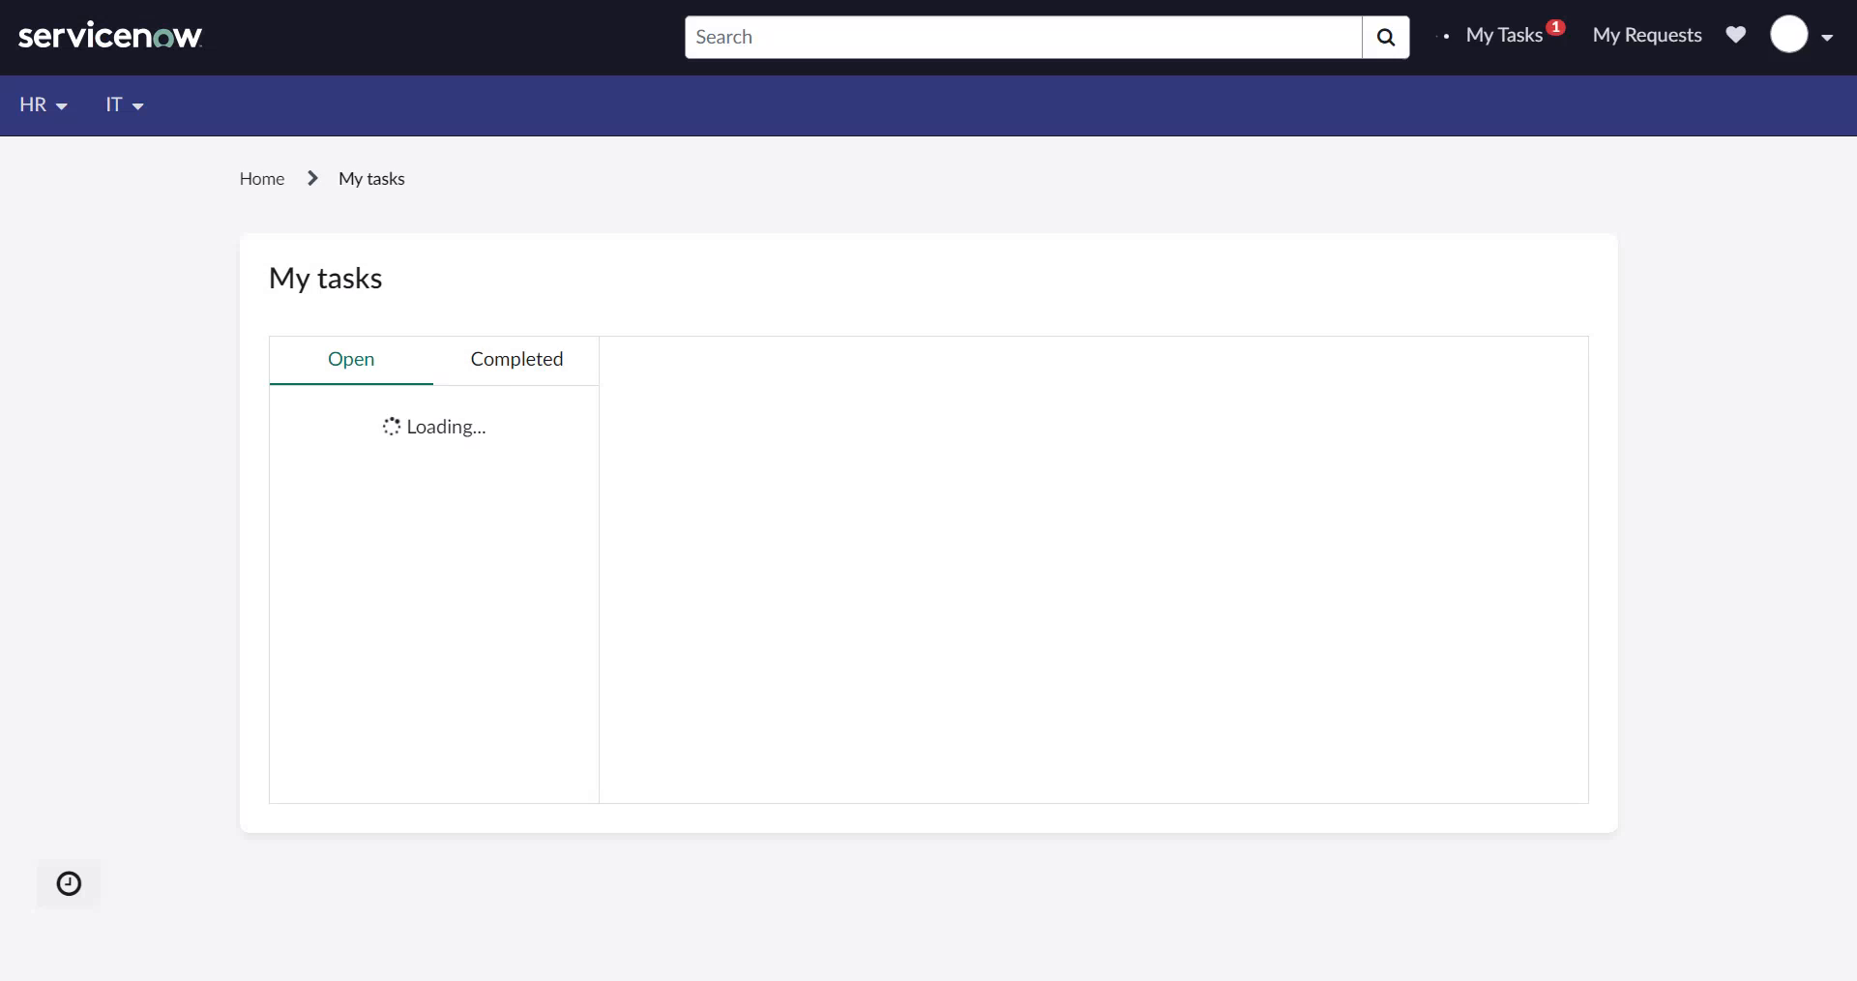
Answer the pizza party survey with 'onions' for toppings and Beer as the drink.
{"action": "left_click", "coordinate": [323, 421]}
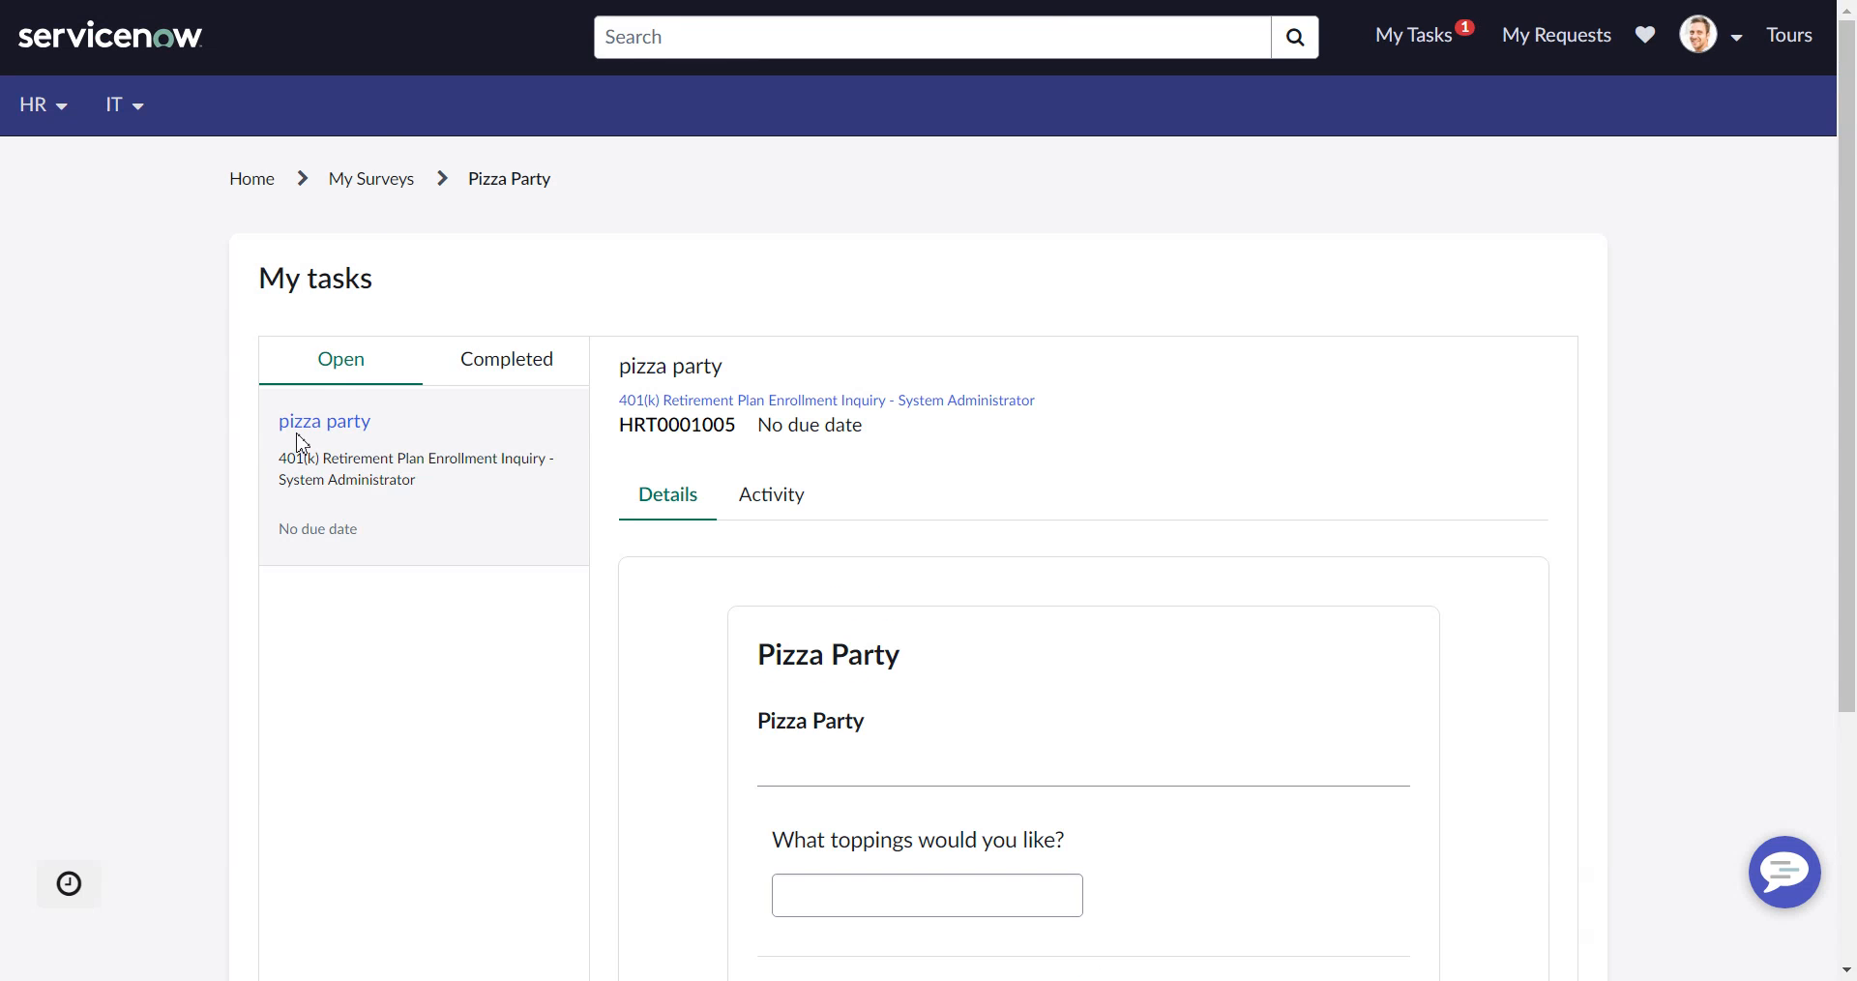
{"action": "scroll", "scroll_direction": "down", "scroll_amount": 3}
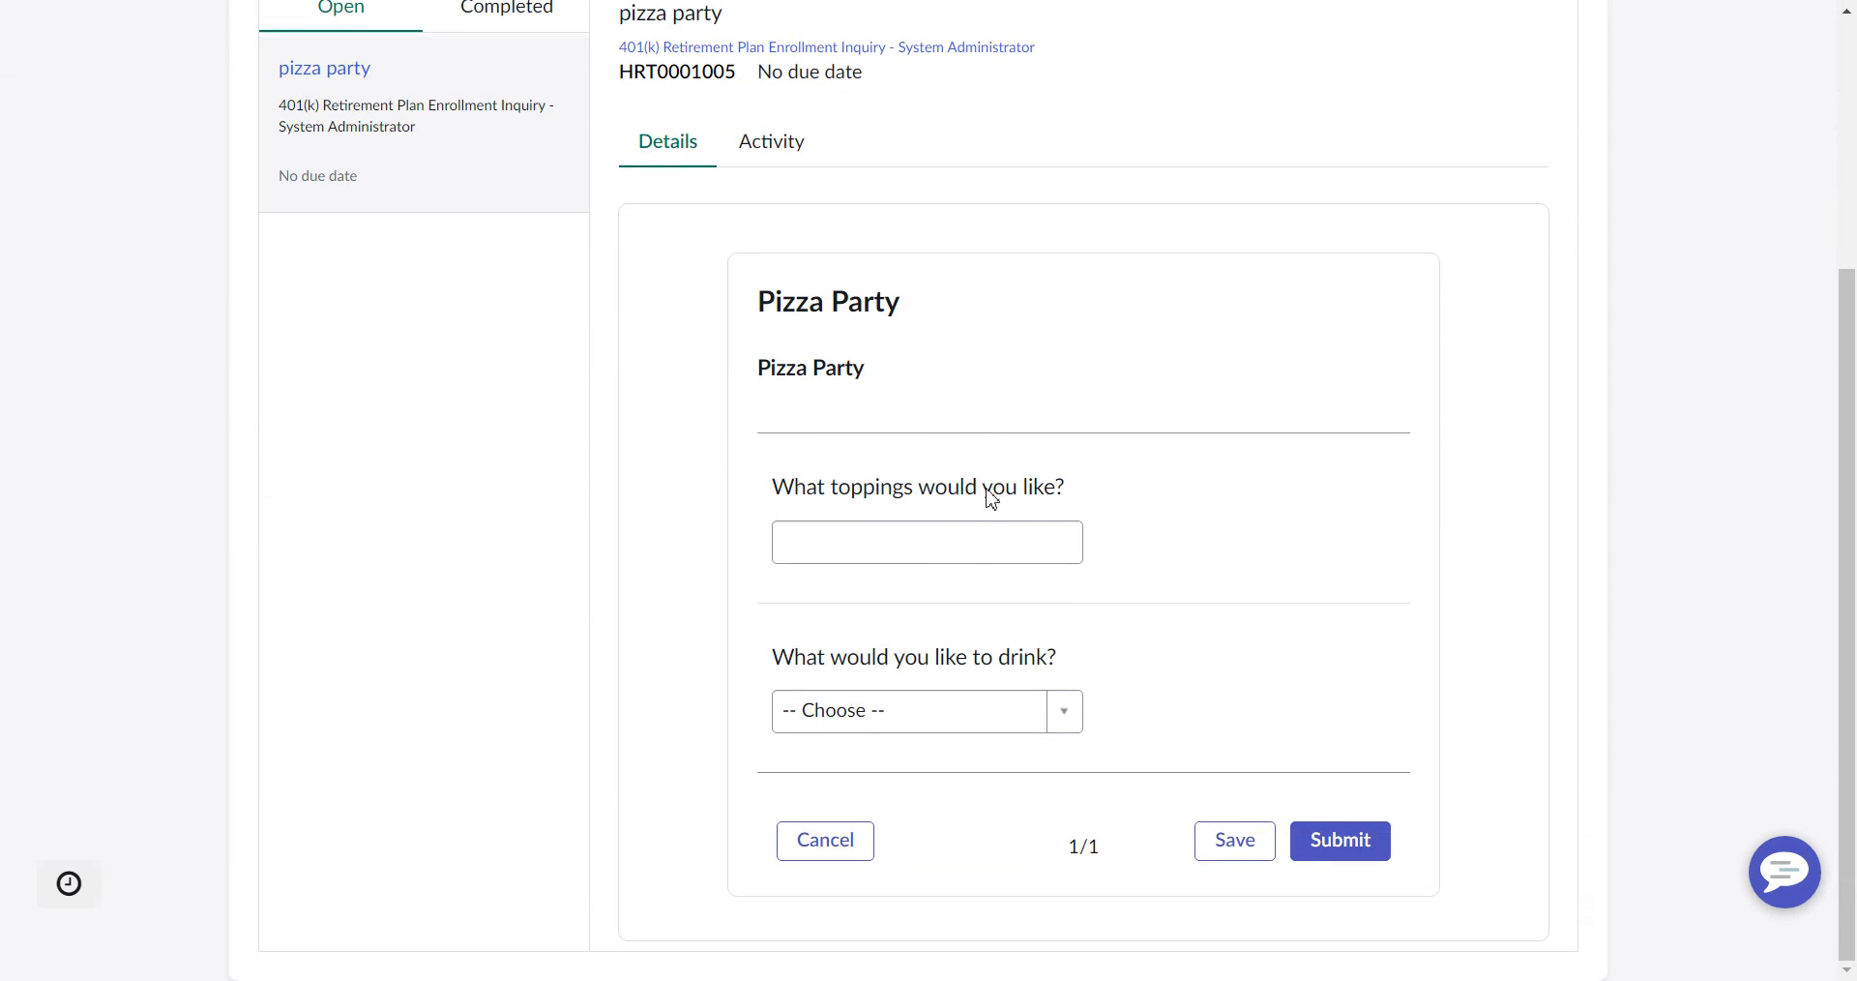
{"action": "left_click", "coordinate": [927, 541]}
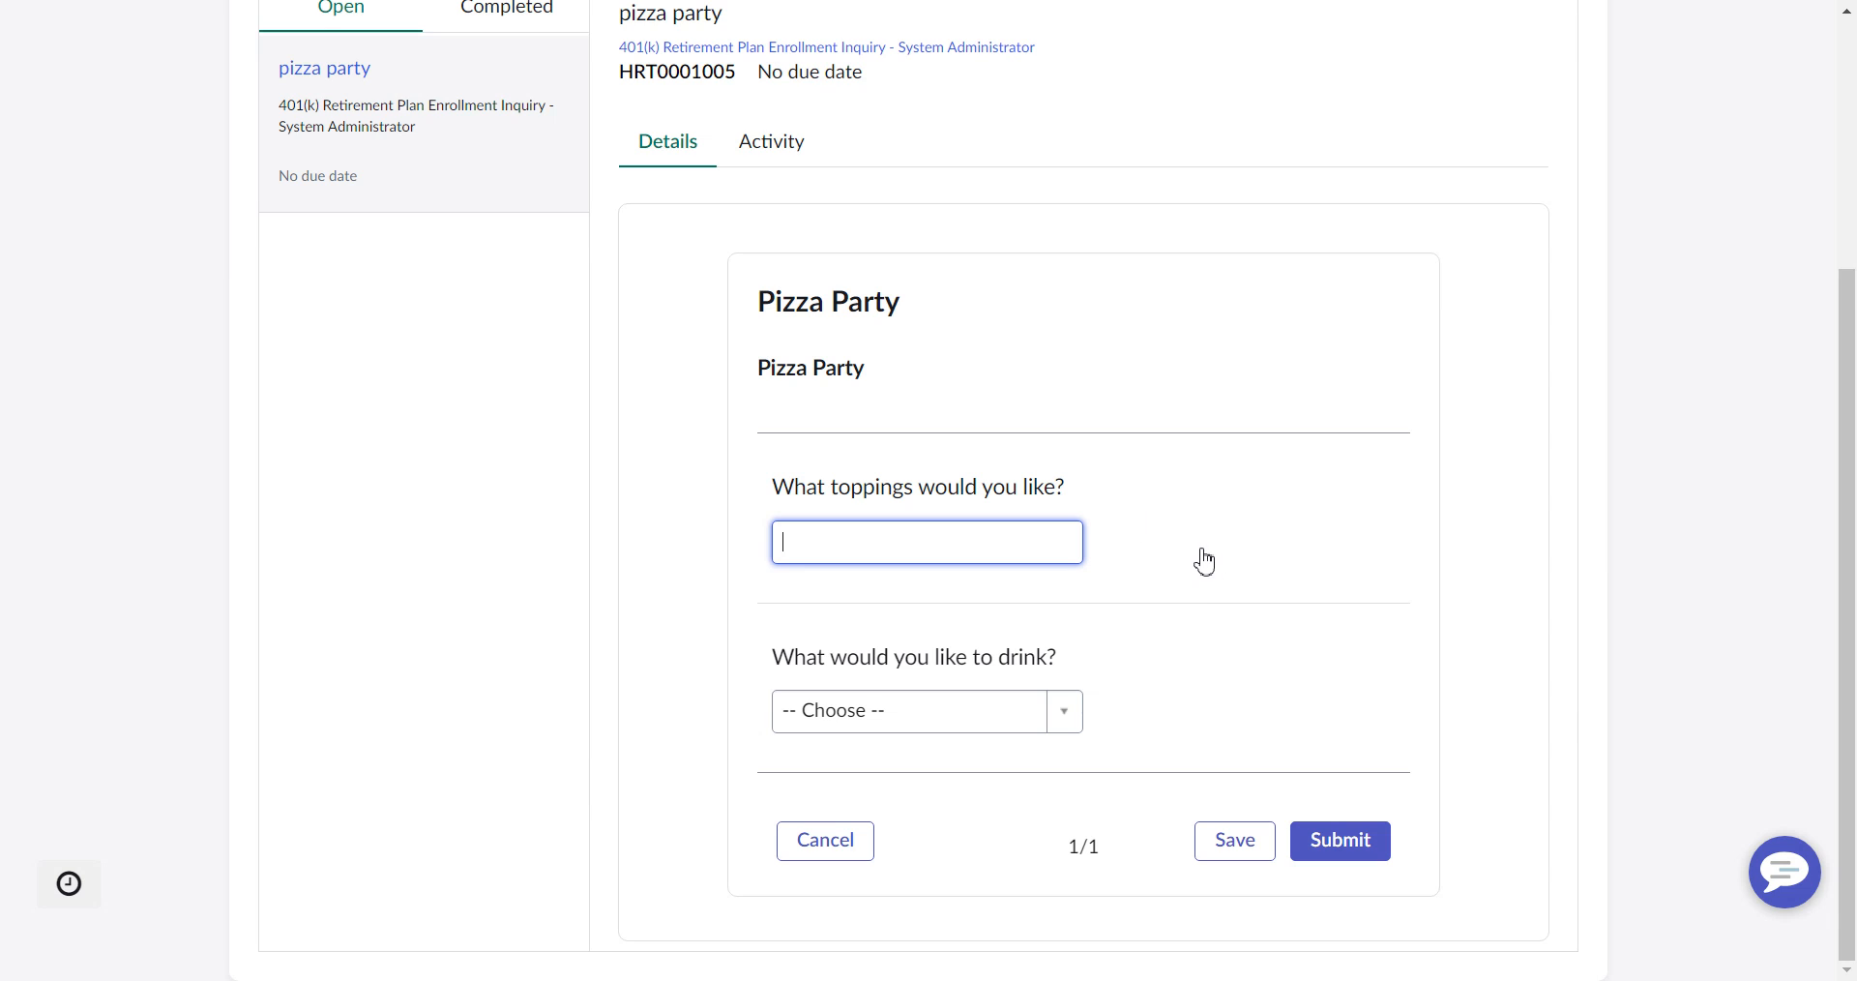
{"action": "type", "text": "on"}
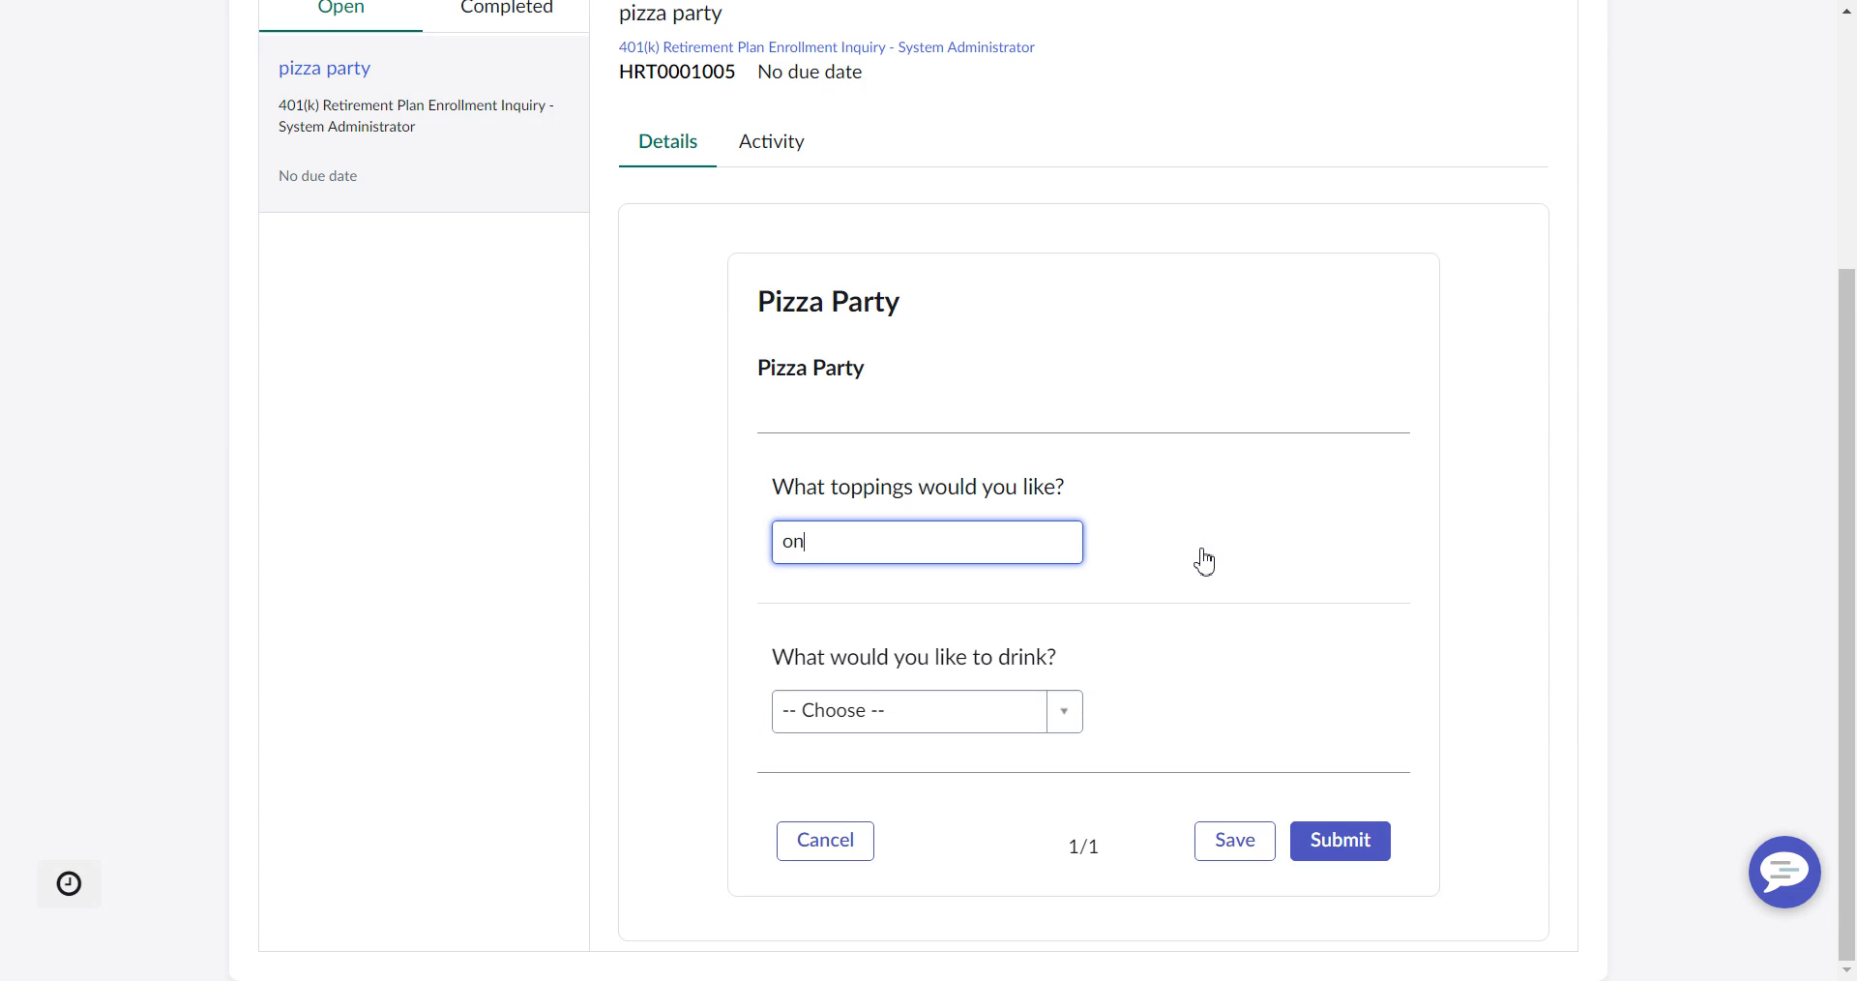
{"action": "type", "text": "ions"}
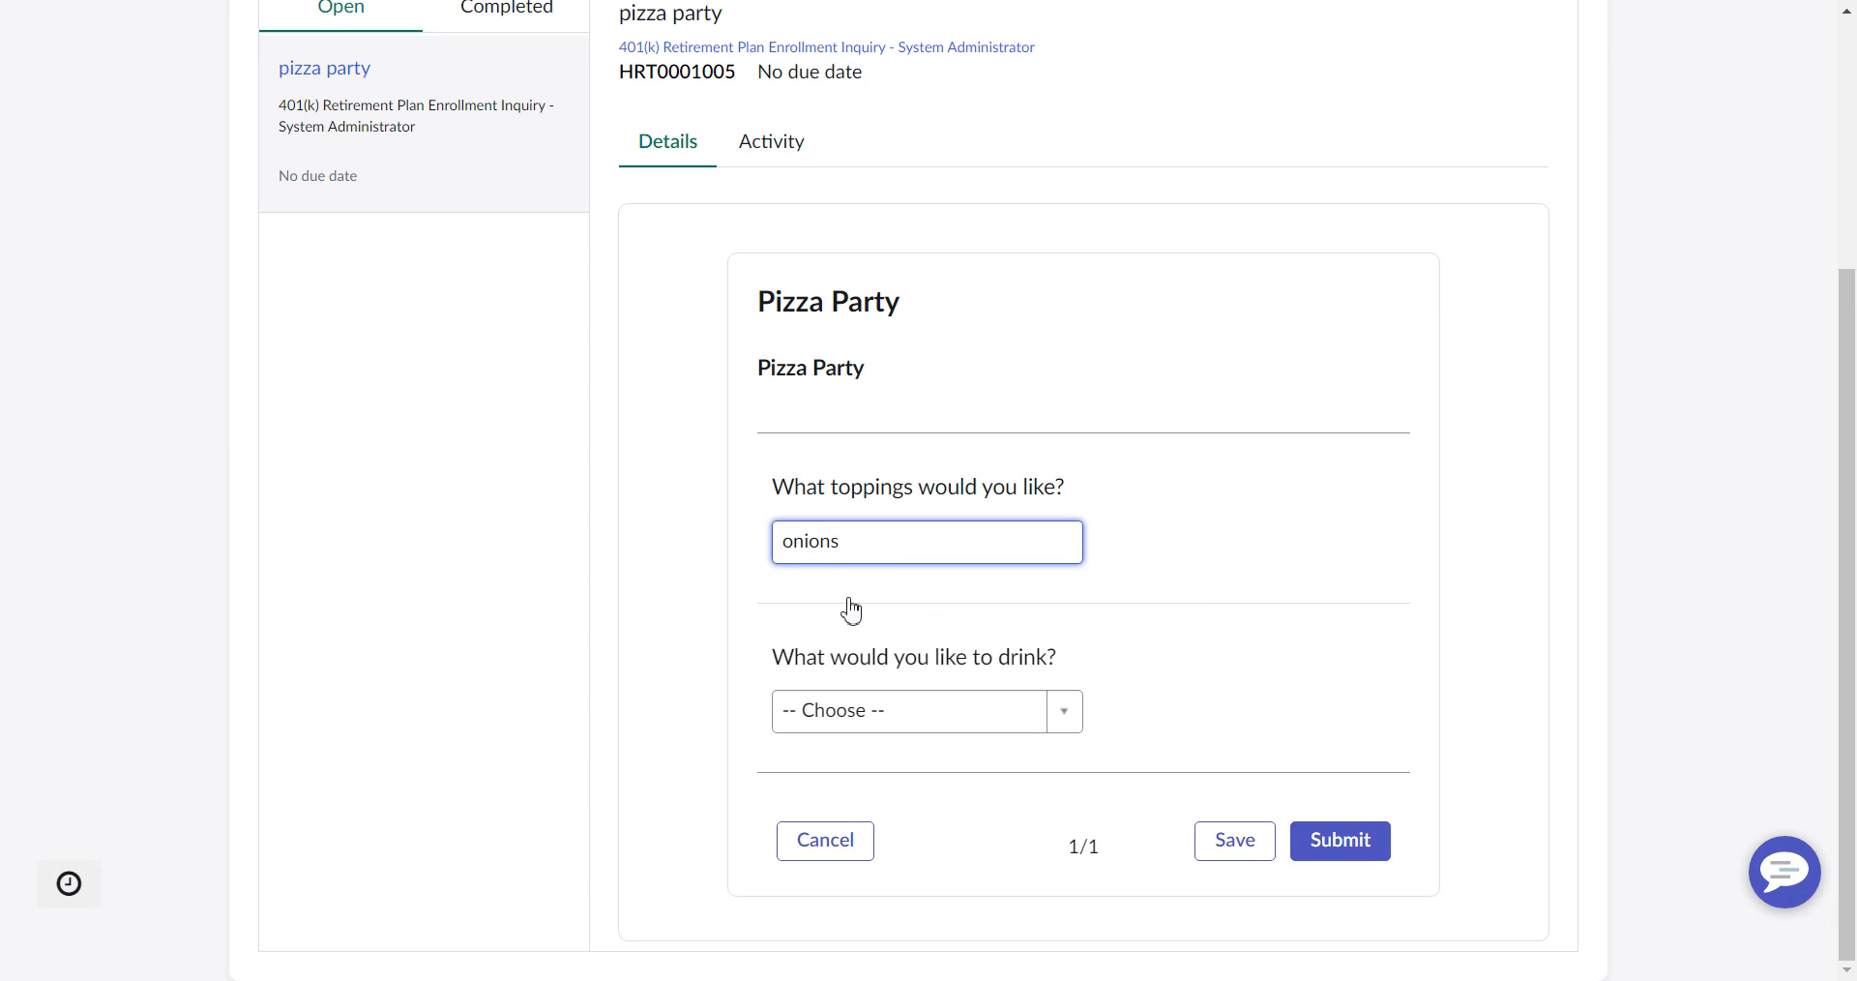
{"action": "left_click", "coordinate": [926, 709]}
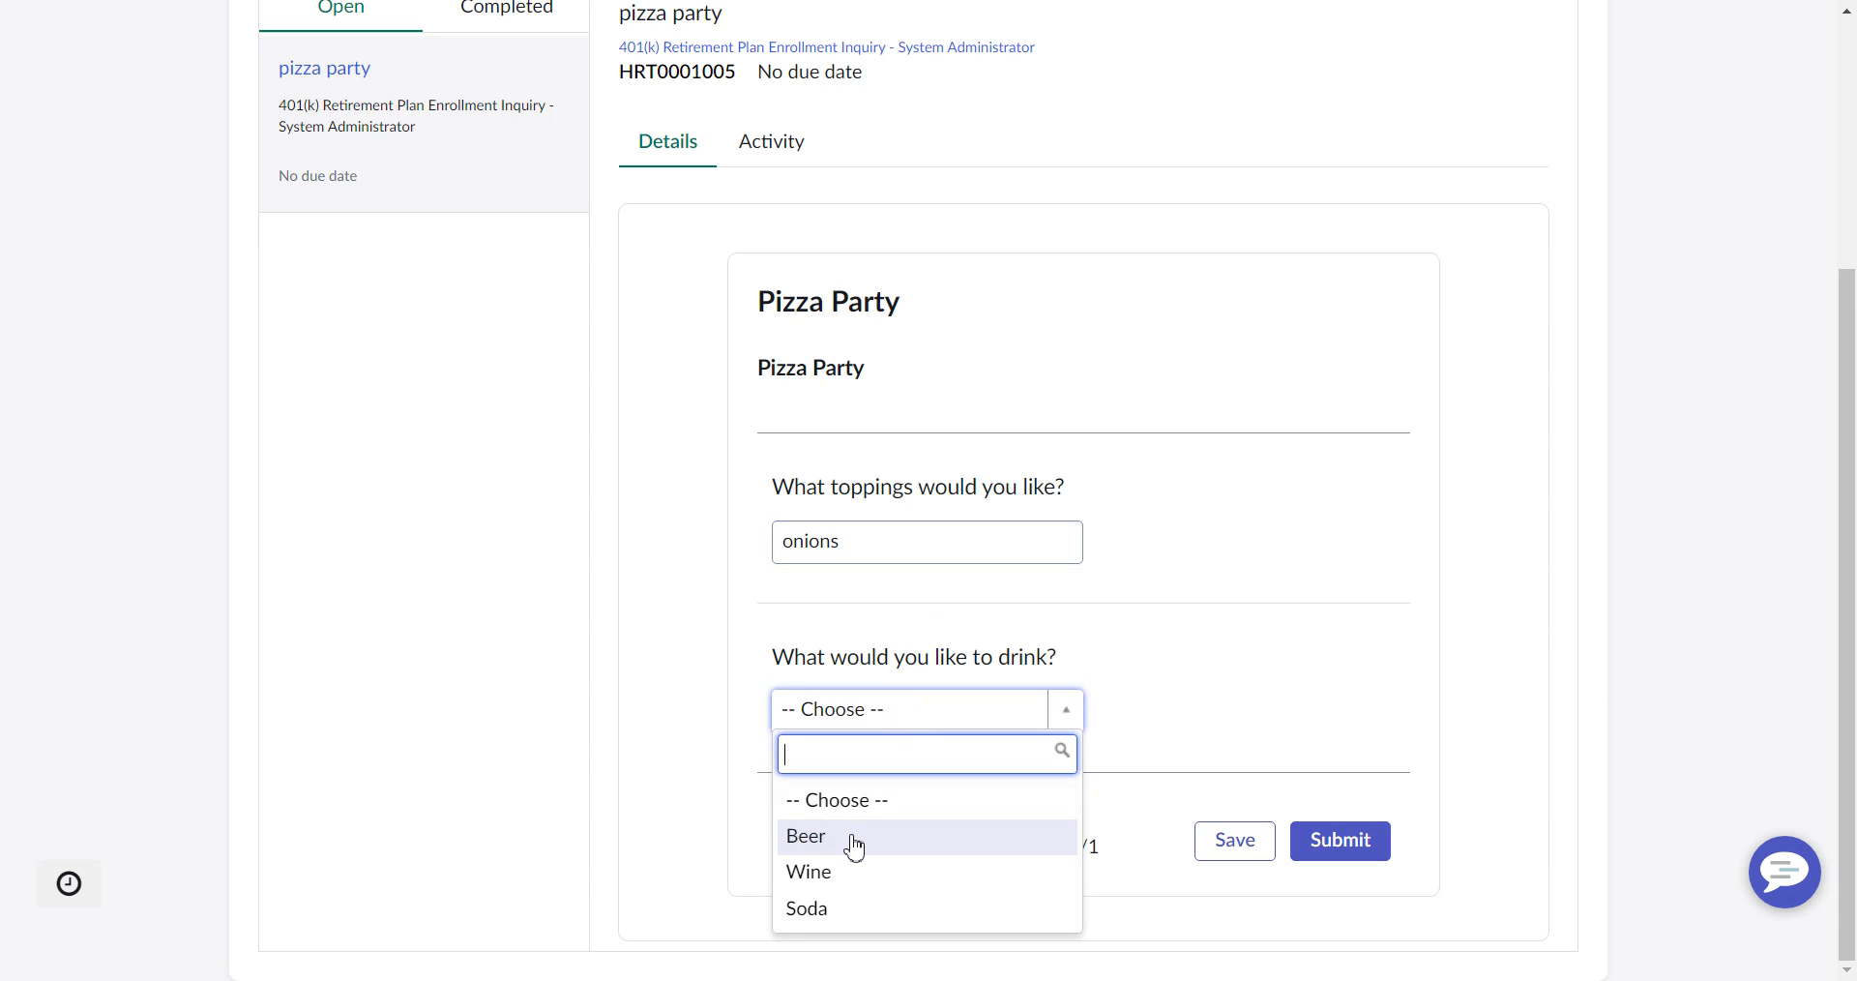
{"action": "left_click", "coordinate": [806, 835]}
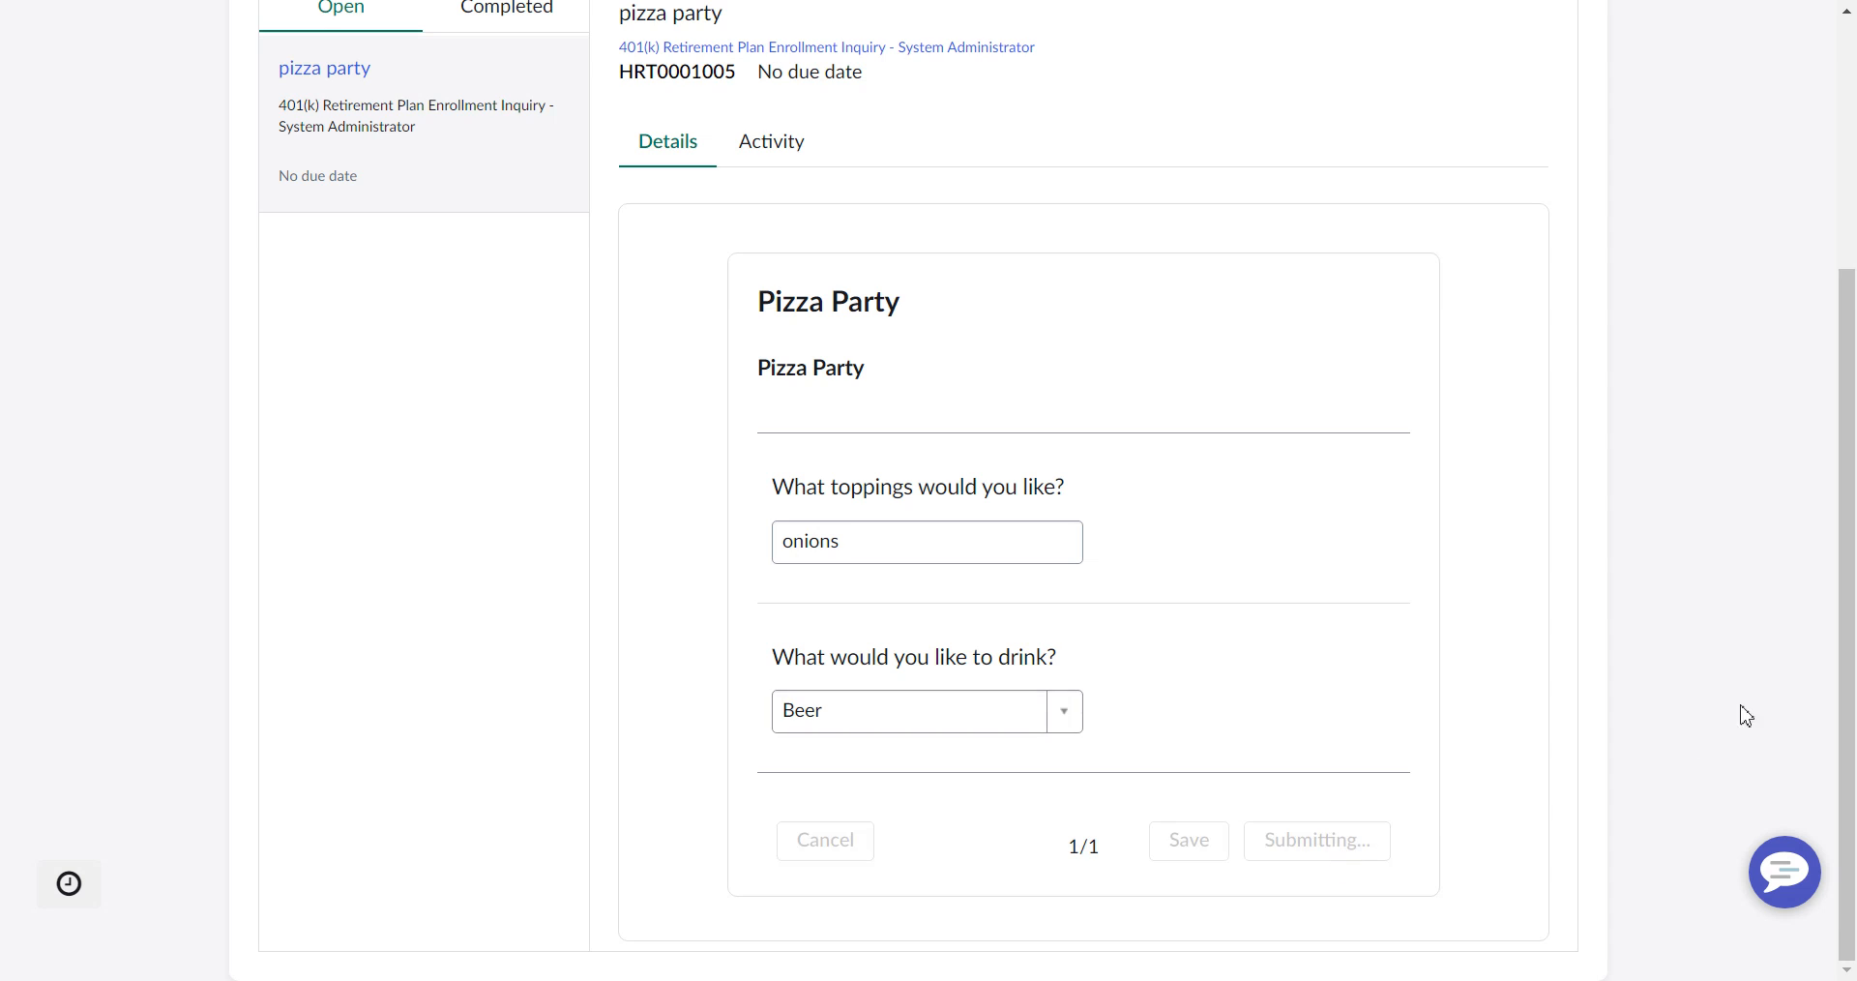
{"action": "left_click", "coordinate": [1314, 840]}
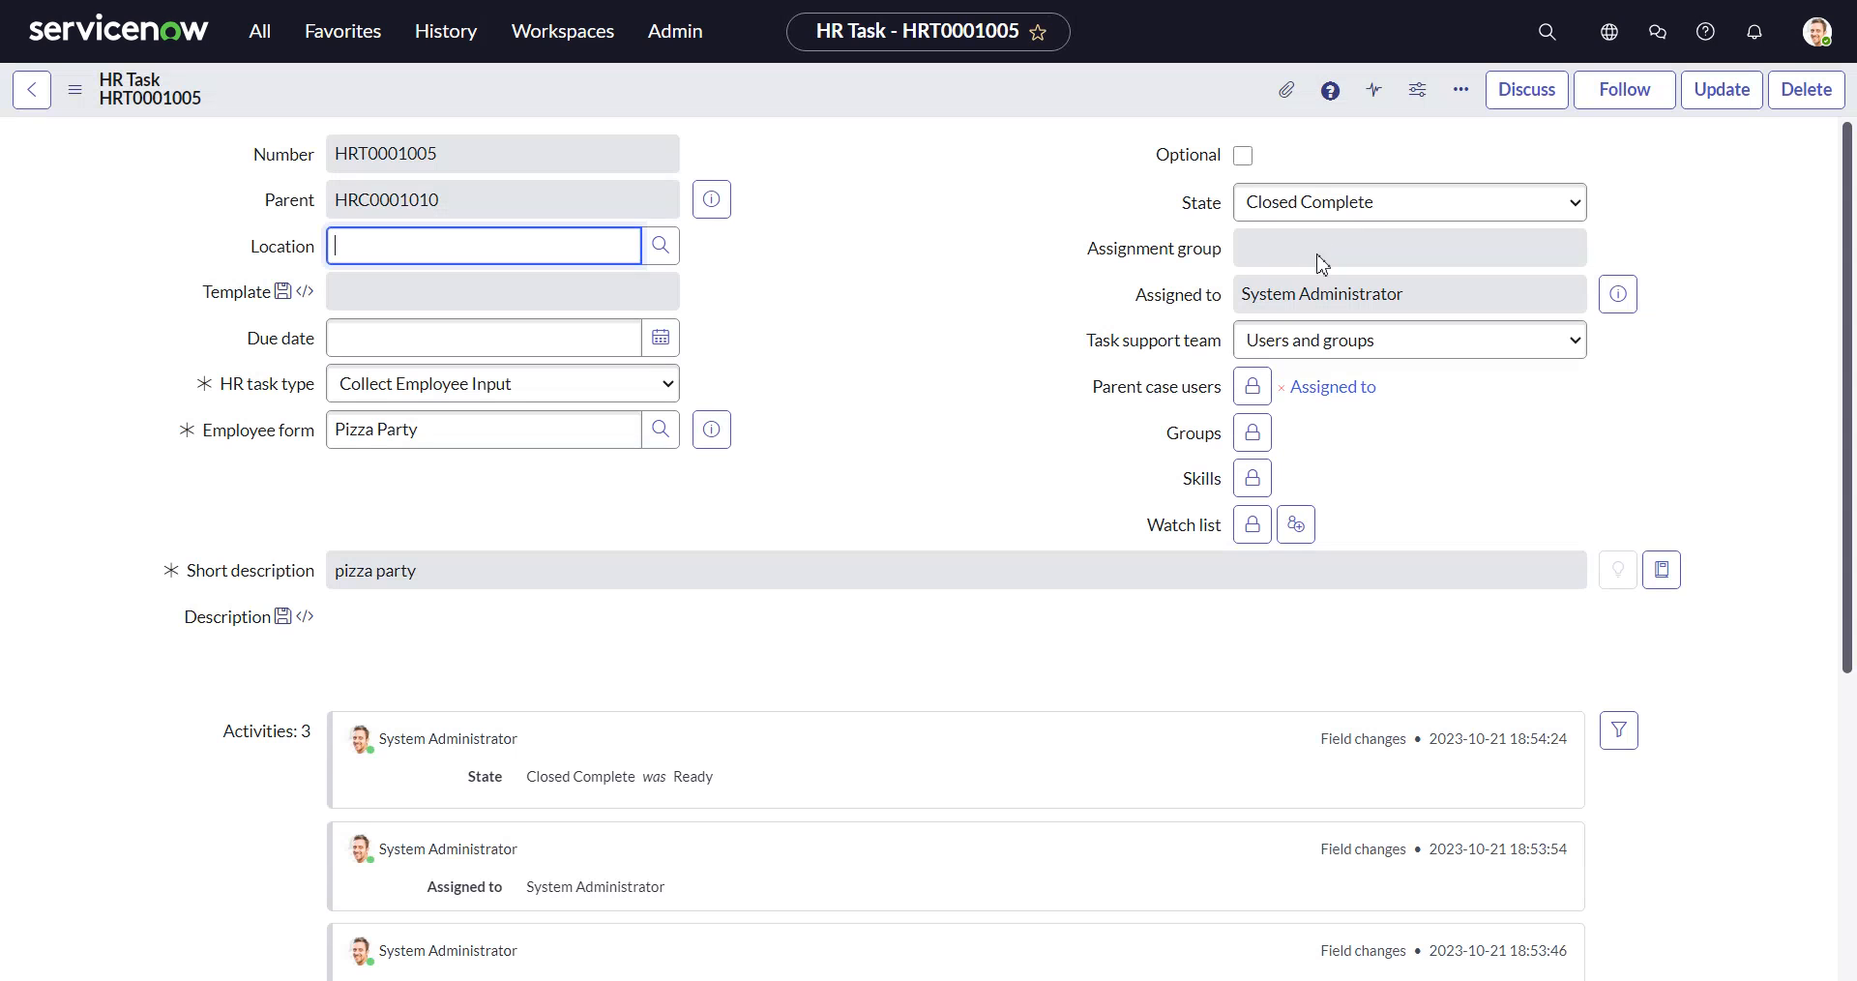
{"action": "left_click", "coordinate": [1565, 32]}
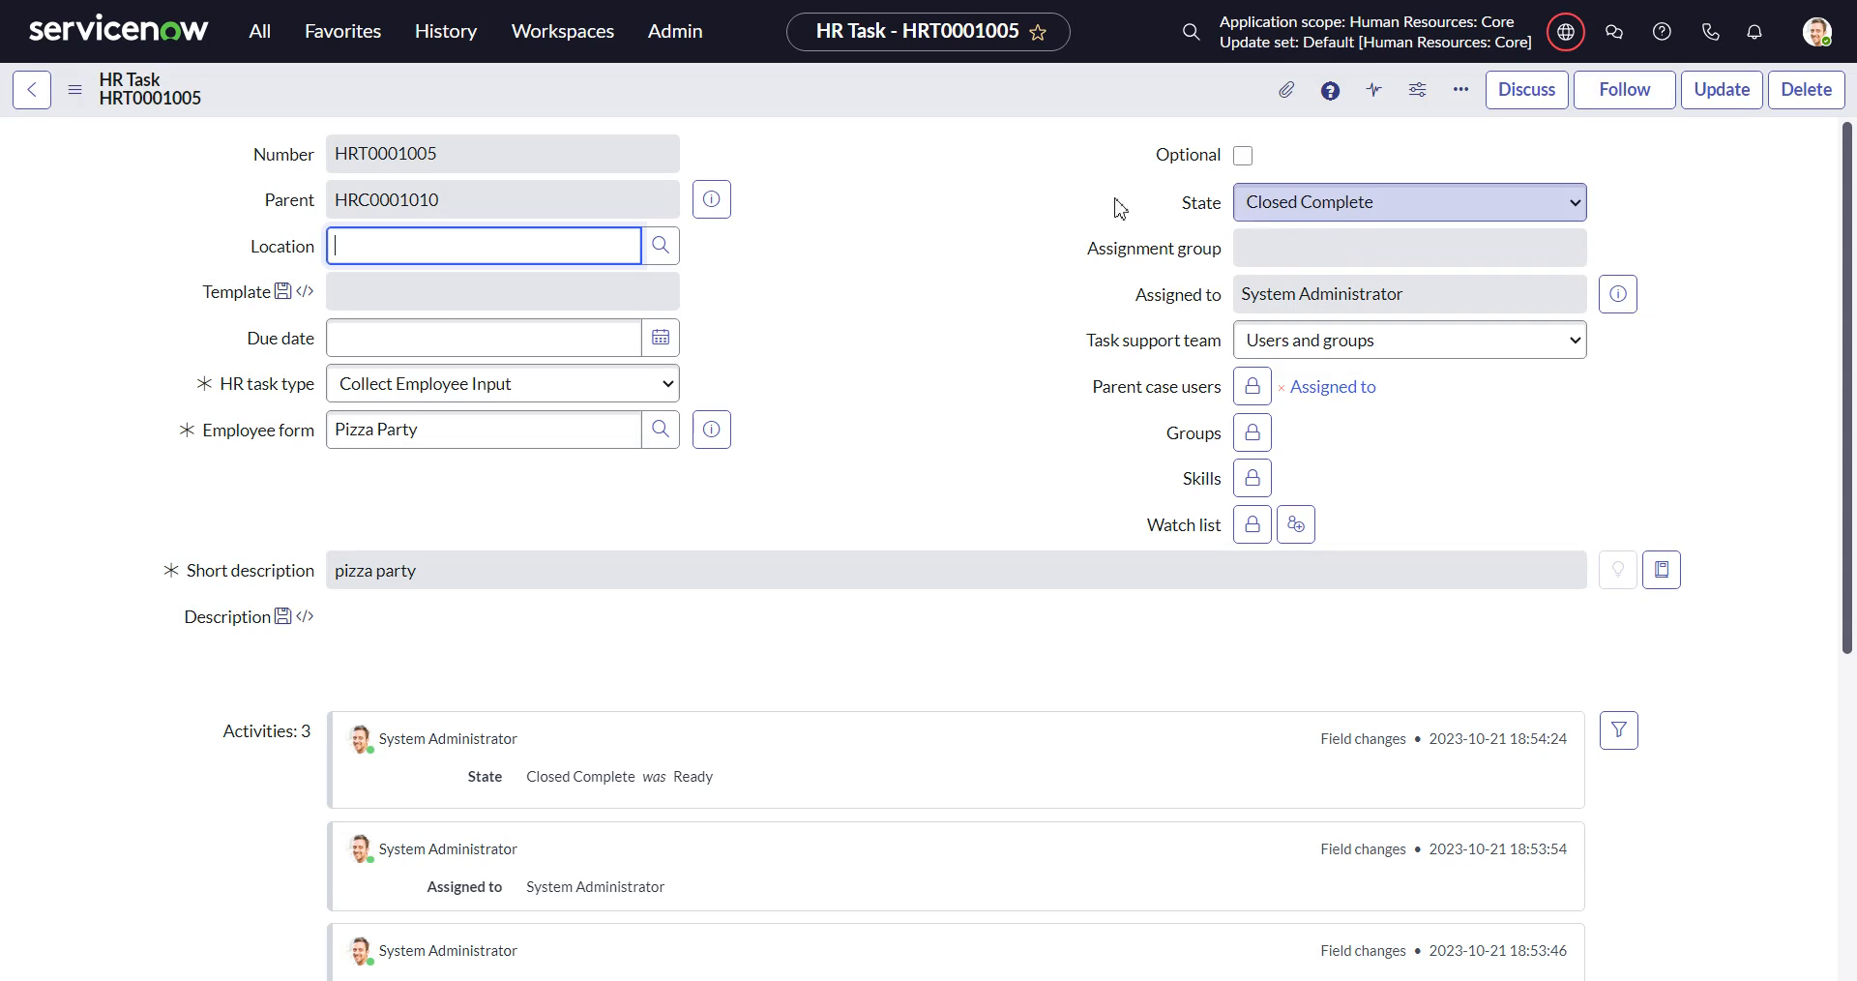
{"action": "scroll", "scroll_direction": "down", "scroll_amount": 3}
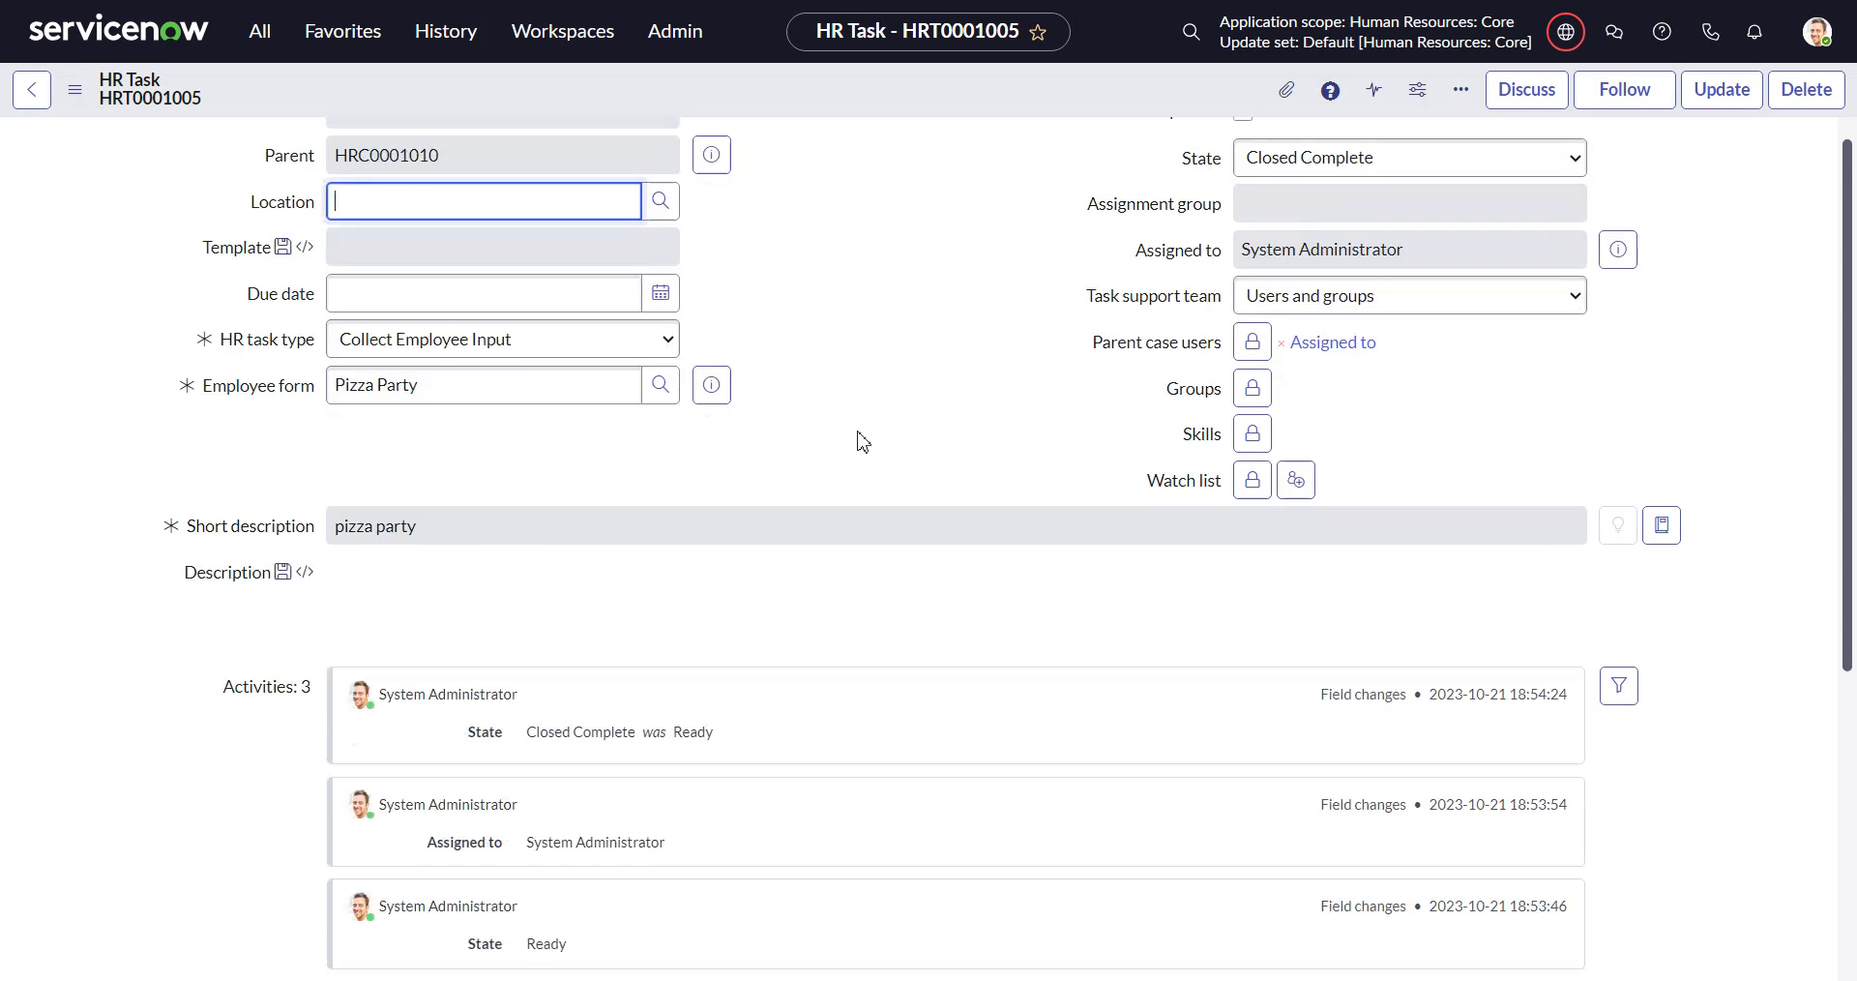
{"action": "scroll", "scroll_direction": "up", "scroll_amount": 3}
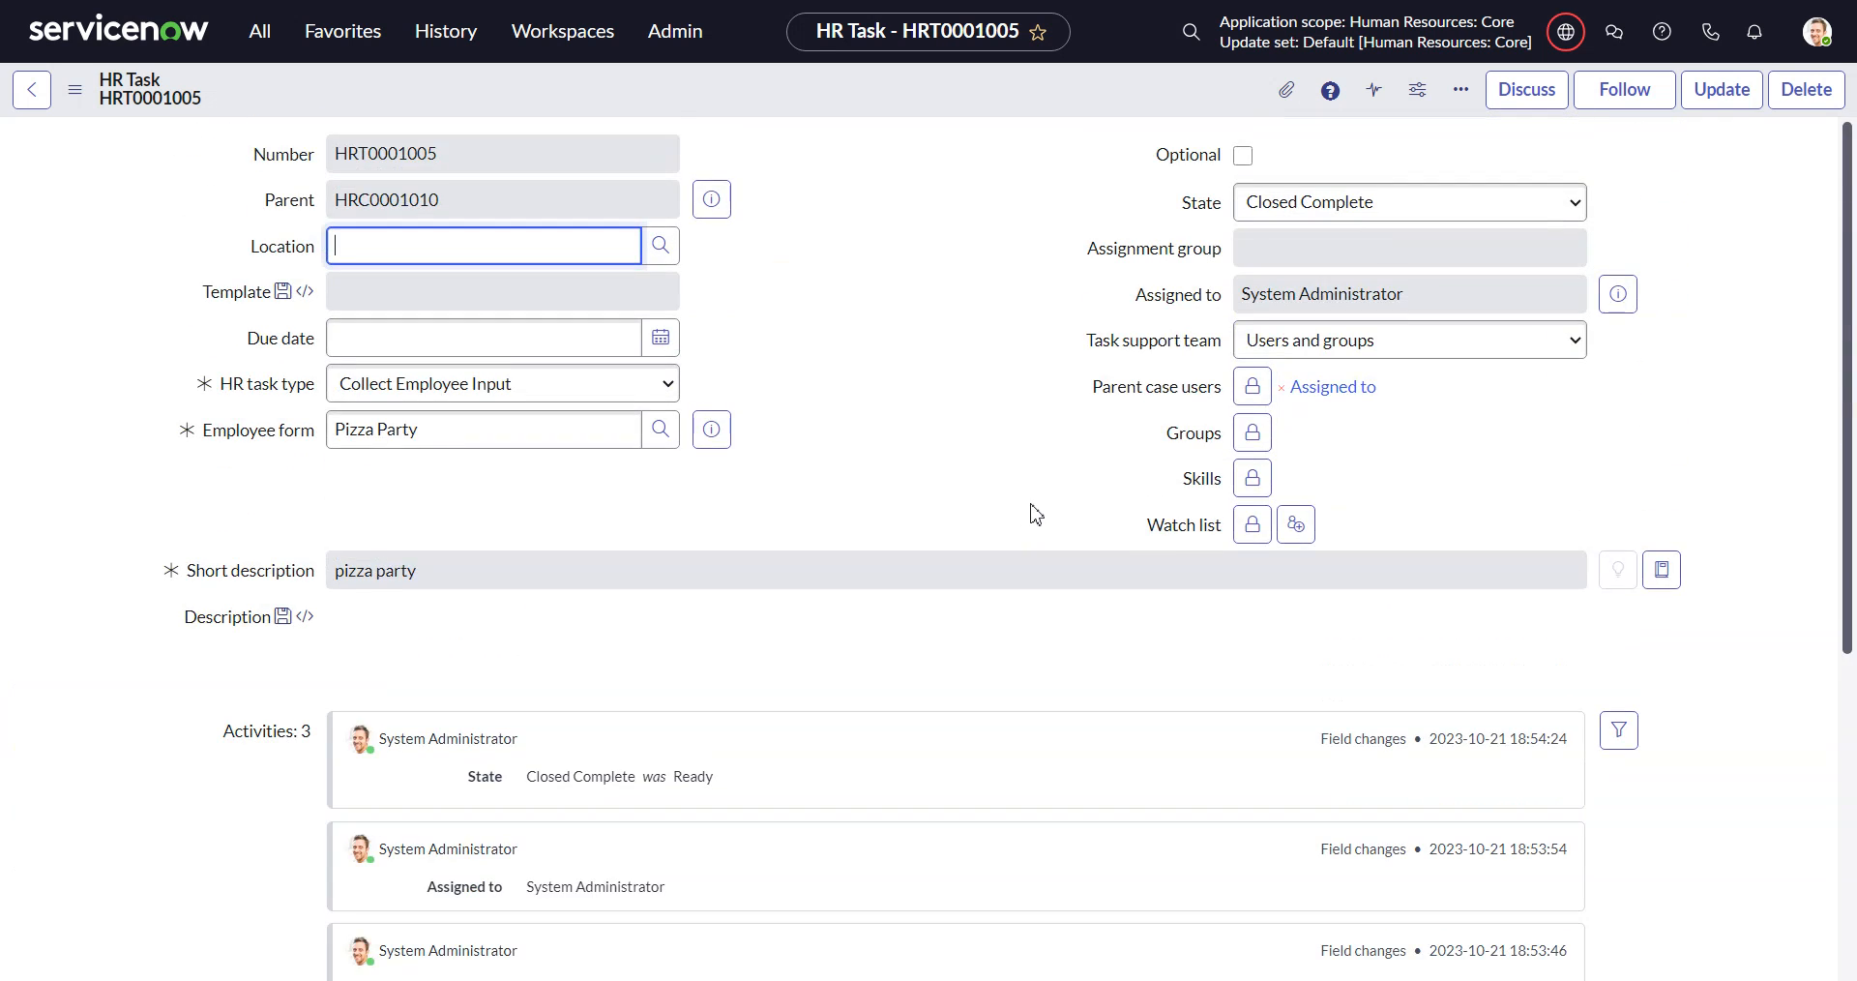
{"action": "mouse_move", "coordinate": [1098, 463]}
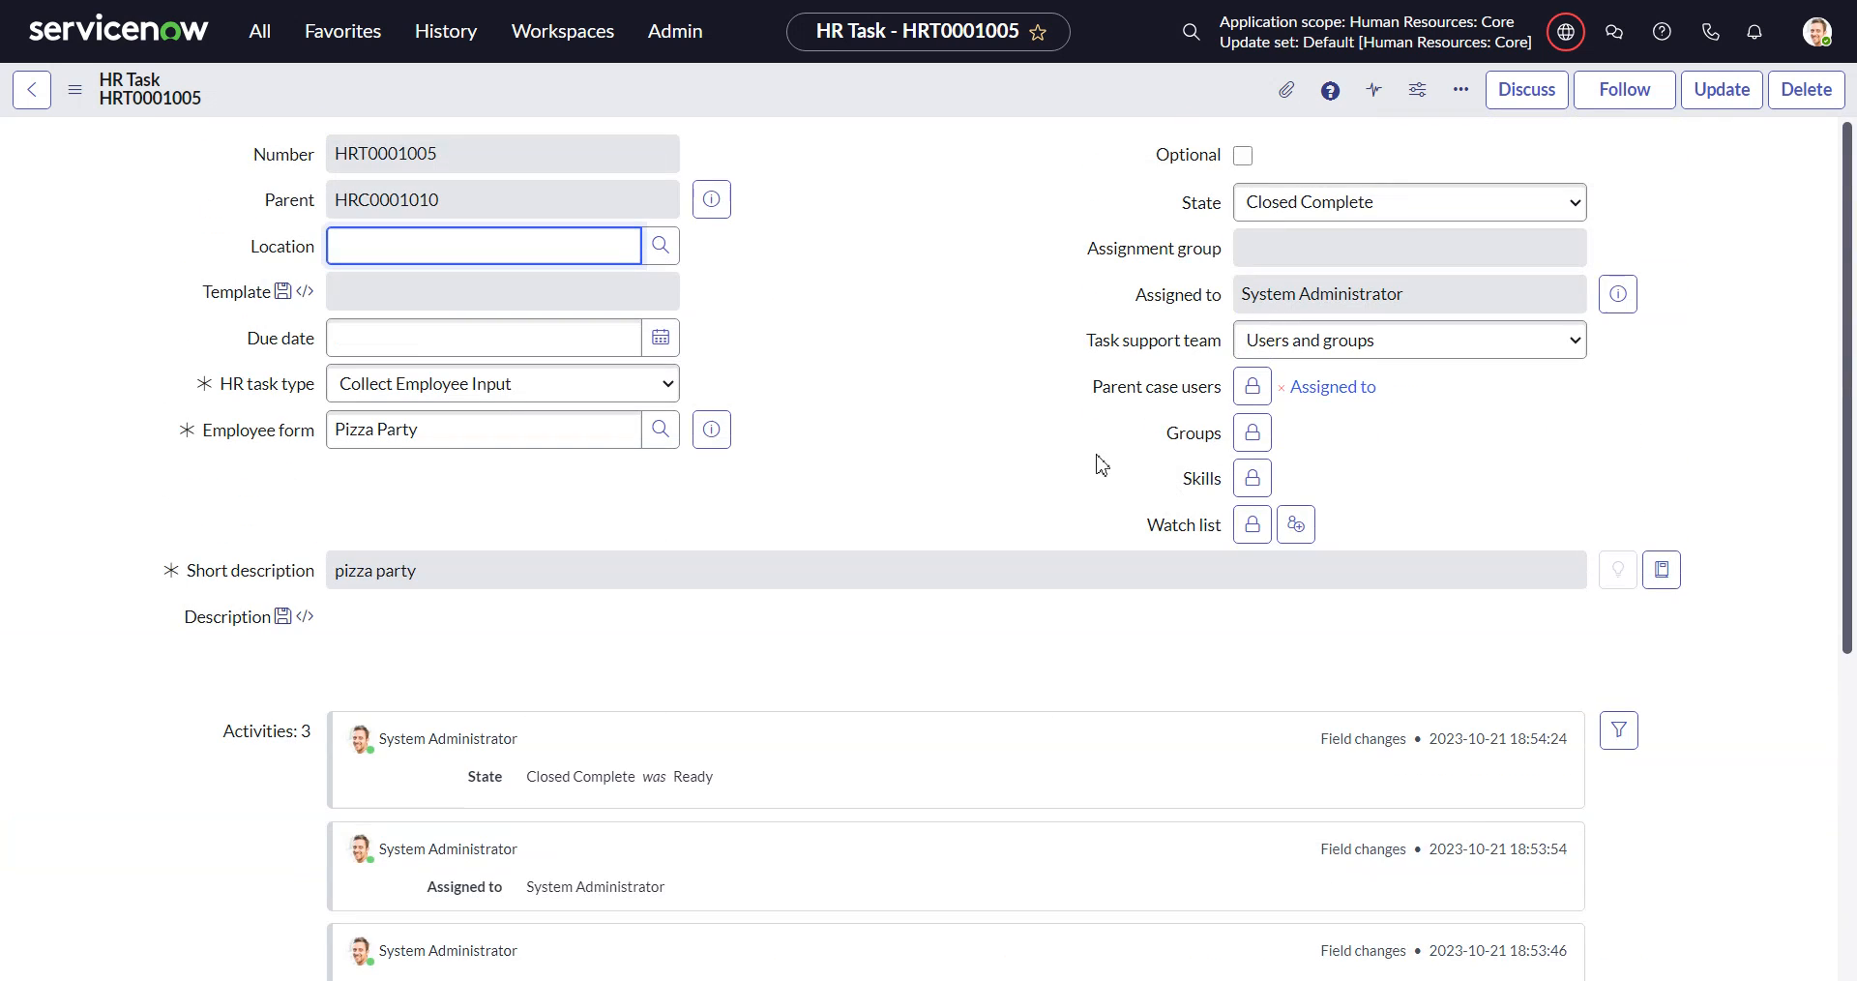
{"action": "mouse_move", "coordinate": [1069, 403]}
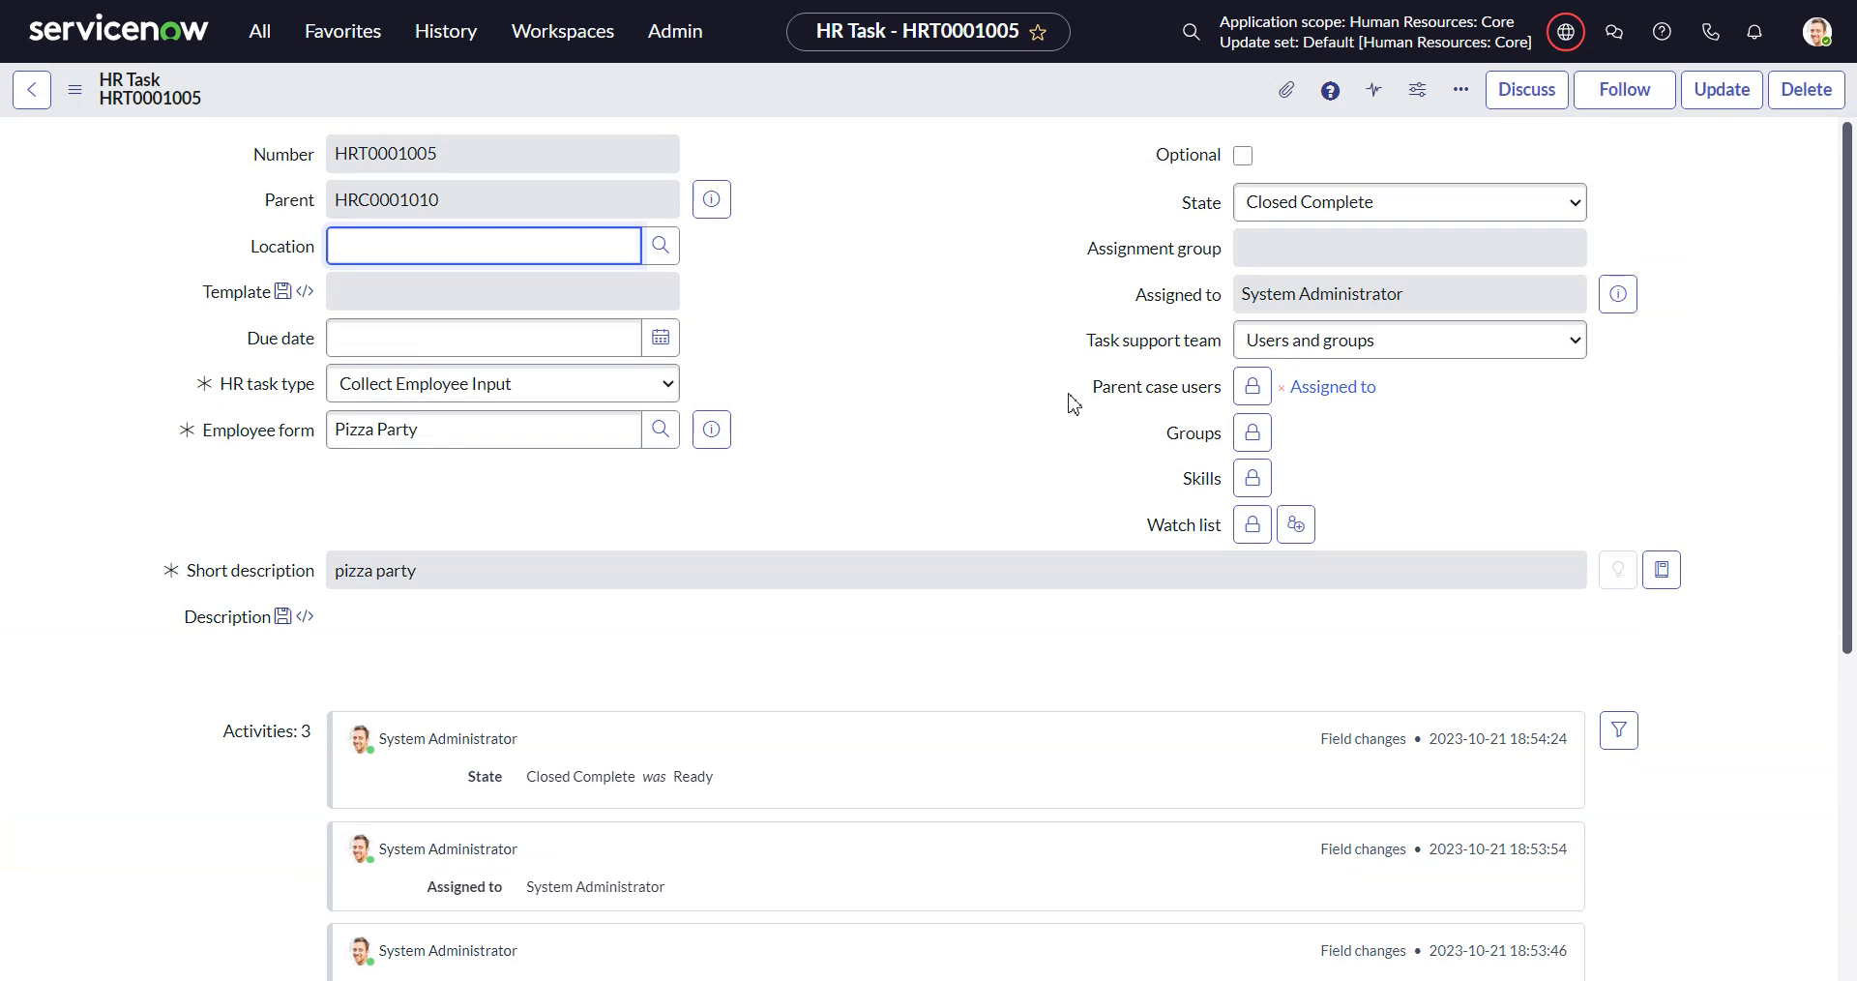
{"action": "scroll", "scroll_direction": "down", "scroll_amount": 3}
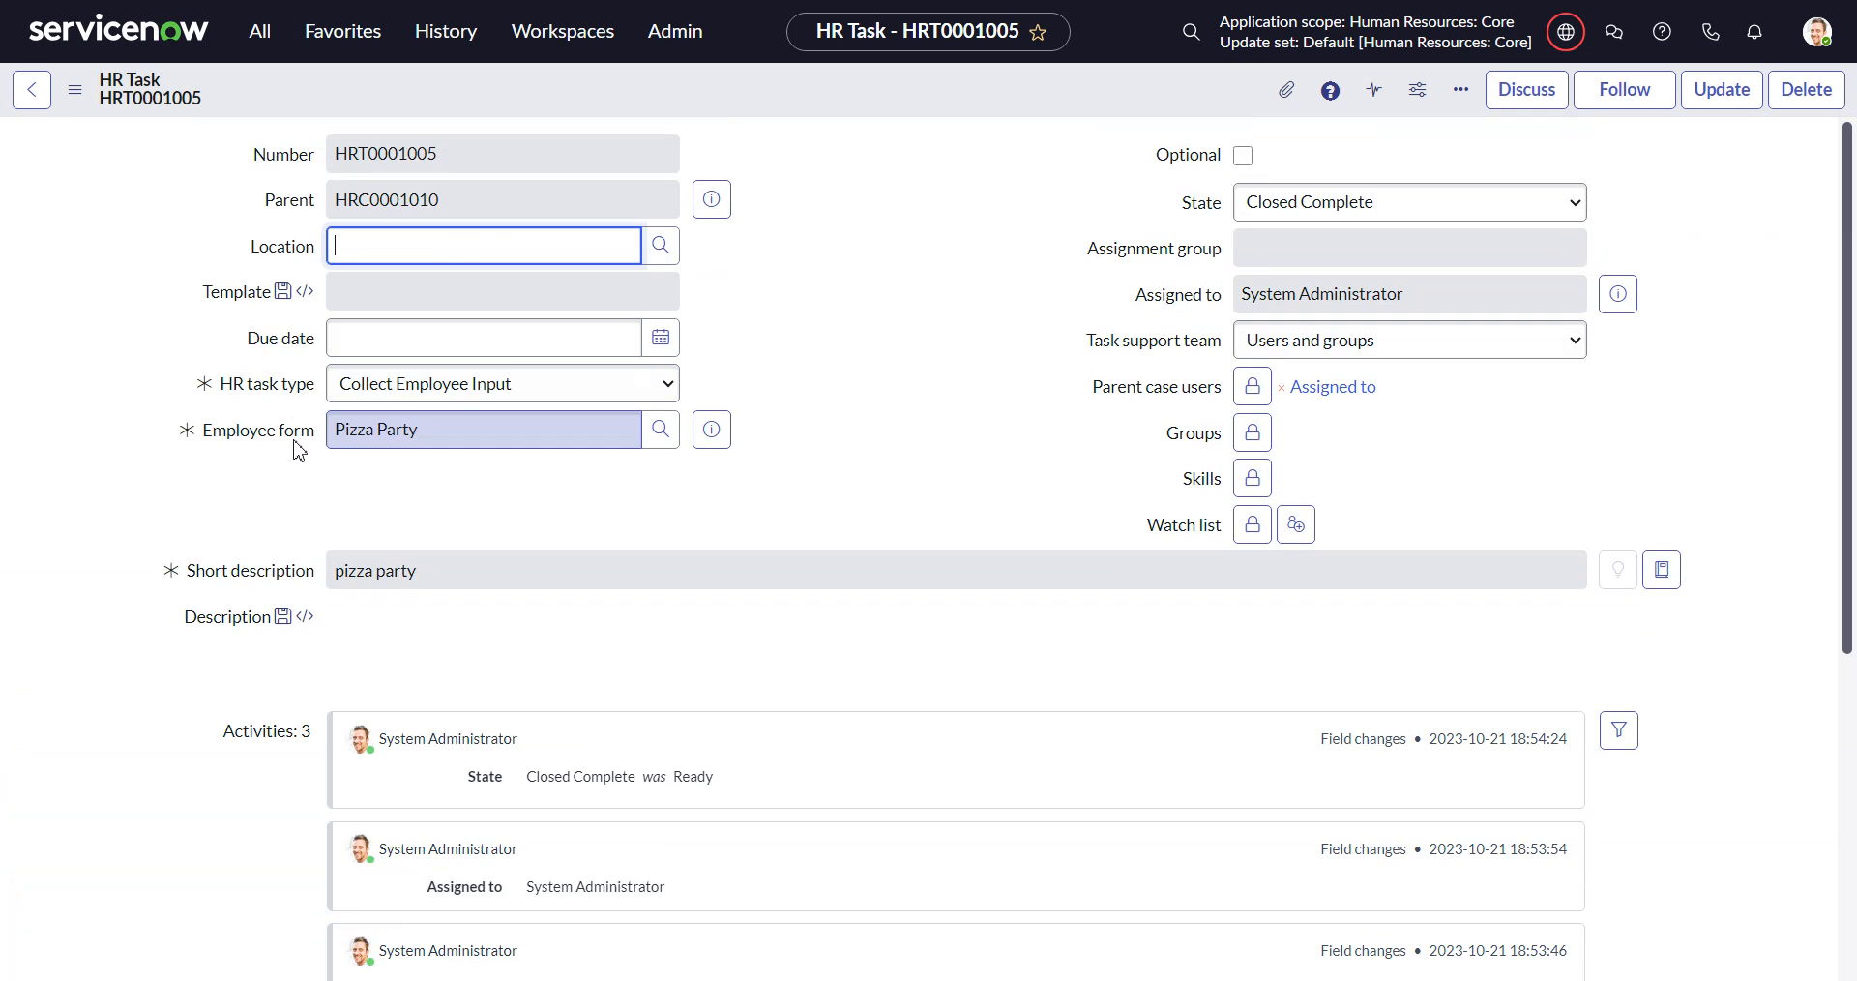
{"action": "mouse_move", "coordinate": [389, 463]}
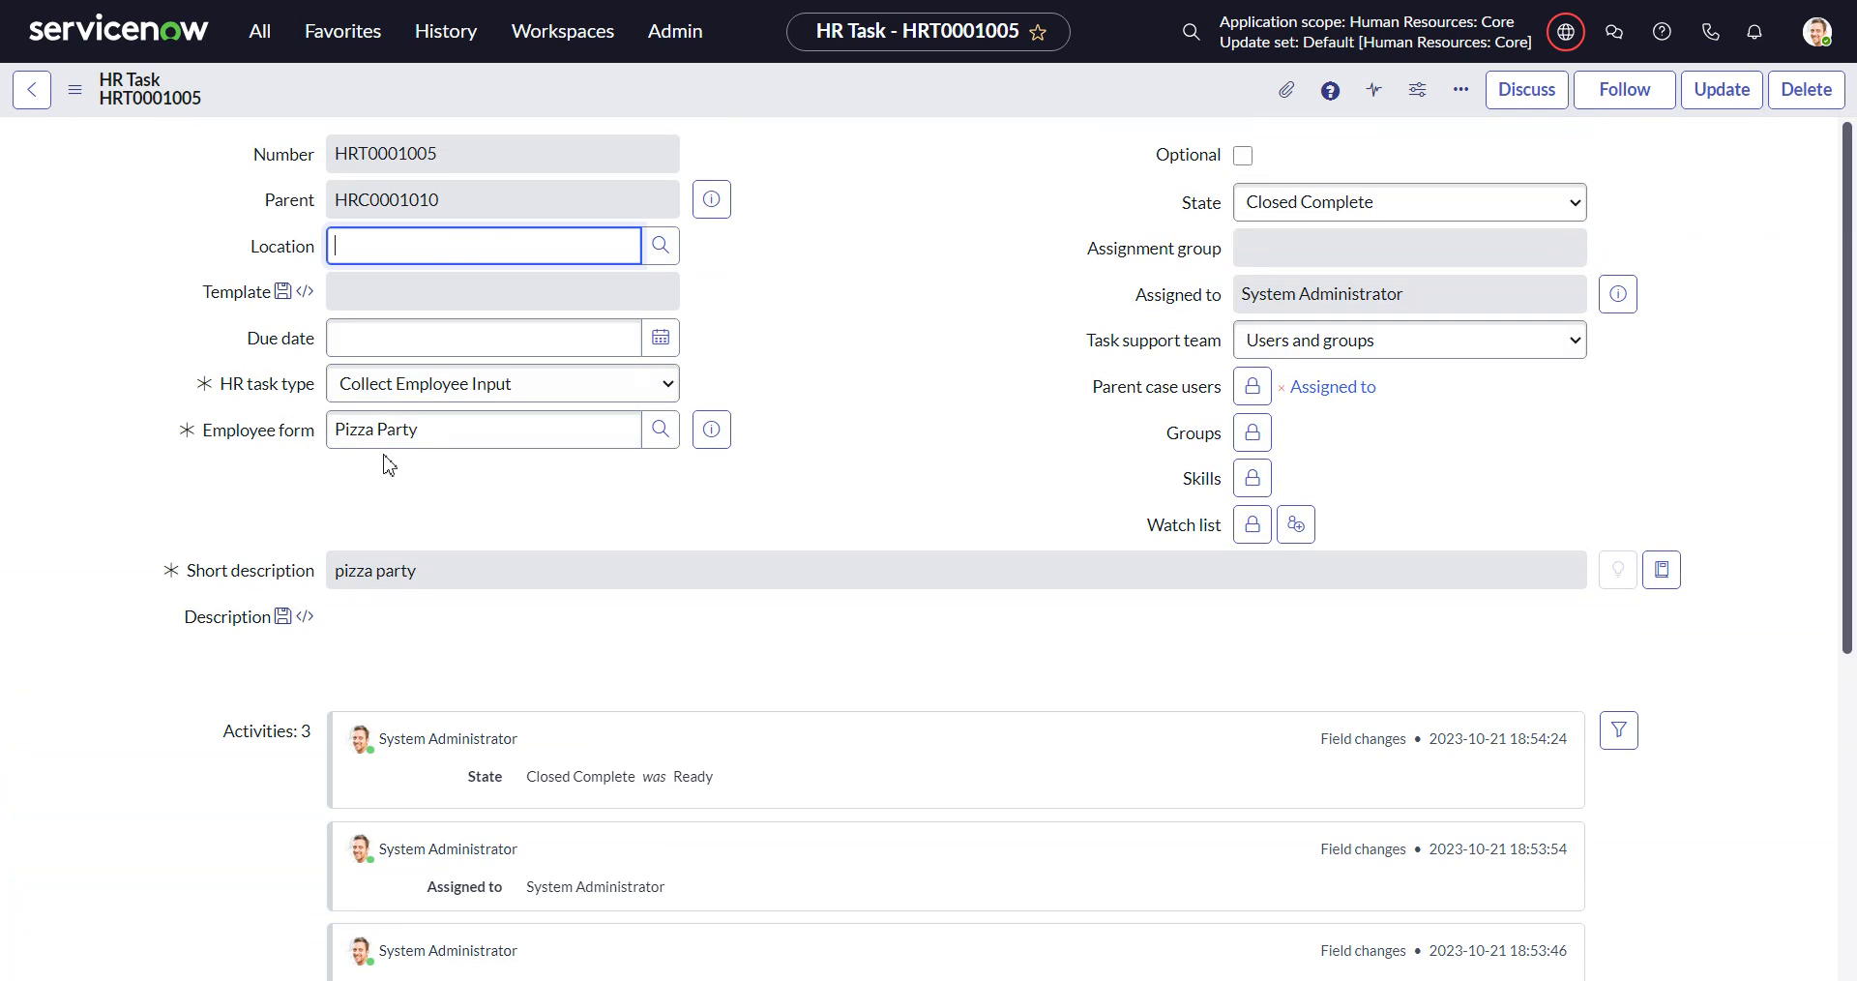
{"action": "mouse_move", "coordinate": [1412, 477]}
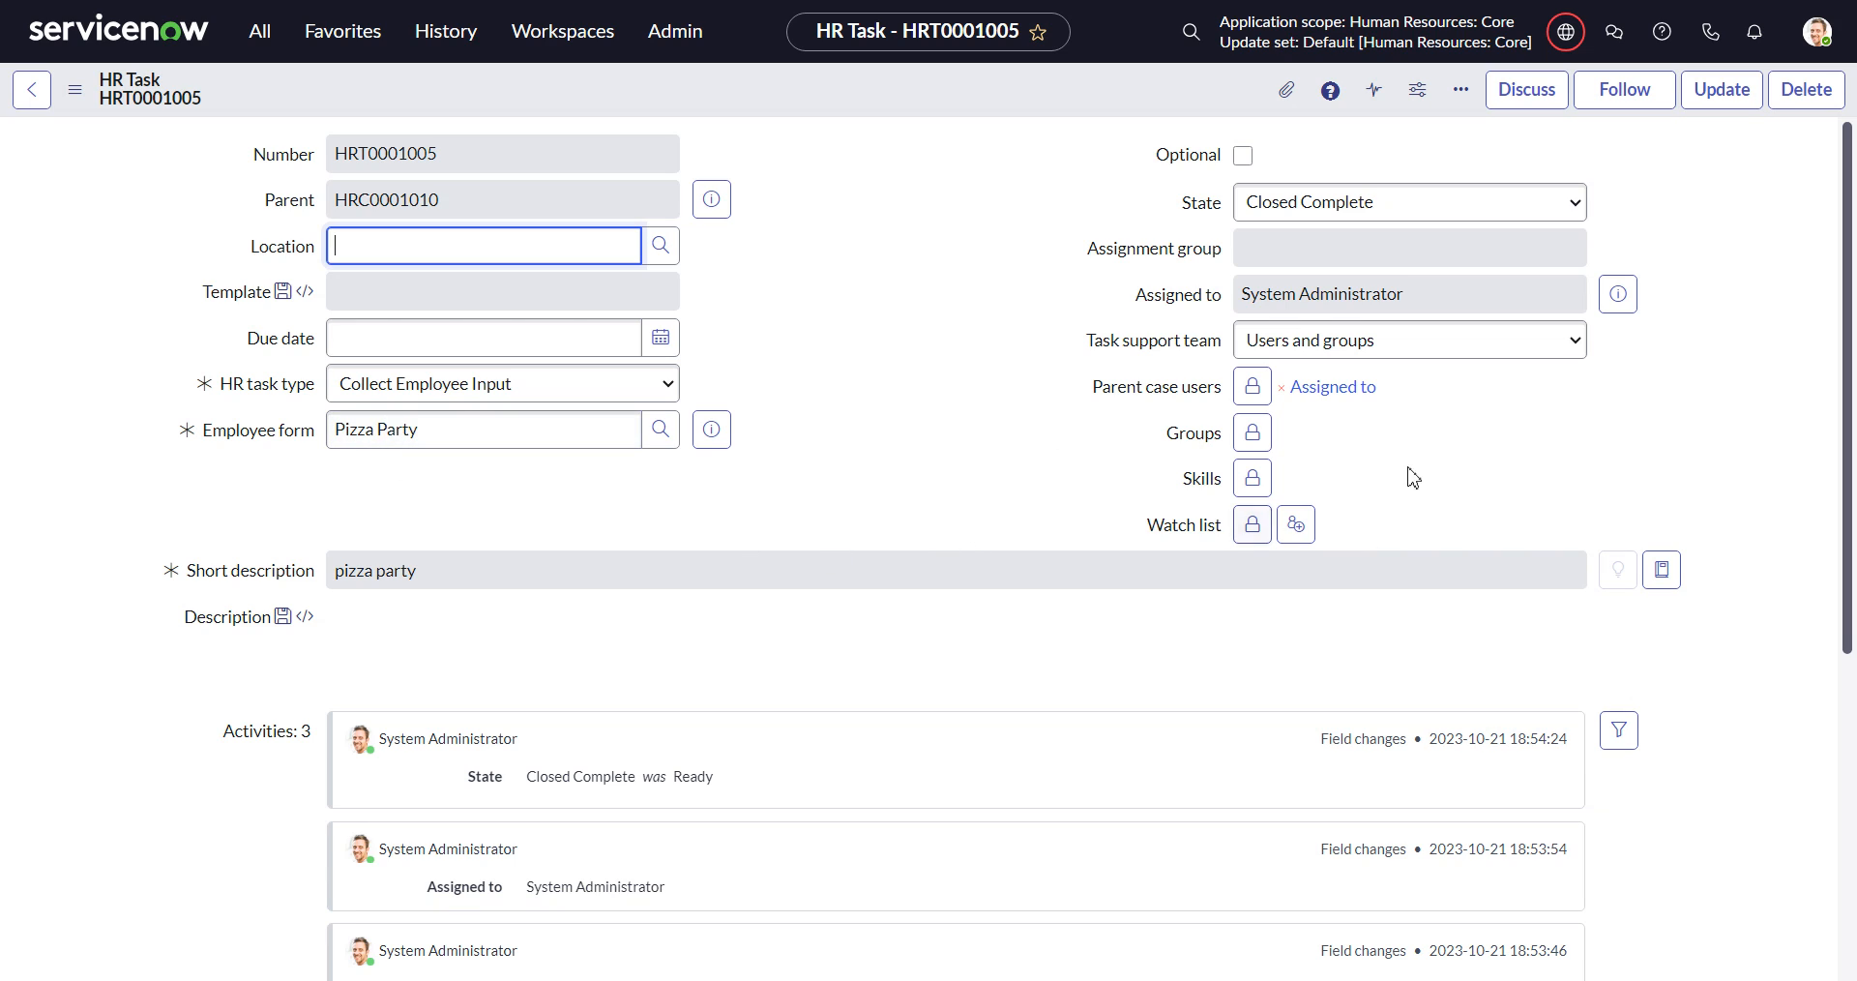
{"action": "mouse_move", "coordinate": [1088, 454]}
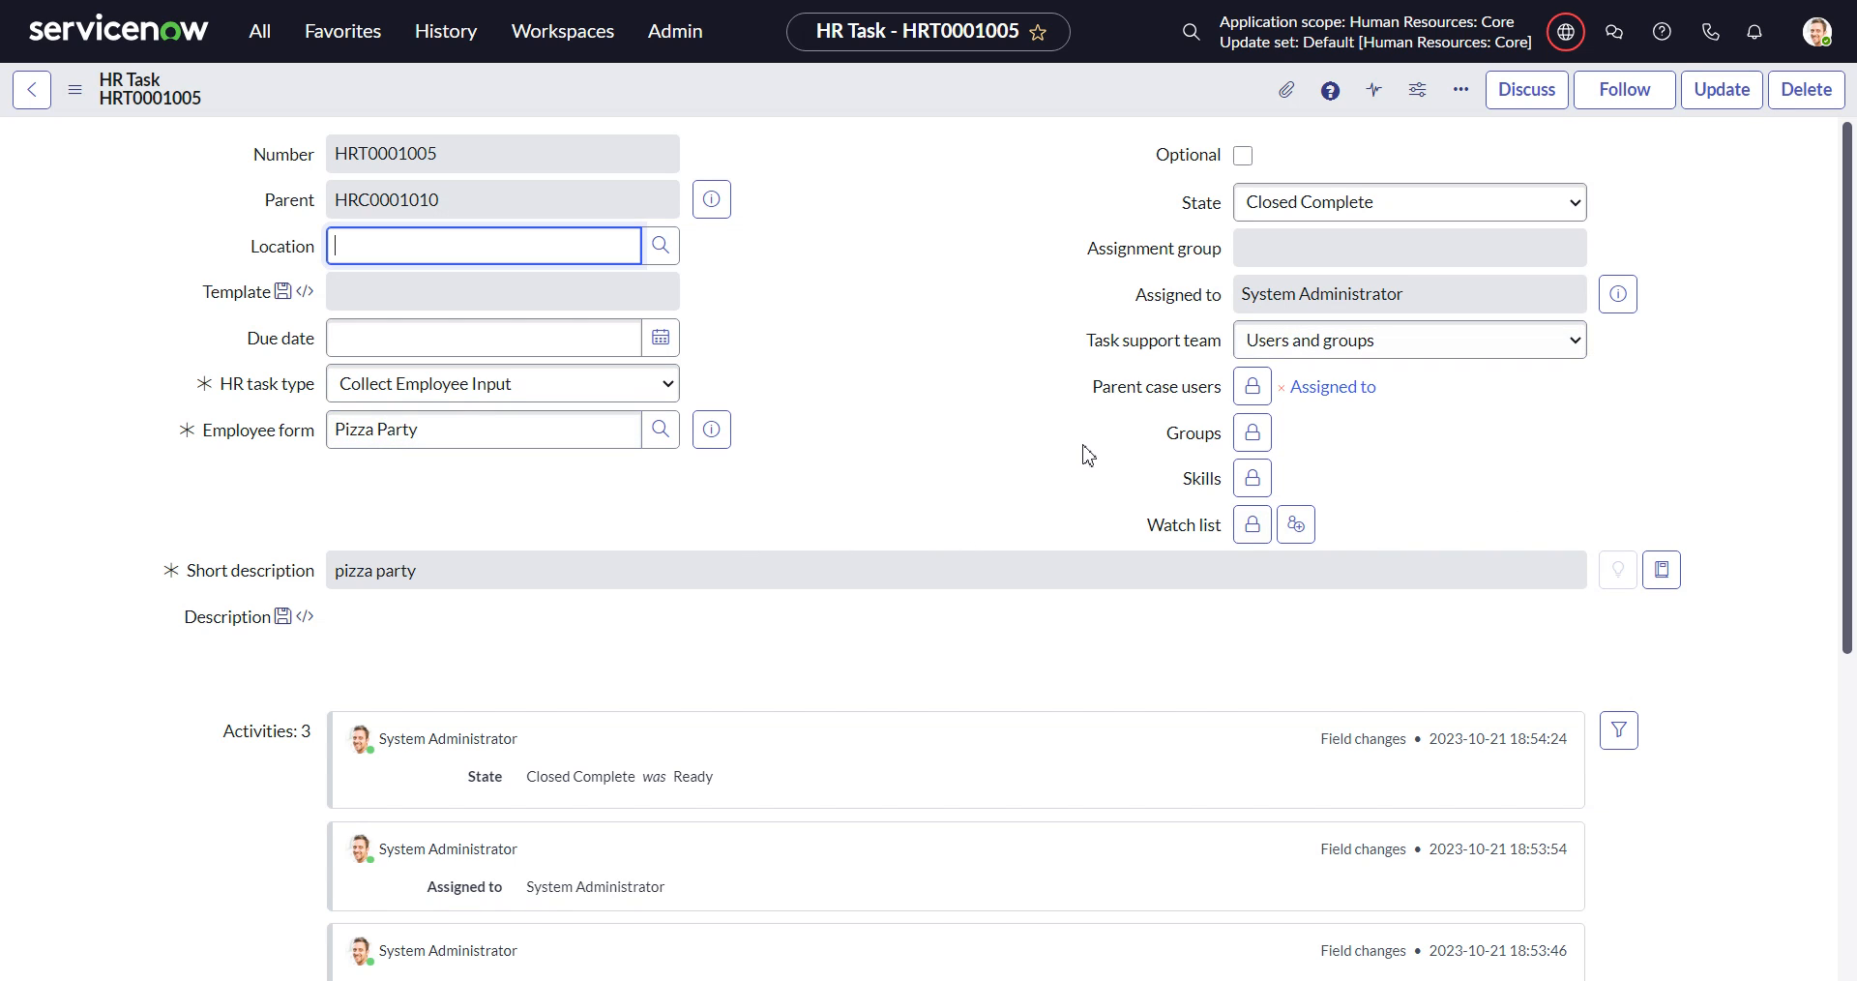
{"action": "mouse_move", "coordinate": [1016, 433]}
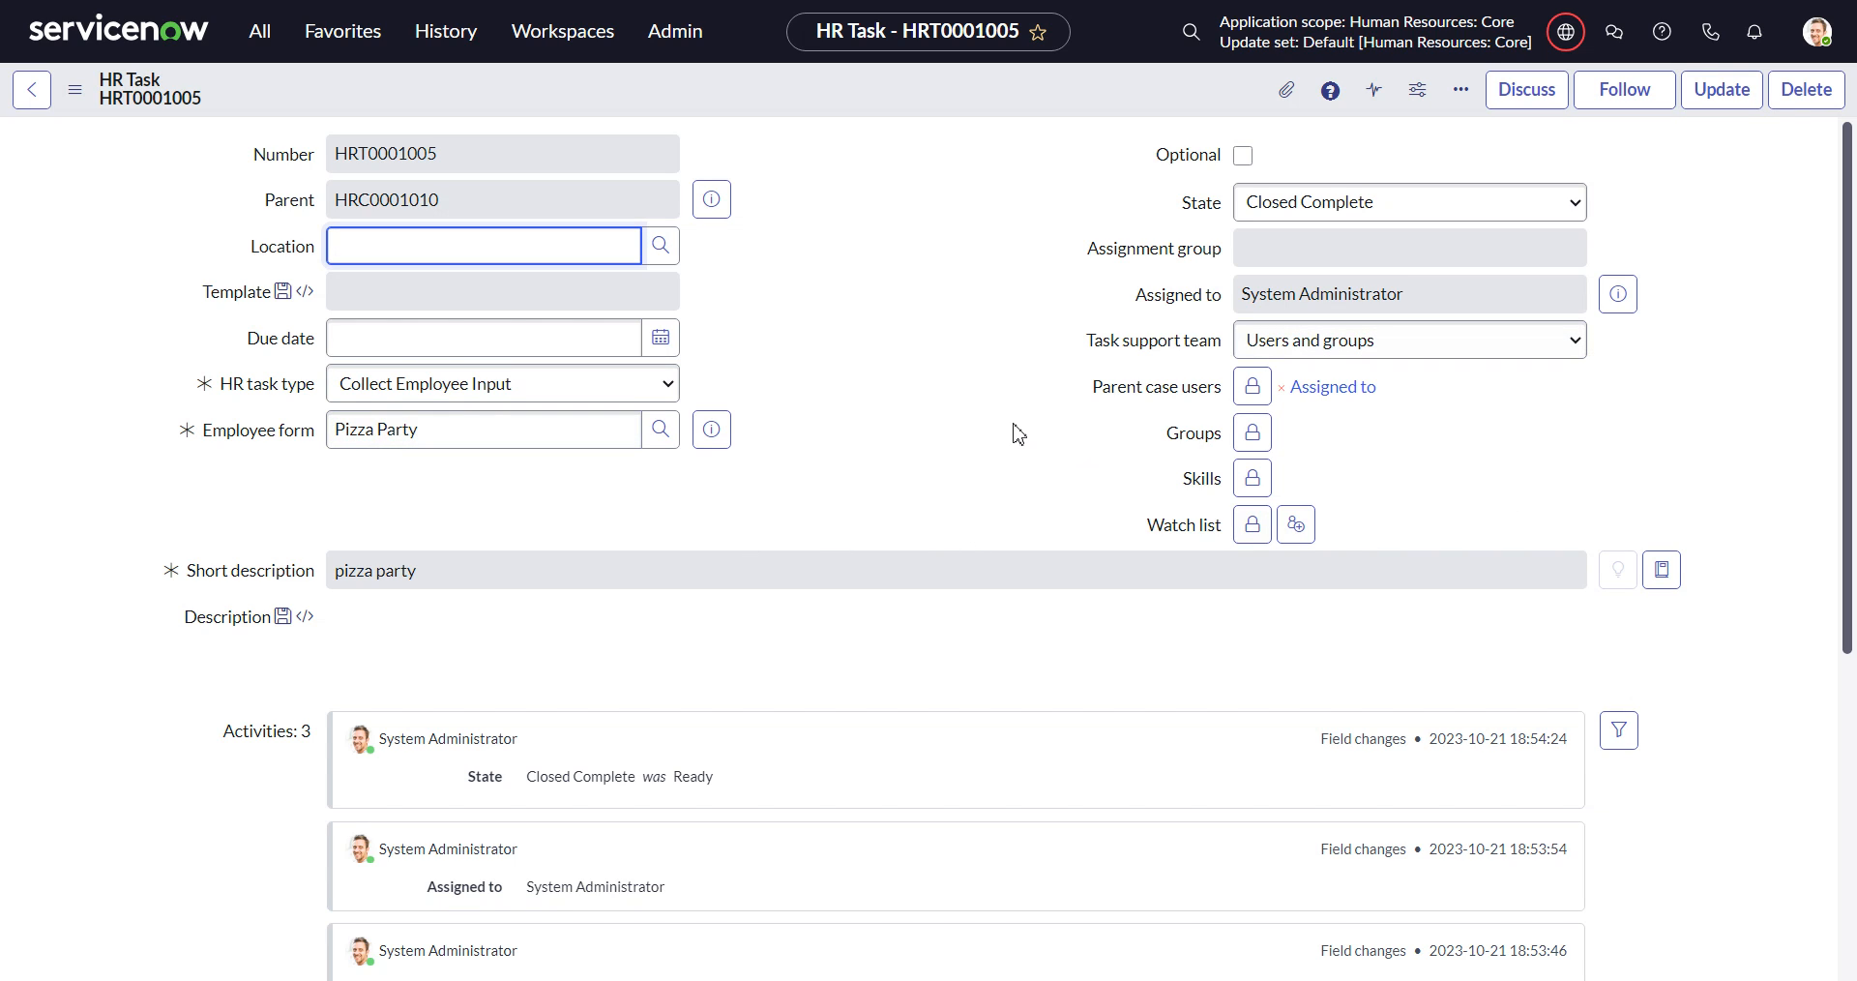
{"action": "mouse_move", "coordinate": [944, 435]}
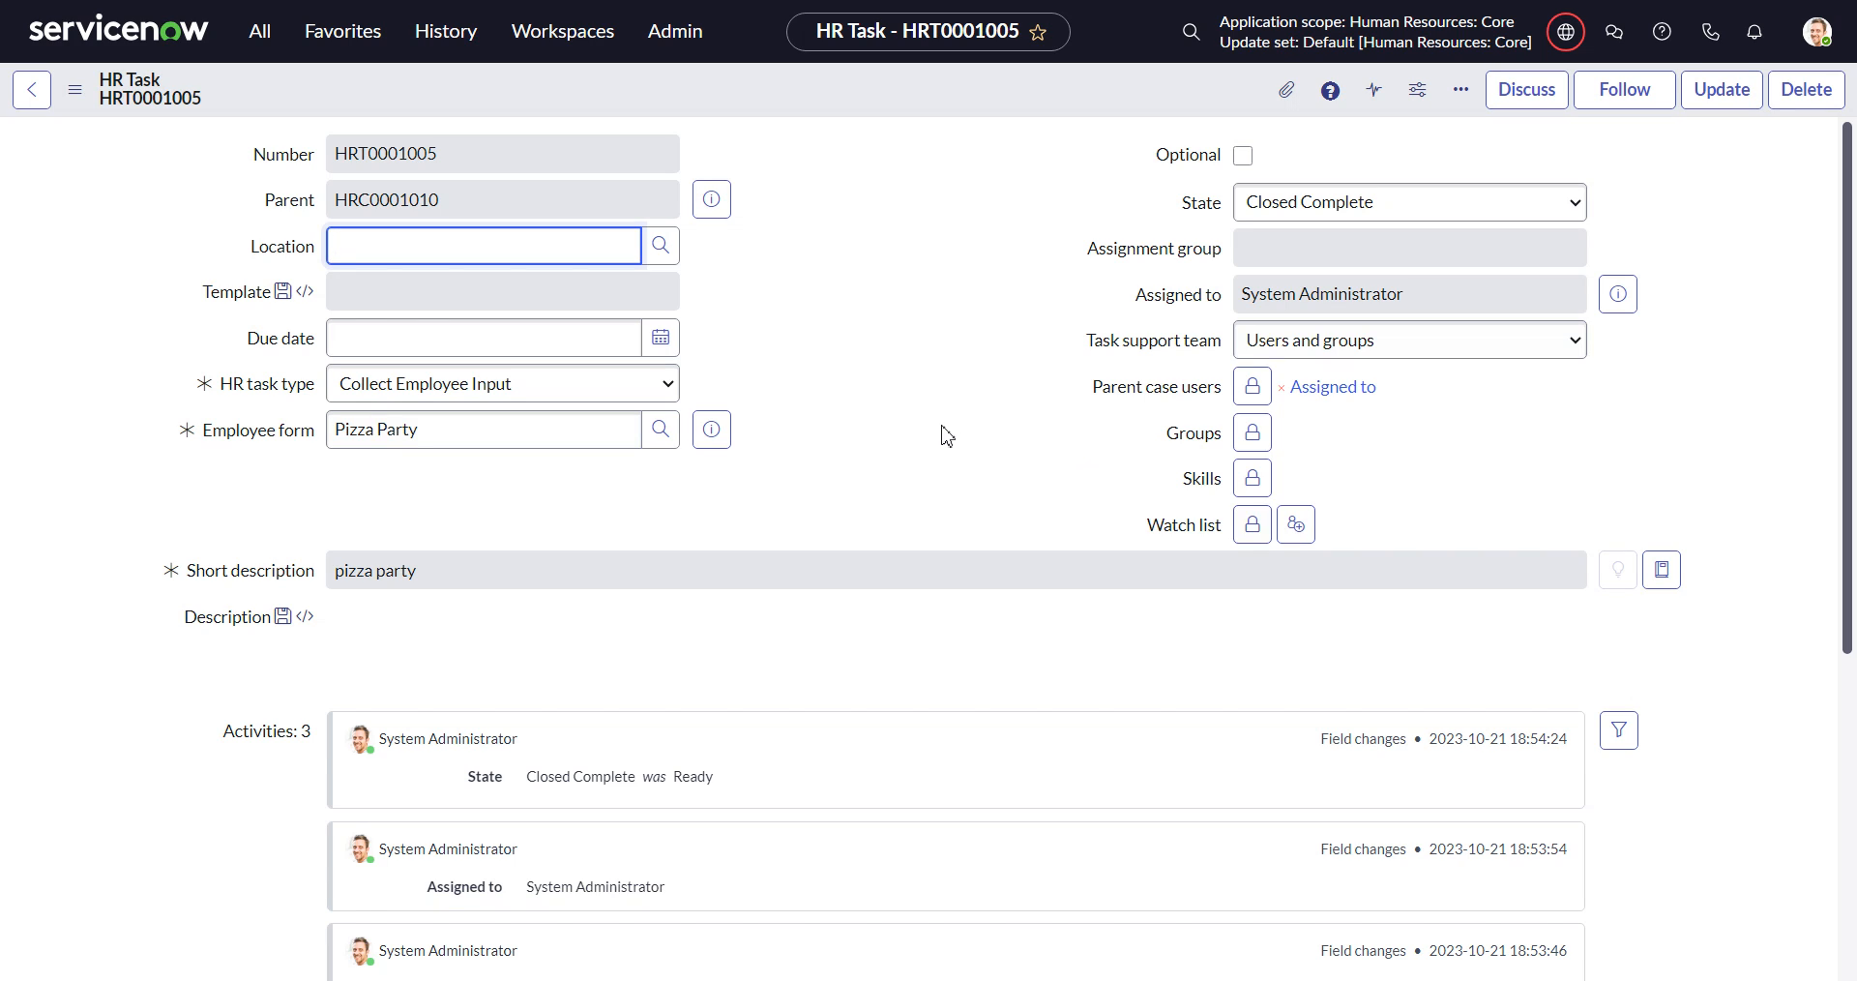
{"action": "mouse_move", "coordinate": [995, 396]}
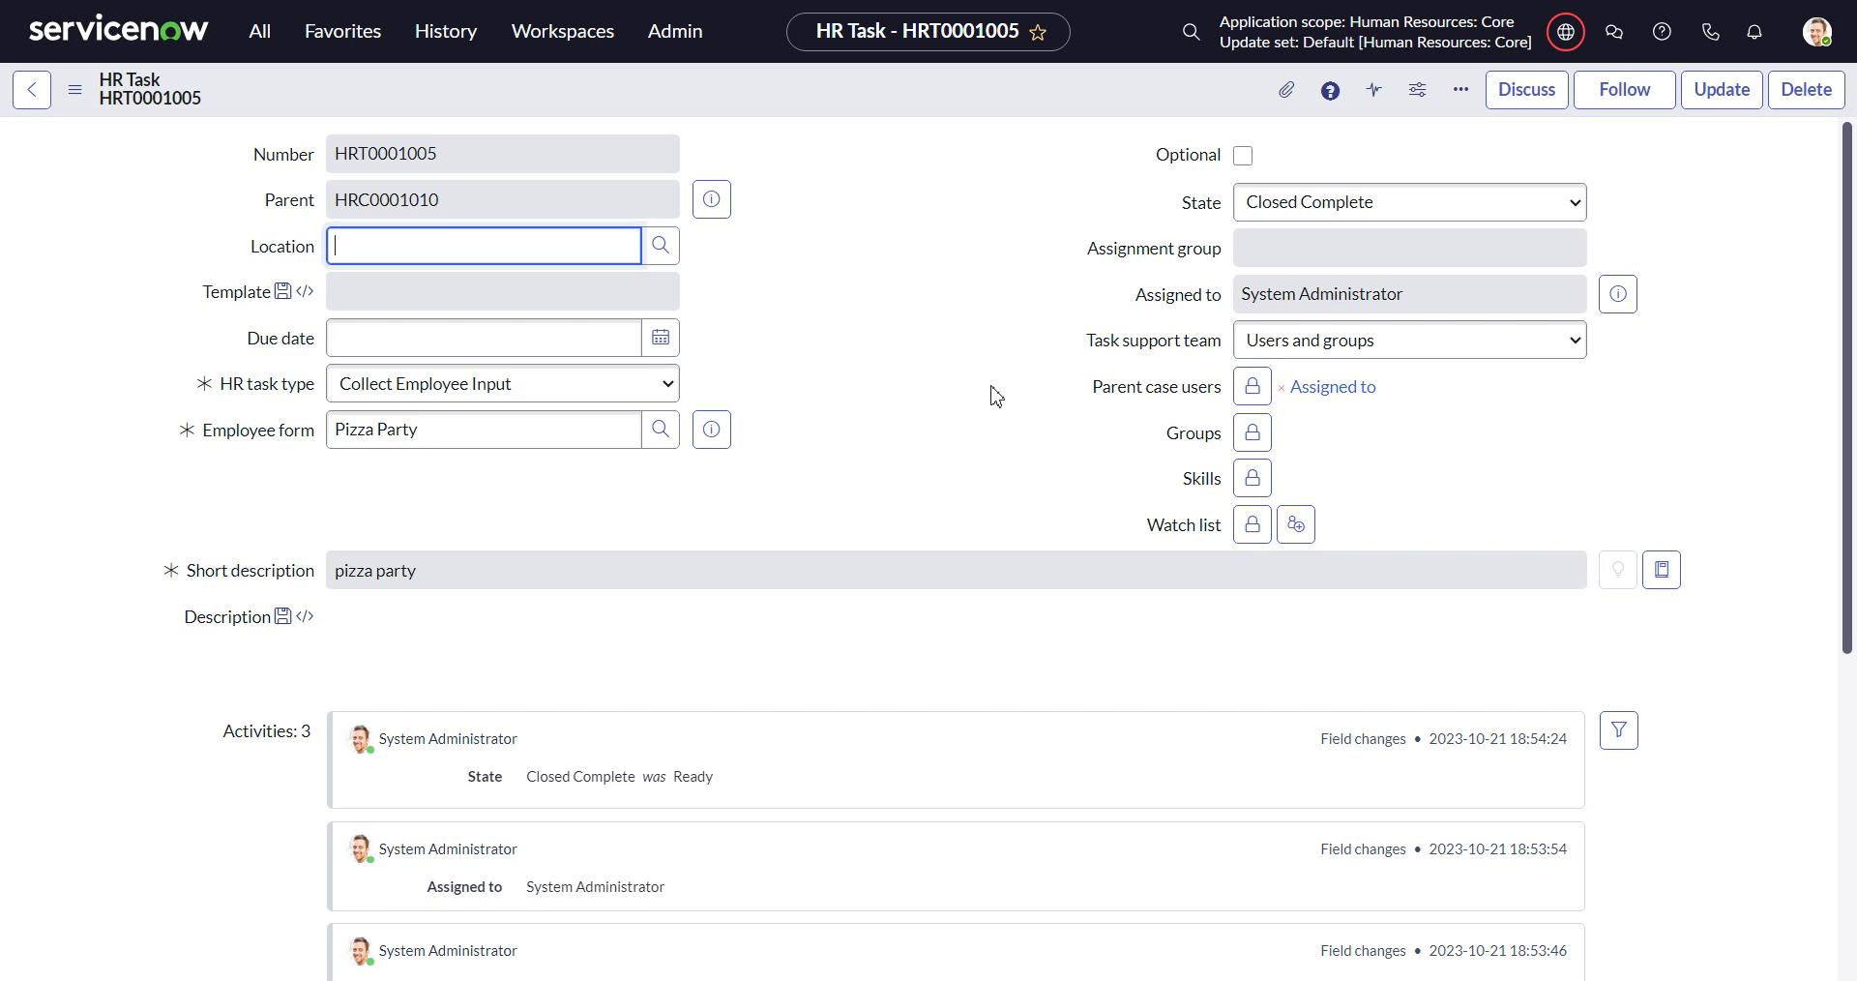
{"action": "mouse_move", "coordinate": [1085, 406]}
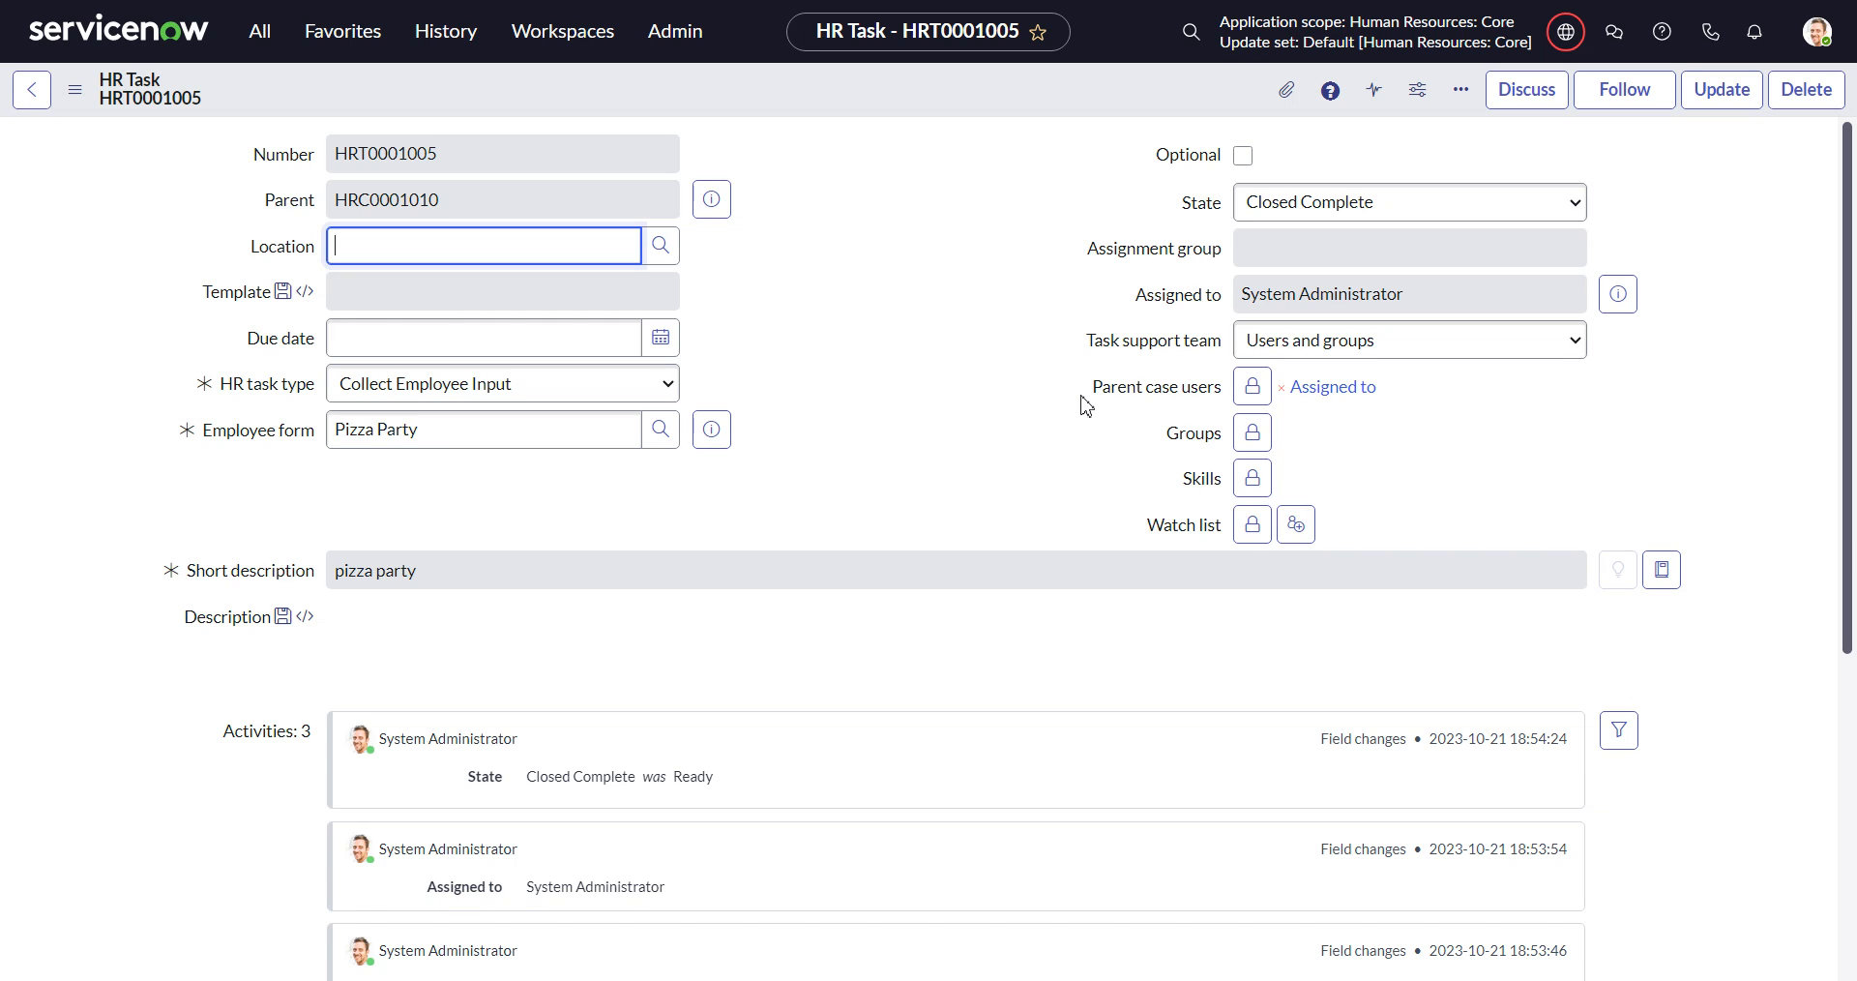
{"action": "mouse_move", "coordinate": [1050, 406]}
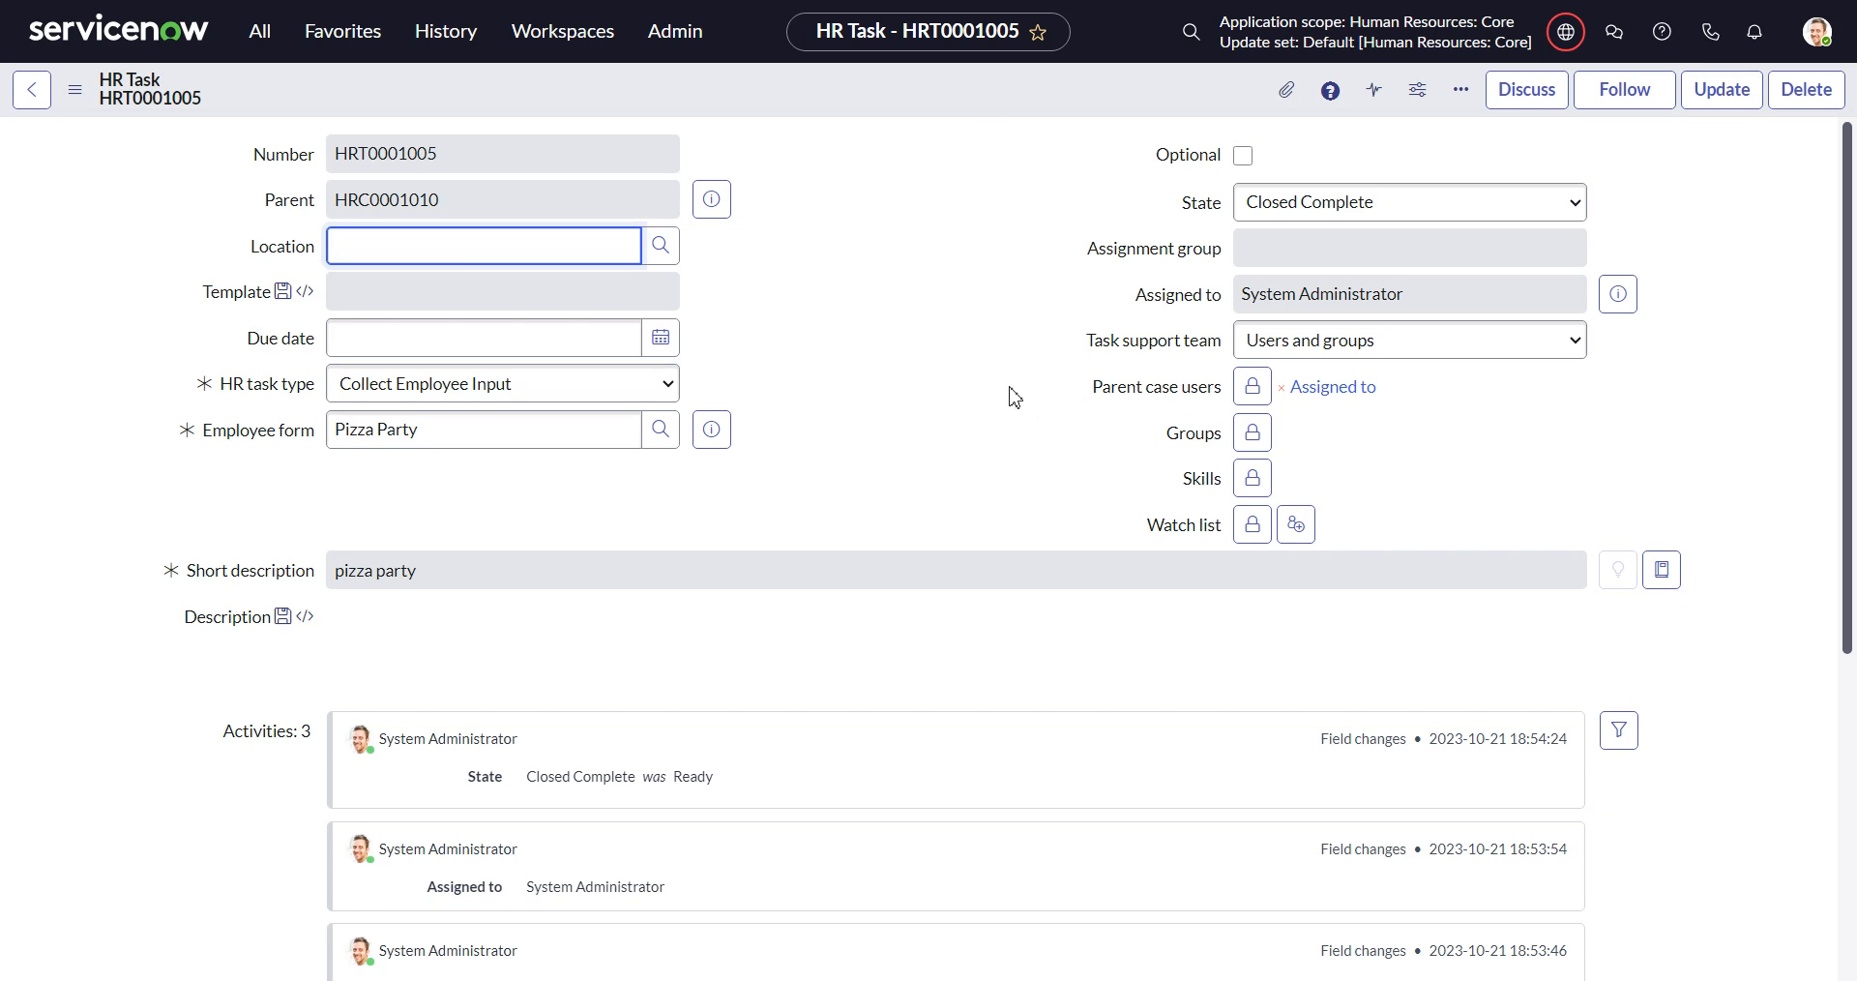
{"action": "mouse_move", "coordinate": [963, 312]}
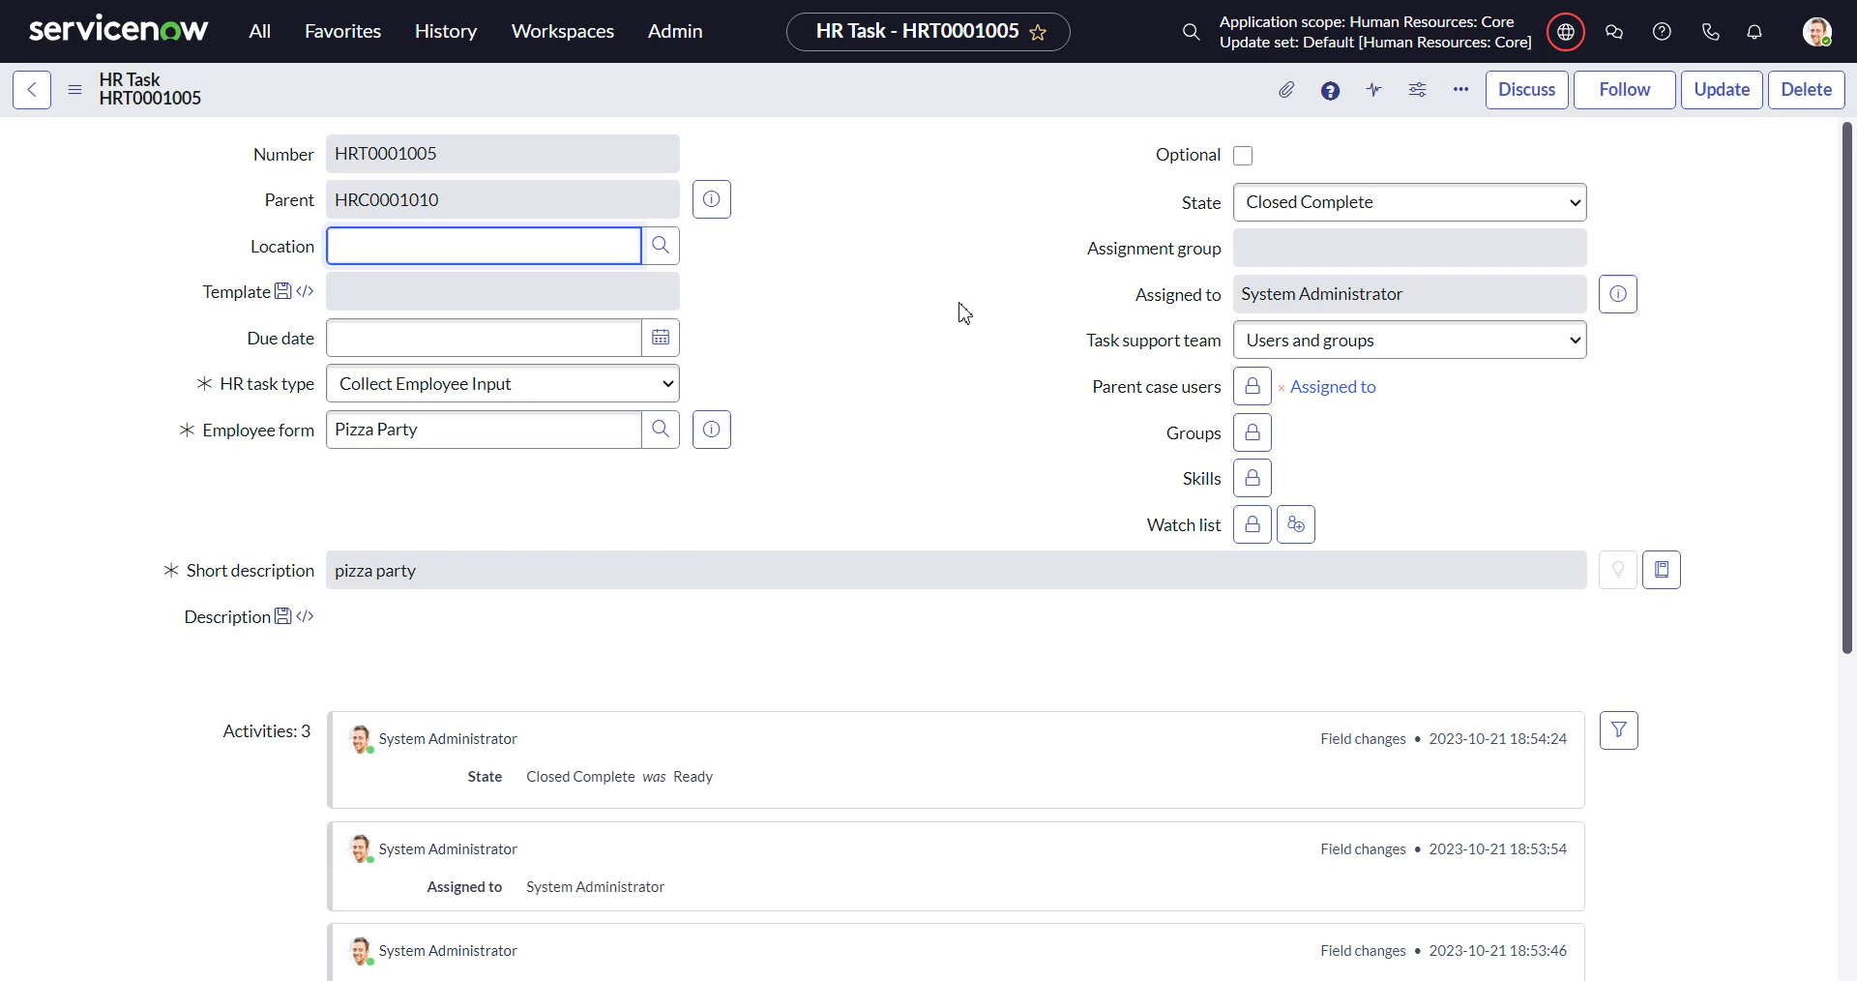
{"action": "mouse_move", "coordinate": [1029, 277]}
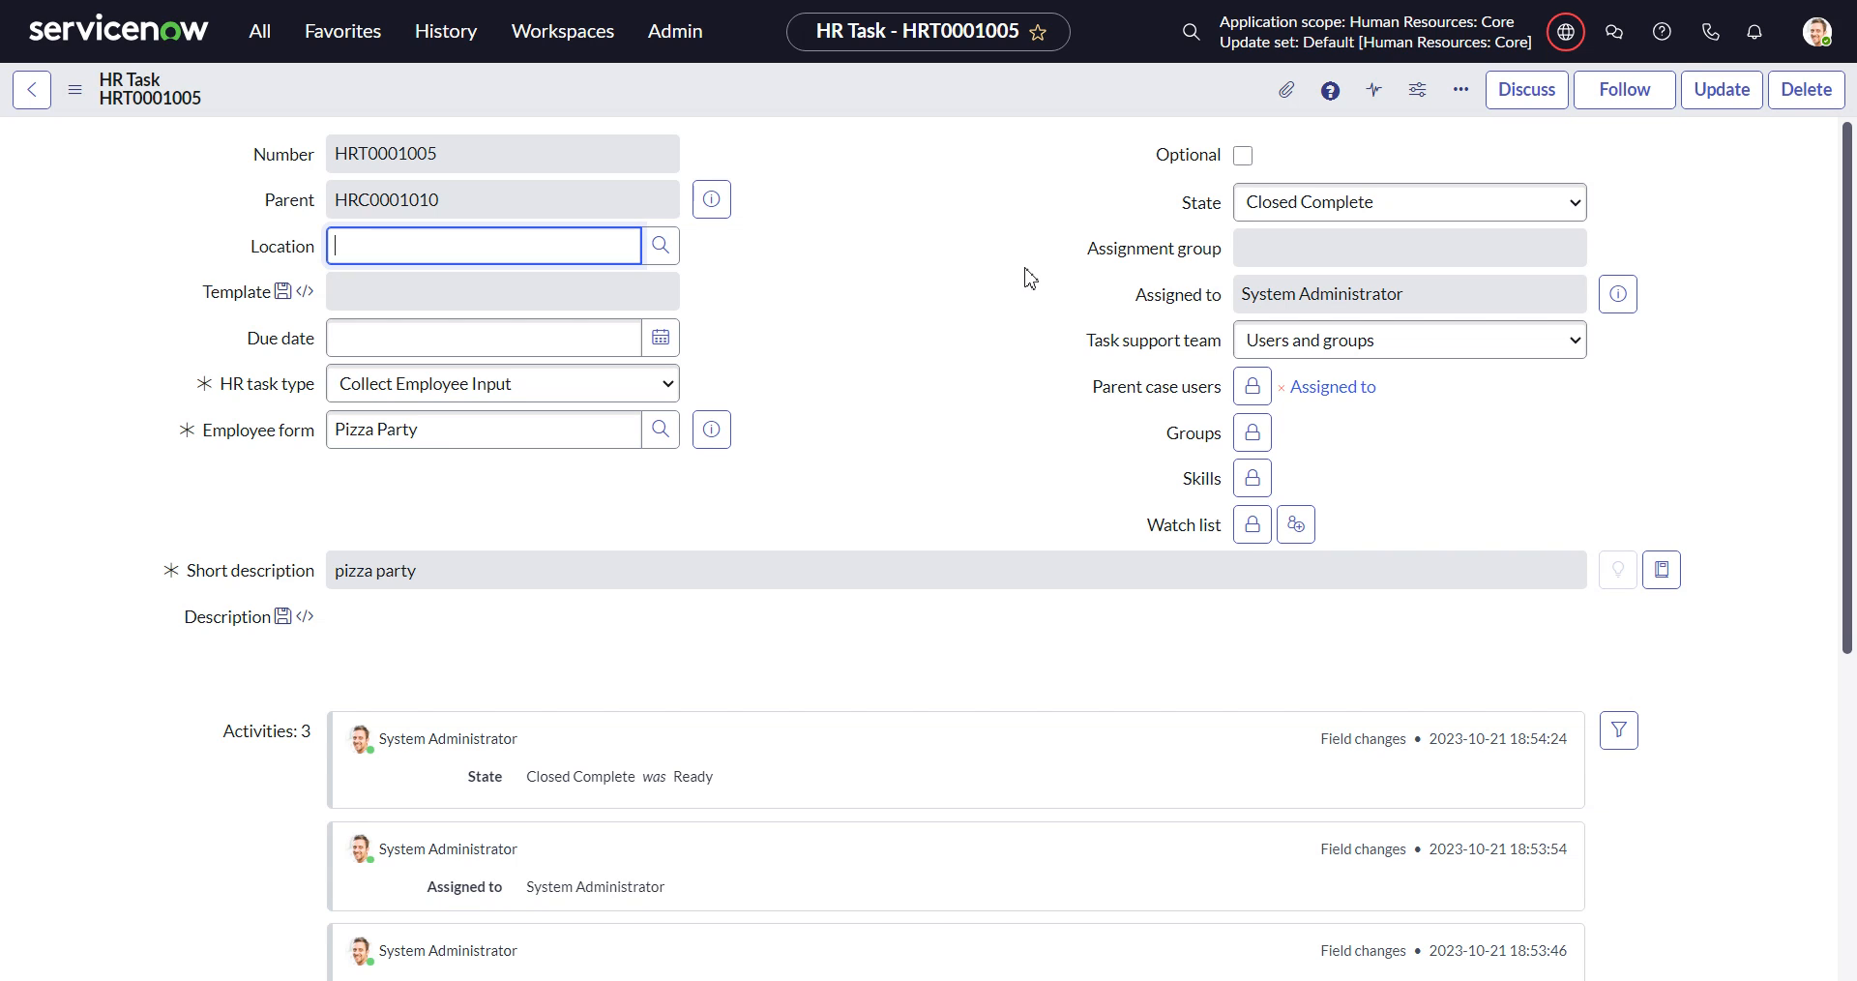
{"action": "mouse_move", "coordinate": [590, 492]}
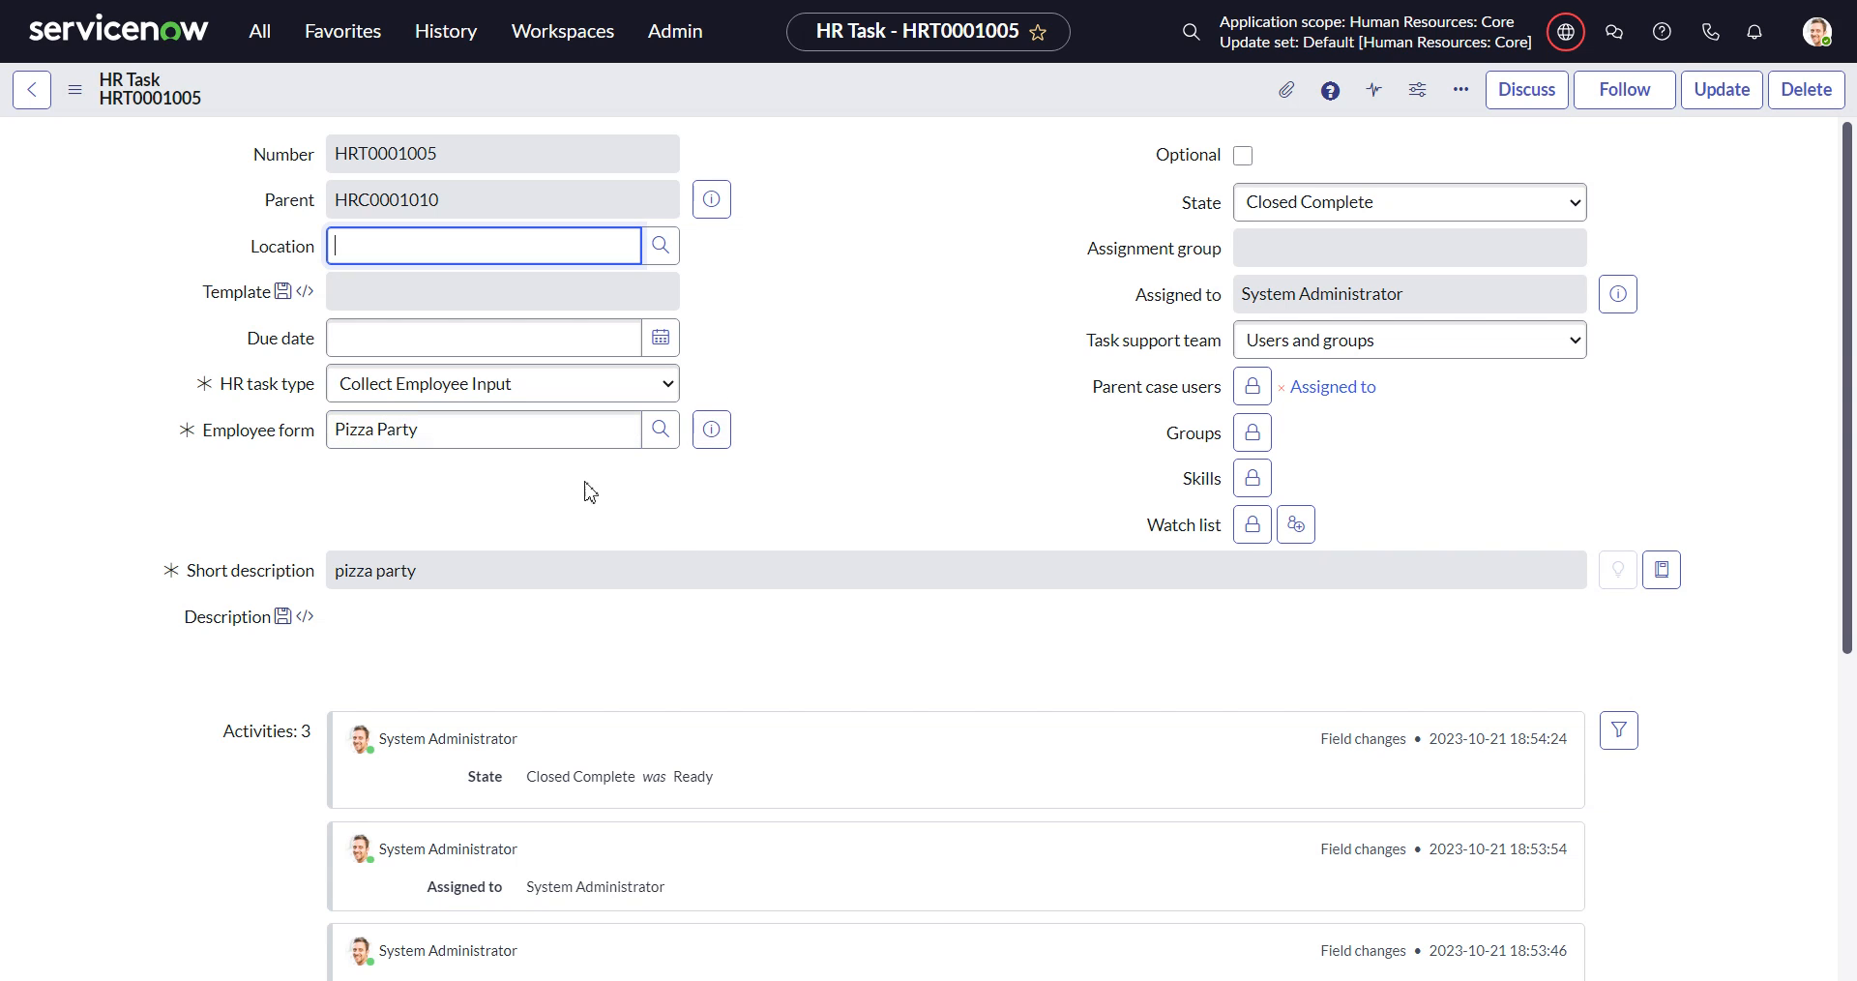
{"action": "mouse_move", "coordinate": [935, 428]}
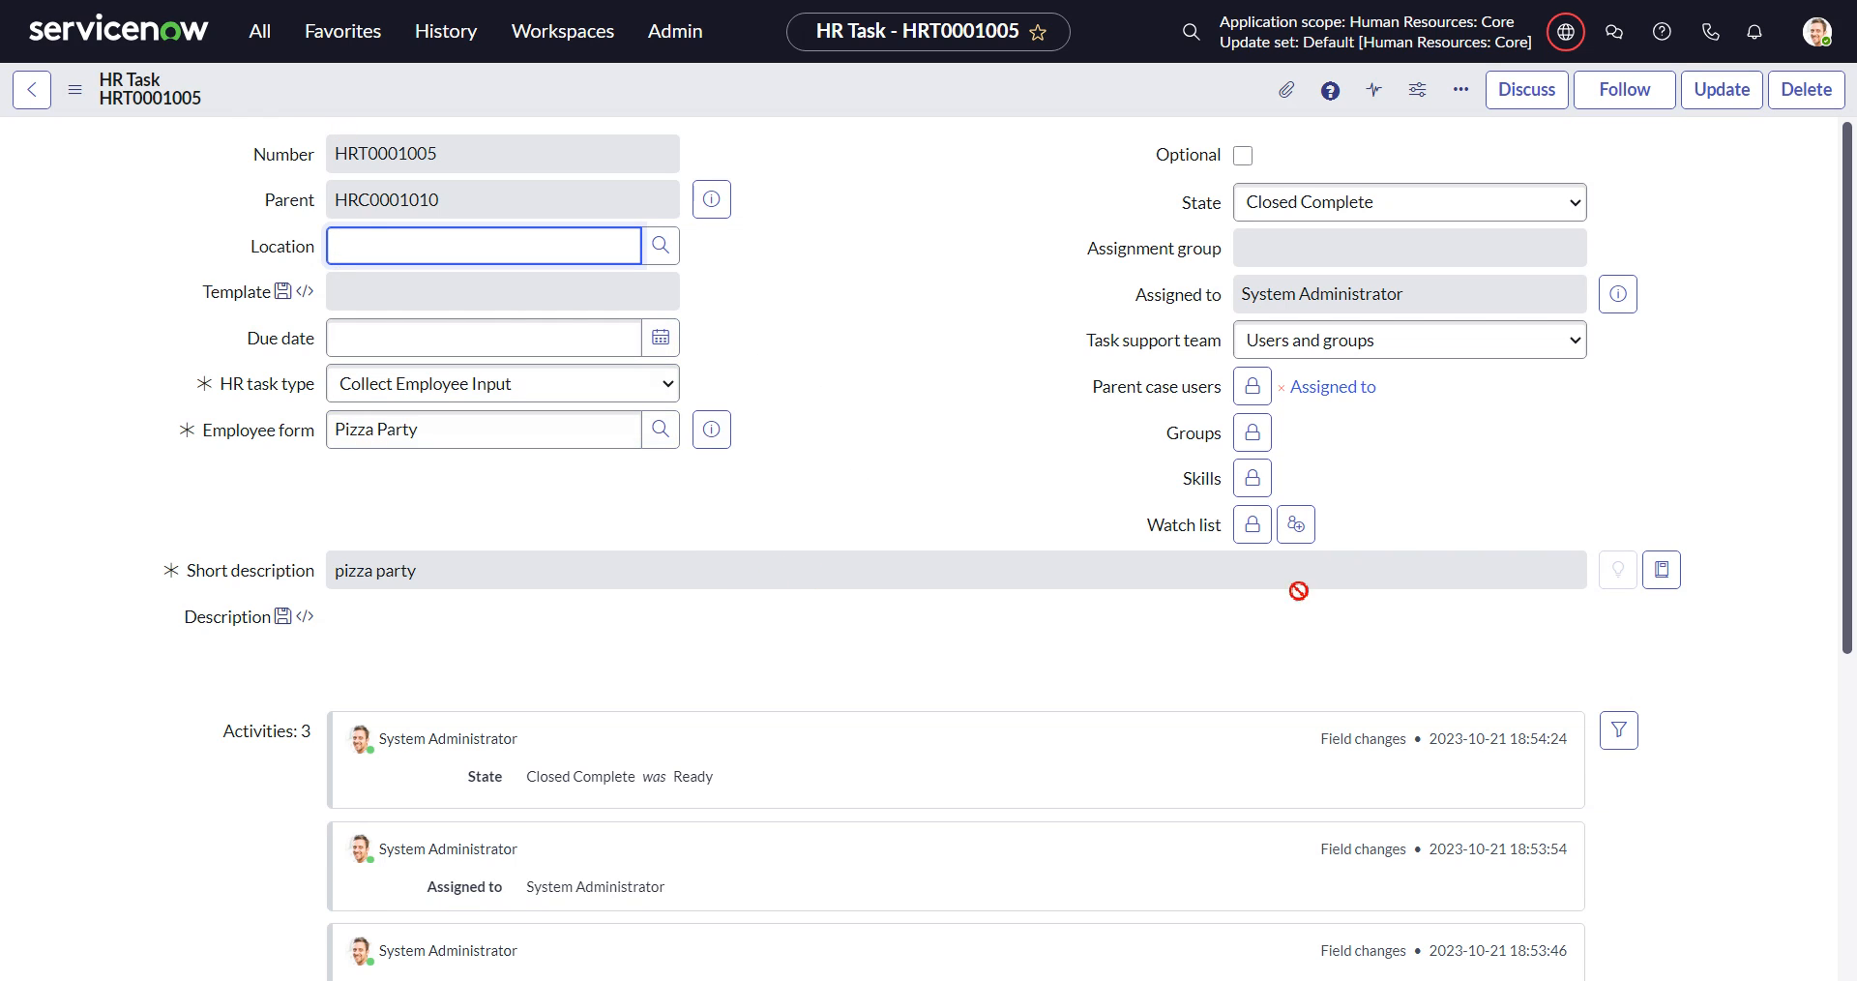
{"action": "mouse_move", "coordinate": [922, 635]}
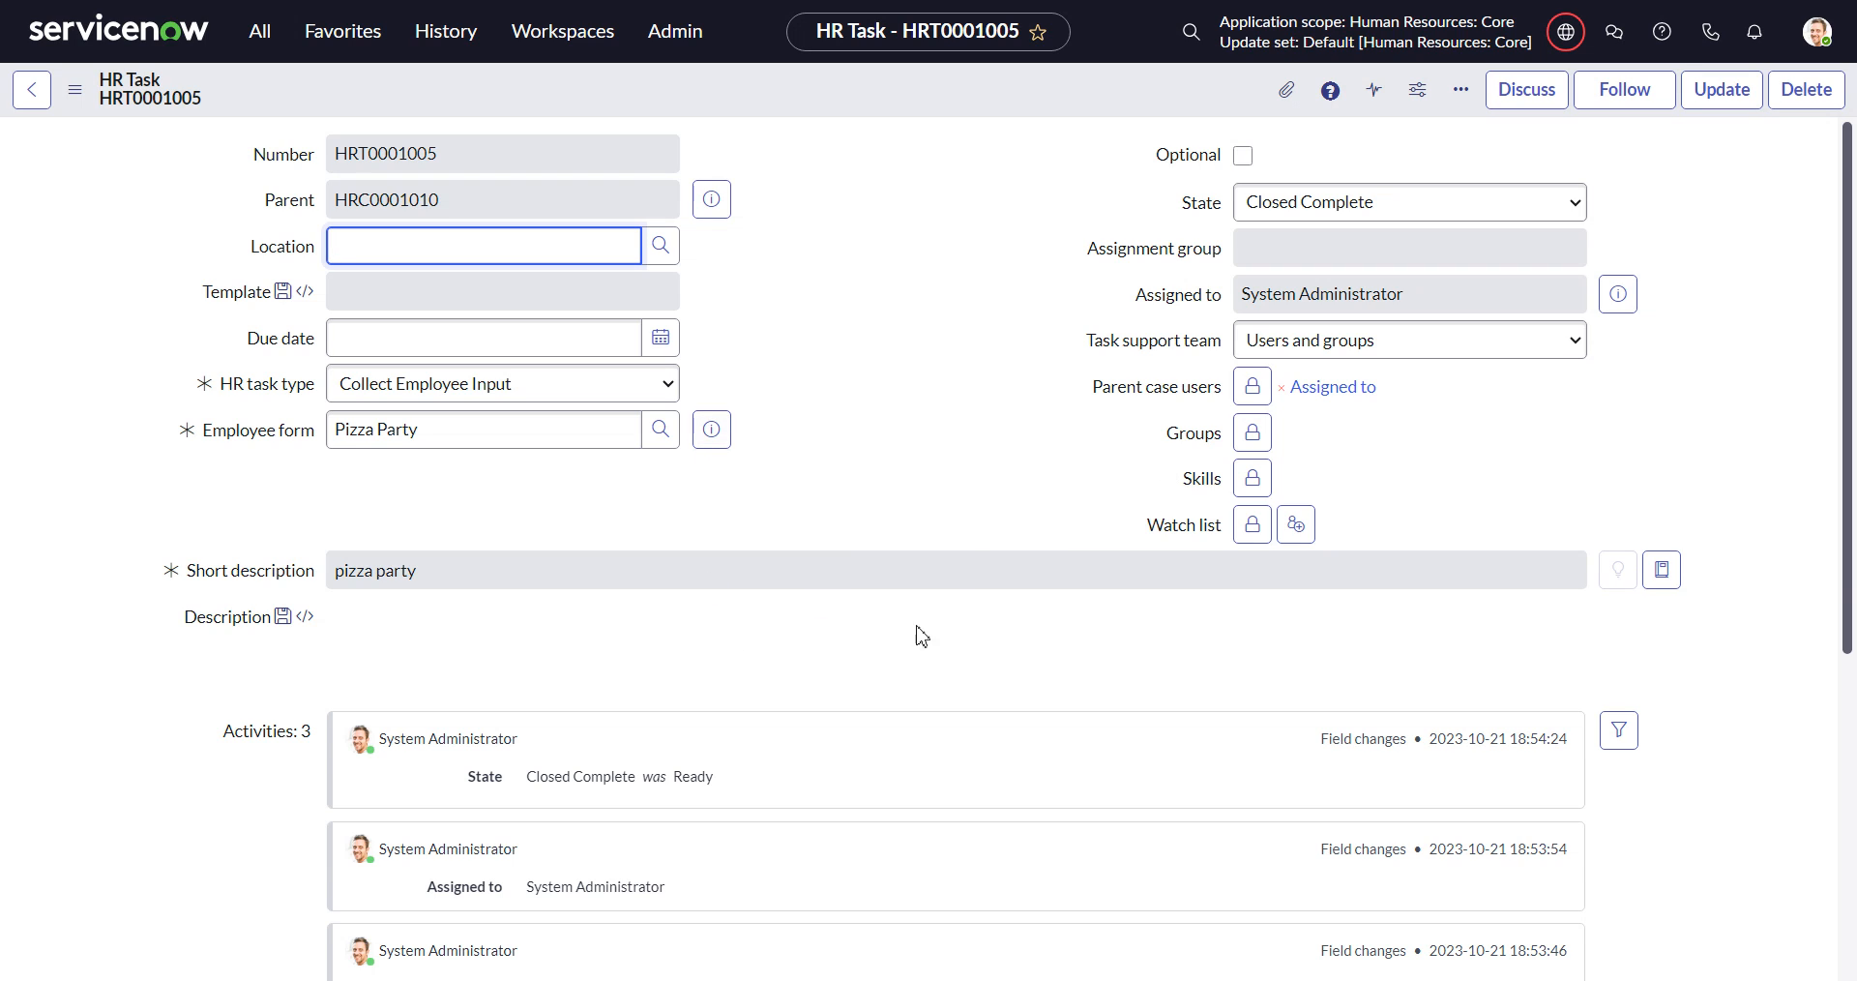
{"action": "mouse_move", "coordinate": [871, 548]}
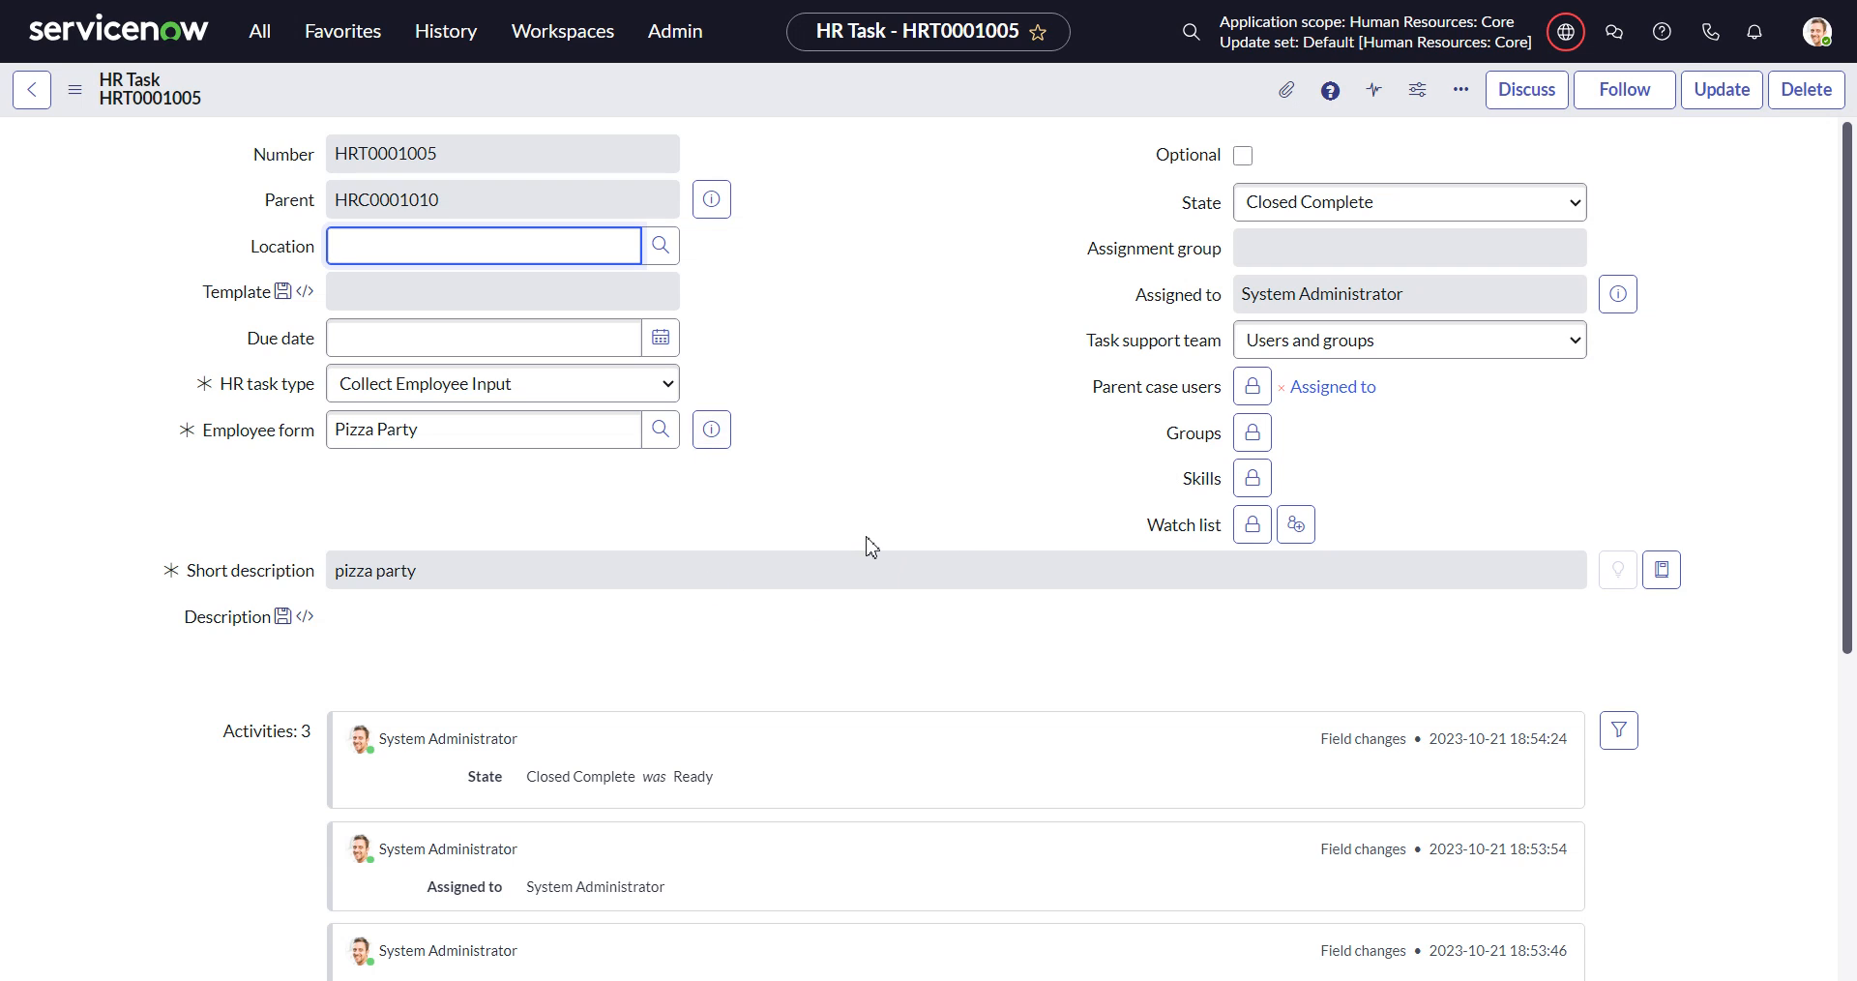
{"action": "mouse_move", "coordinate": [299, 184]}
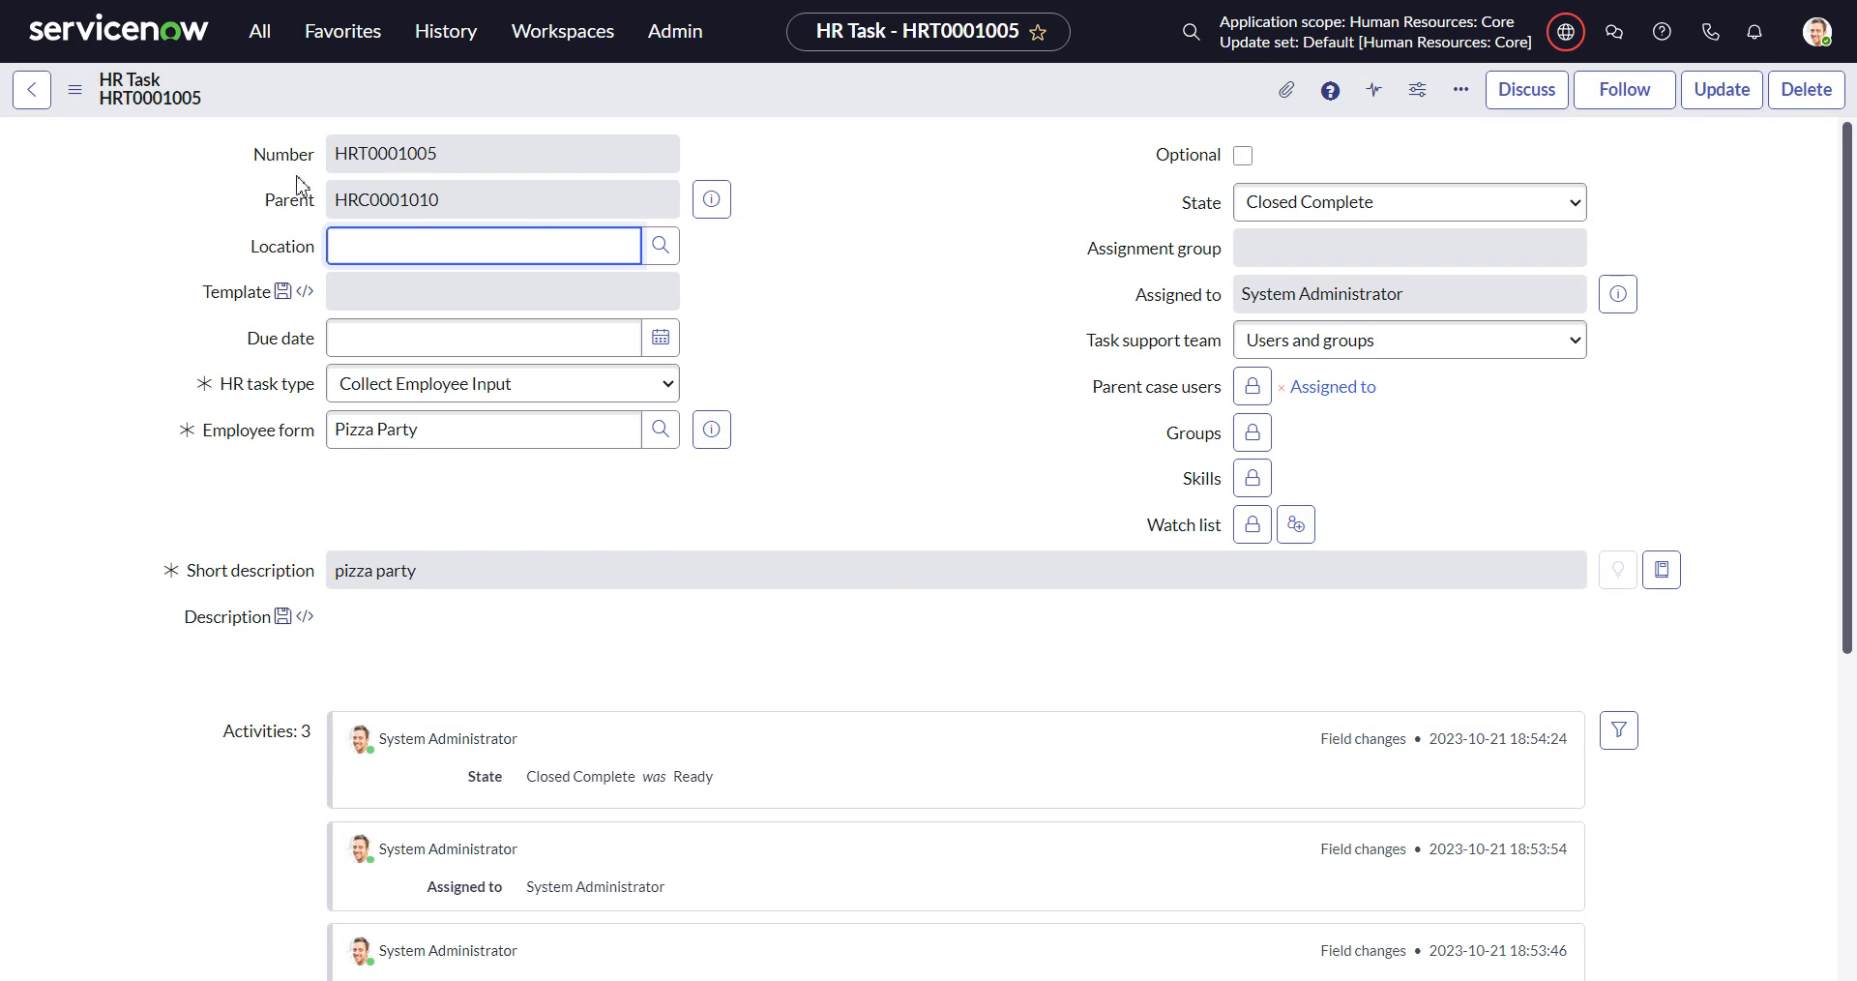
{"action": "mouse_move", "coordinate": [937, 417]}
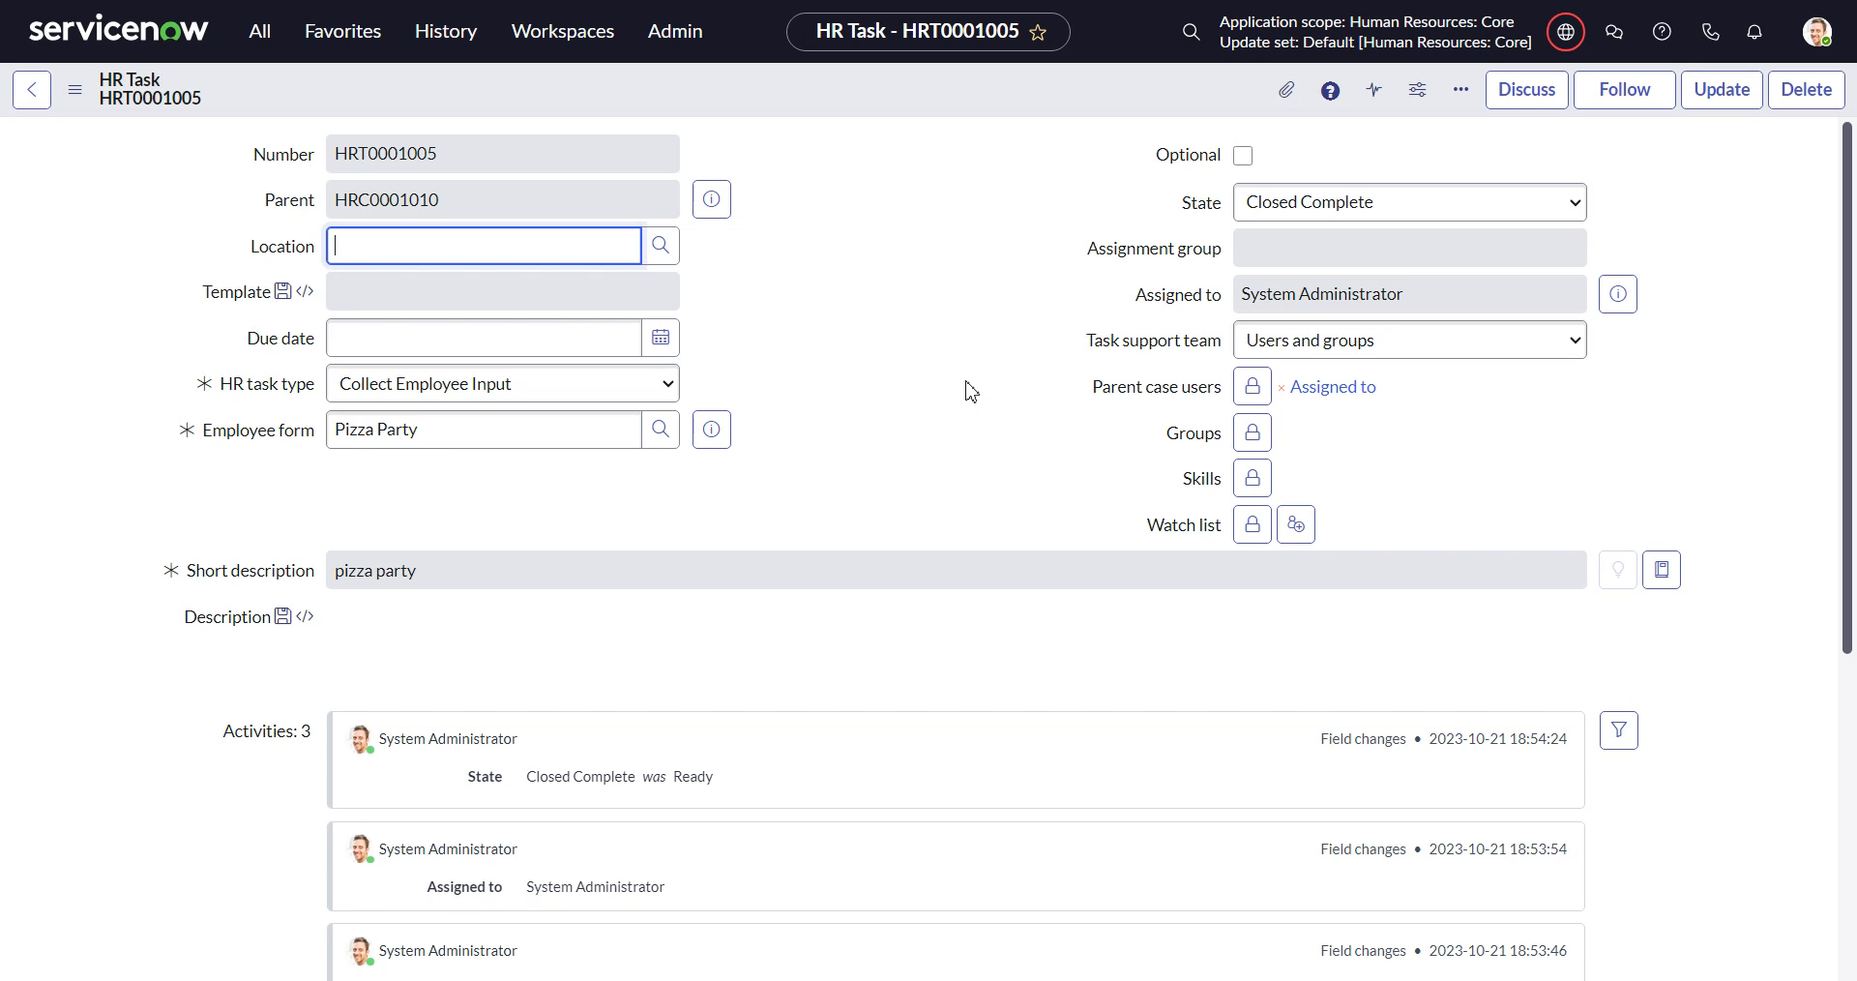
{"action": "mouse_move", "coordinate": [809, 396]}
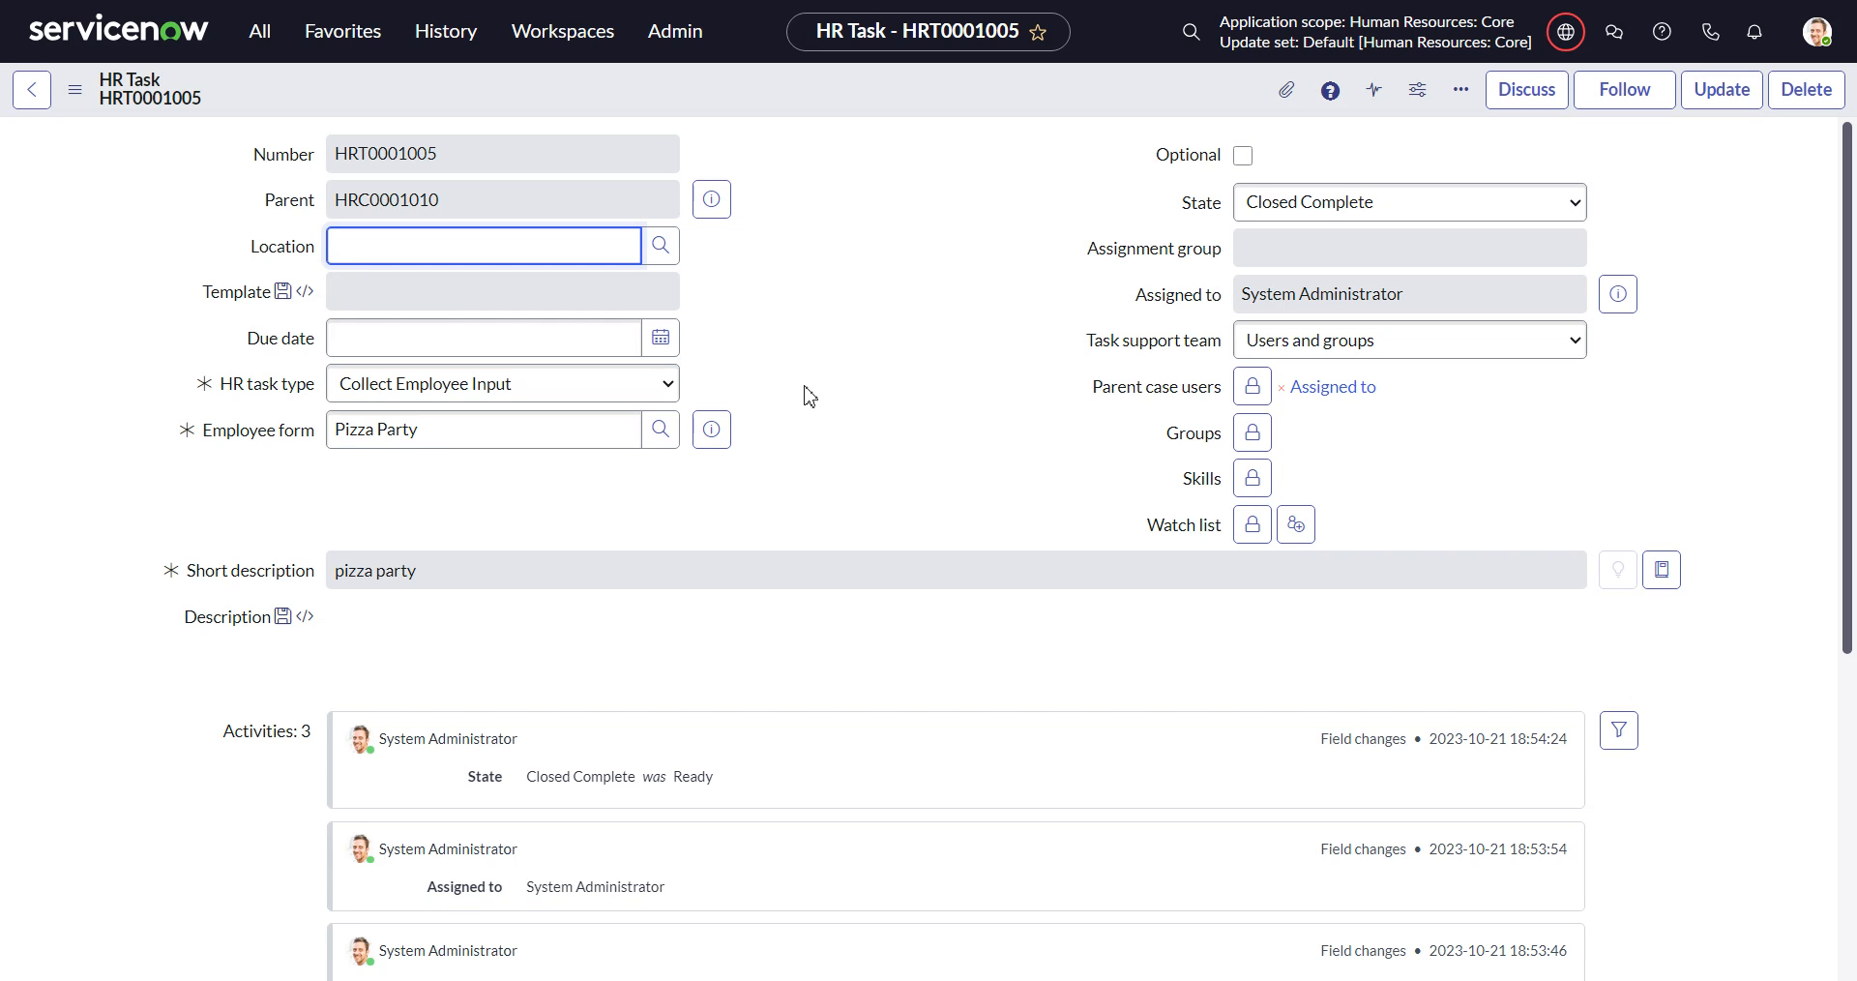
{"action": "mouse_move", "coordinate": [948, 295]}
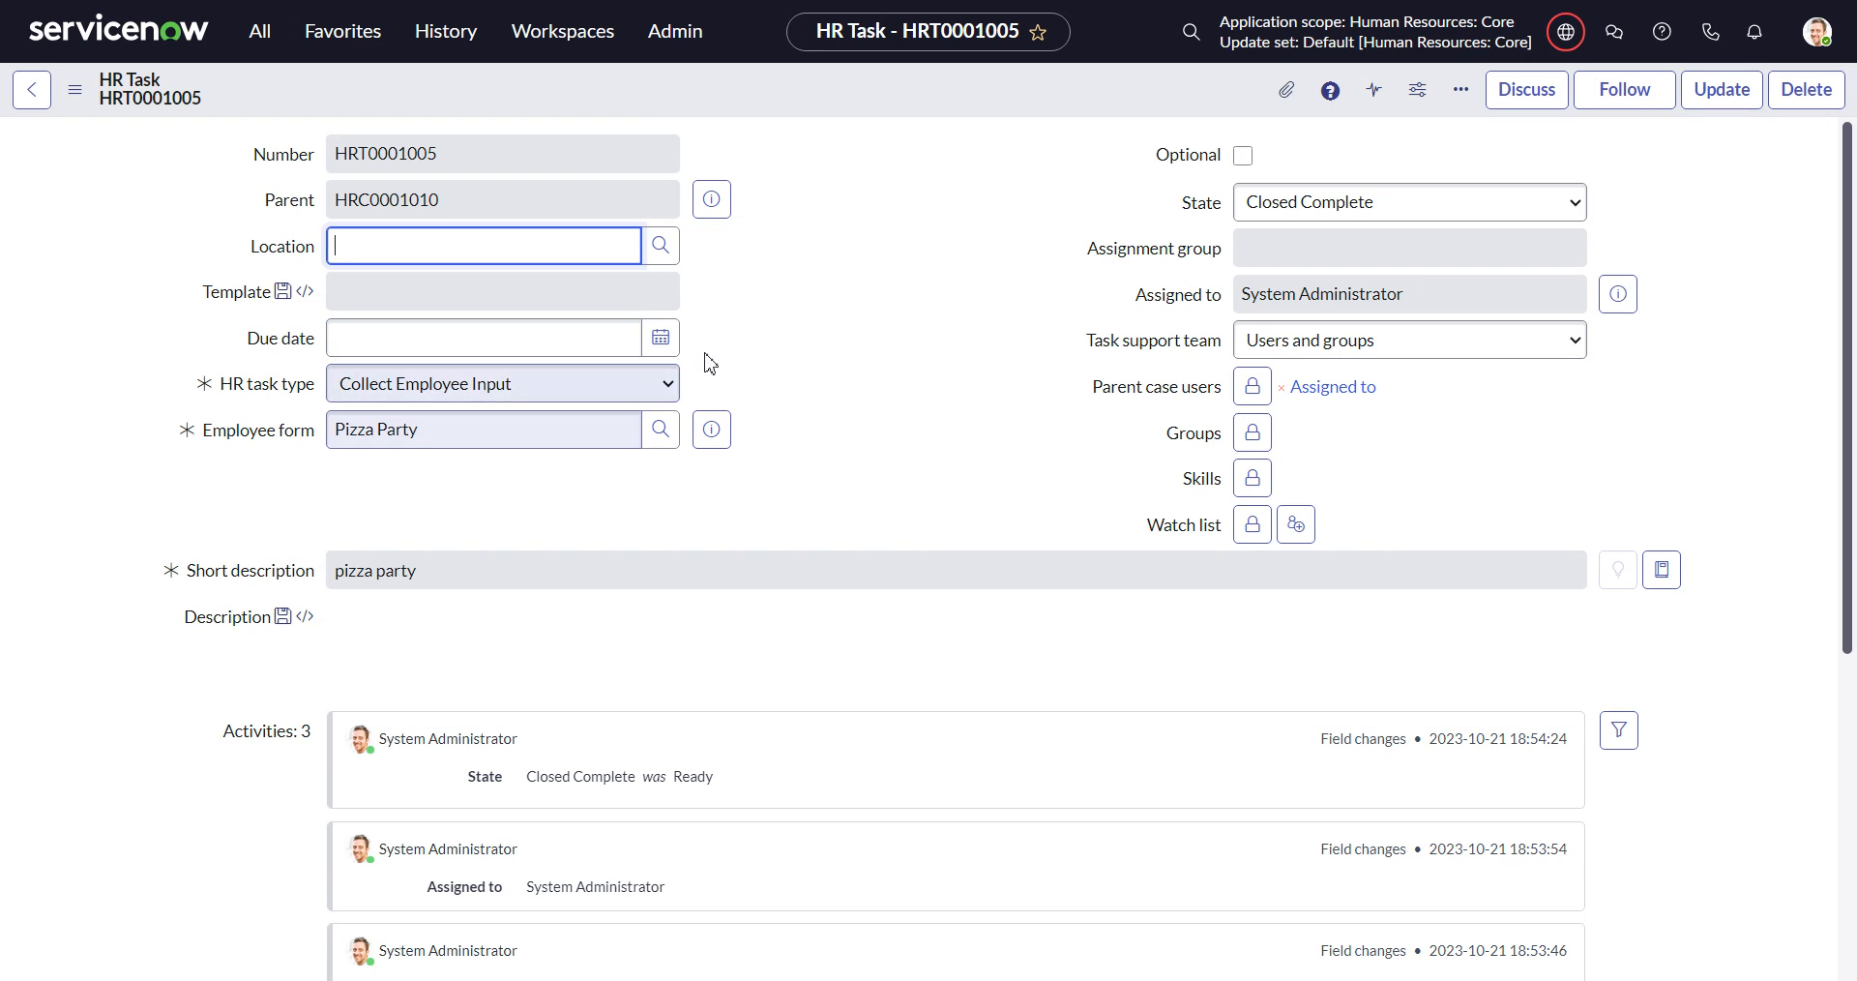
{"action": "mouse_move", "coordinate": [696, 397]}
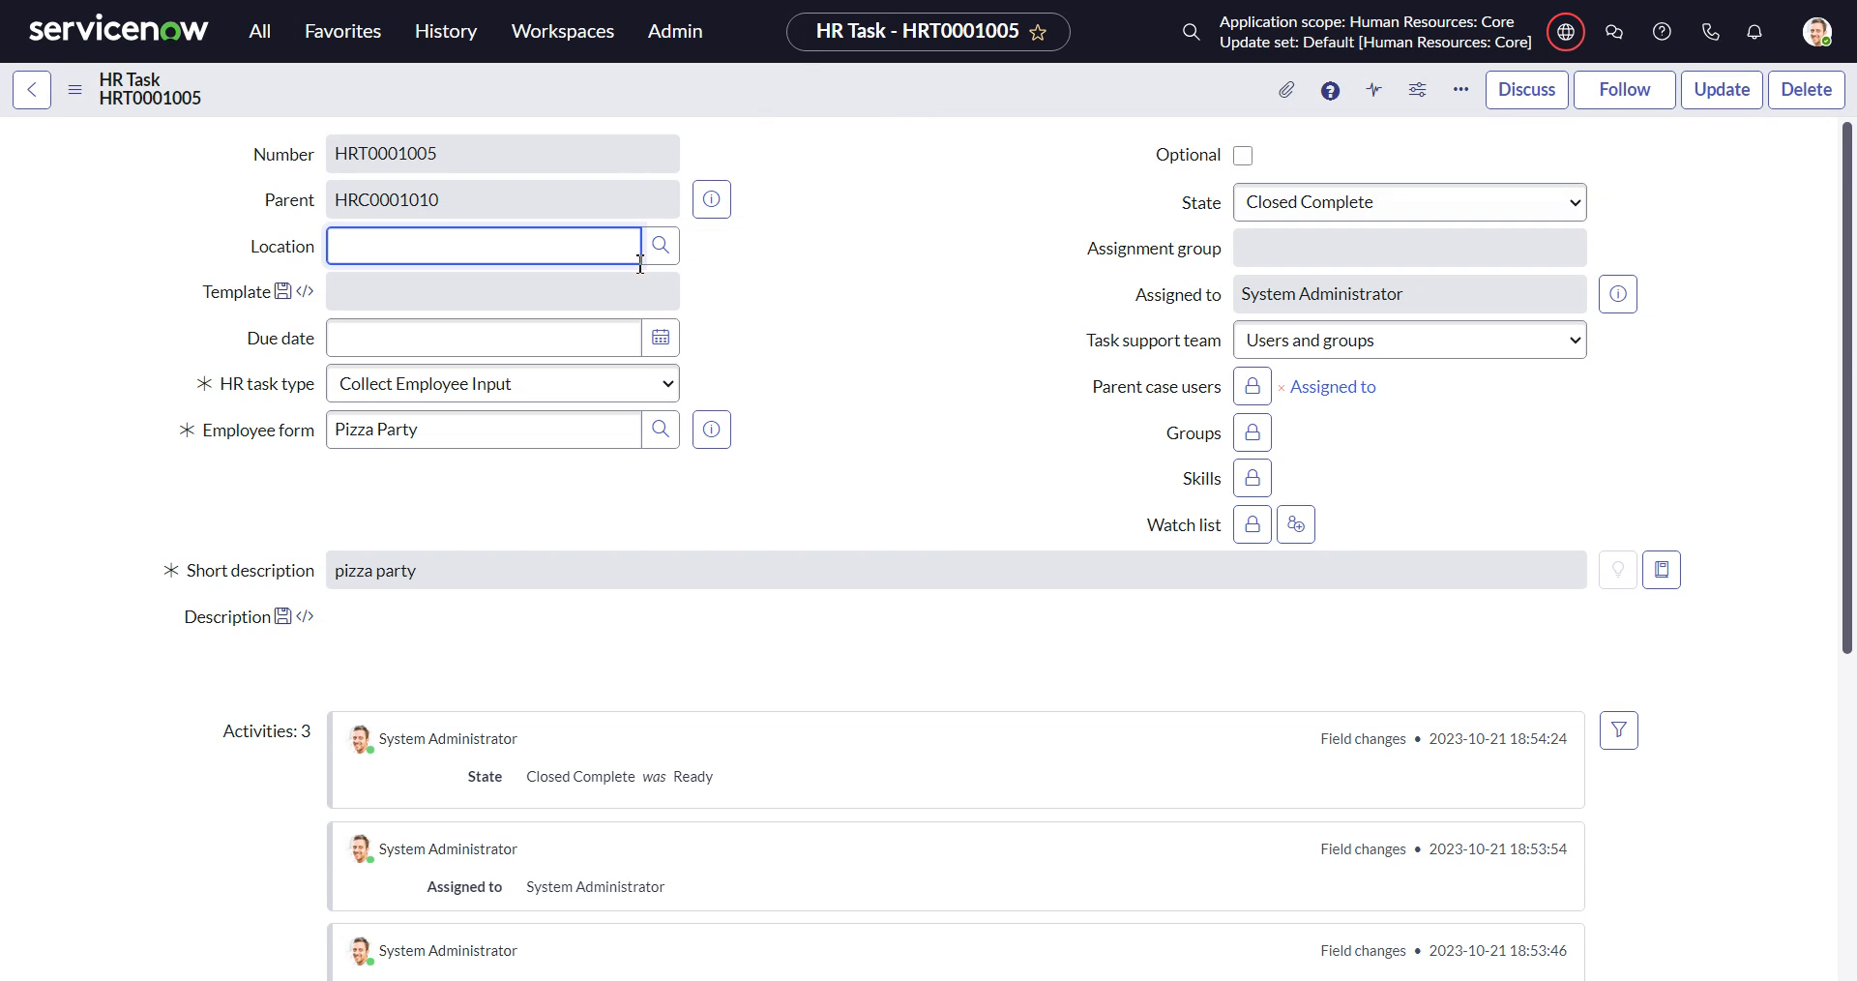
{"action": "mouse_move", "coordinate": [542, 383]}
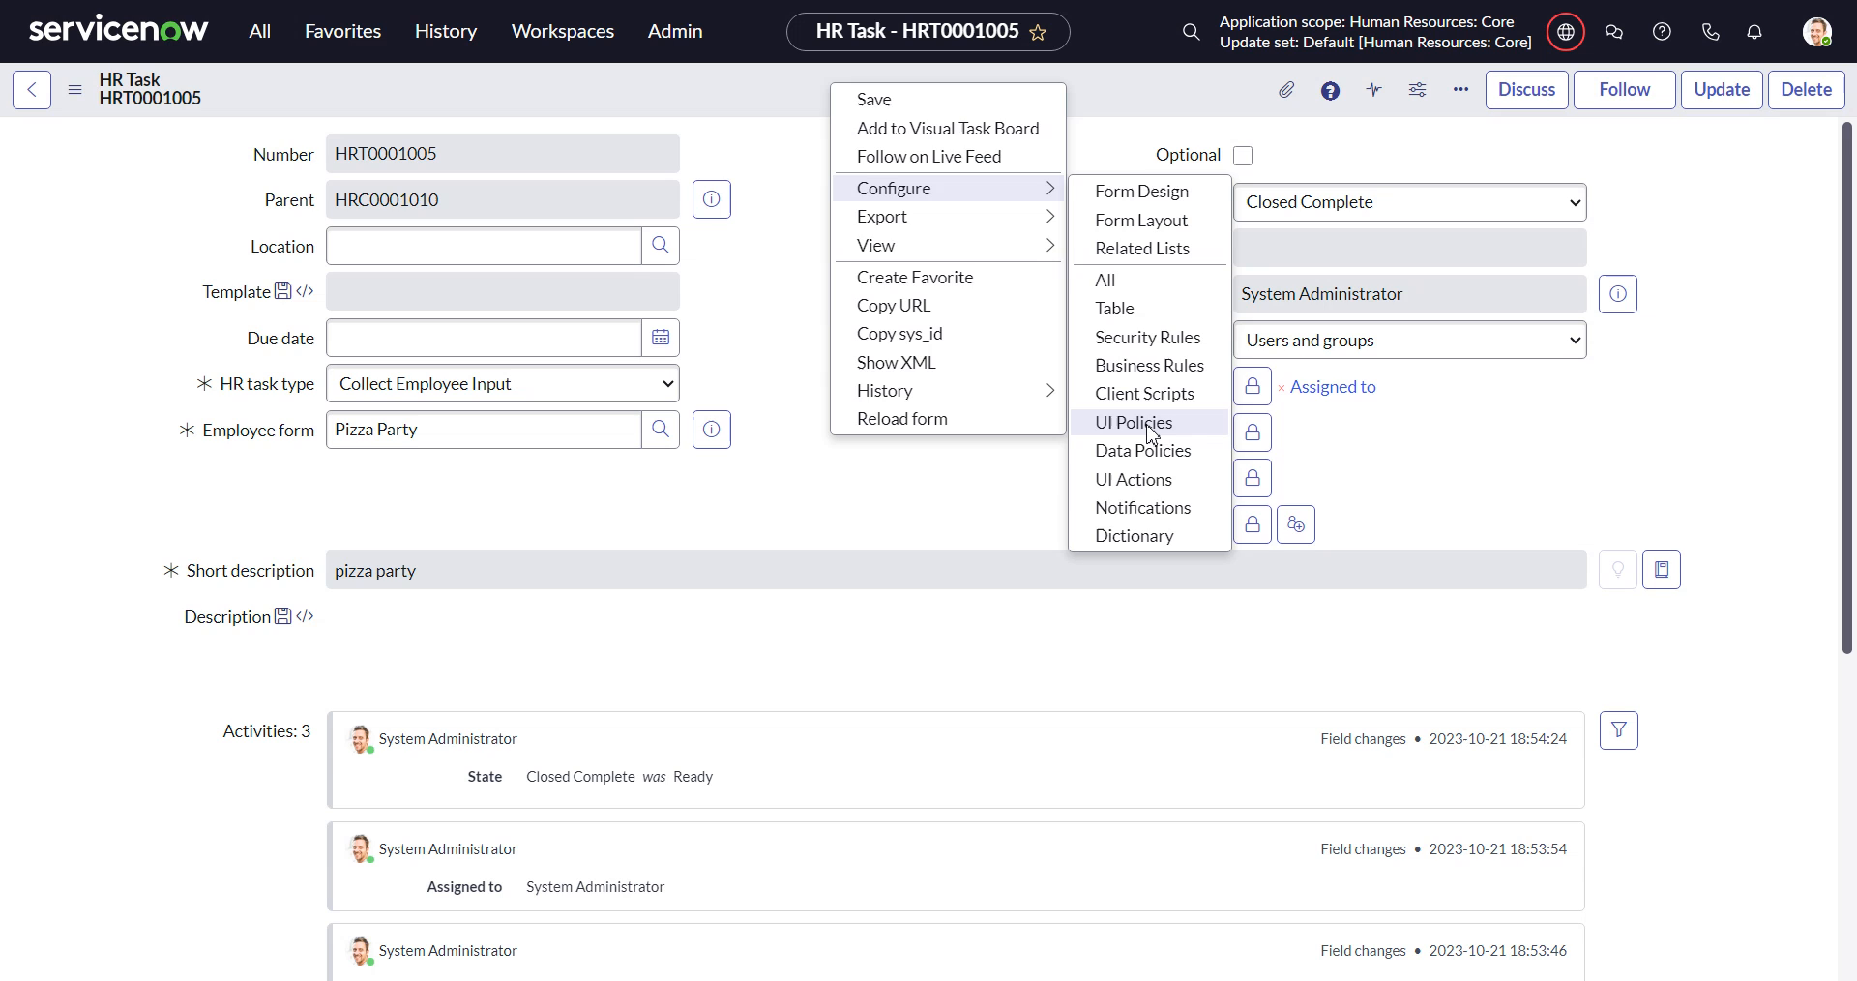
{"action": "left_click", "coordinate": [1131, 423]}
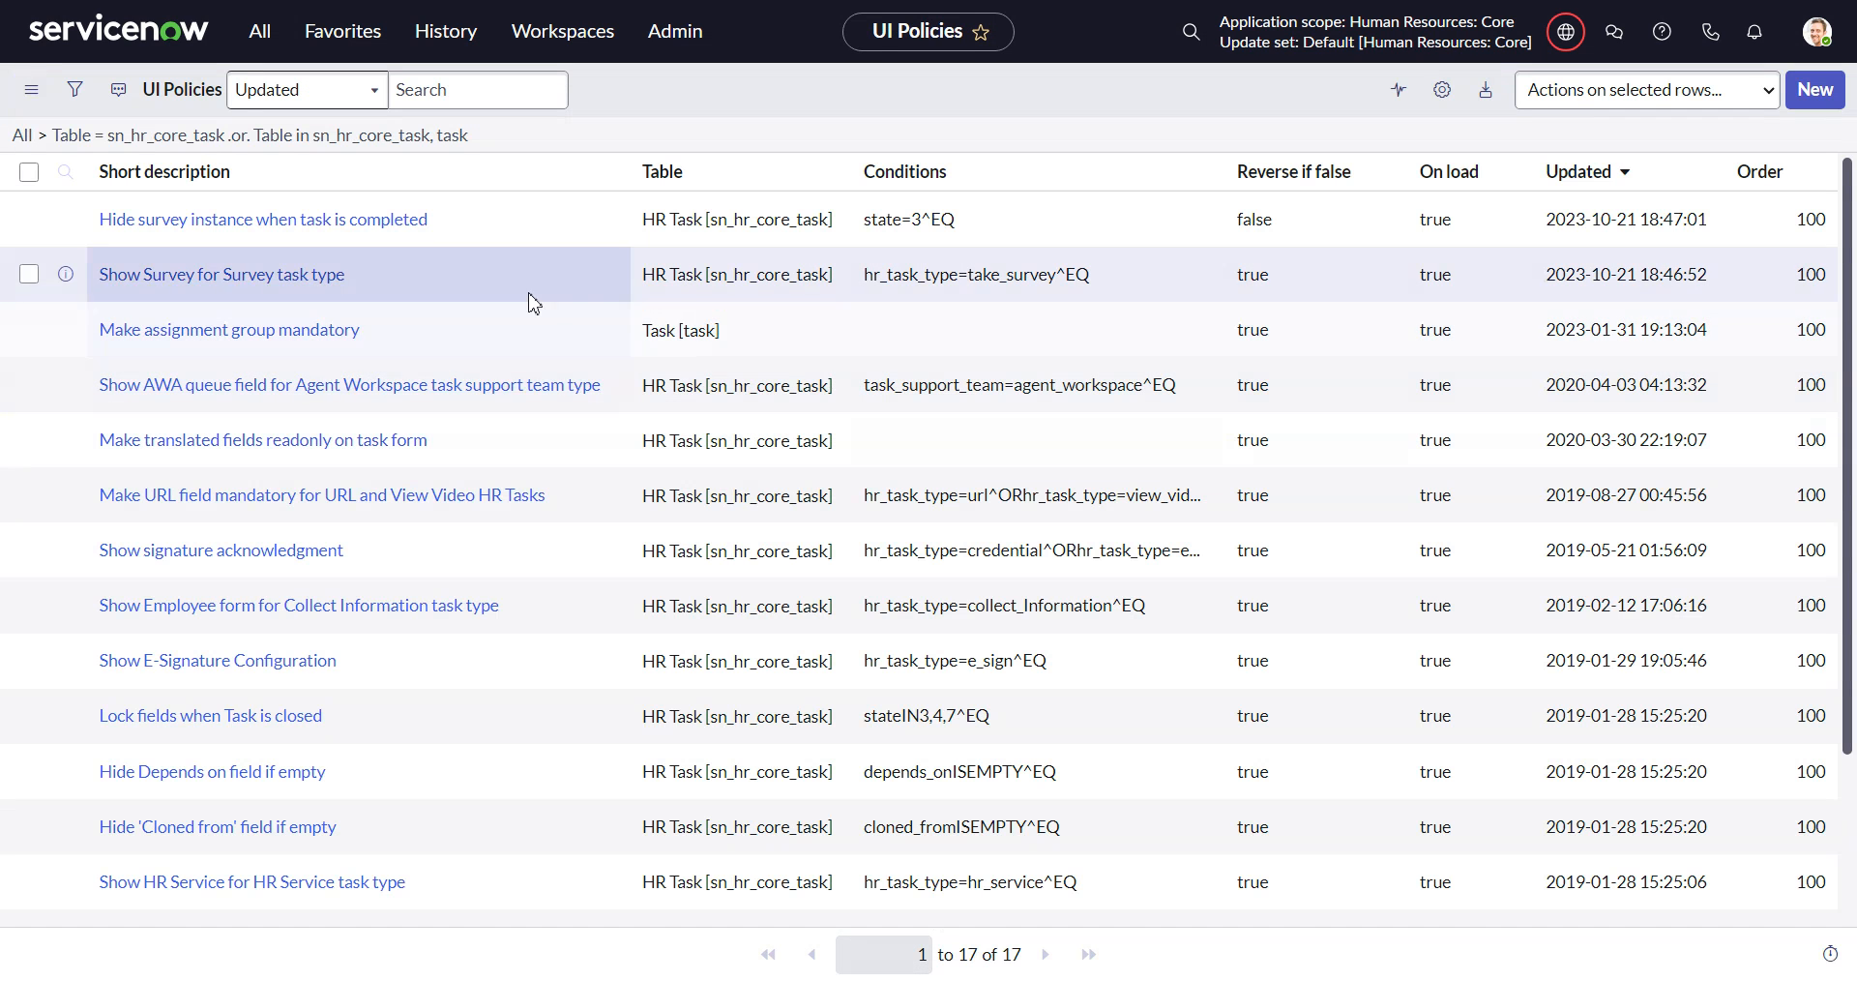
{"action": "mouse_move", "coordinate": [414, 261]}
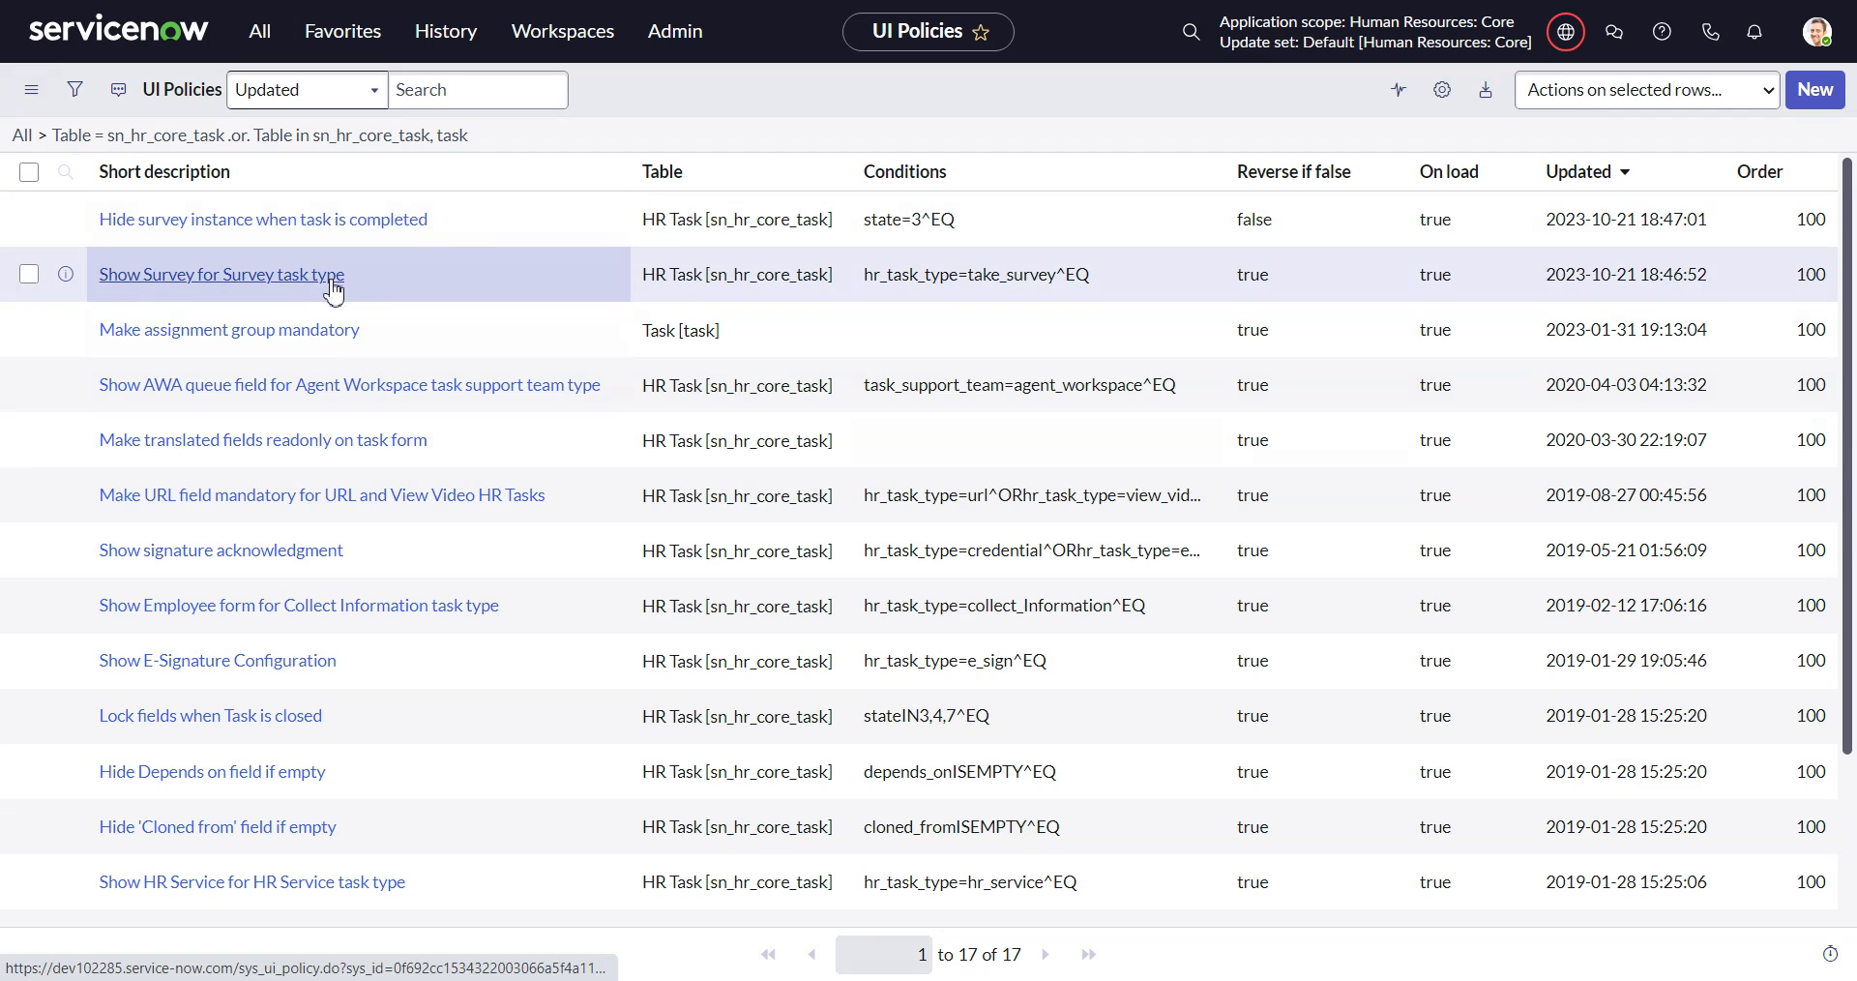
{"action": "mouse_move", "coordinate": [172, 300]}
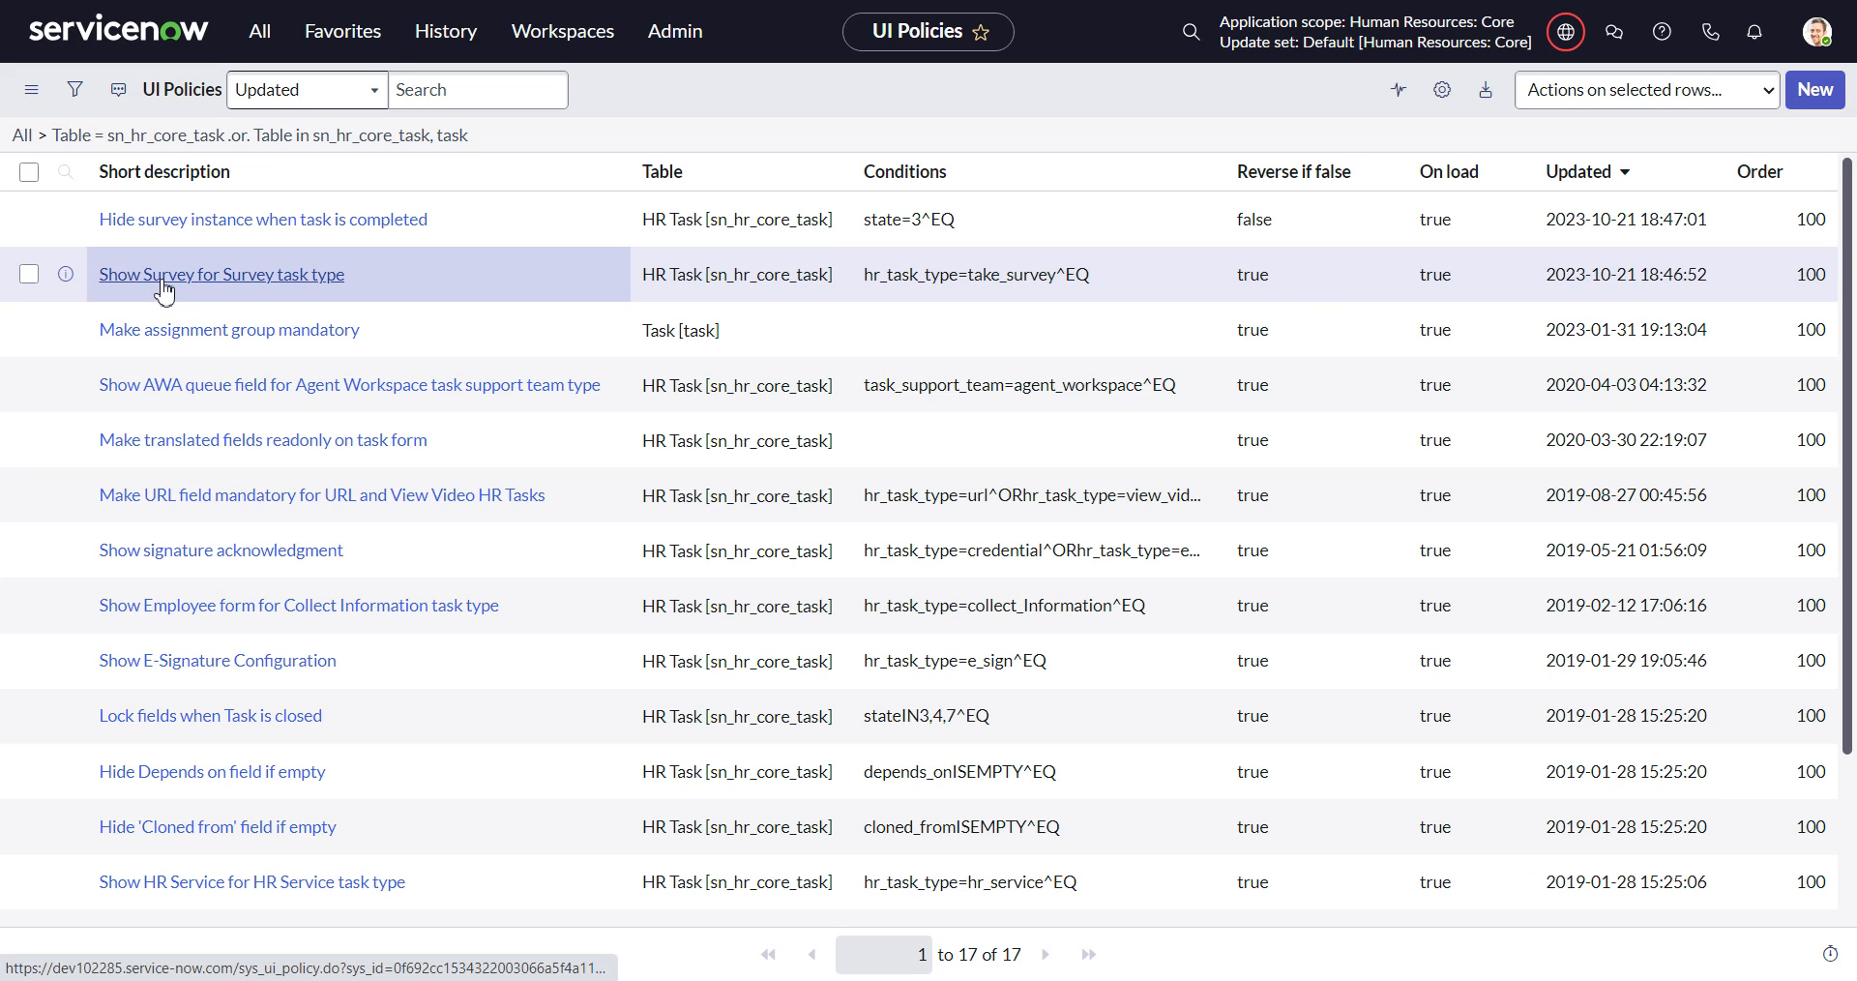
{"action": "left_click", "coordinate": [220, 273]}
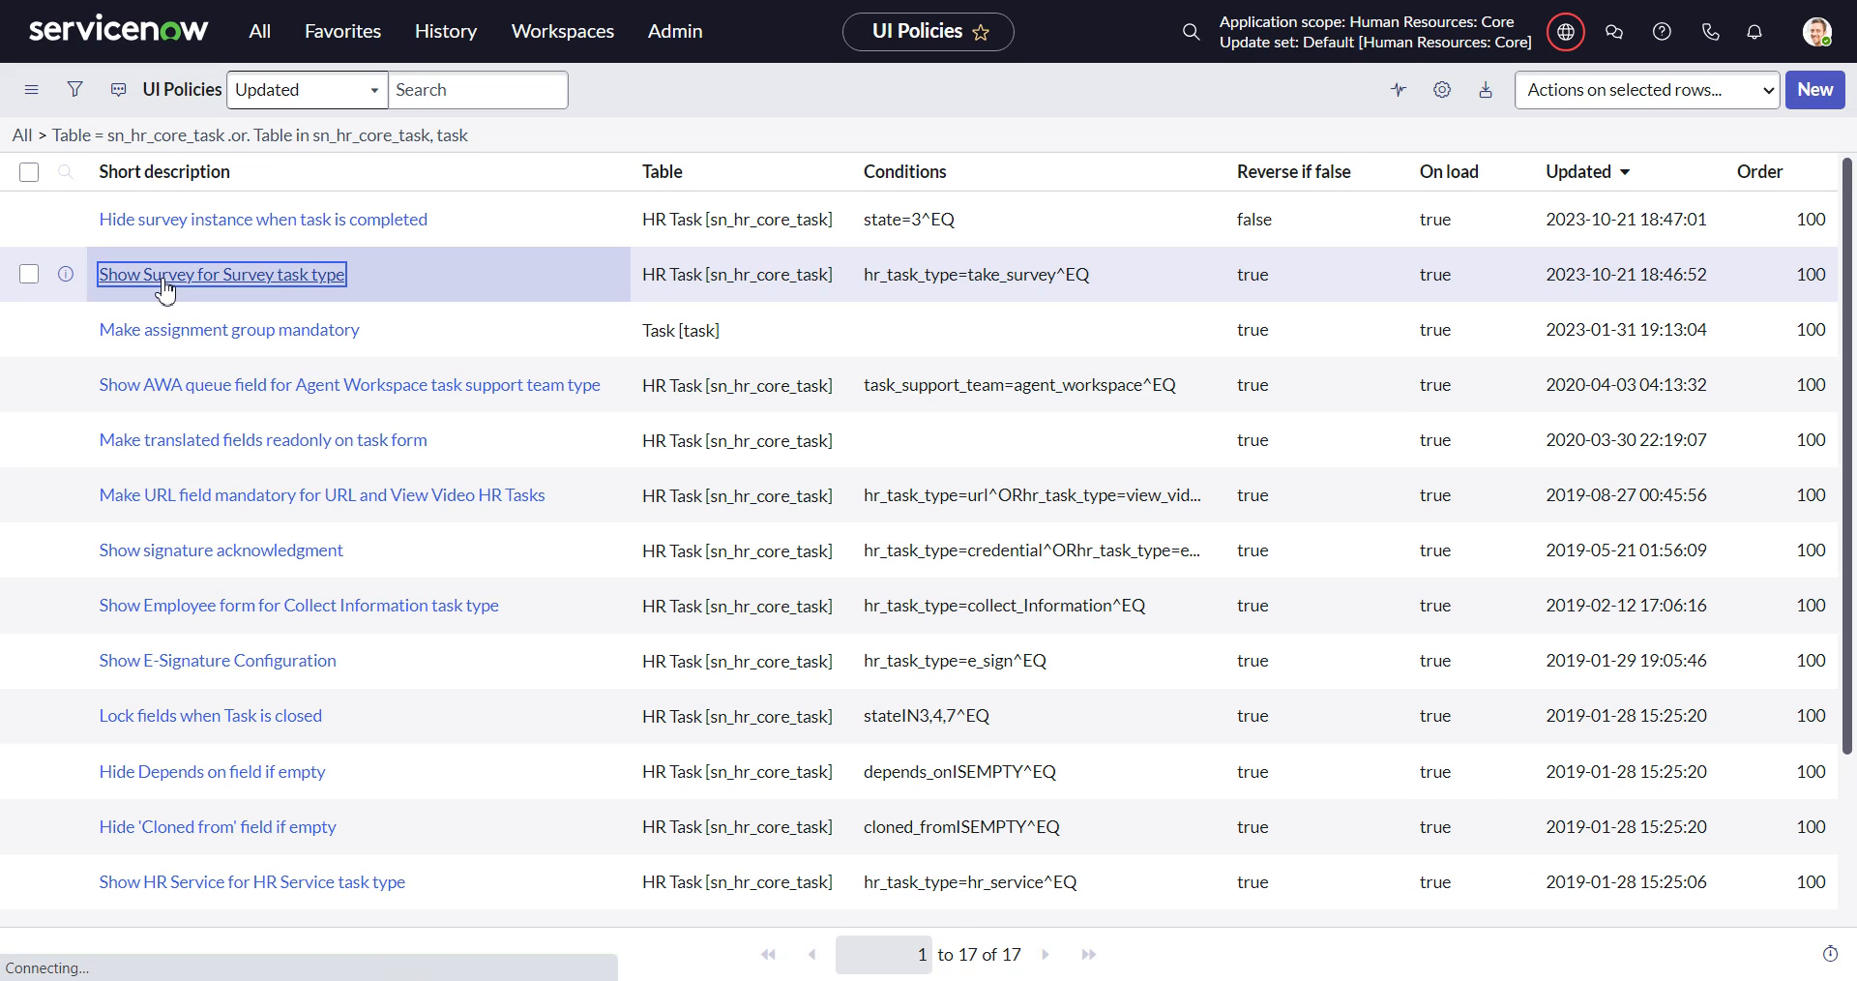
Make the policy condition 'HR task type is one of' Collect Employee Input and Take Survey.
{"action": "left_click", "coordinate": [220, 273]}
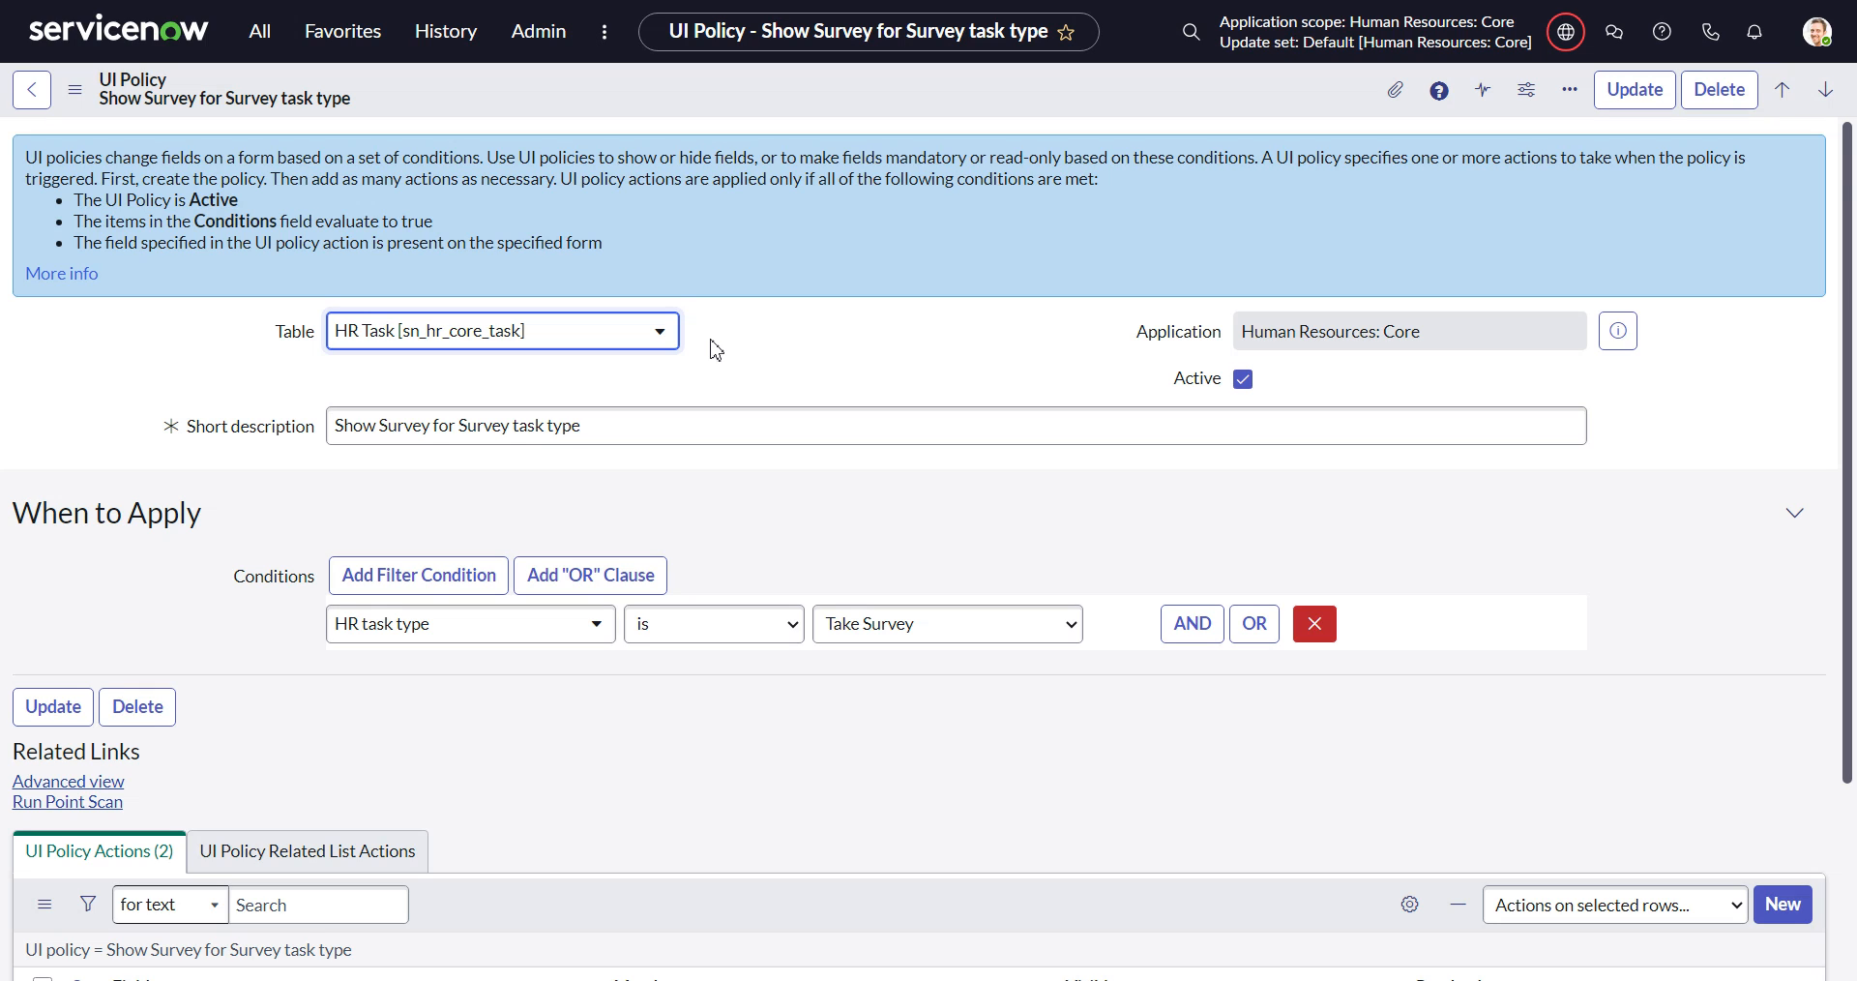
{"action": "left_click", "coordinate": [1053, 425]}
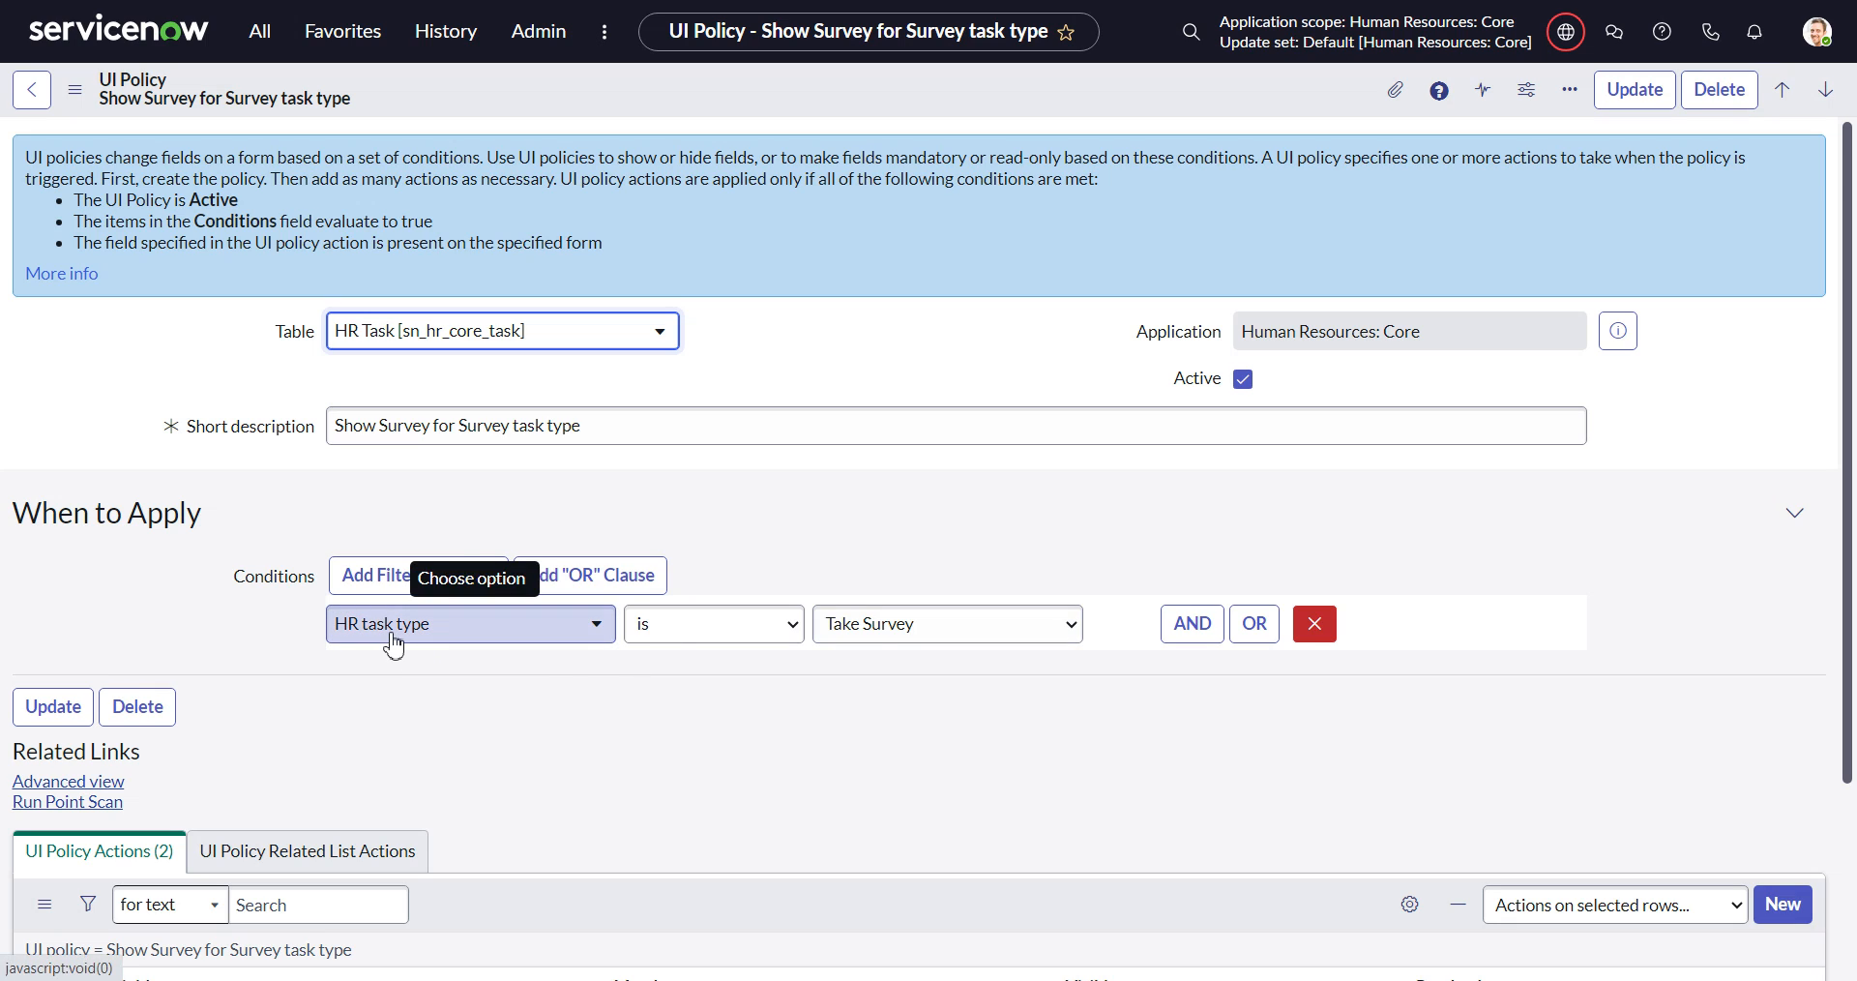
{"action": "scroll", "scroll_direction": "down", "scroll_amount": 3}
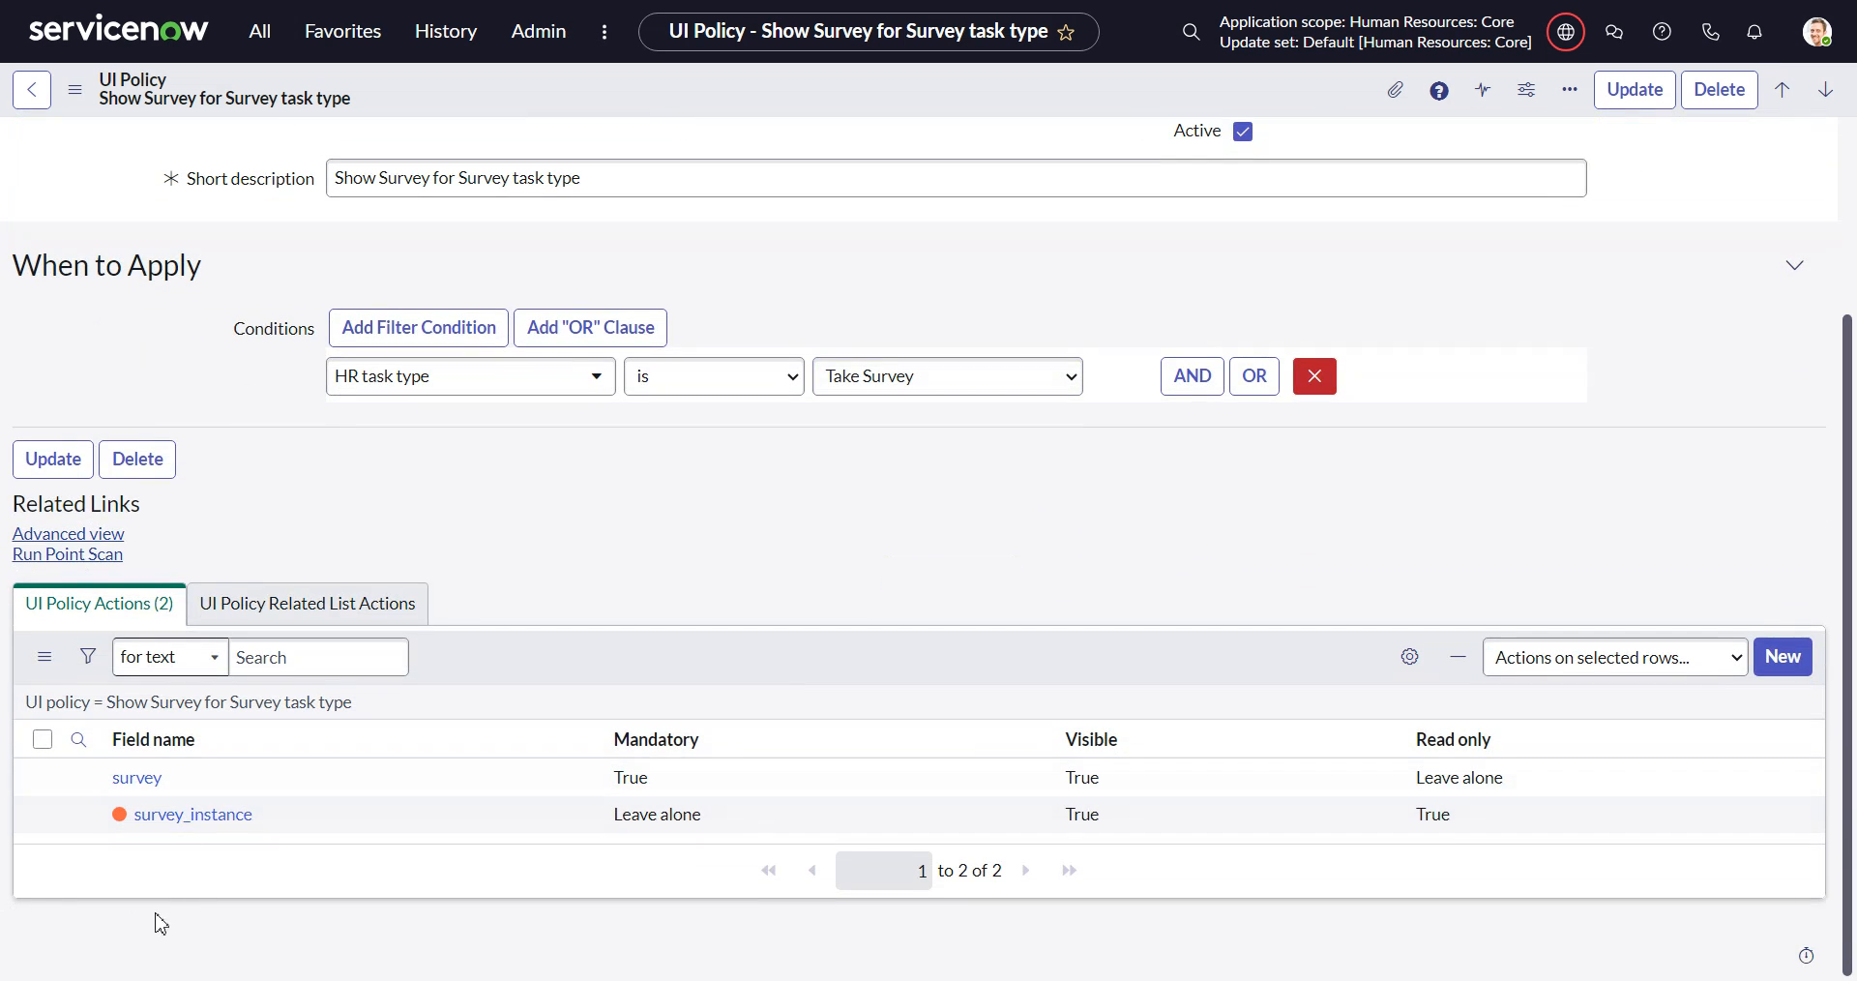
{"action": "mouse_move", "coordinate": [402, 777]}
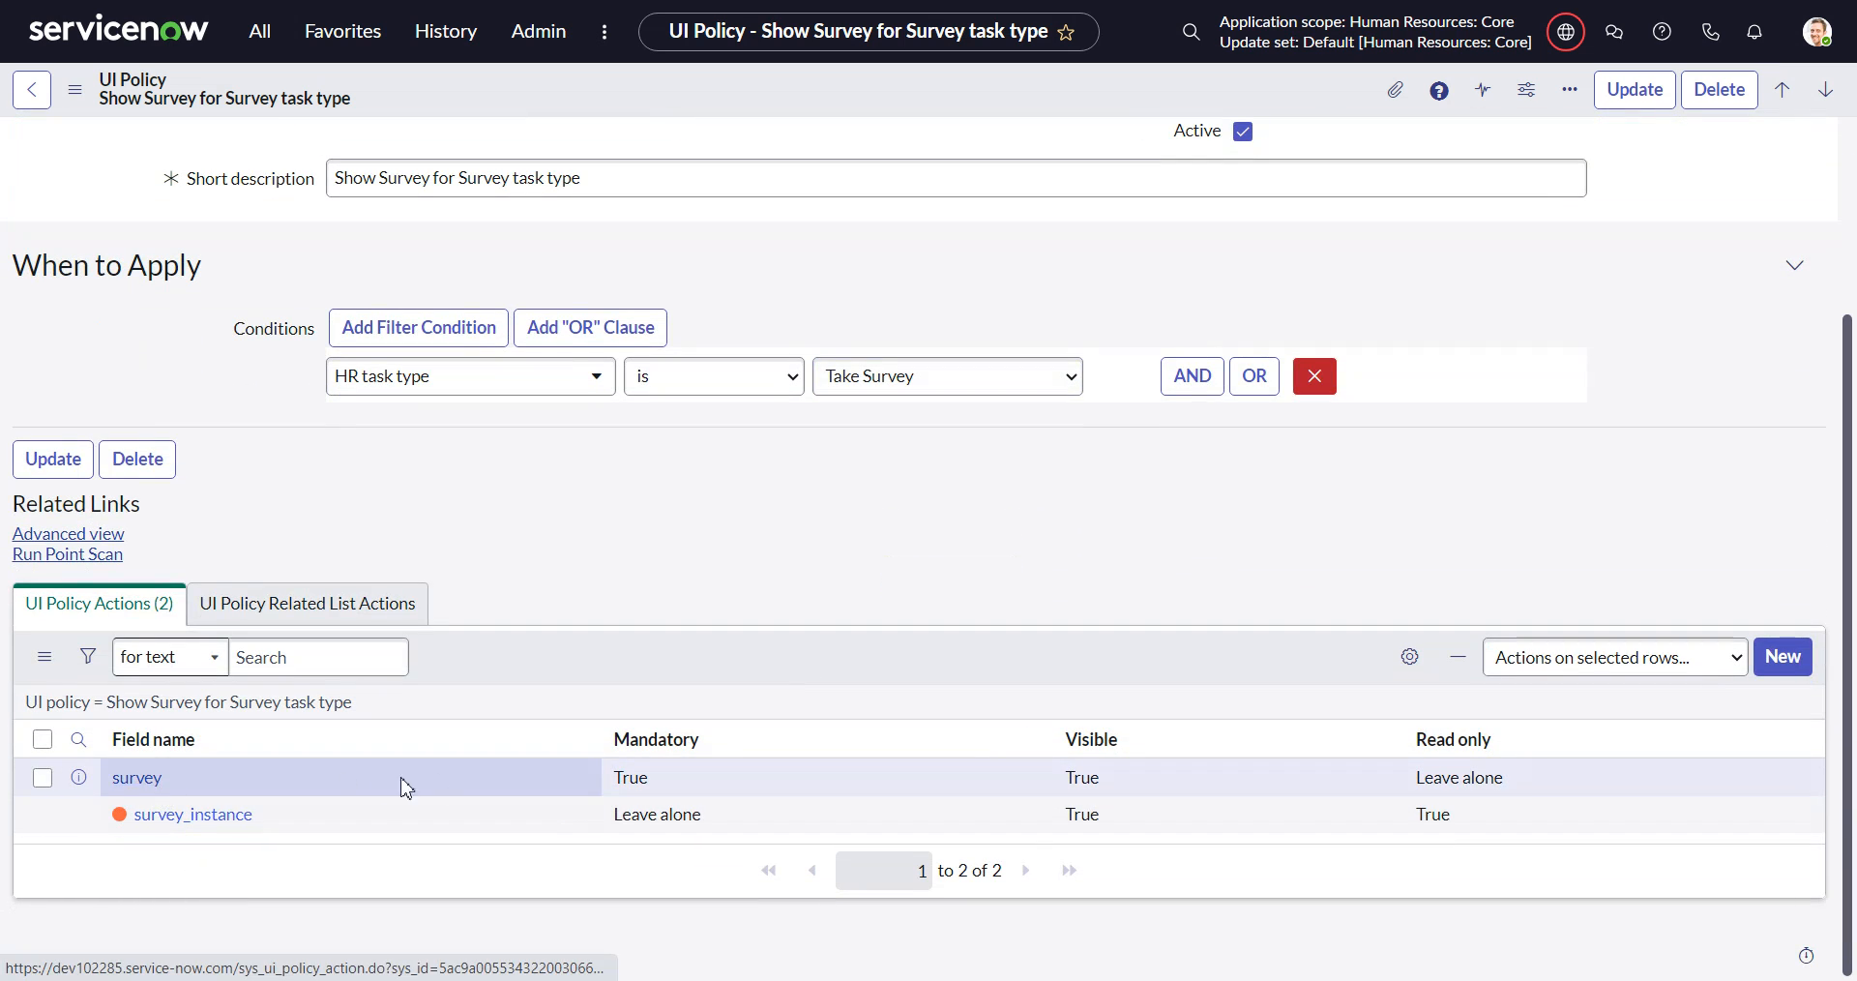
{"action": "mouse_move", "coordinate": [658, 296]}
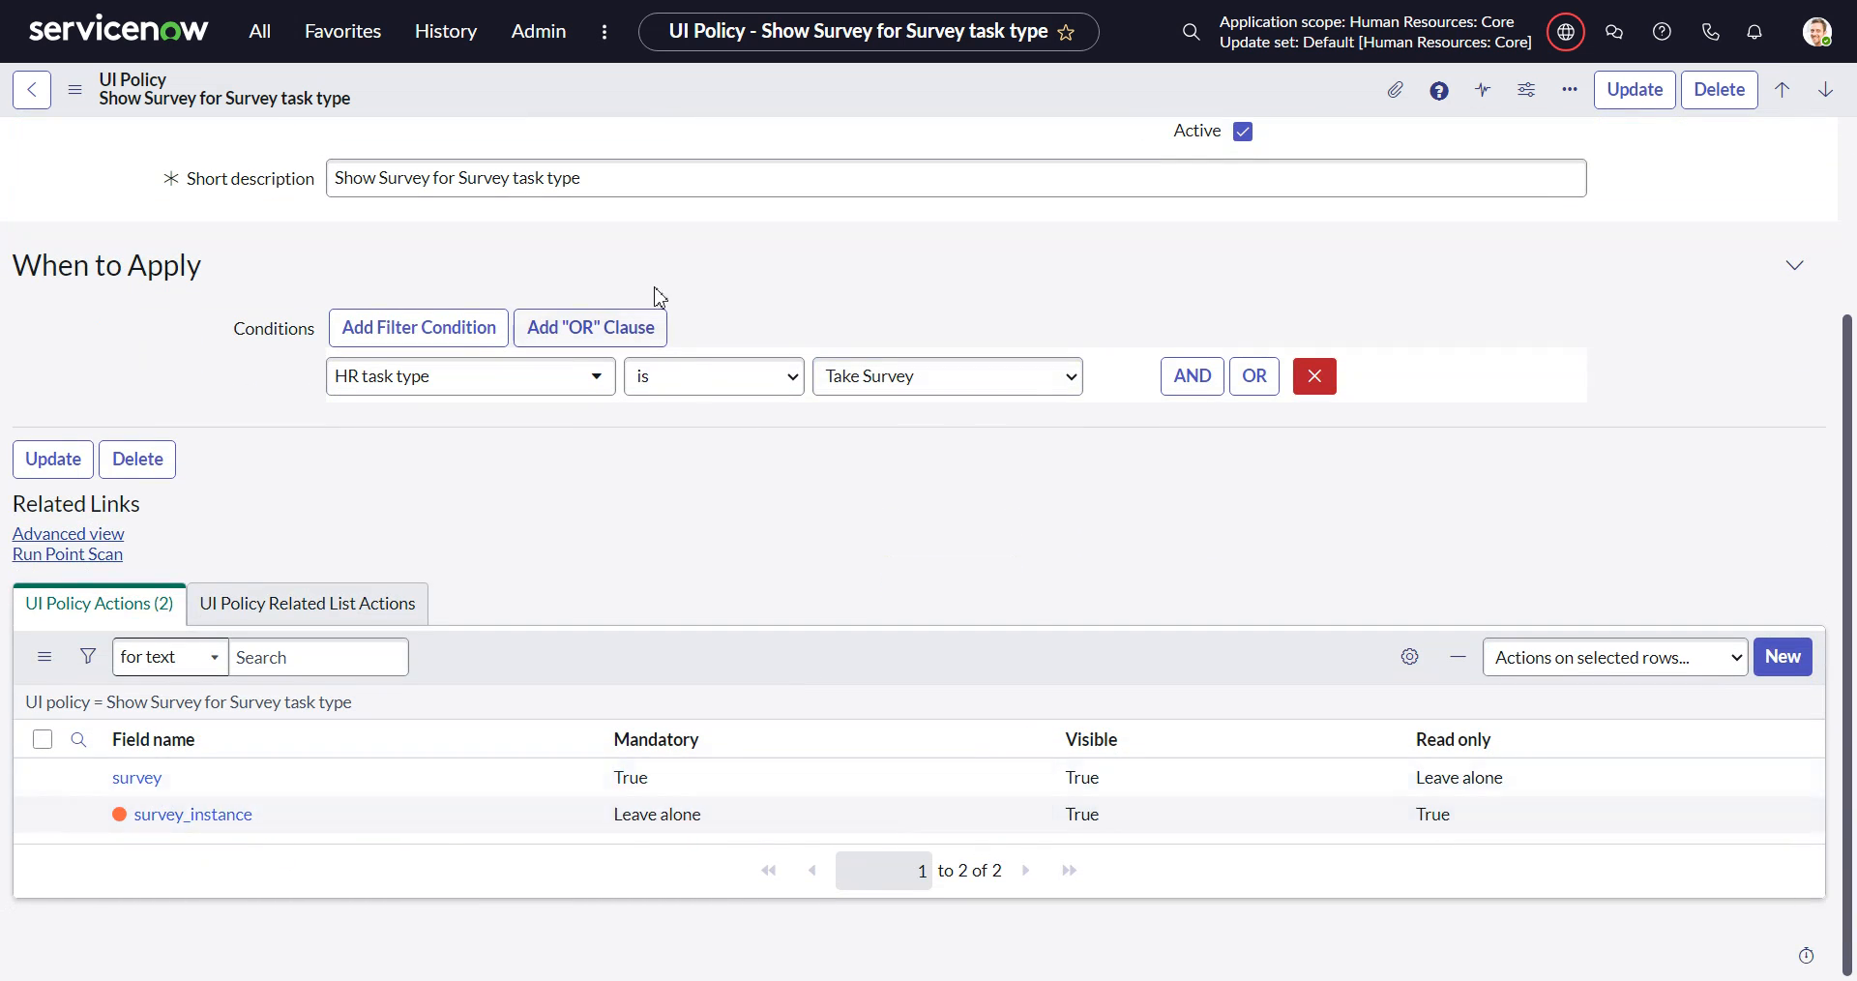
{"action": "left_click", "coordinate": [712, 376]}
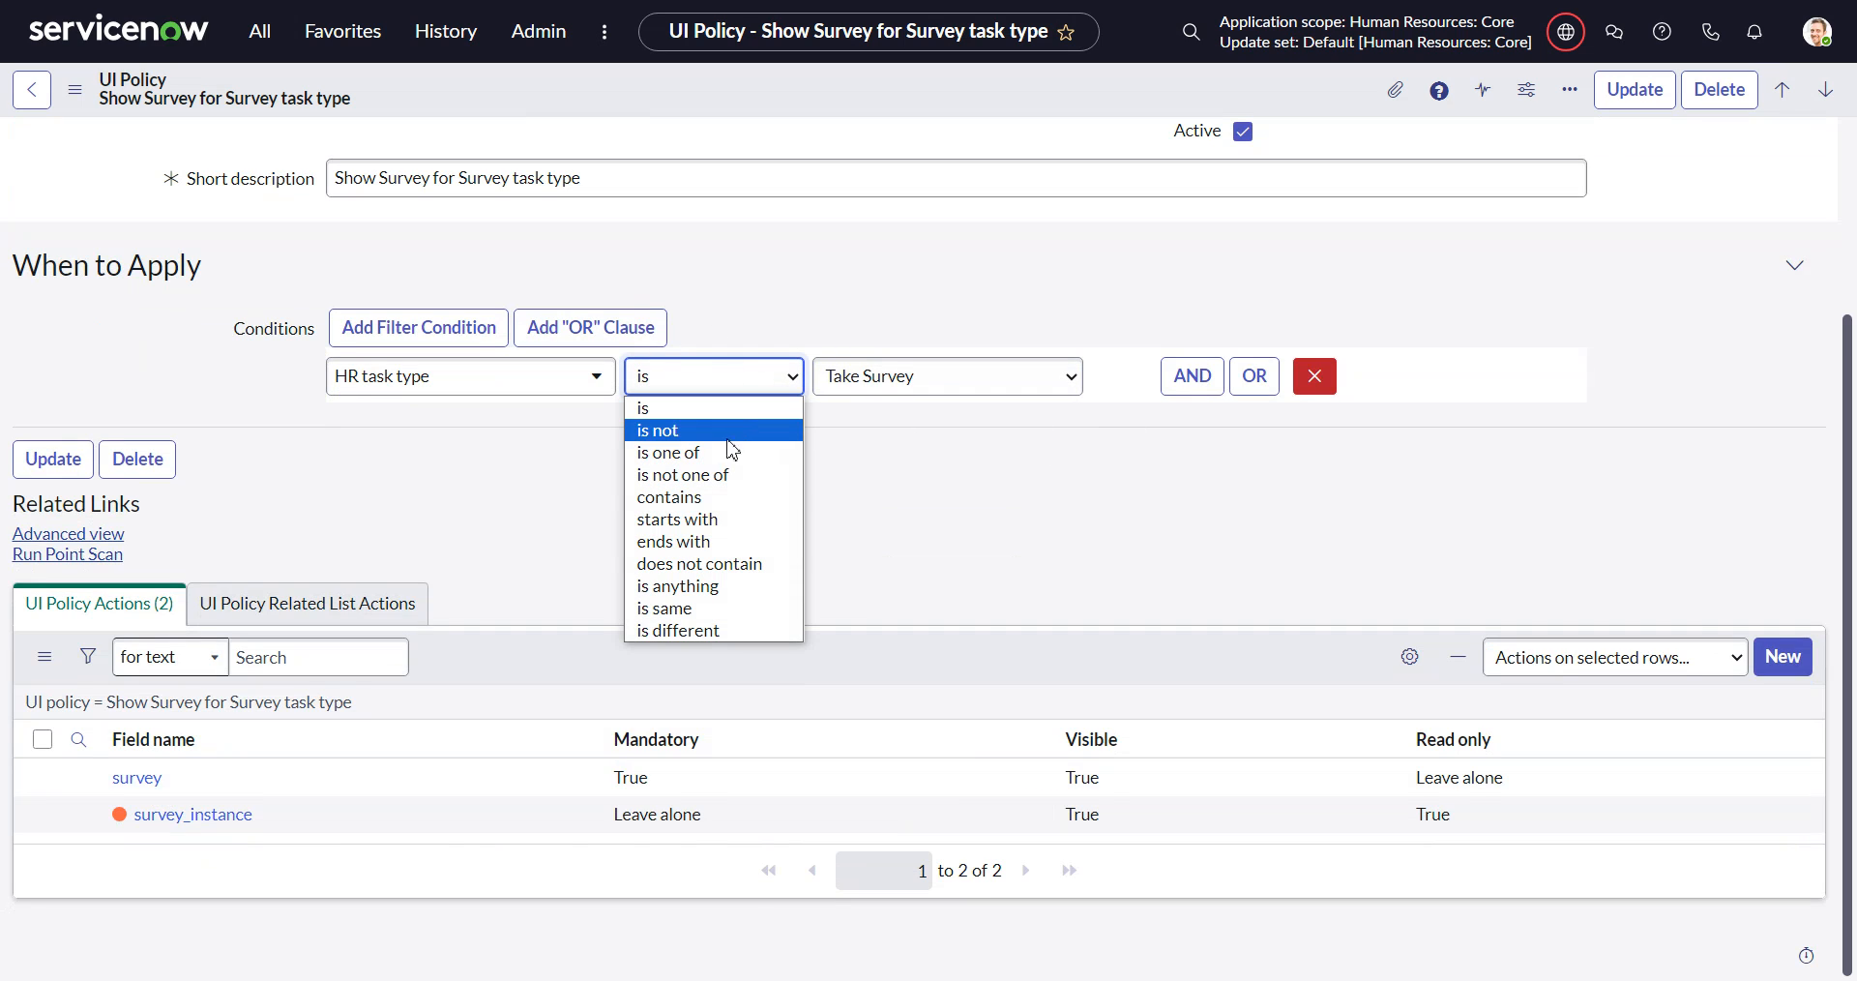
{"action": "left_click", "coordinate": [669, 452]}
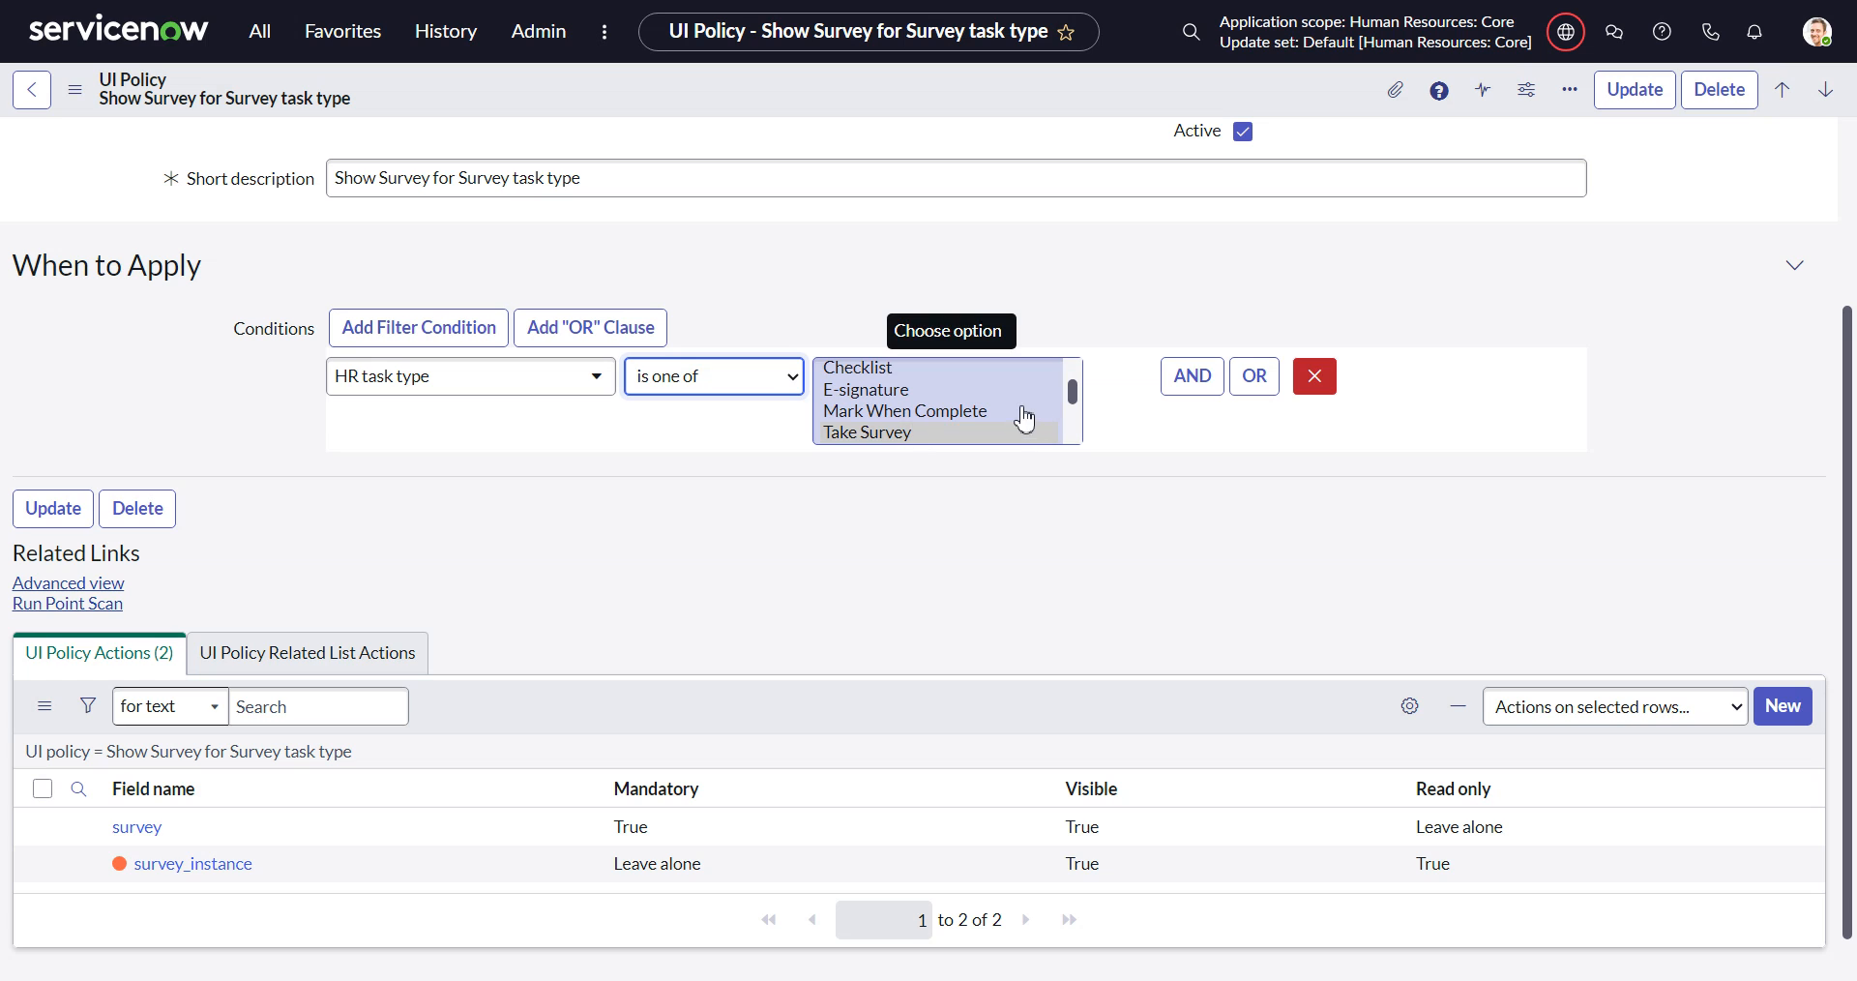
{"action": "scroll", "scroll_direction": "up", "scroll_amount": 3}
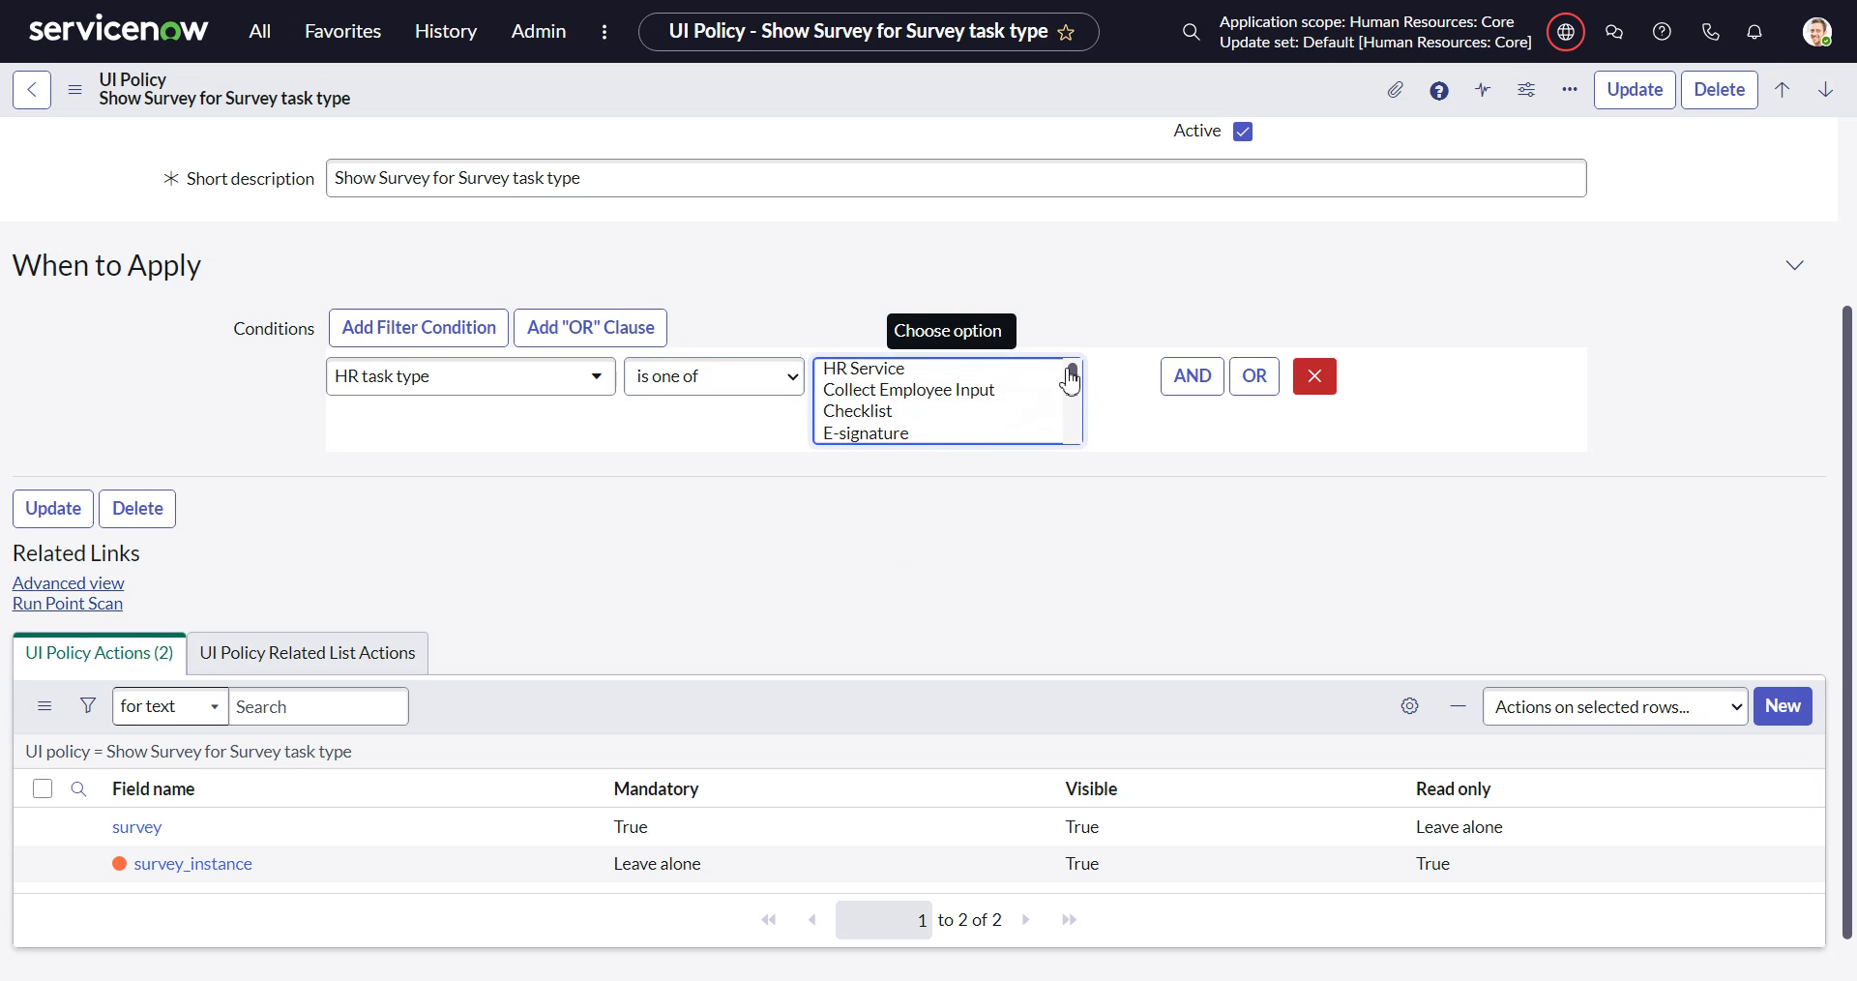
{"action": "scroll", "scroll_direction": "down", "scroll_amount": 3}
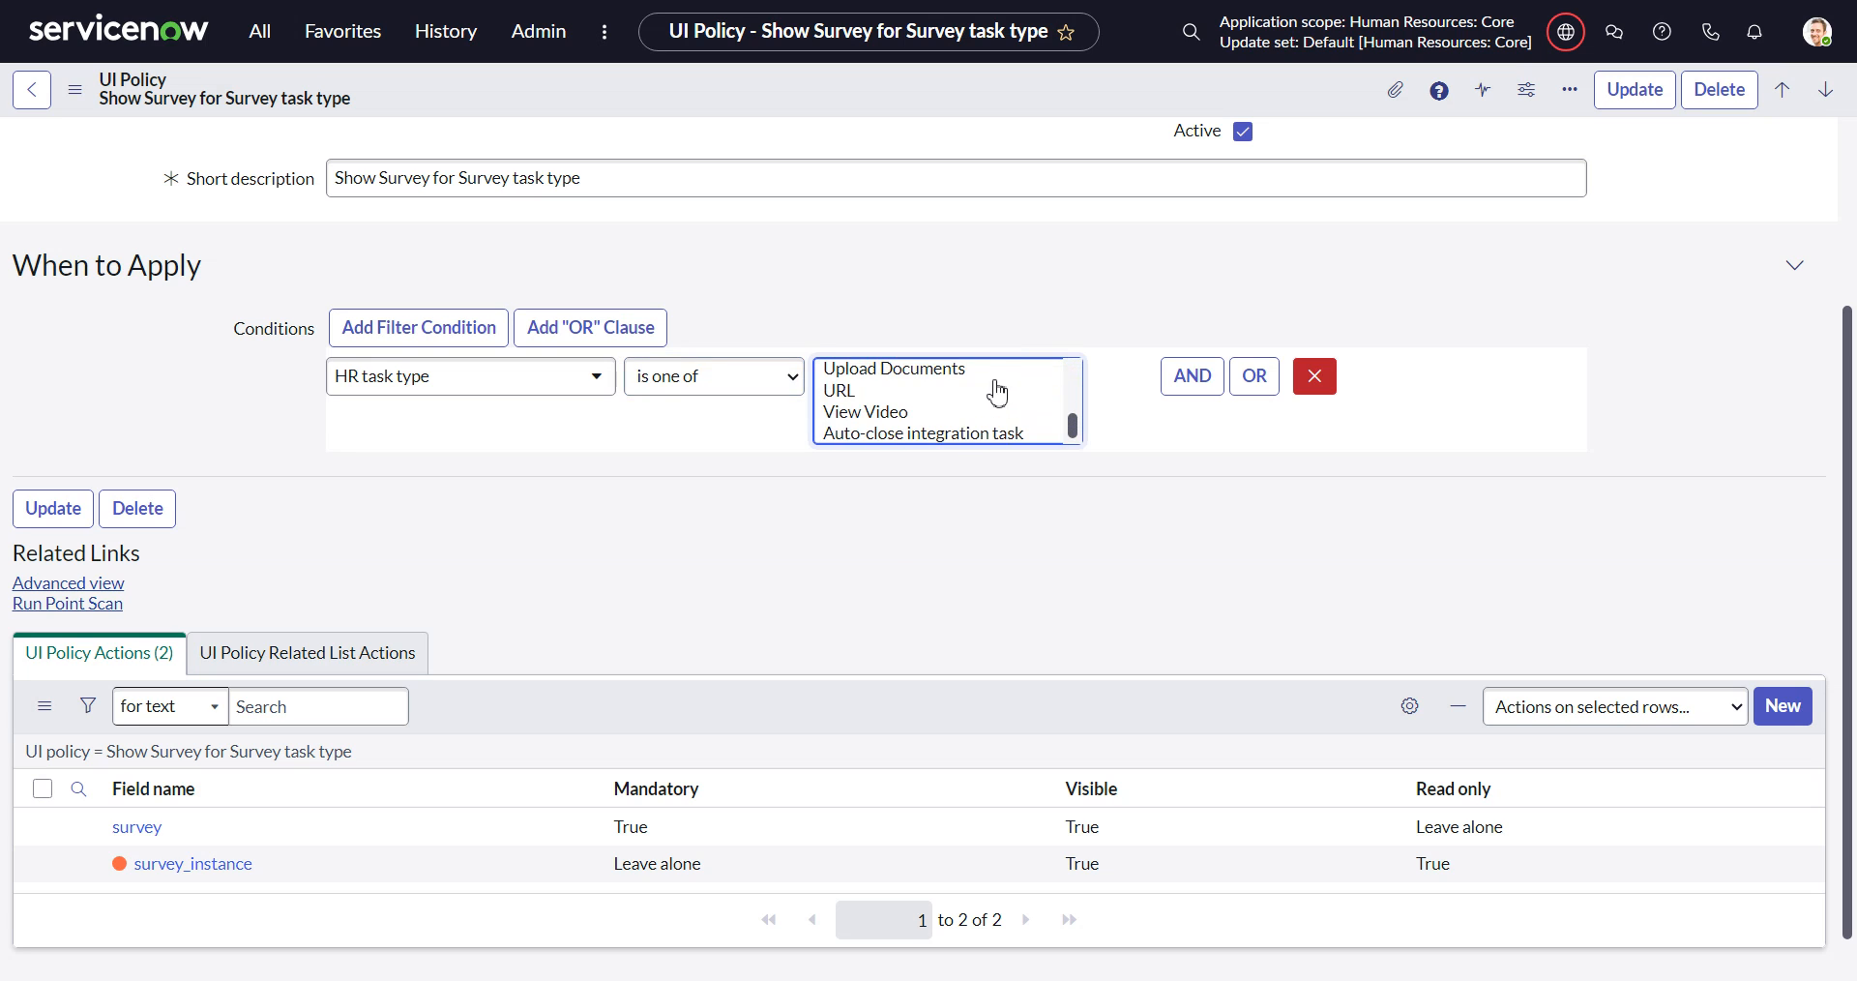
{"action": "scroll", "scroll_direction": "up", "scroll_amount": 3}
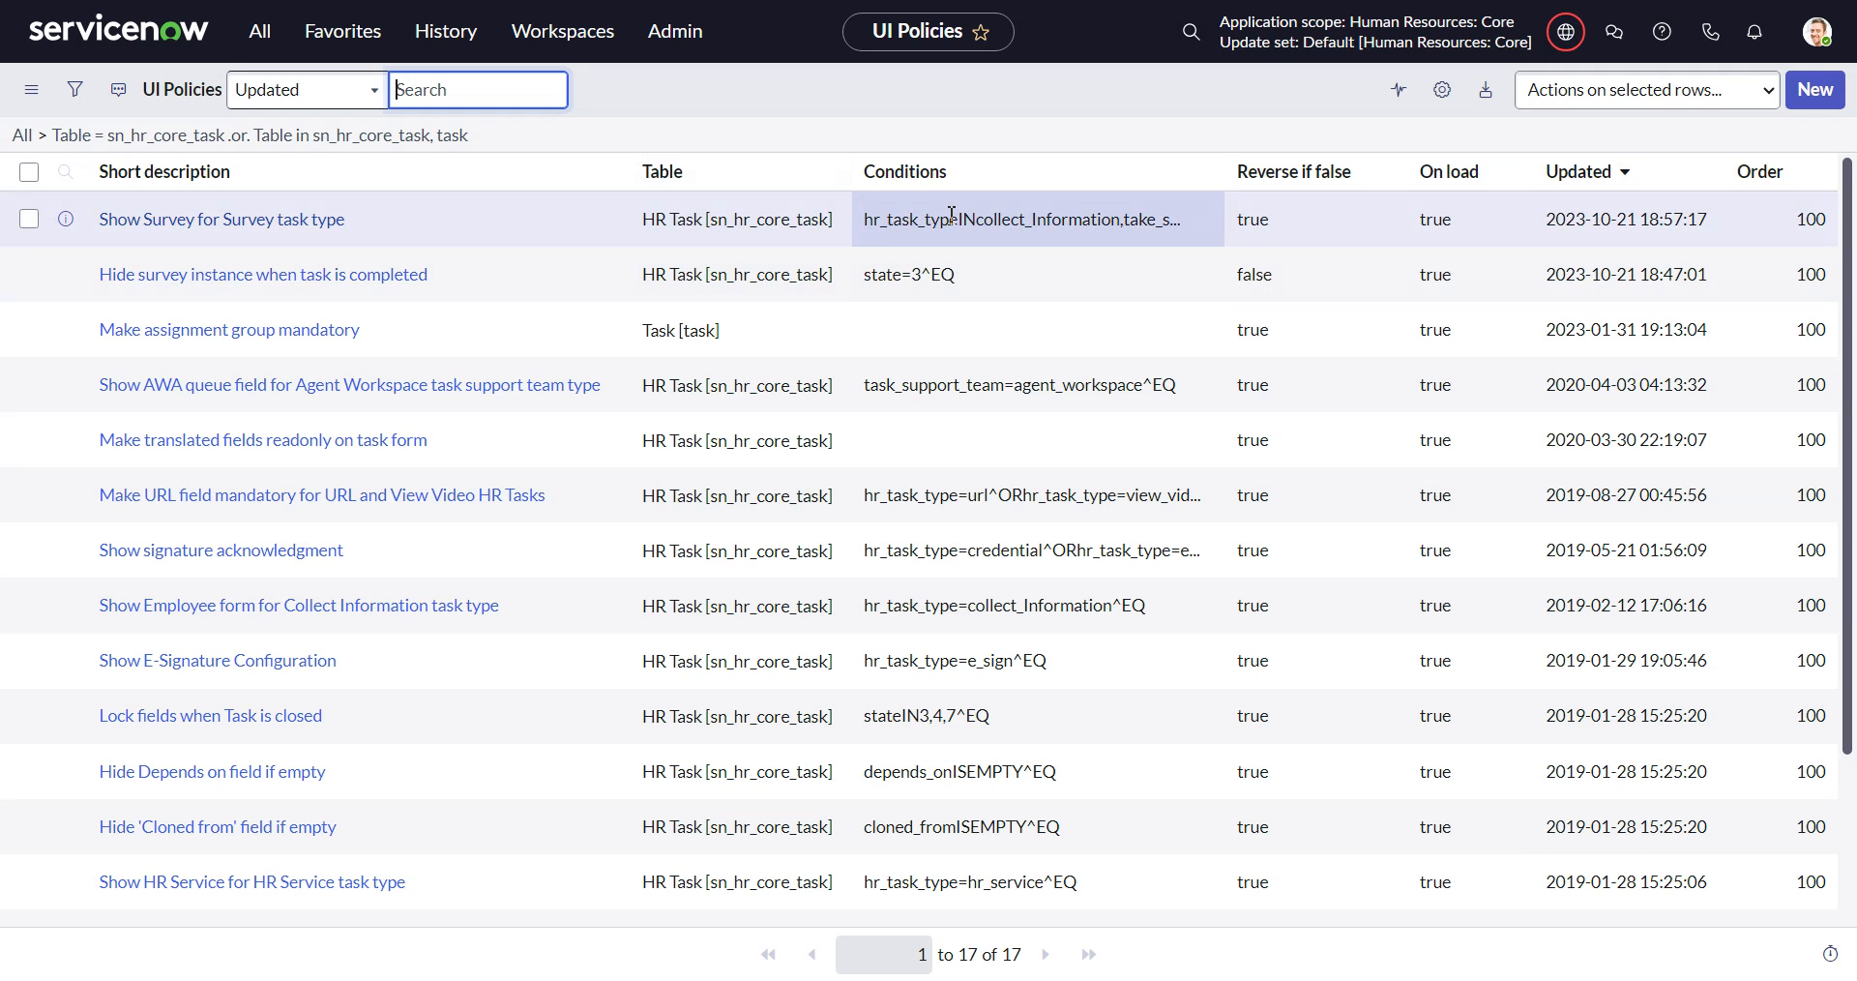
{"action": "mouse_move", "coordinate": [263, 273]}
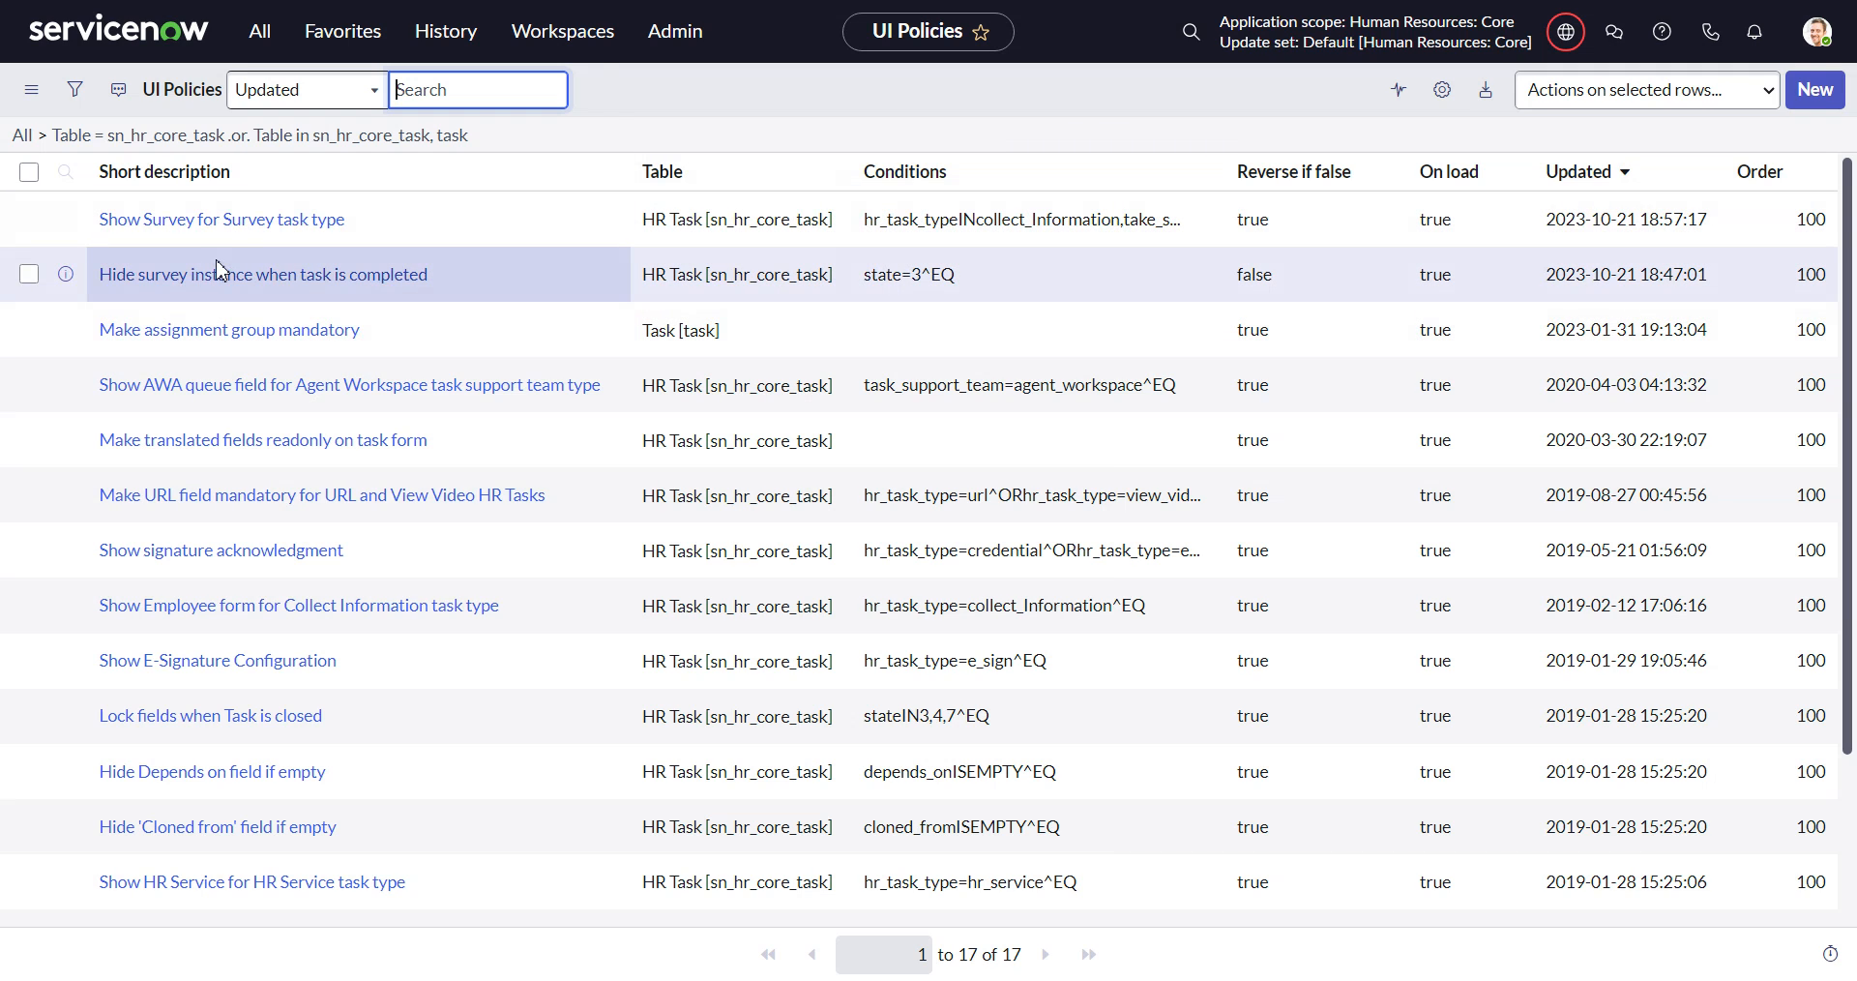
{"action": "mouse_move", "coordinate": [263, 274]}
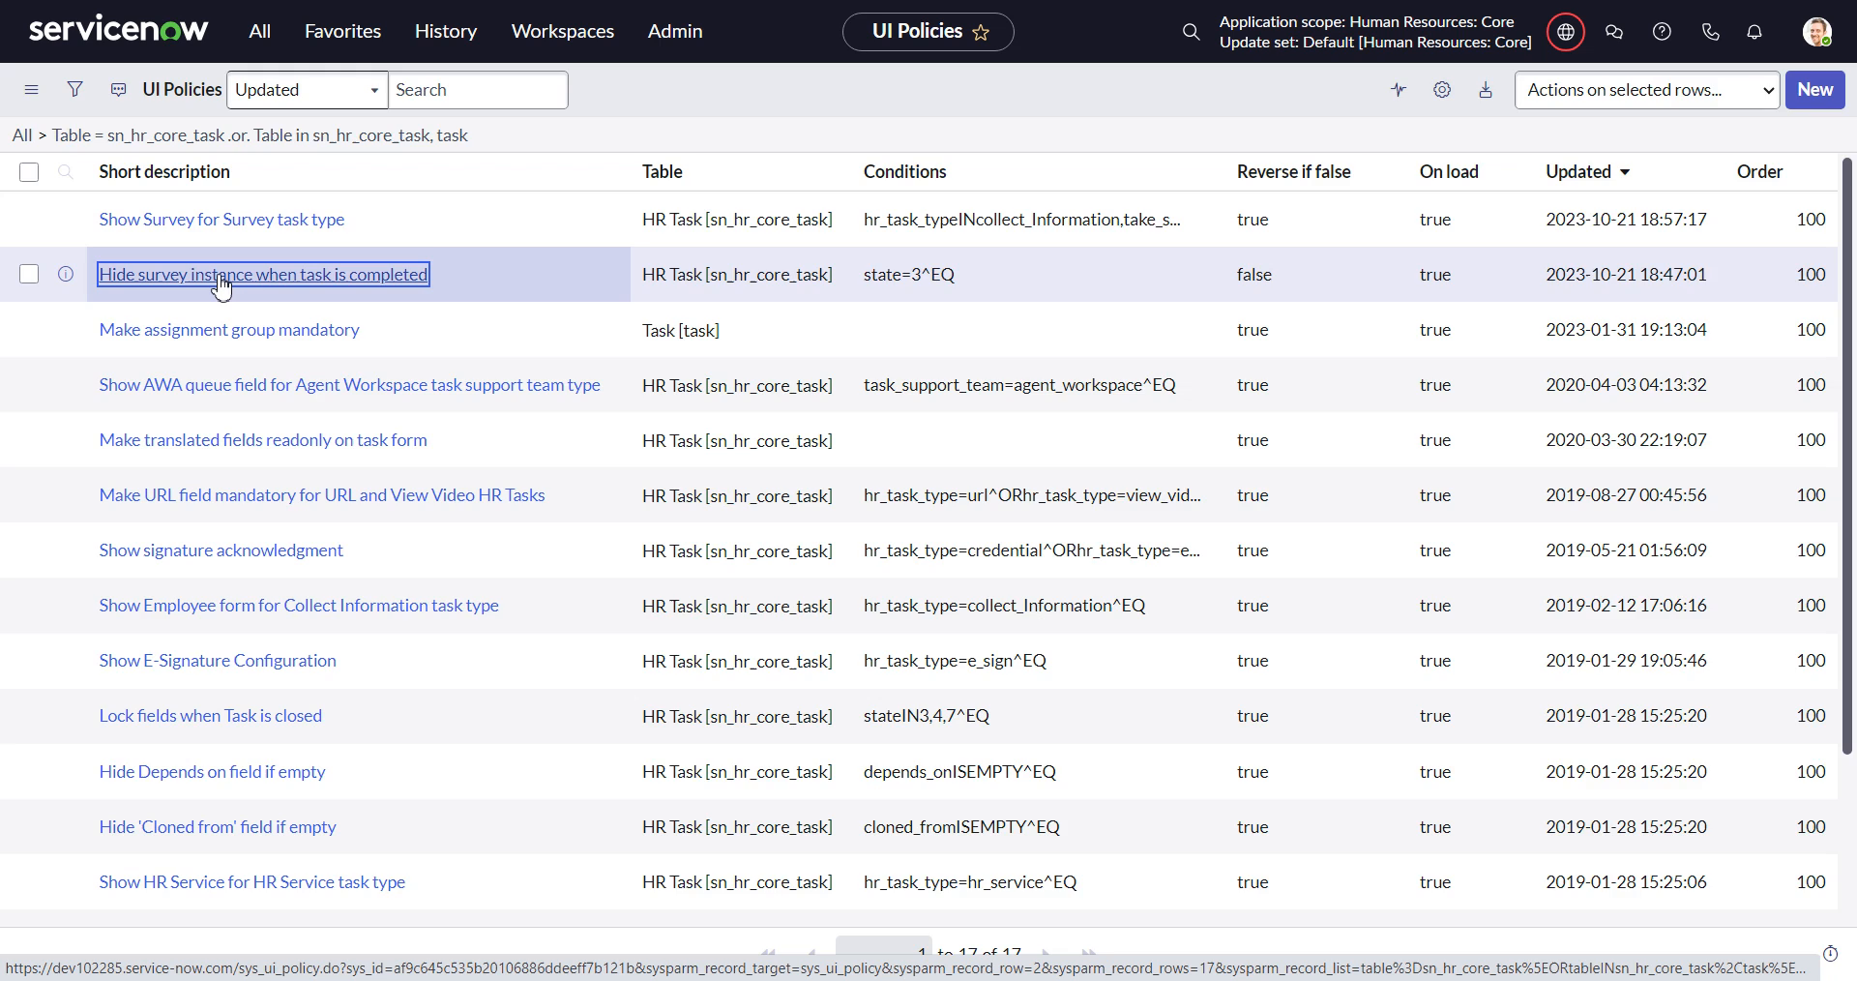
Review the 'State is Closed Complete' condition on the hide-survey-instance policy and update it.
{"action": "left_click", "coordinate": [262, 274]}
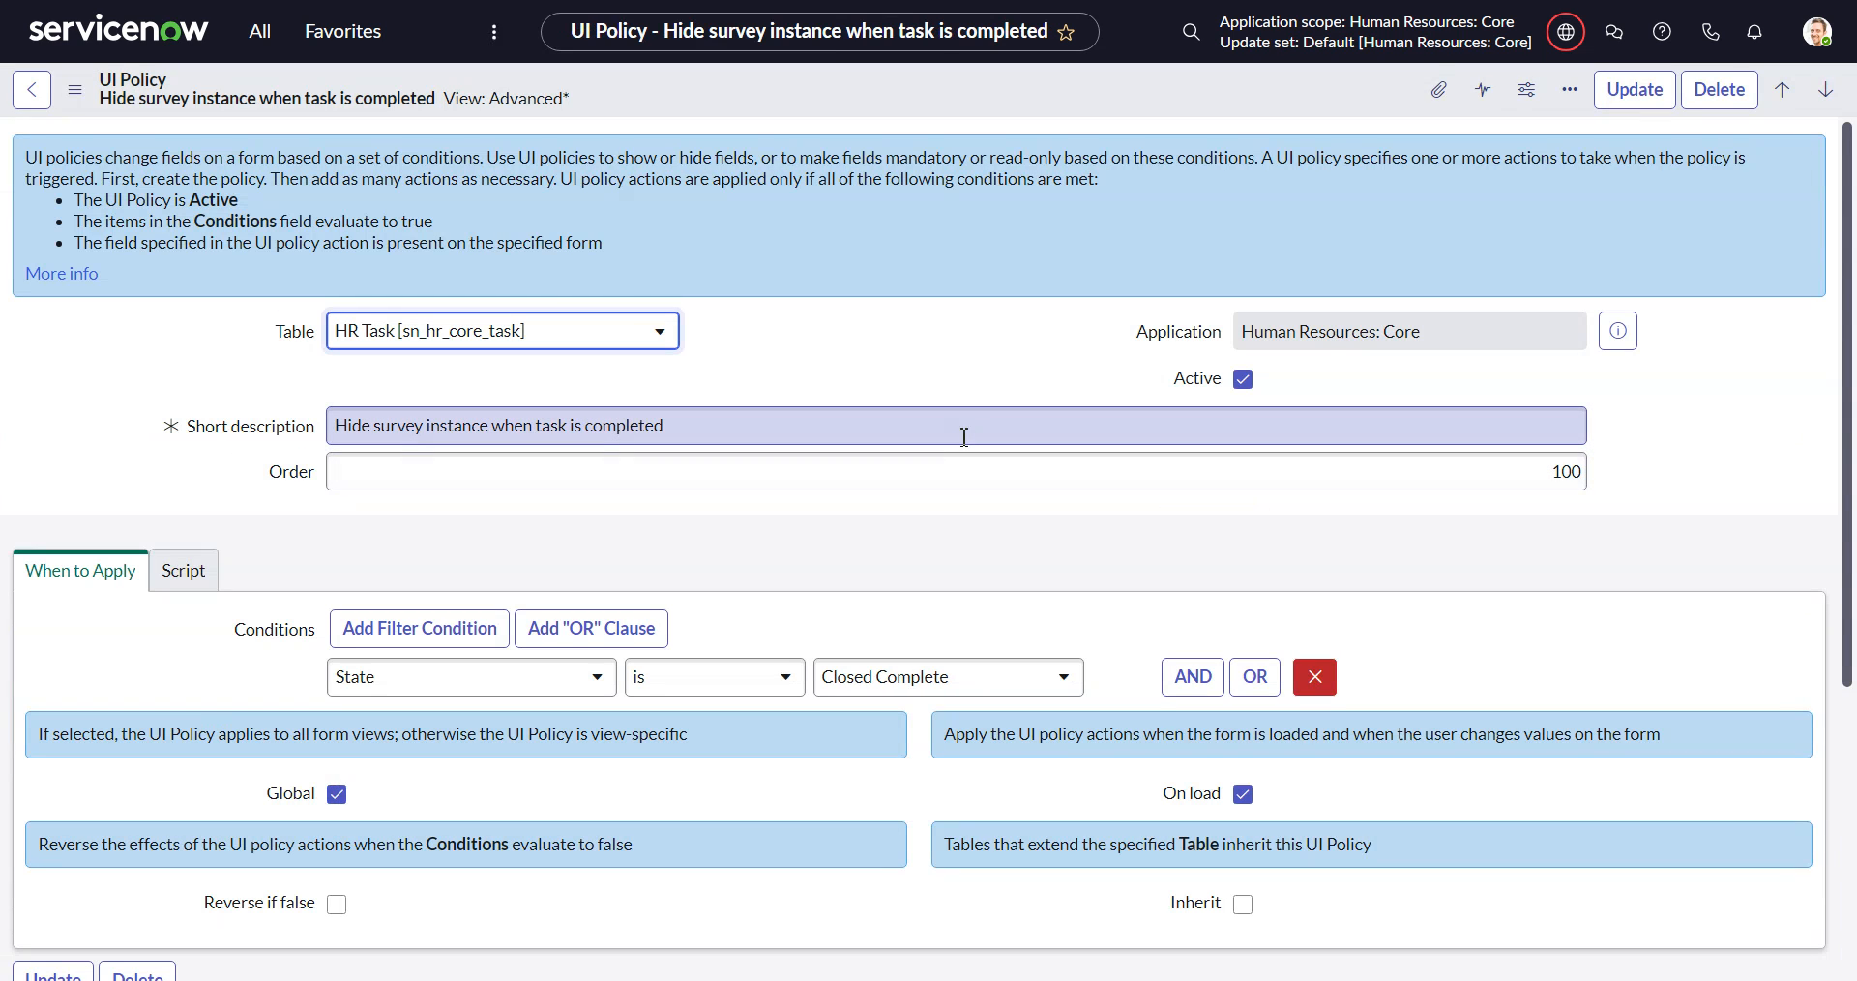
{"action": "scroll", "scroll_direction": "down", "scroll_amount": 3}
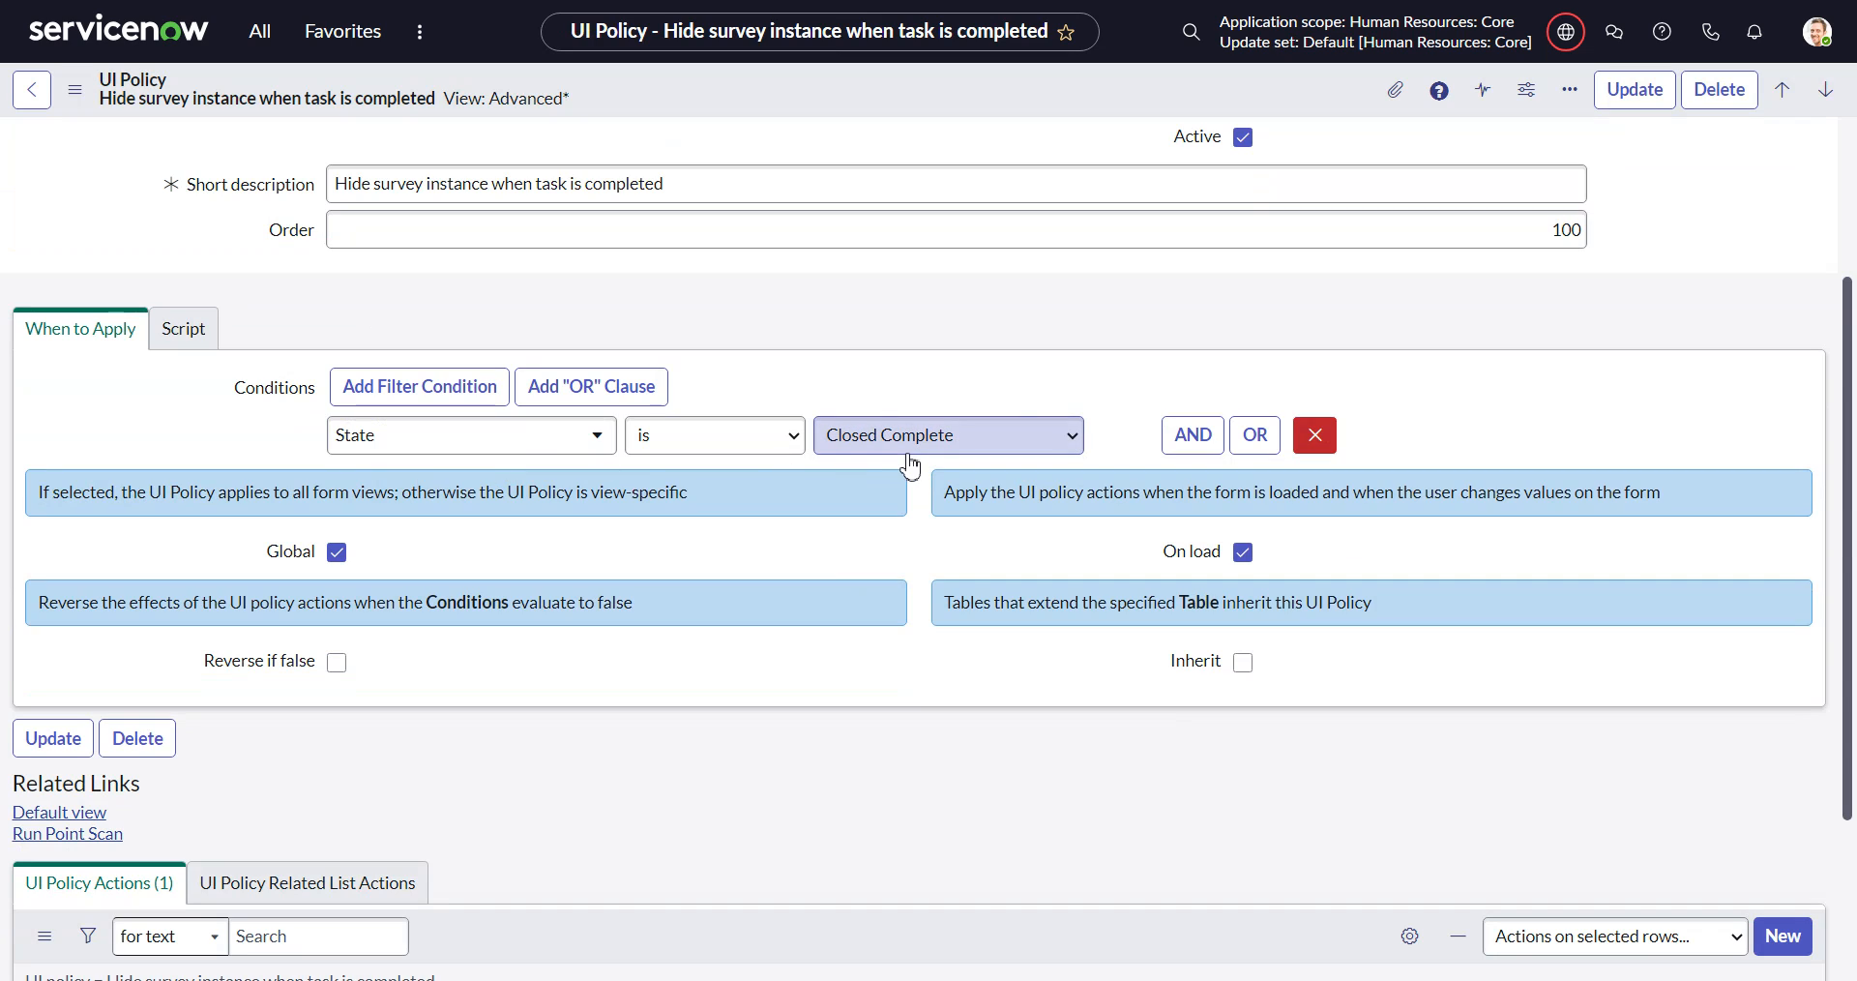
{"action": "scroll", "scroll_direction": "up", "scroll_amount": 3}
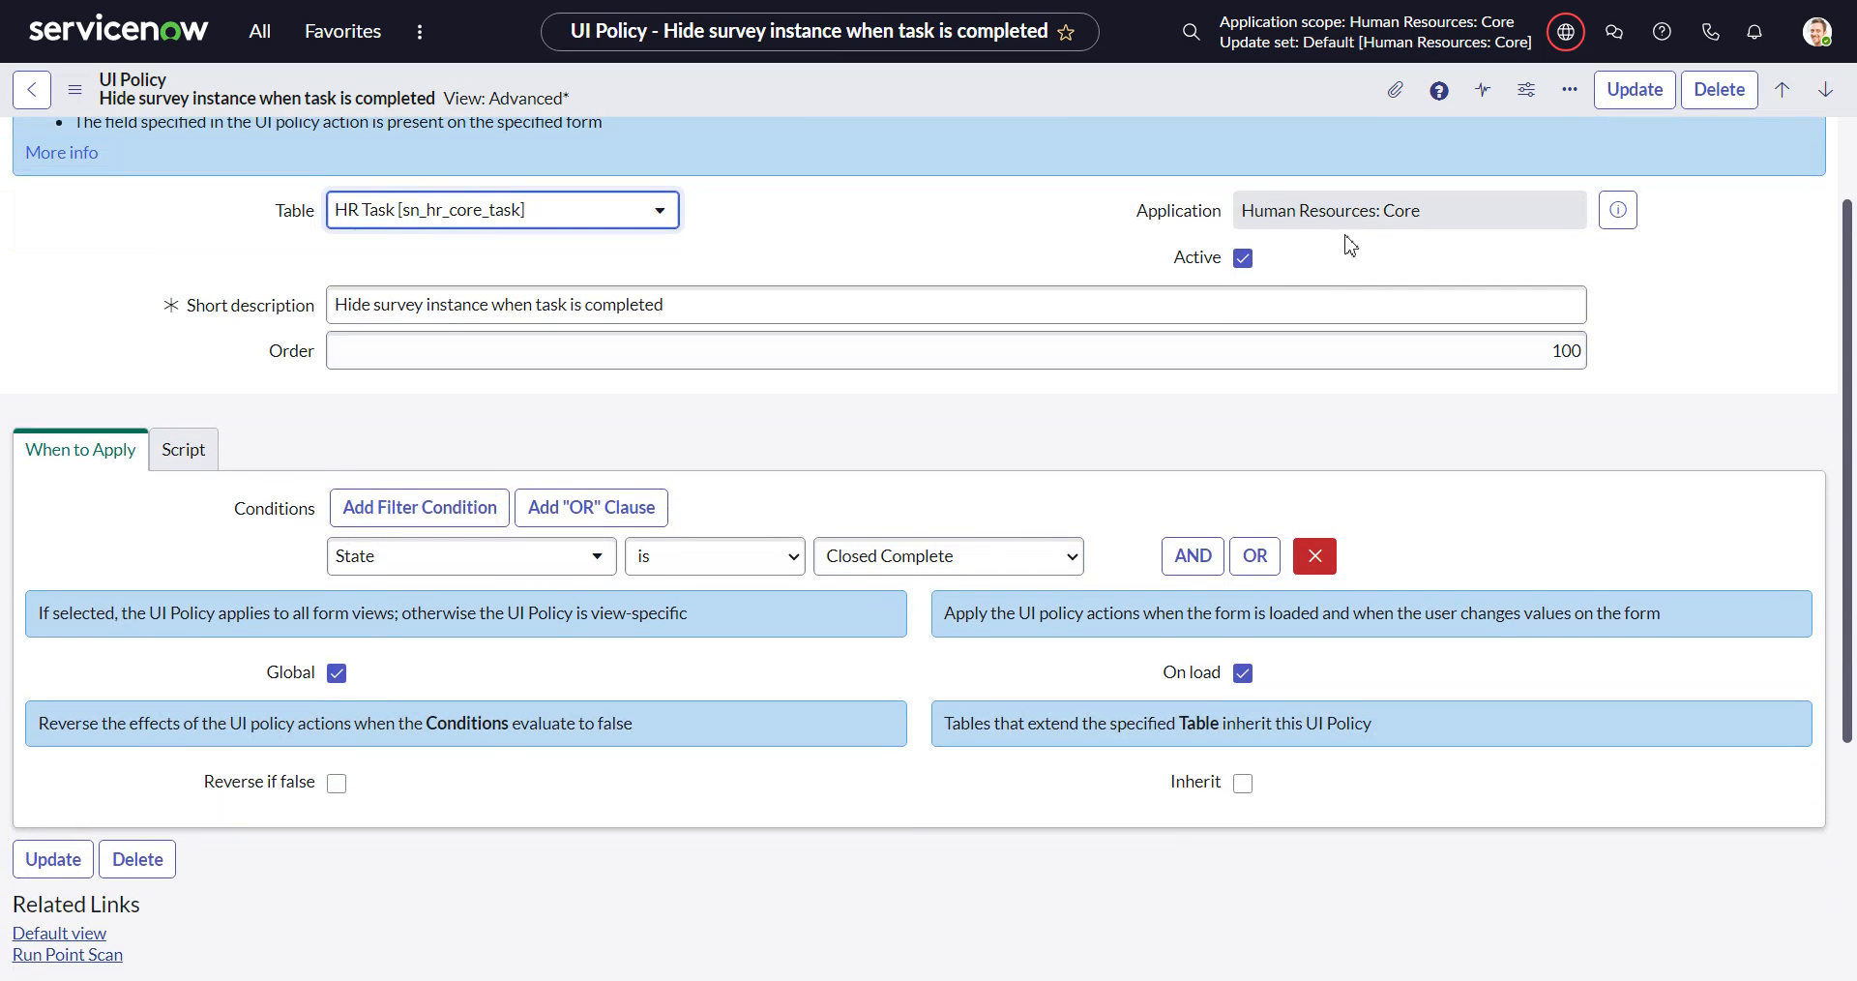
{"action": "left_click", "coordinate": [1242, 257]}
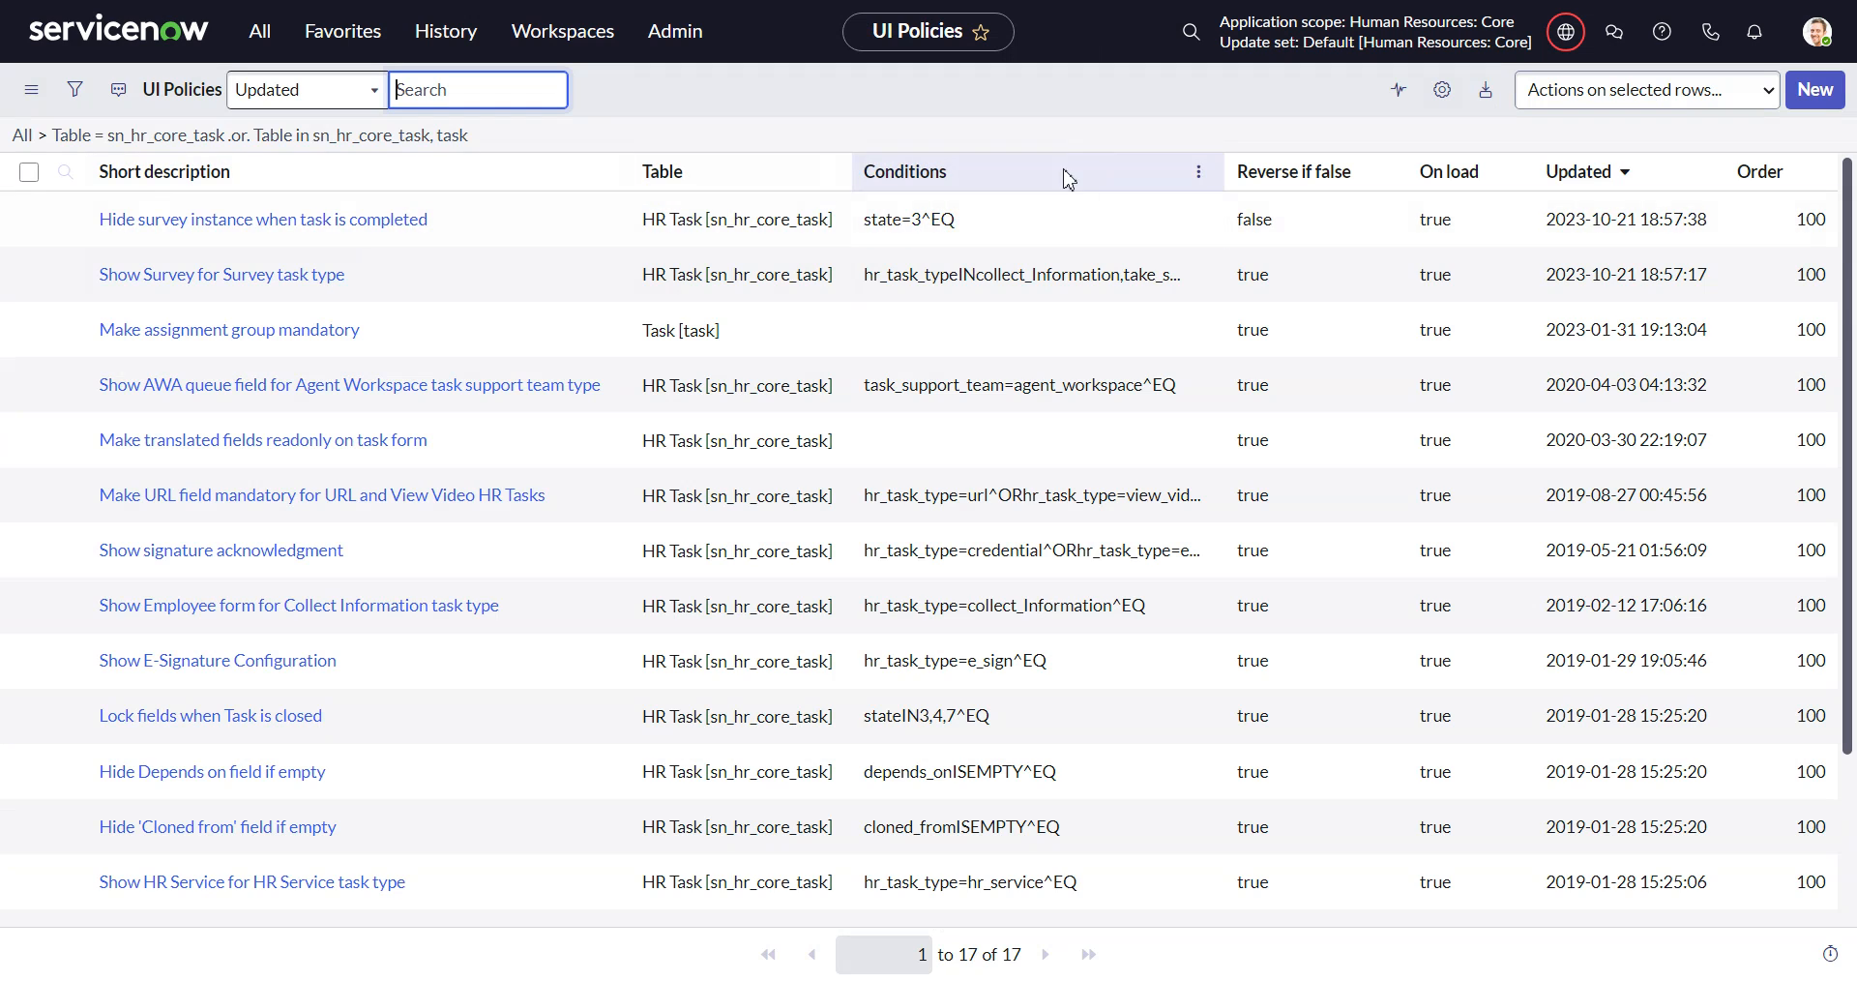
Pick the HR Total Rewards Case HRC0001010 entry from the History menu.
{"action": "left_click", "coordinate": [444, 31]}
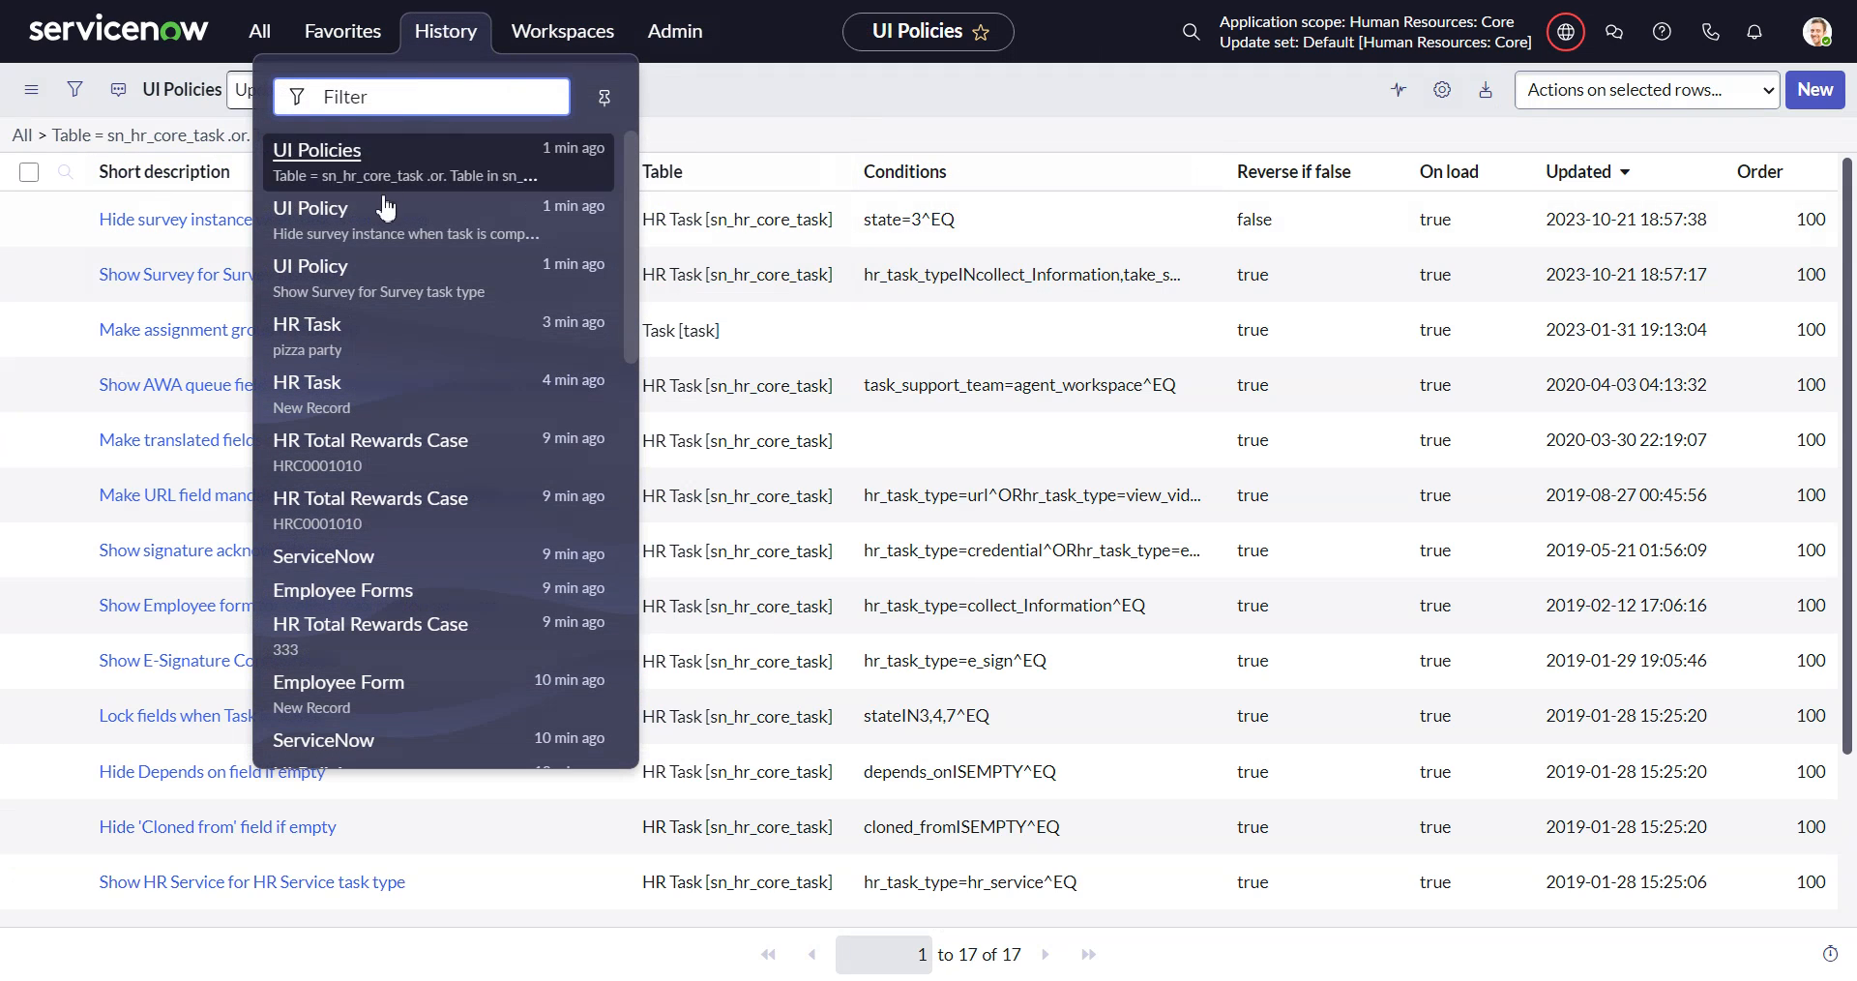
{"action": "mouse_move", "coordinate": [343, 394]}
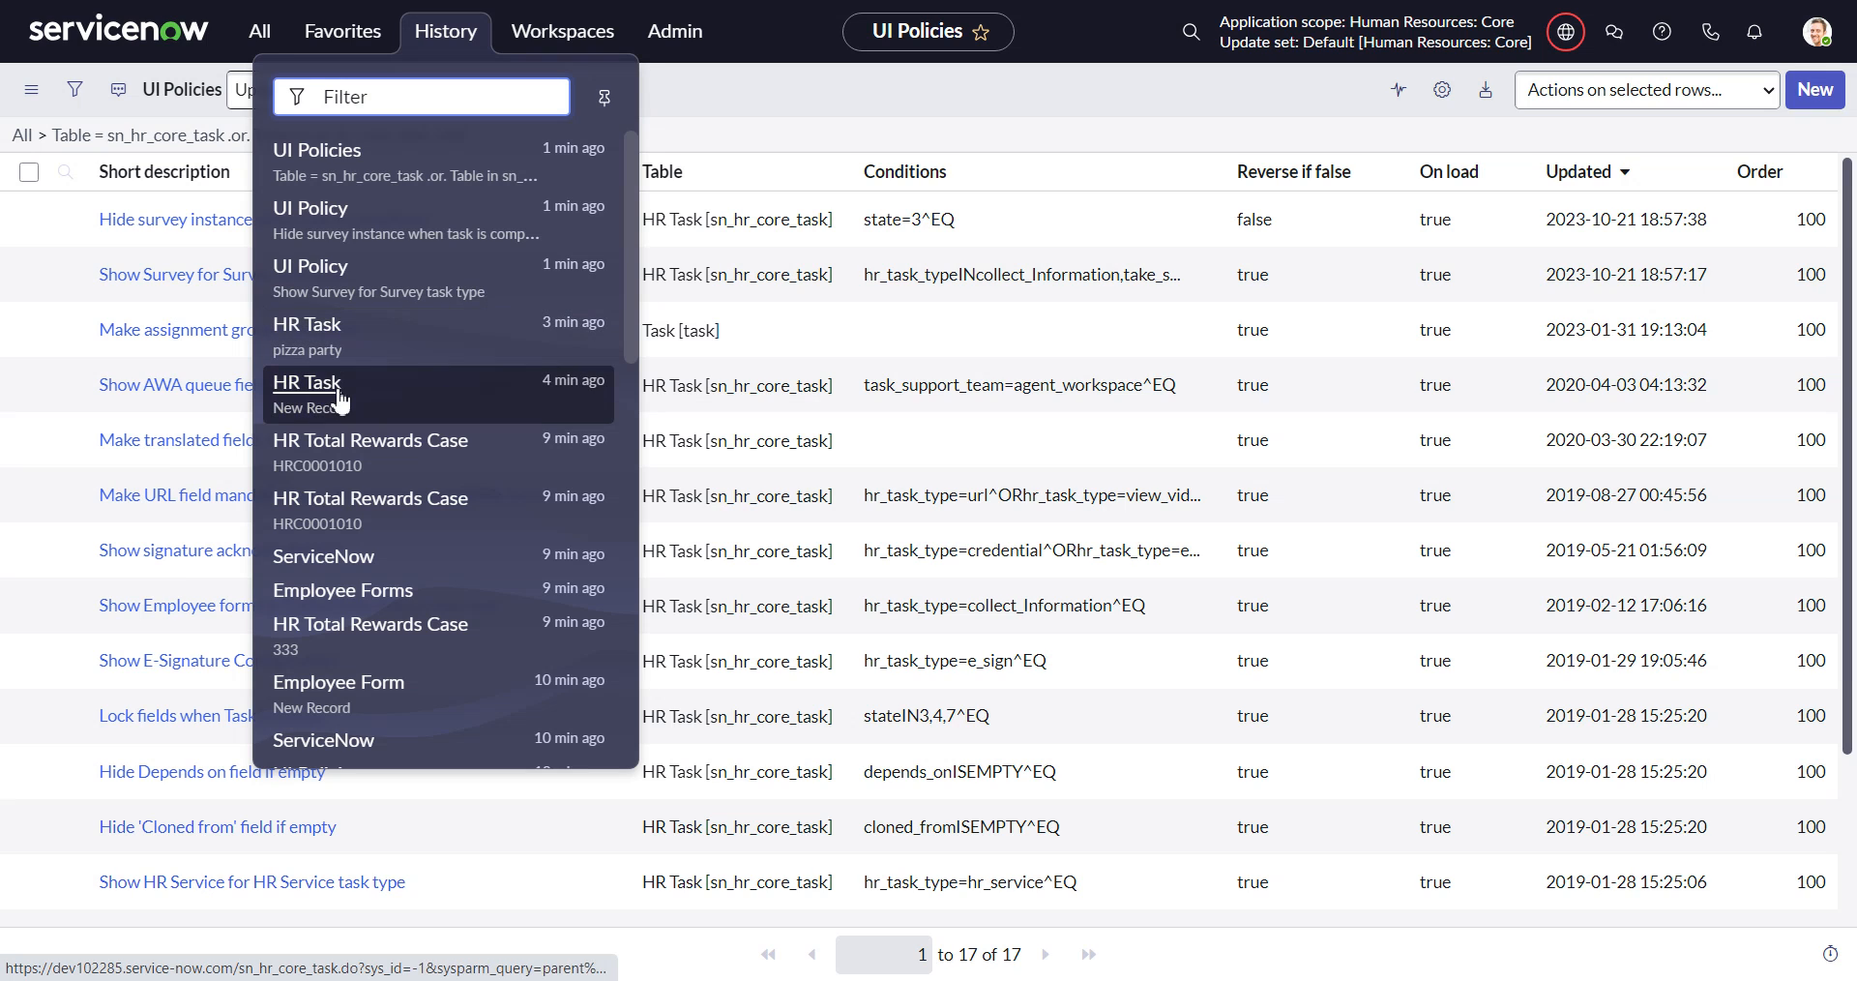
{"action": "mouse_move", "coordinate": [369, 452]}
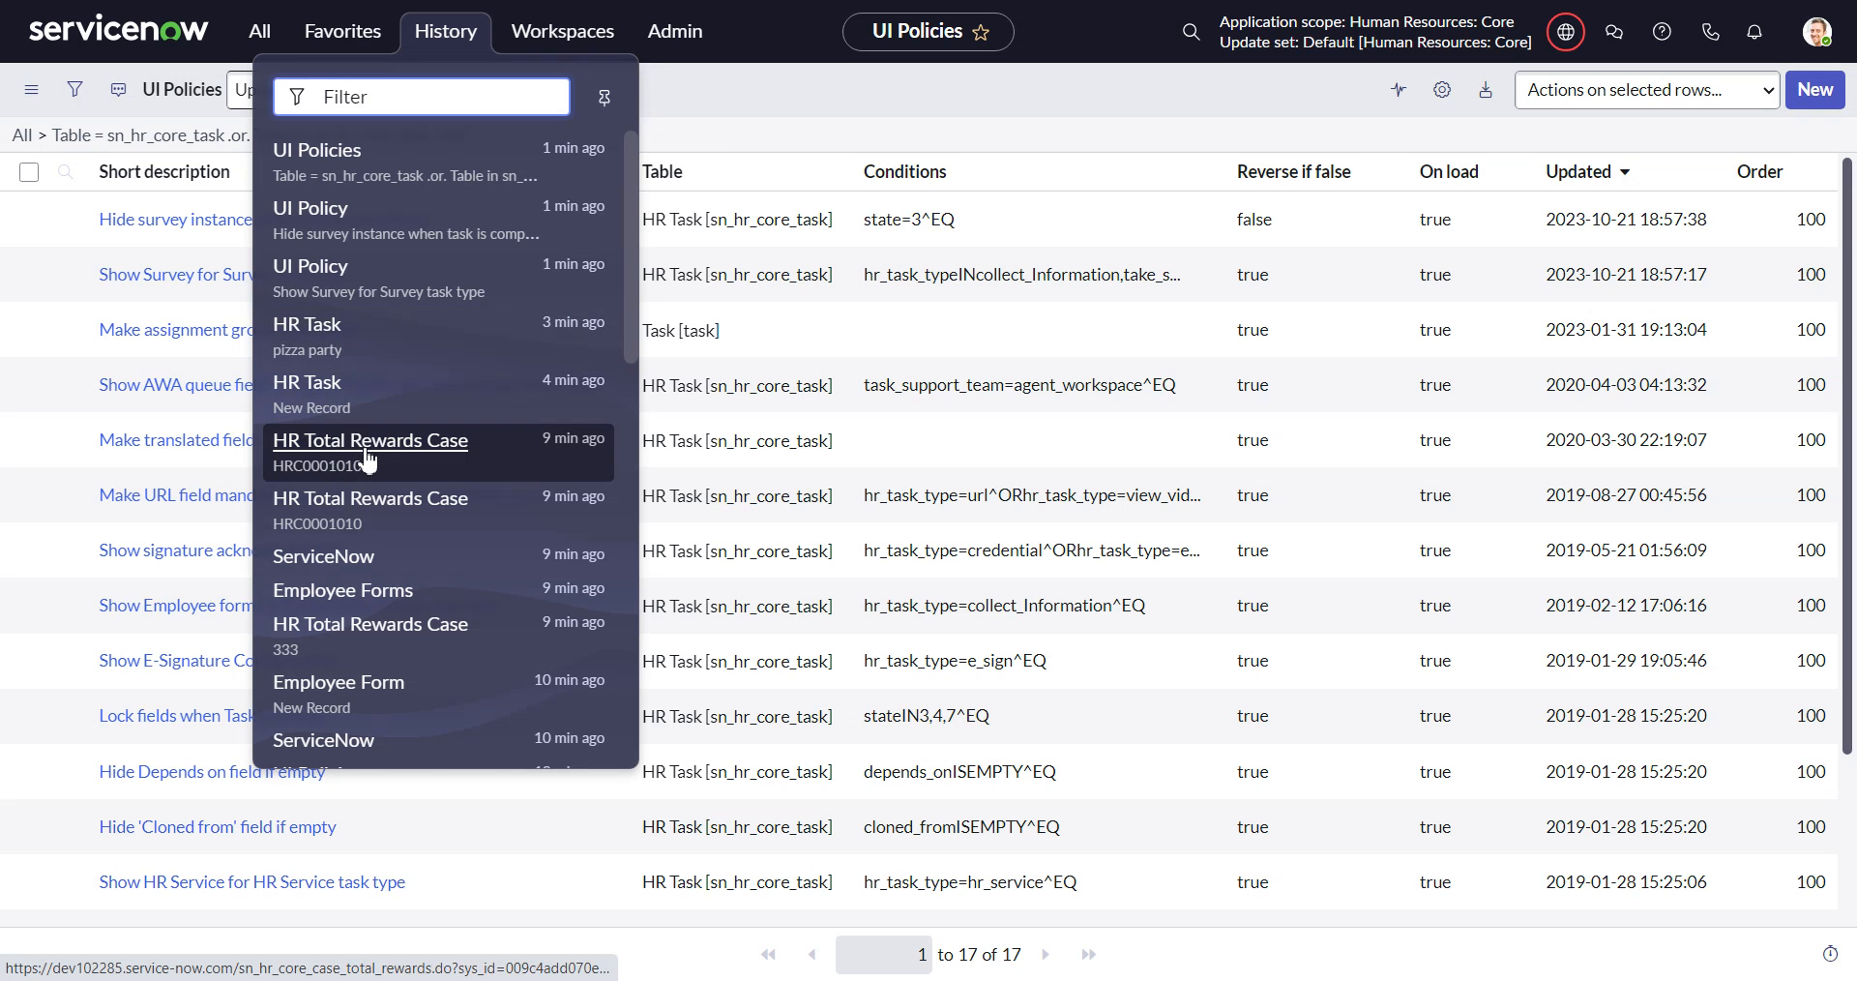
{"action": "right_click", "coordinate": [370, 456]}
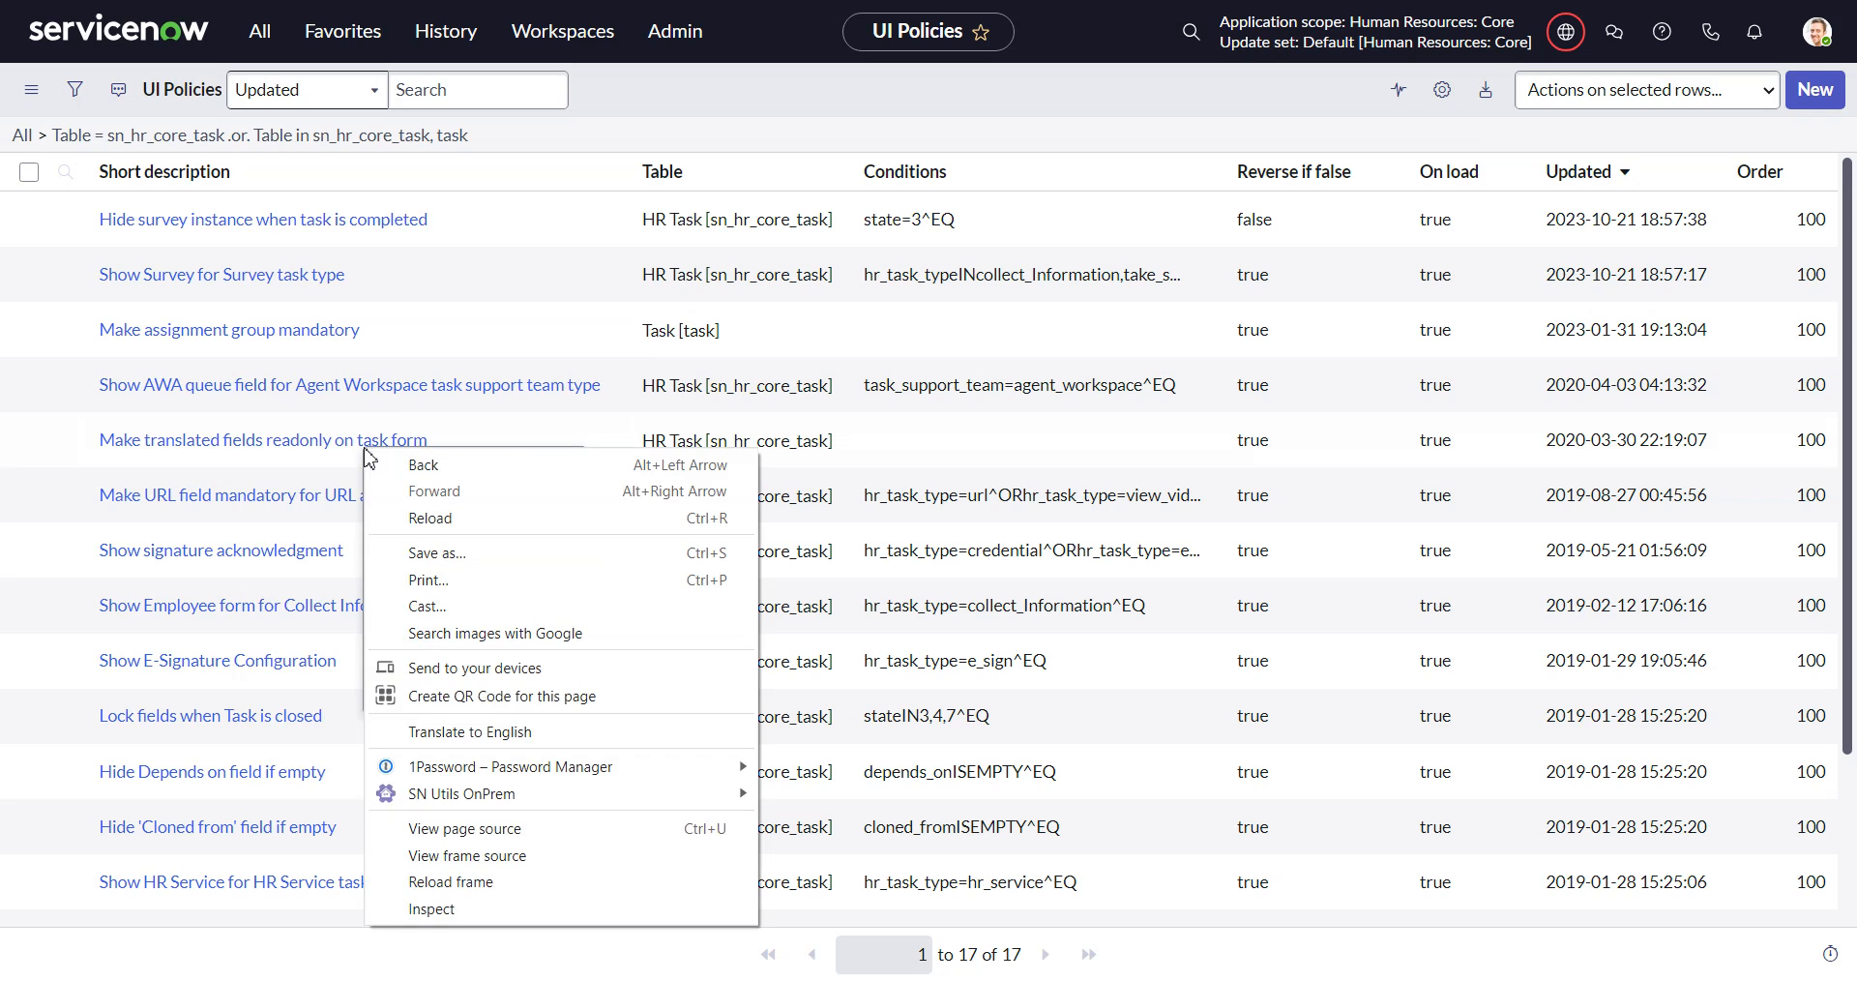
{"action": "mouse_move", "coordinate": [697, 152]}
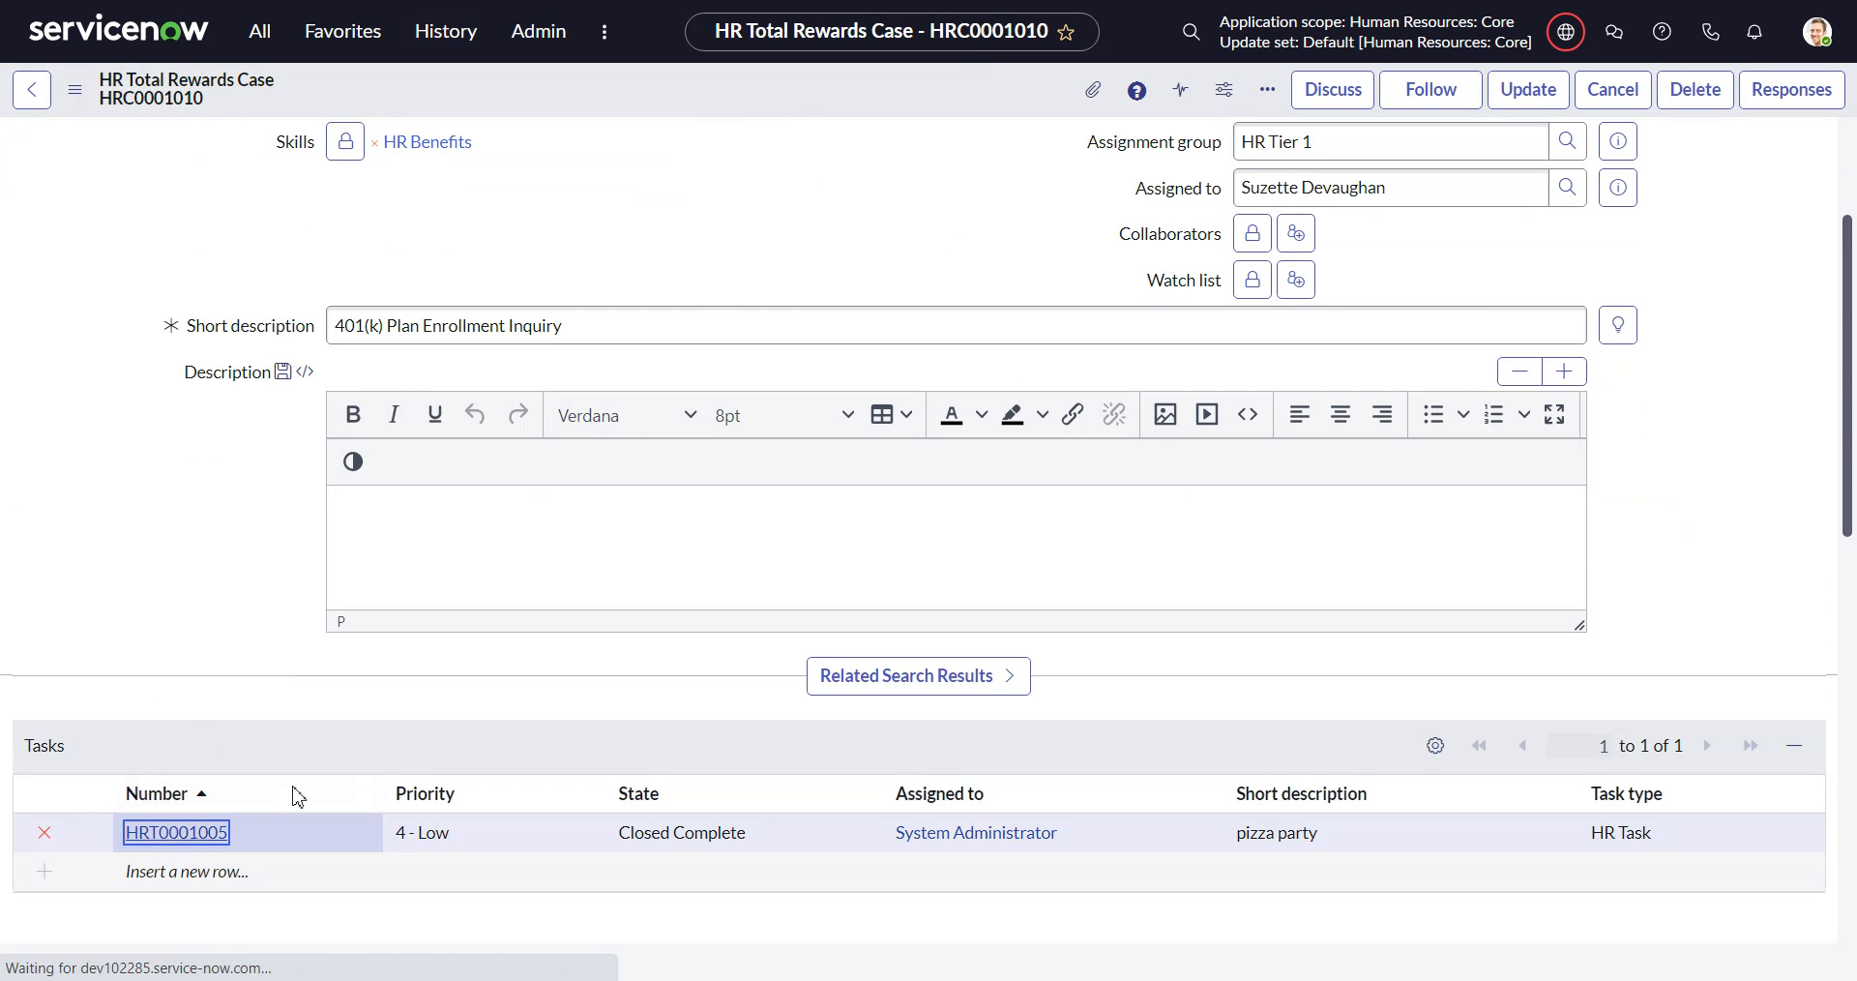
Open the closed pizza party task HRT0001005 from the case.
{"action": "left_click", "coordinate": [175, 832]}
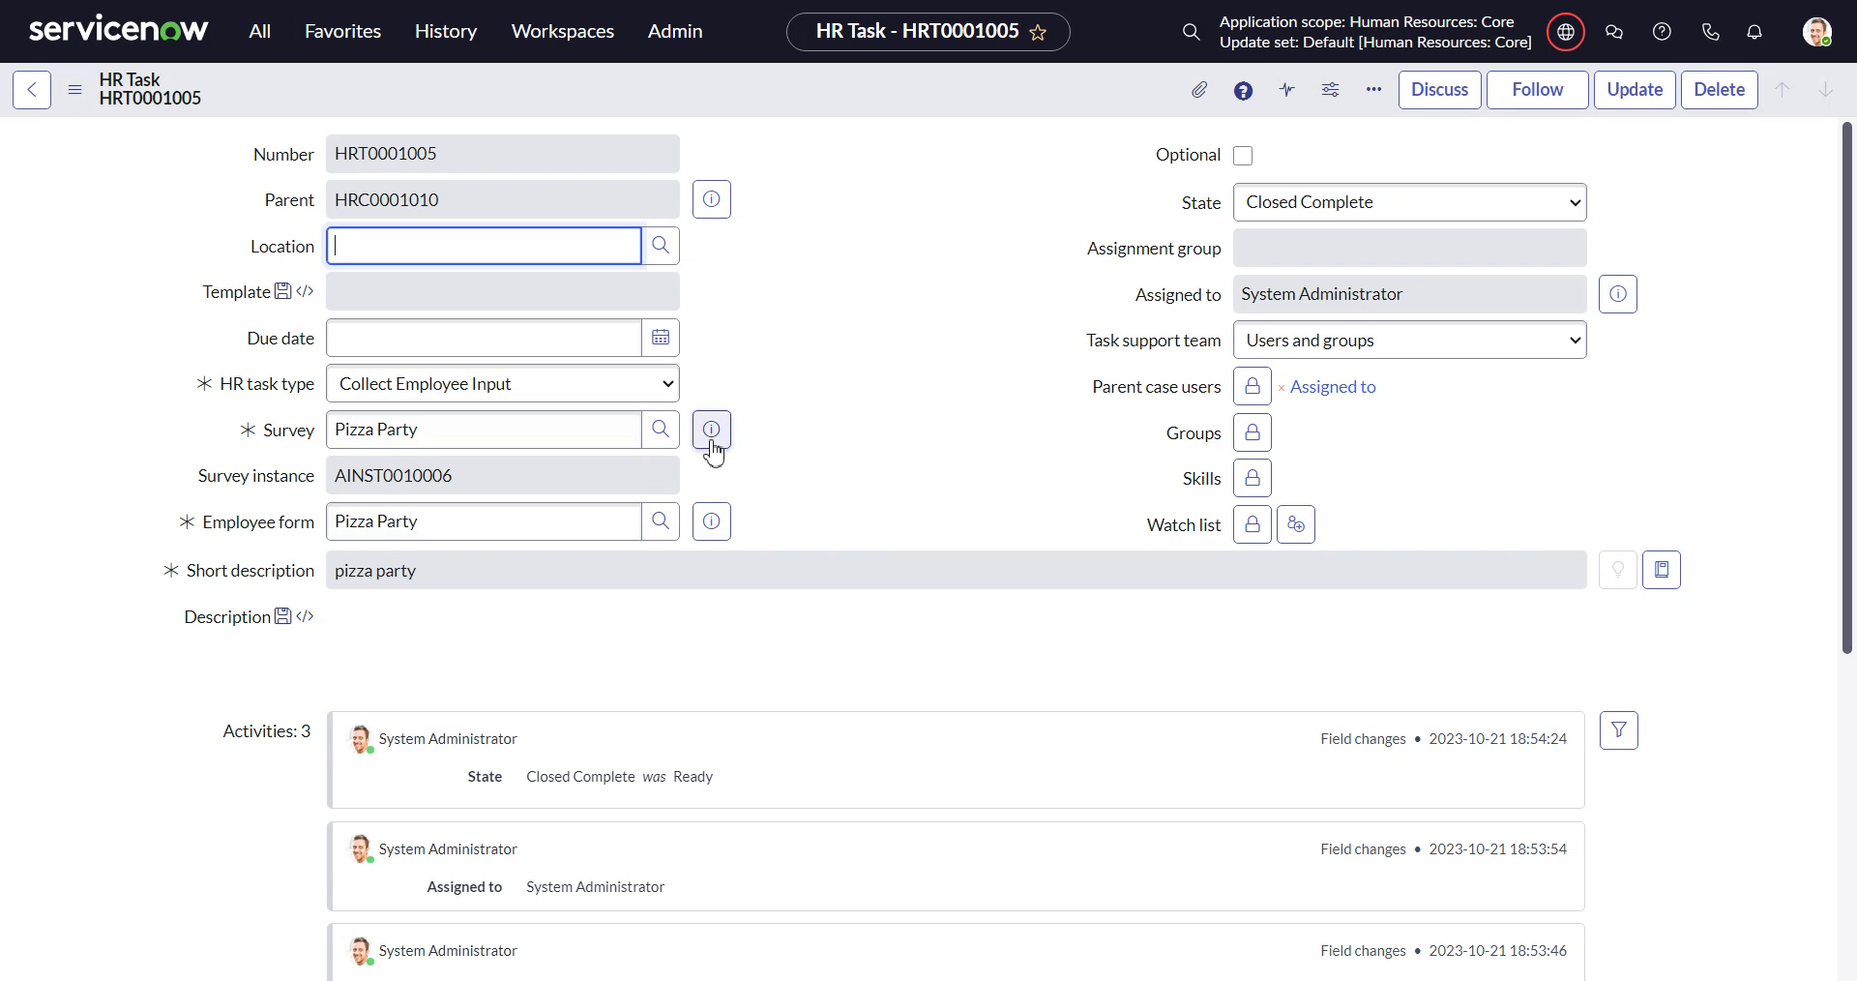
{"action": "mouse_move", "coordinate": [275, 487]}
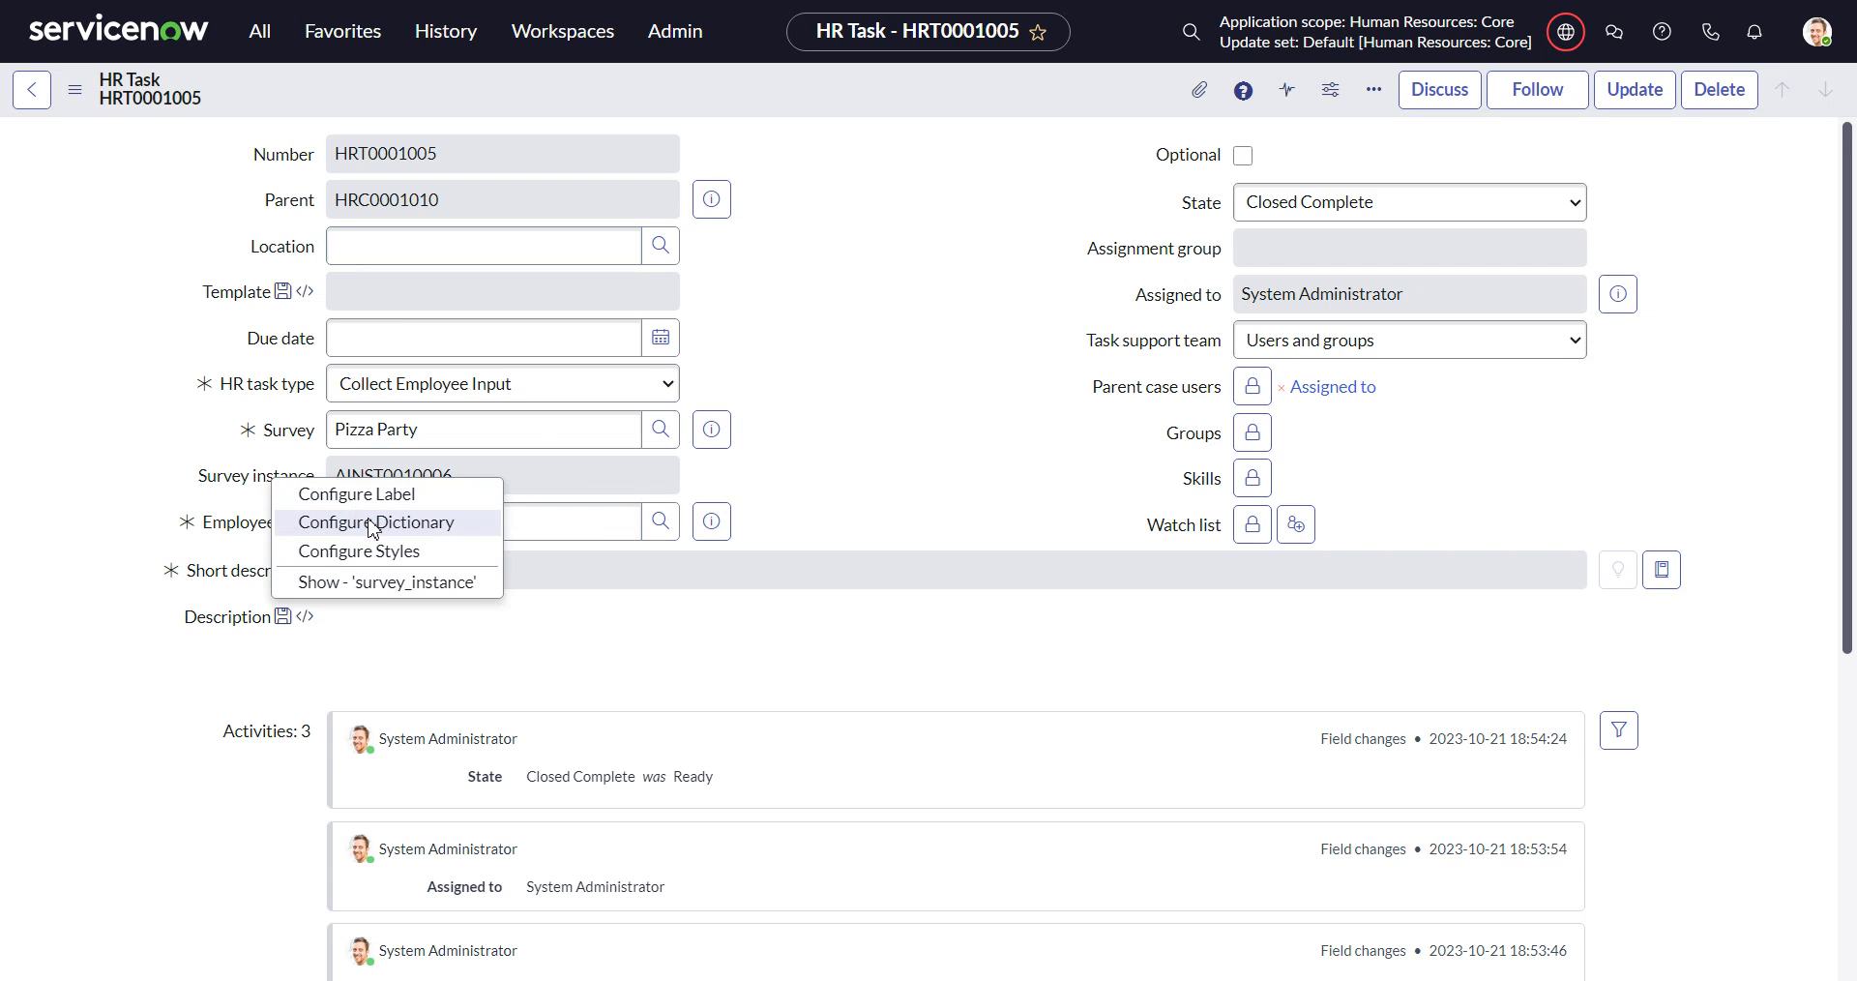
Append ',readonly_clickthrough=true' to the Survey instance field's dictionary attributes and update.
{"action": "left_click", "coordinate": [376, 522]}
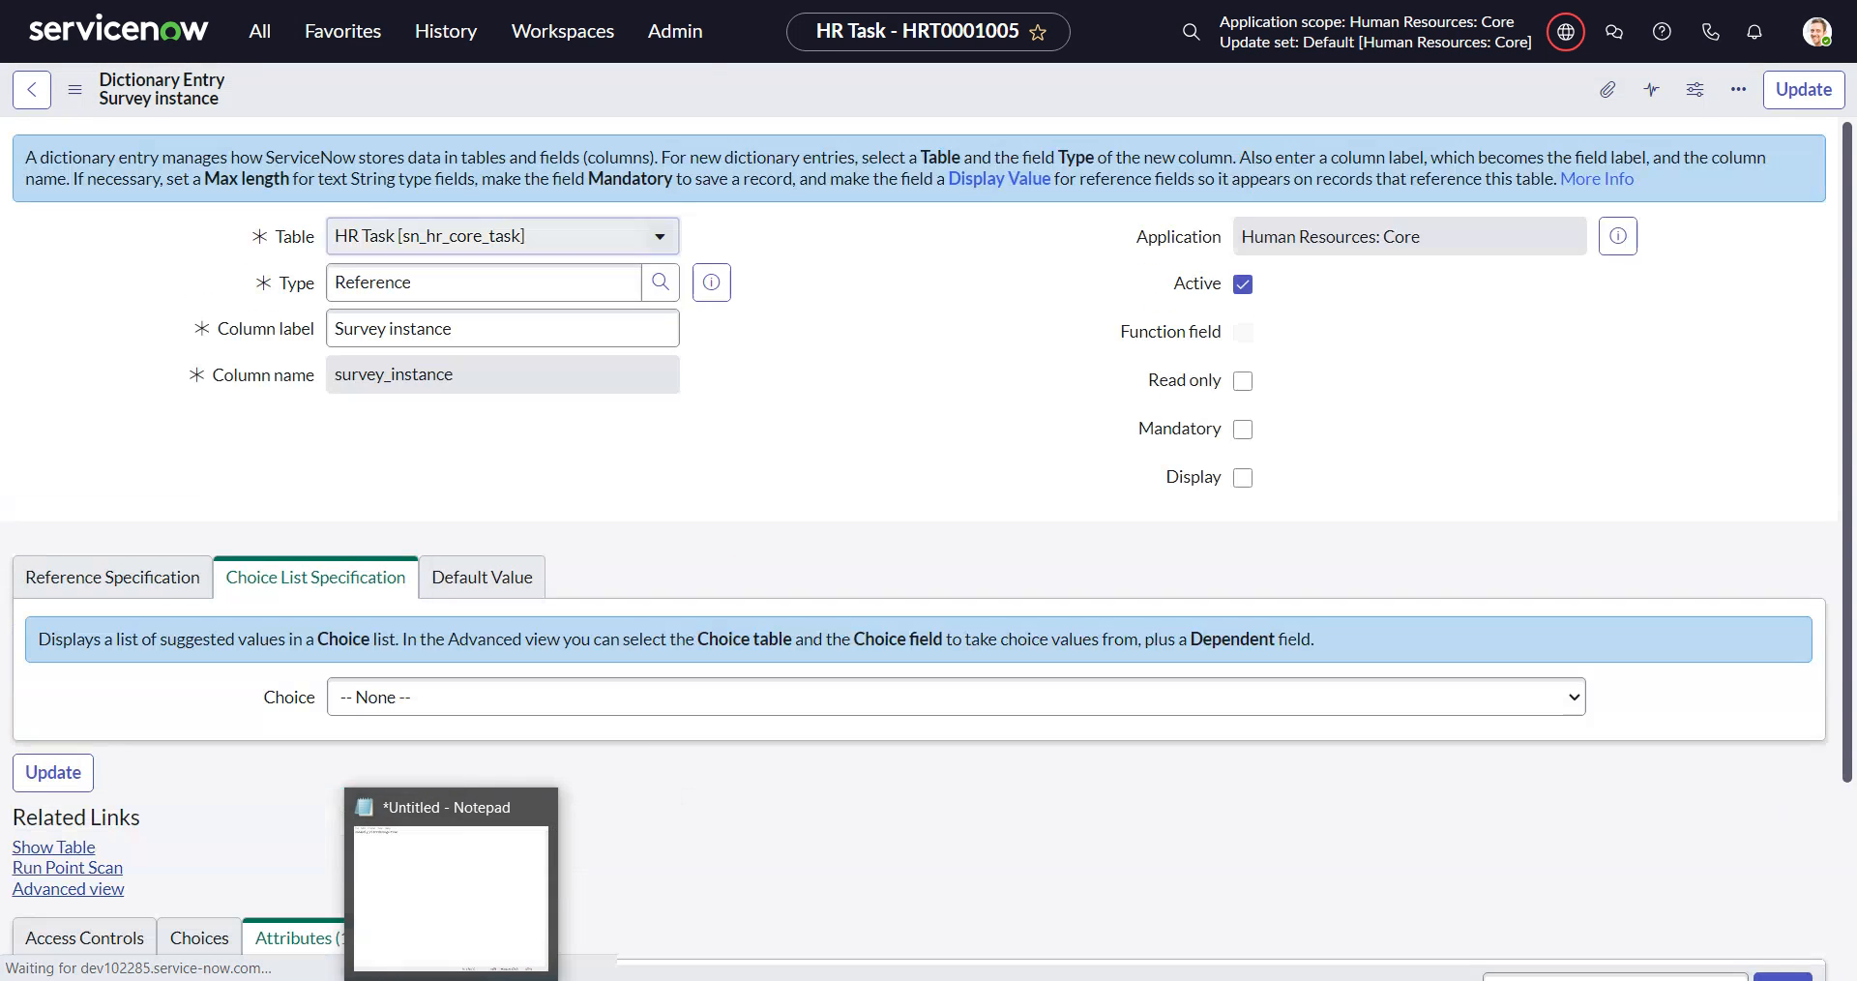
{"action": "left_click", "coordinate": [449, 876]}
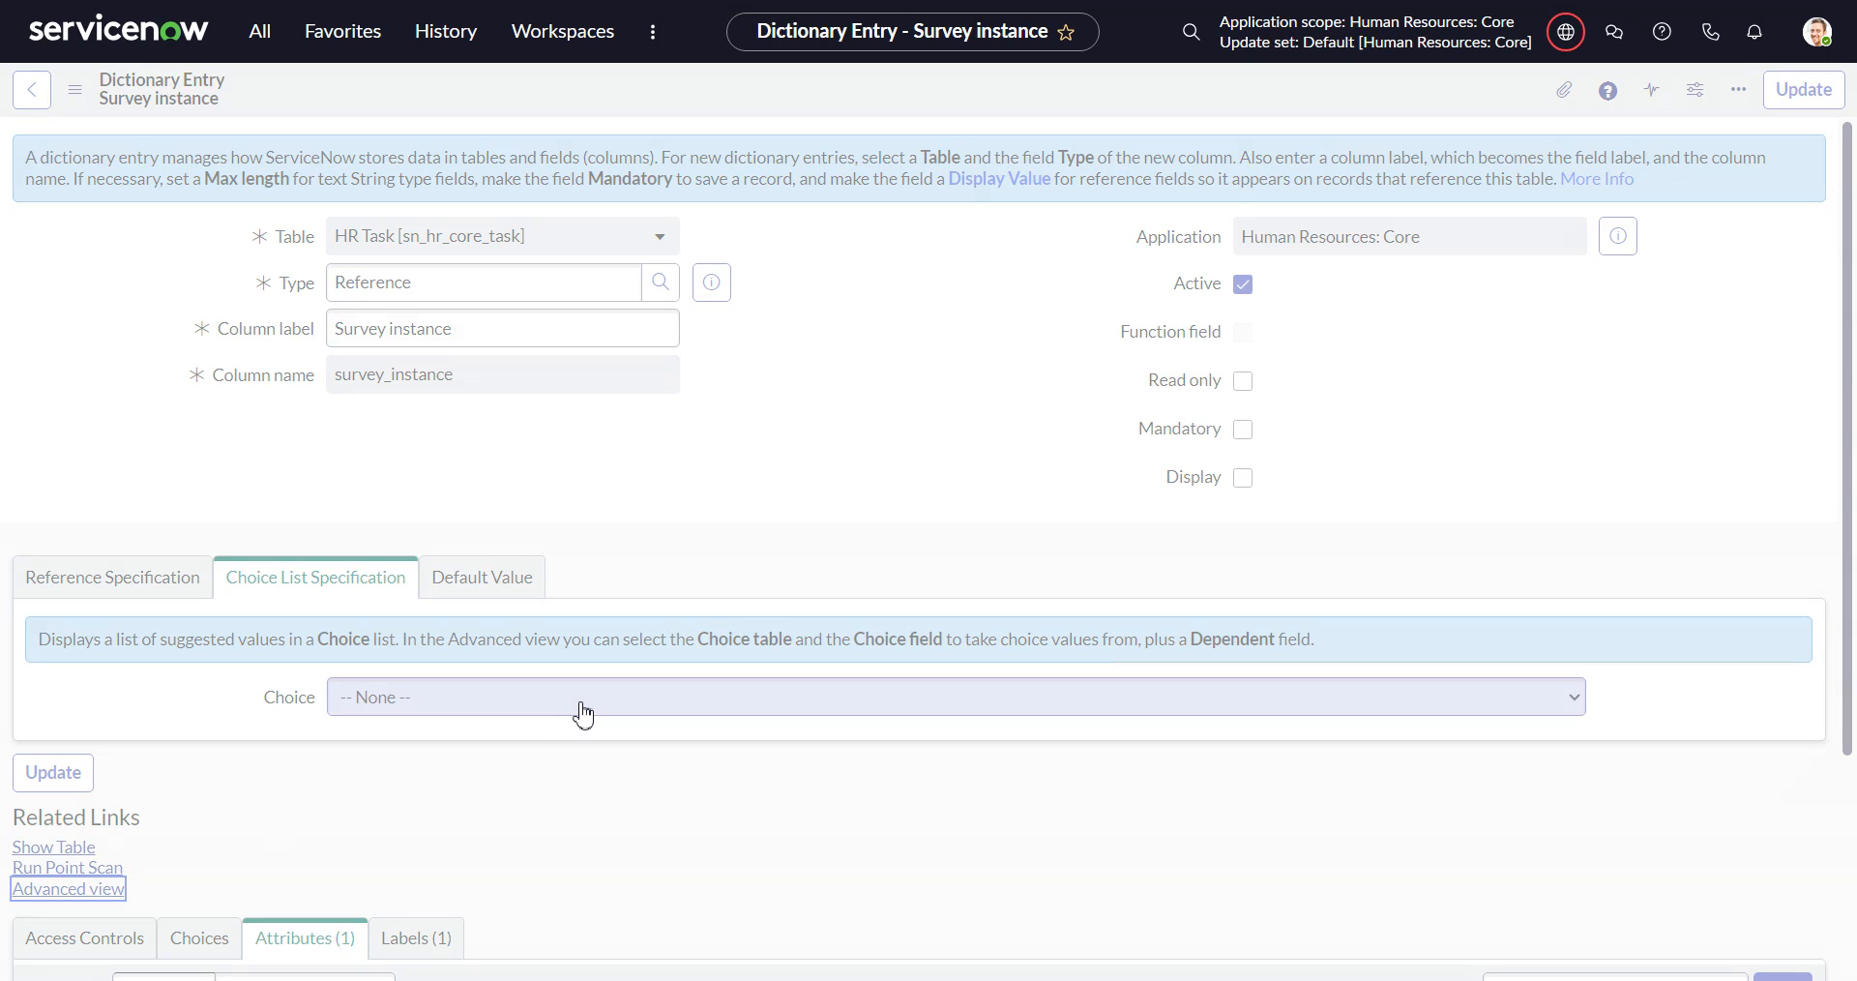
{"action": "left_click", "coordinate": [68, 888]}
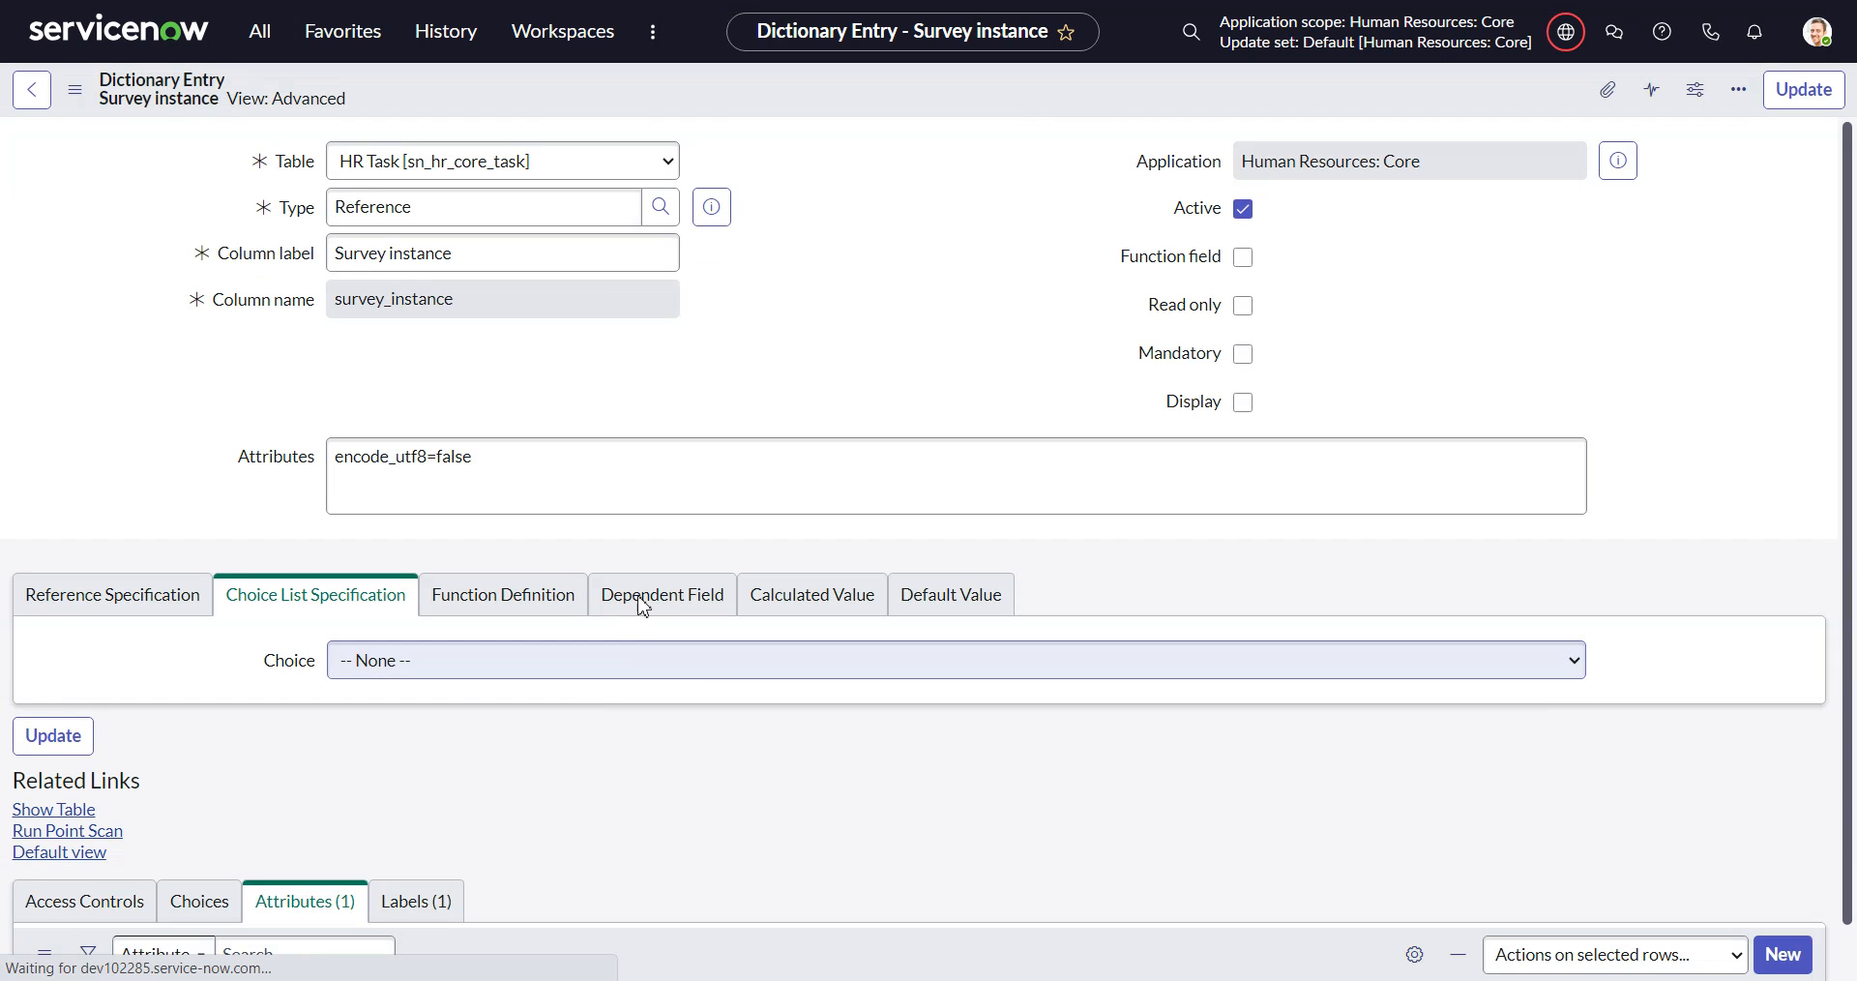
{"action": "left_click", "coordinate": [1650, 89]}
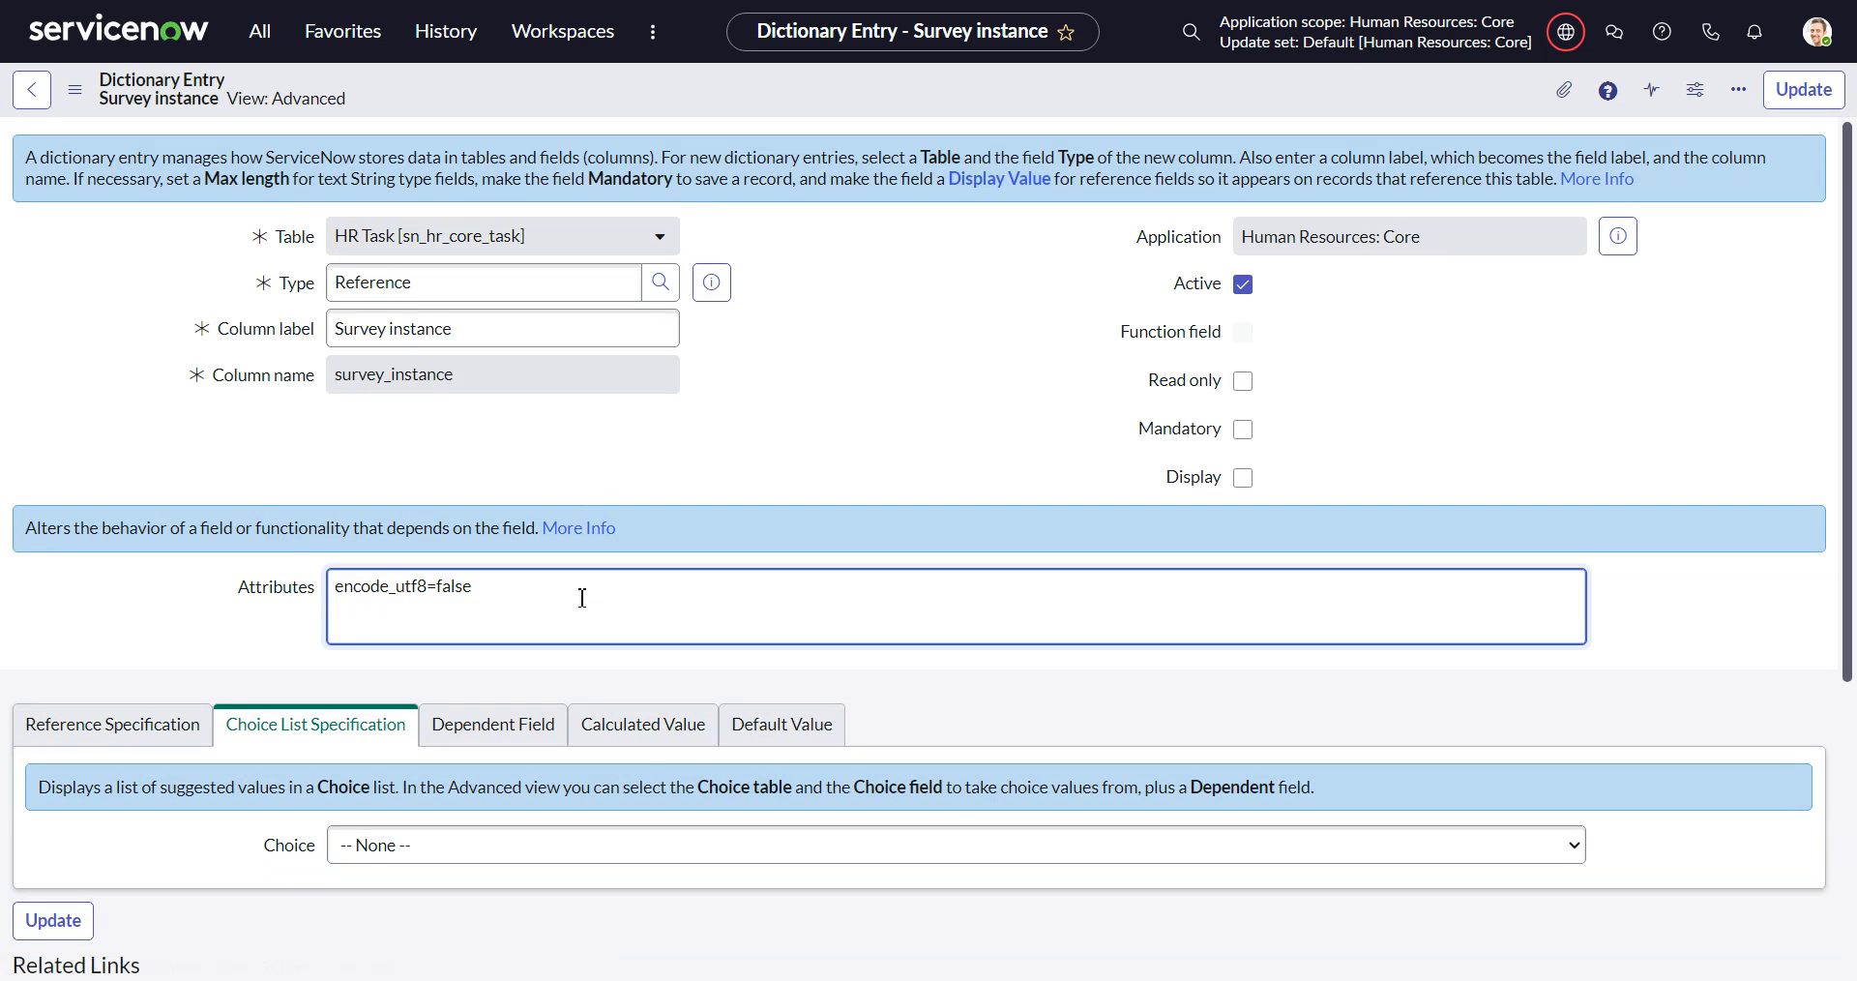
{"action": "type", "text": ",readonly_clickthrough=true"}
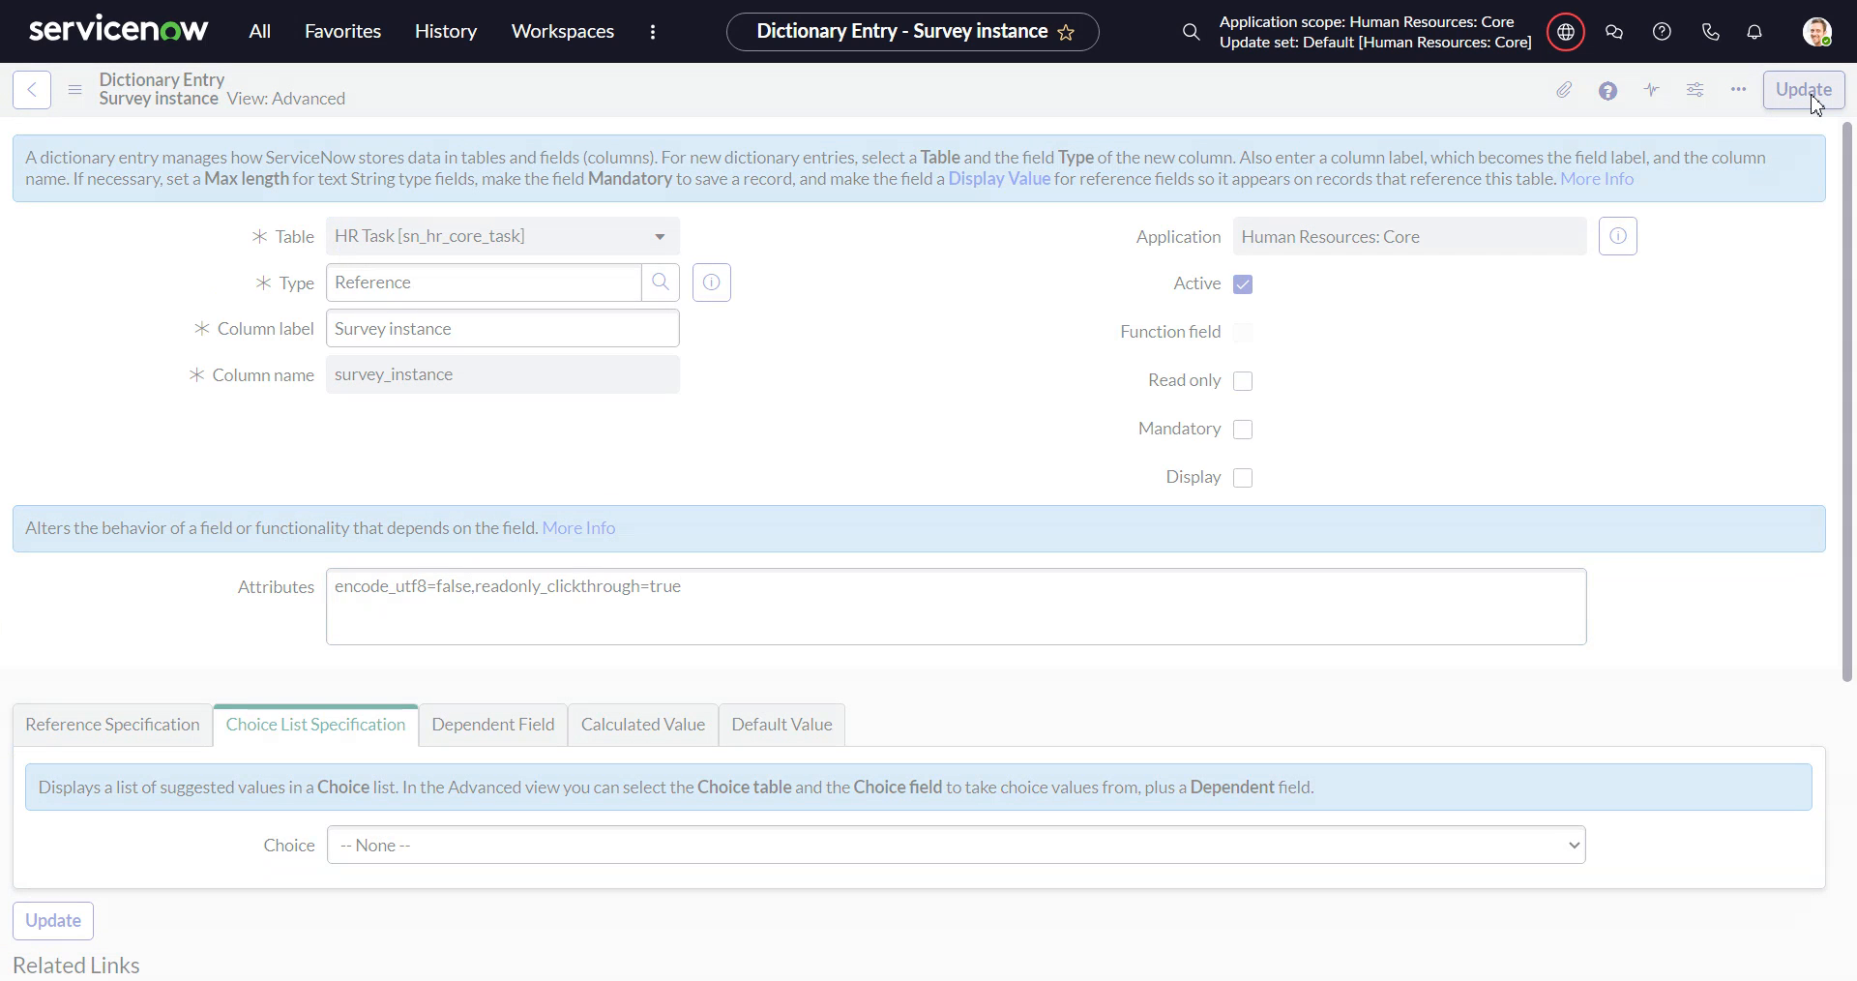
{"action": "left_click", "coordinate": [1801, 89]}
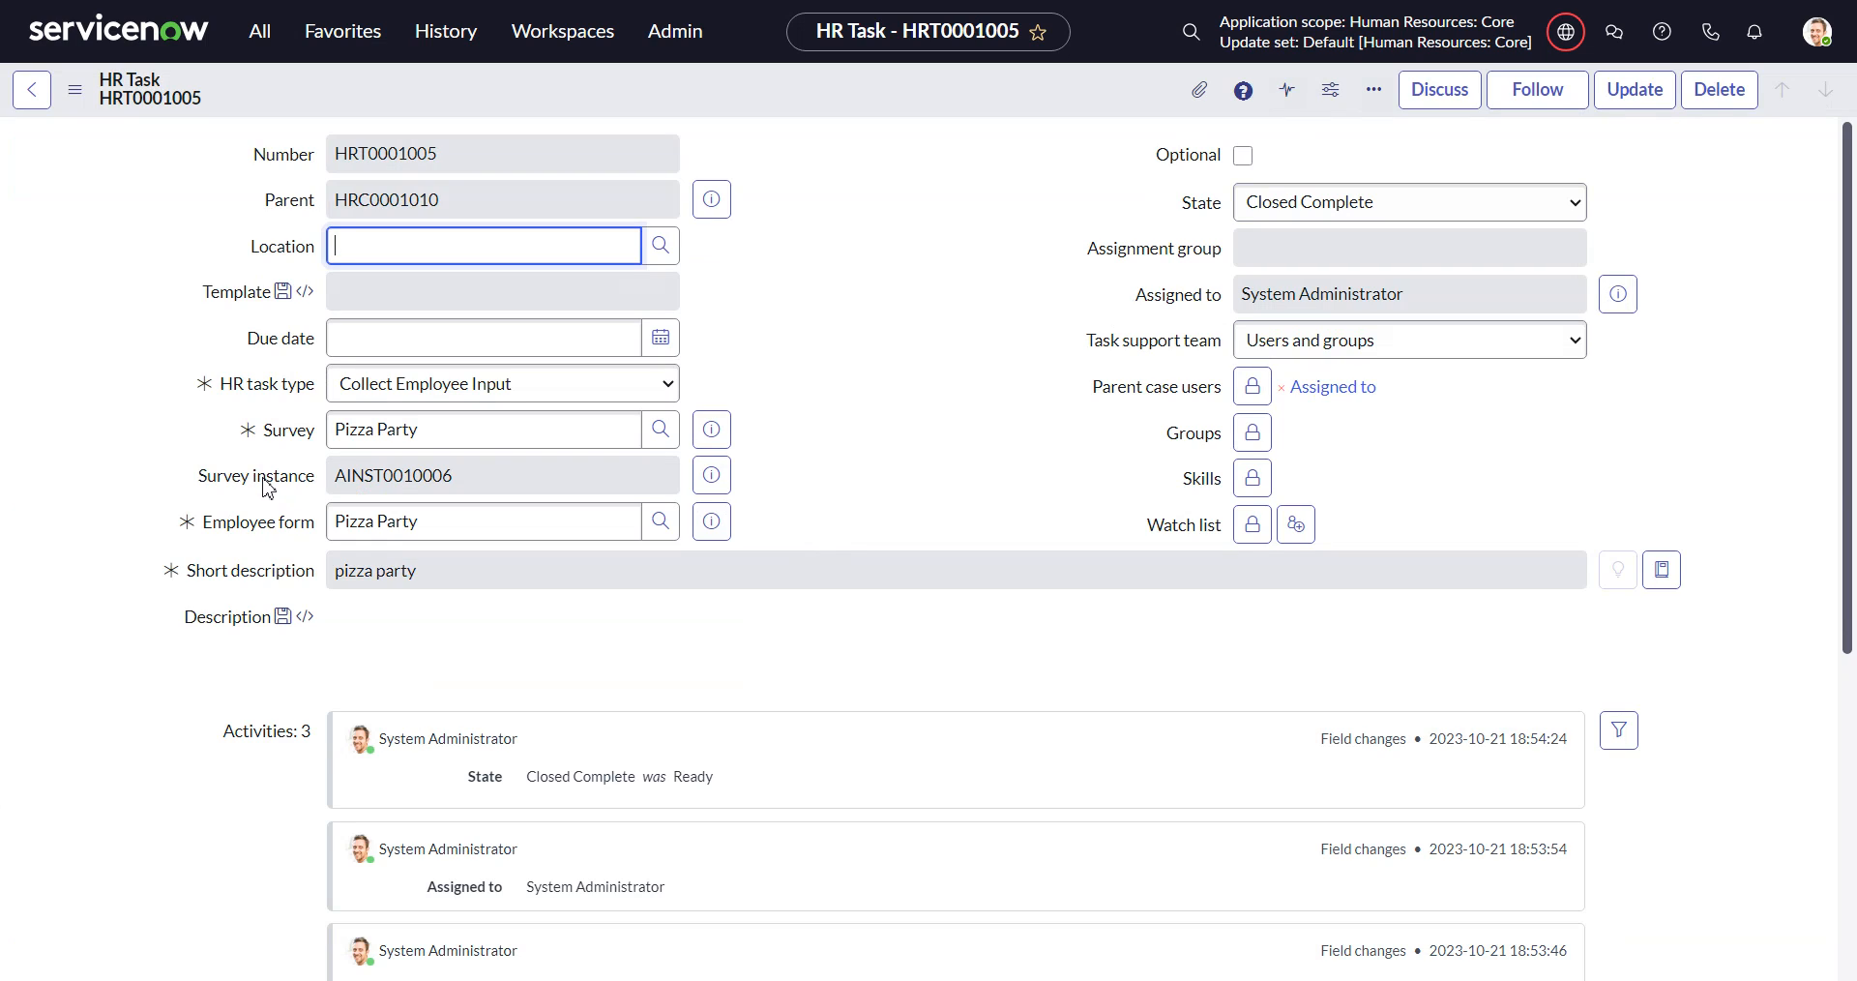
{"action": "left_click", "coordinate": [482, 428]}
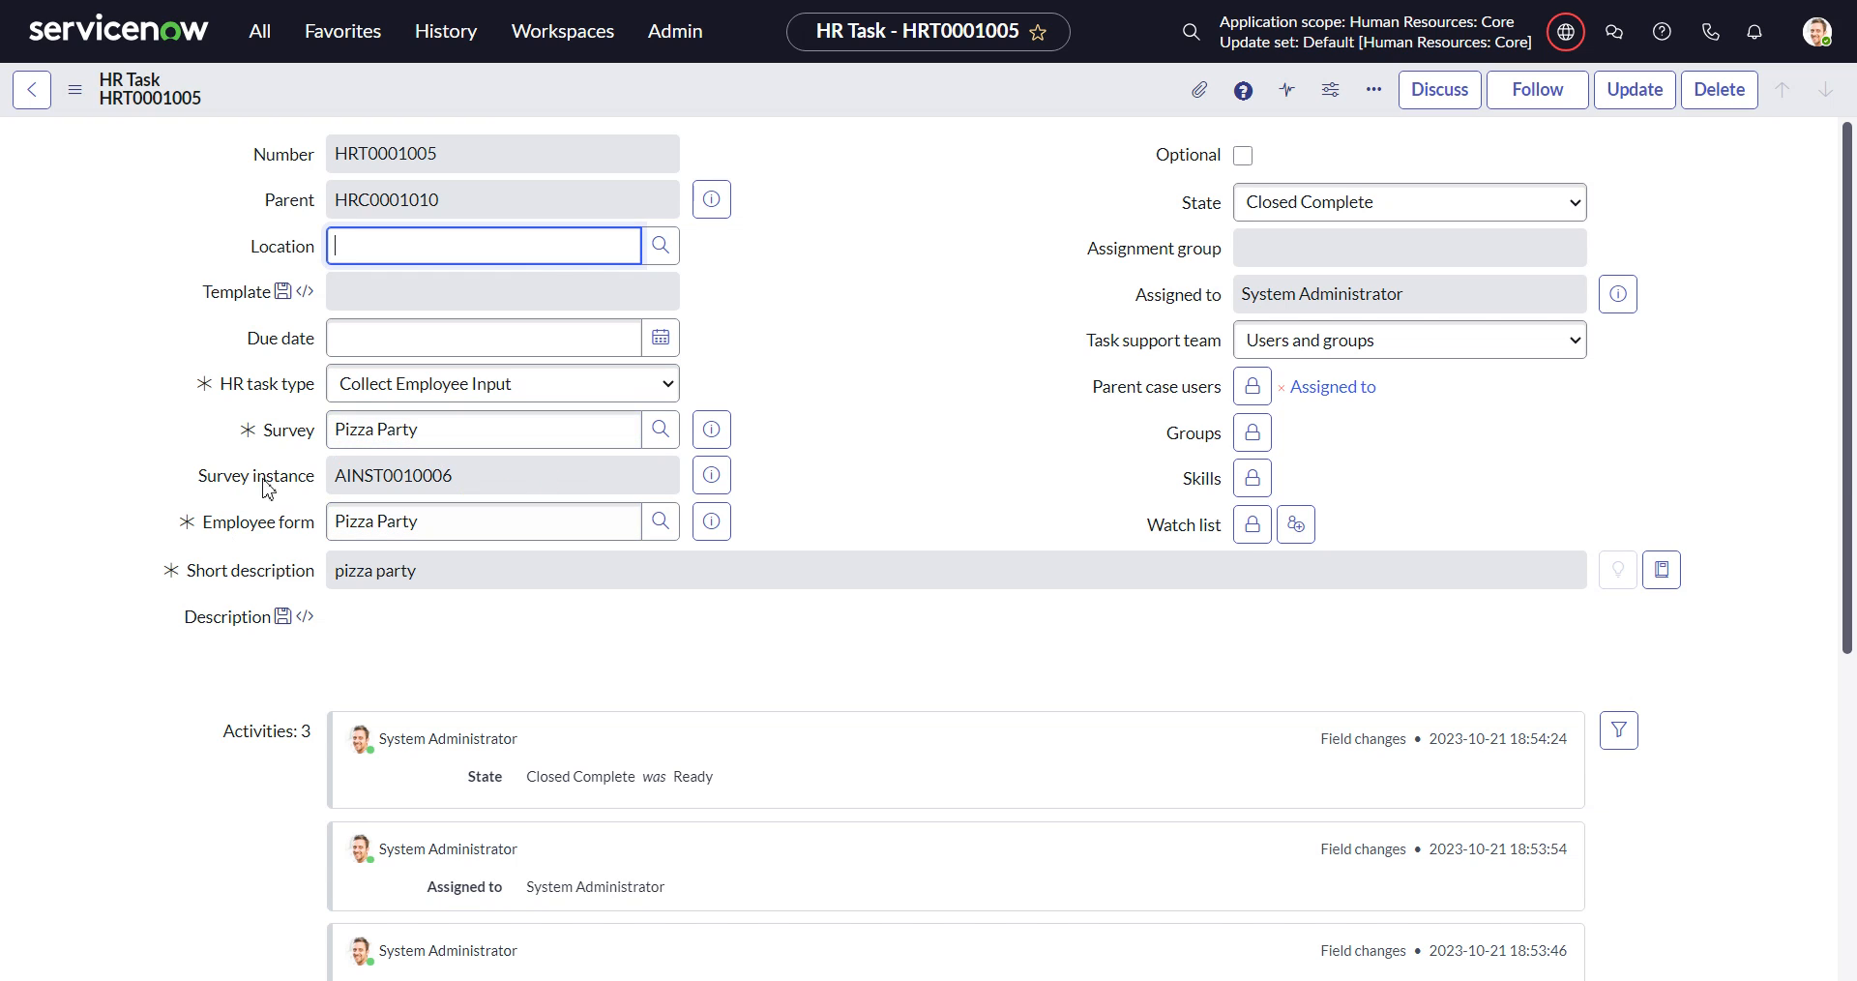
{"action": "mouse_move", "coordinate": [279, 486]}
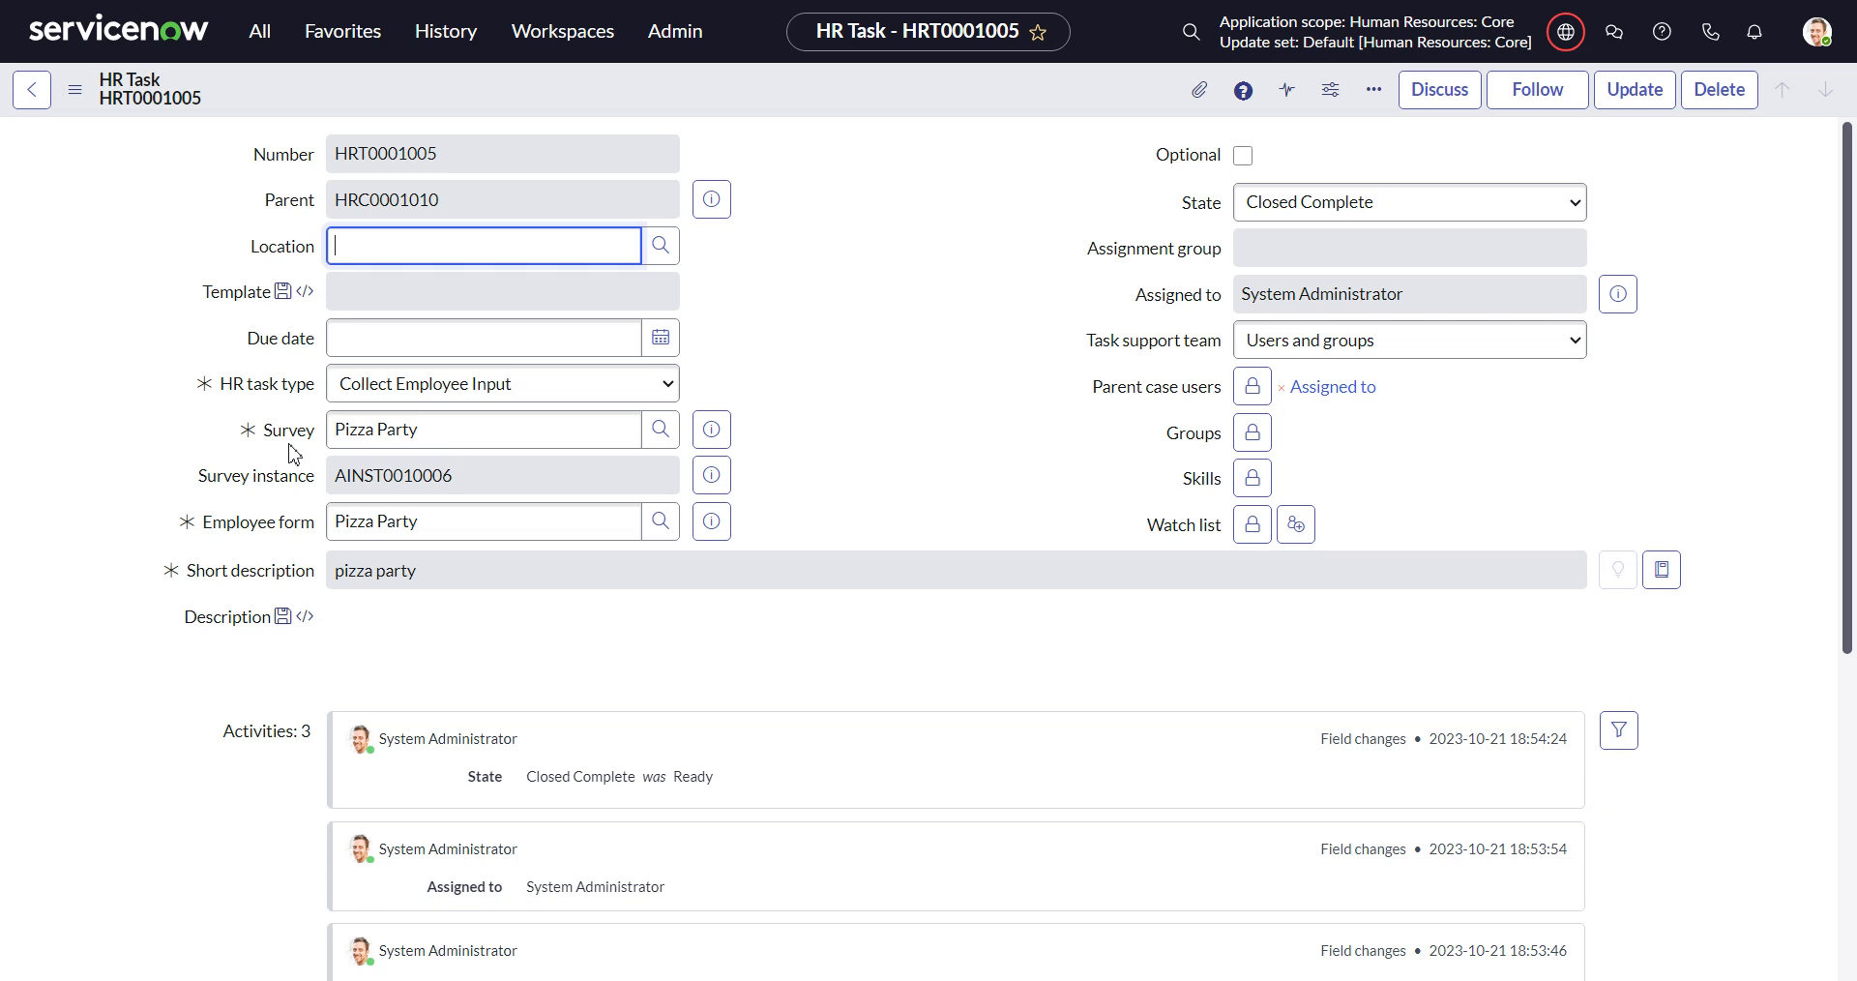
{"action": "mouse_move", "coordinate": [323, 486]}
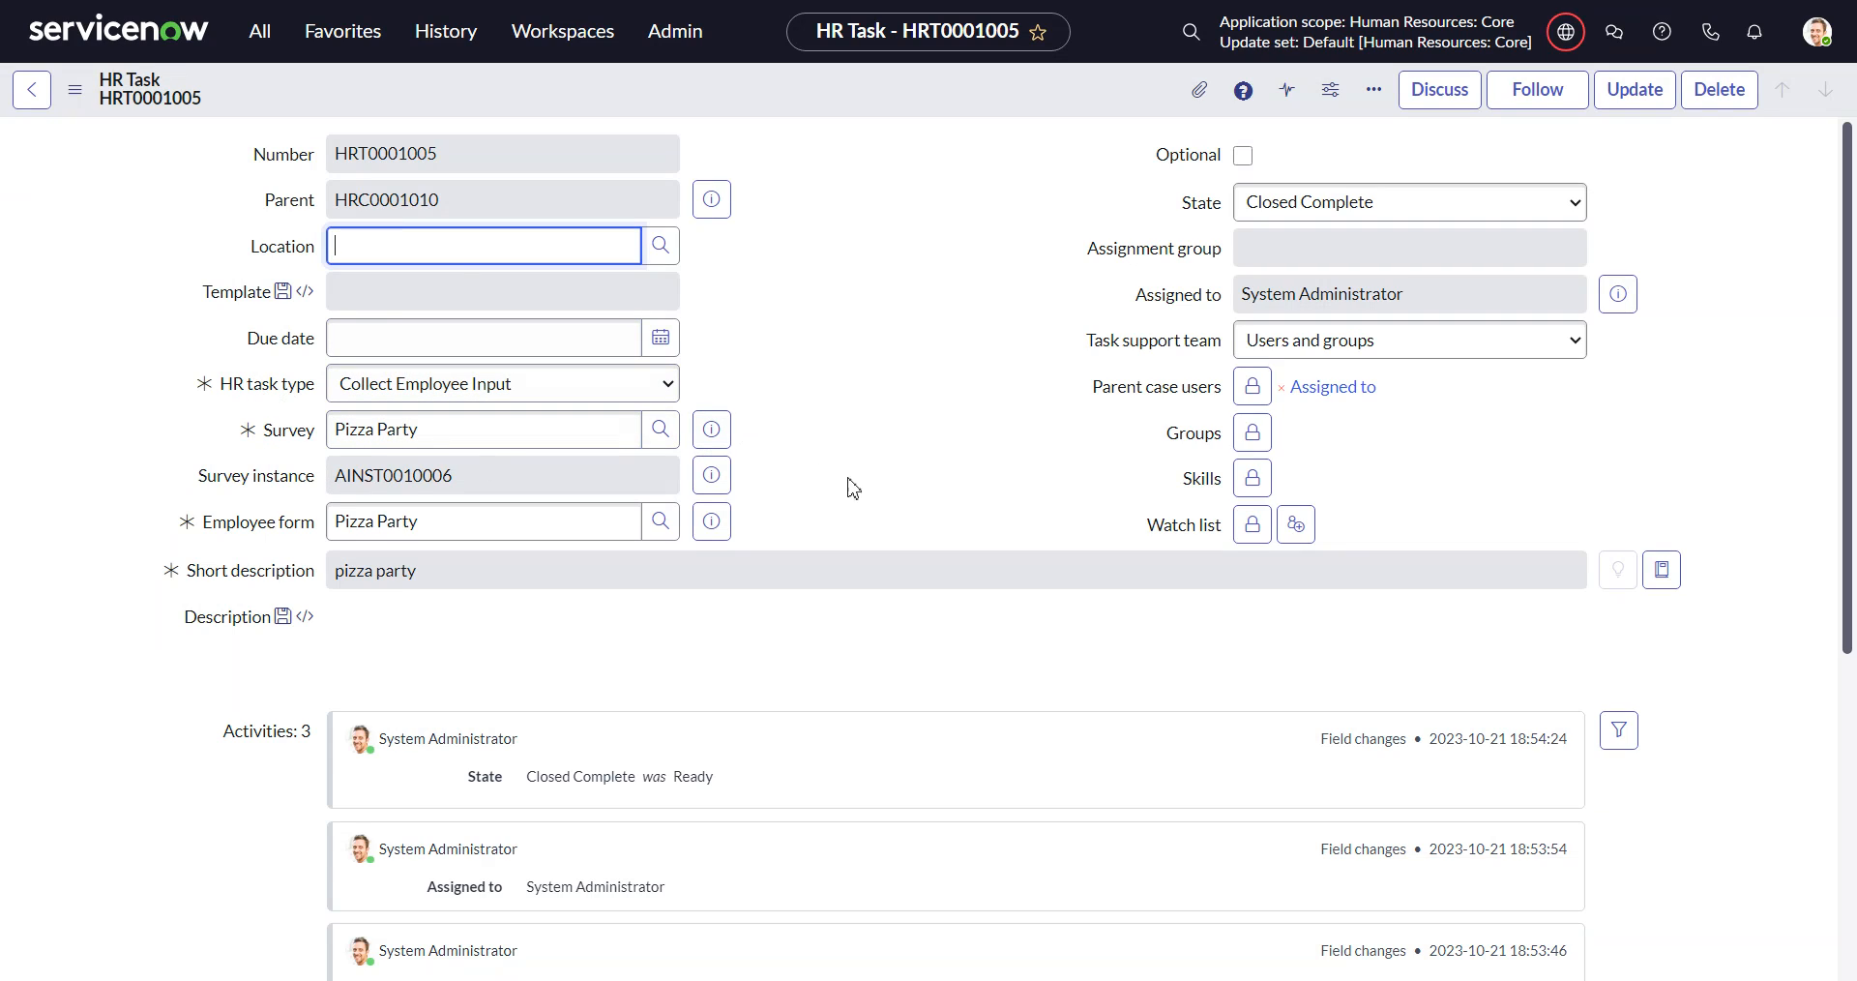
{"action": "mouse_move", "coordinate": [306, 486]}
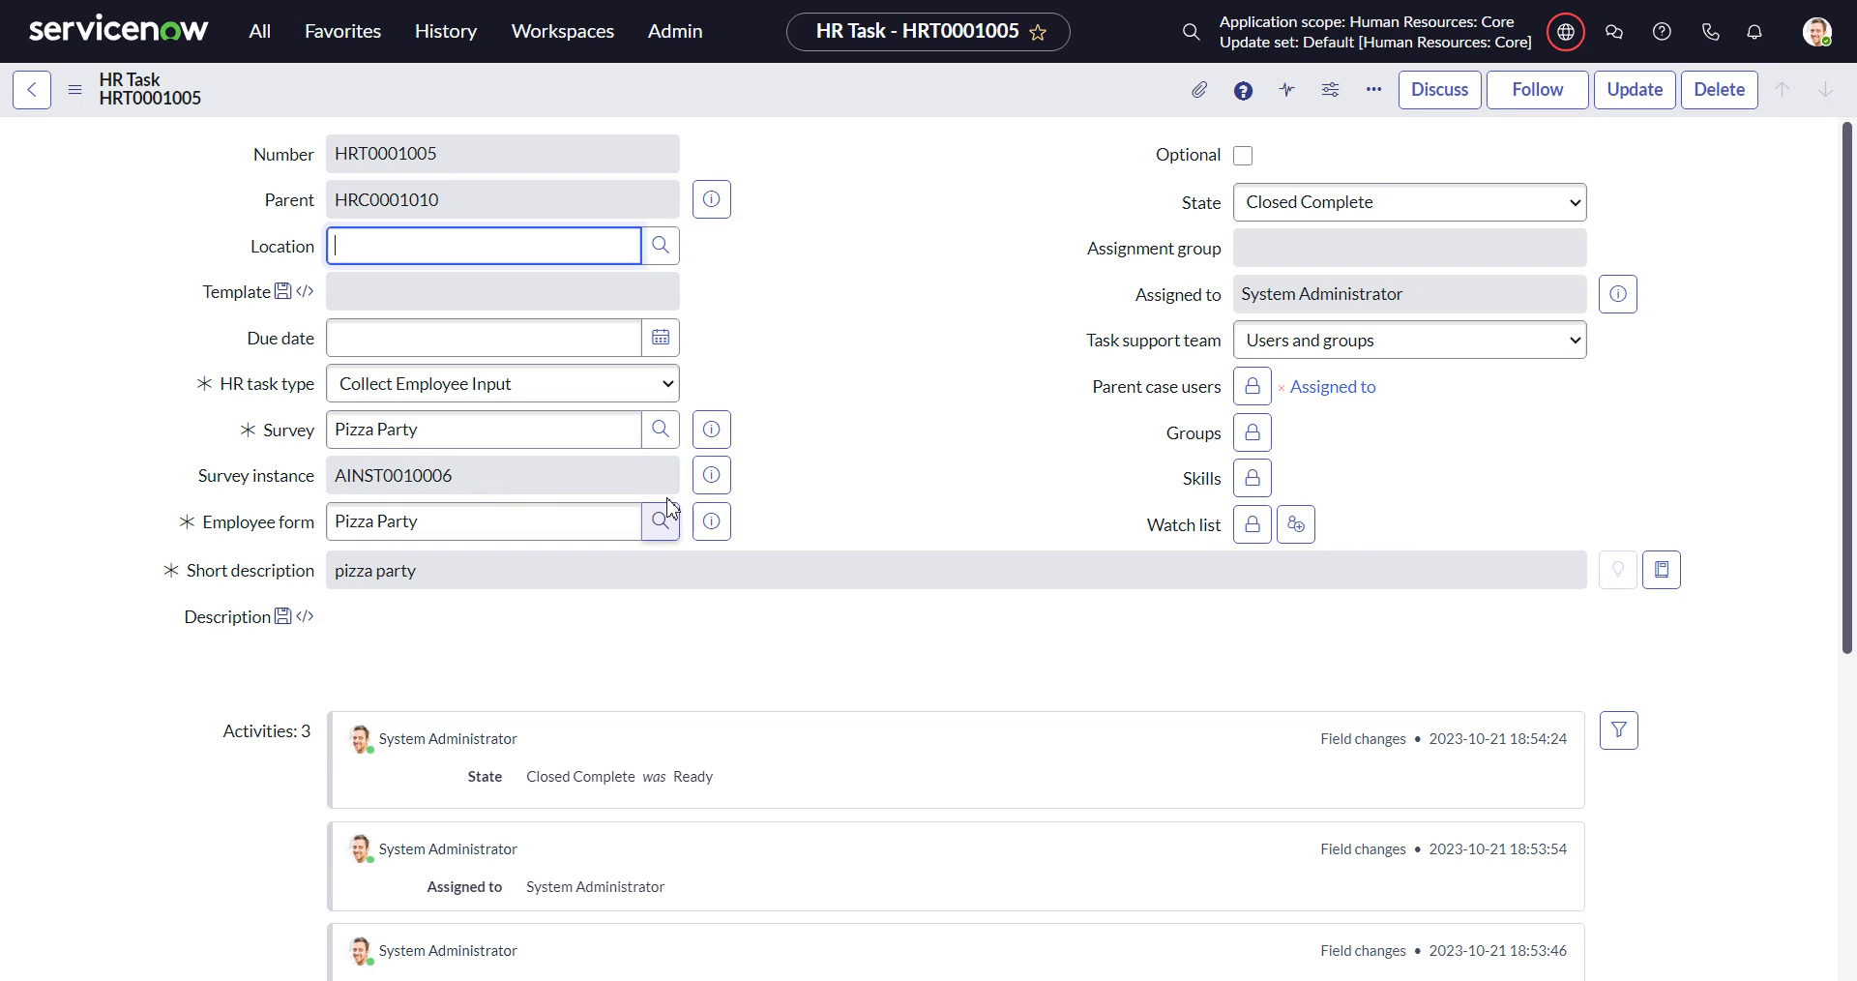
Preview survey instance AINST0010006 and open its full record.
{"action": "left_click", "coordinate": [711, 475]}
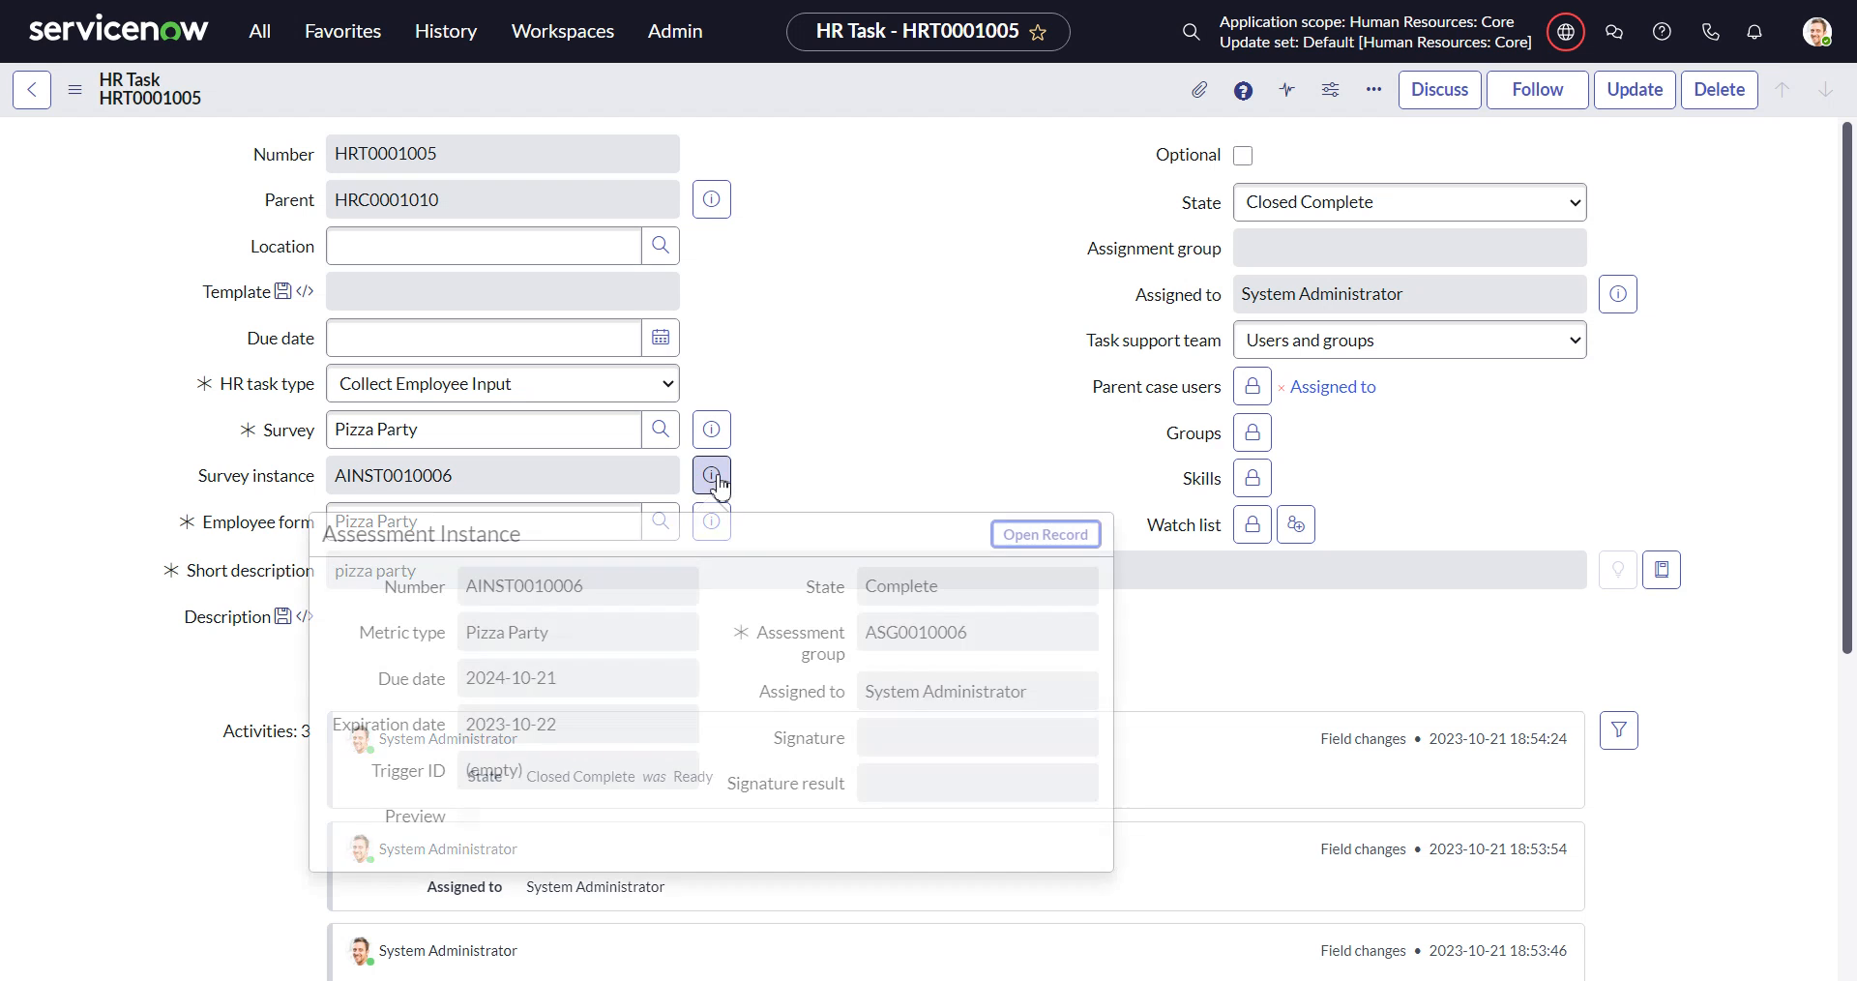
{"action": "left_click", "coordinate": [1044, 534]}
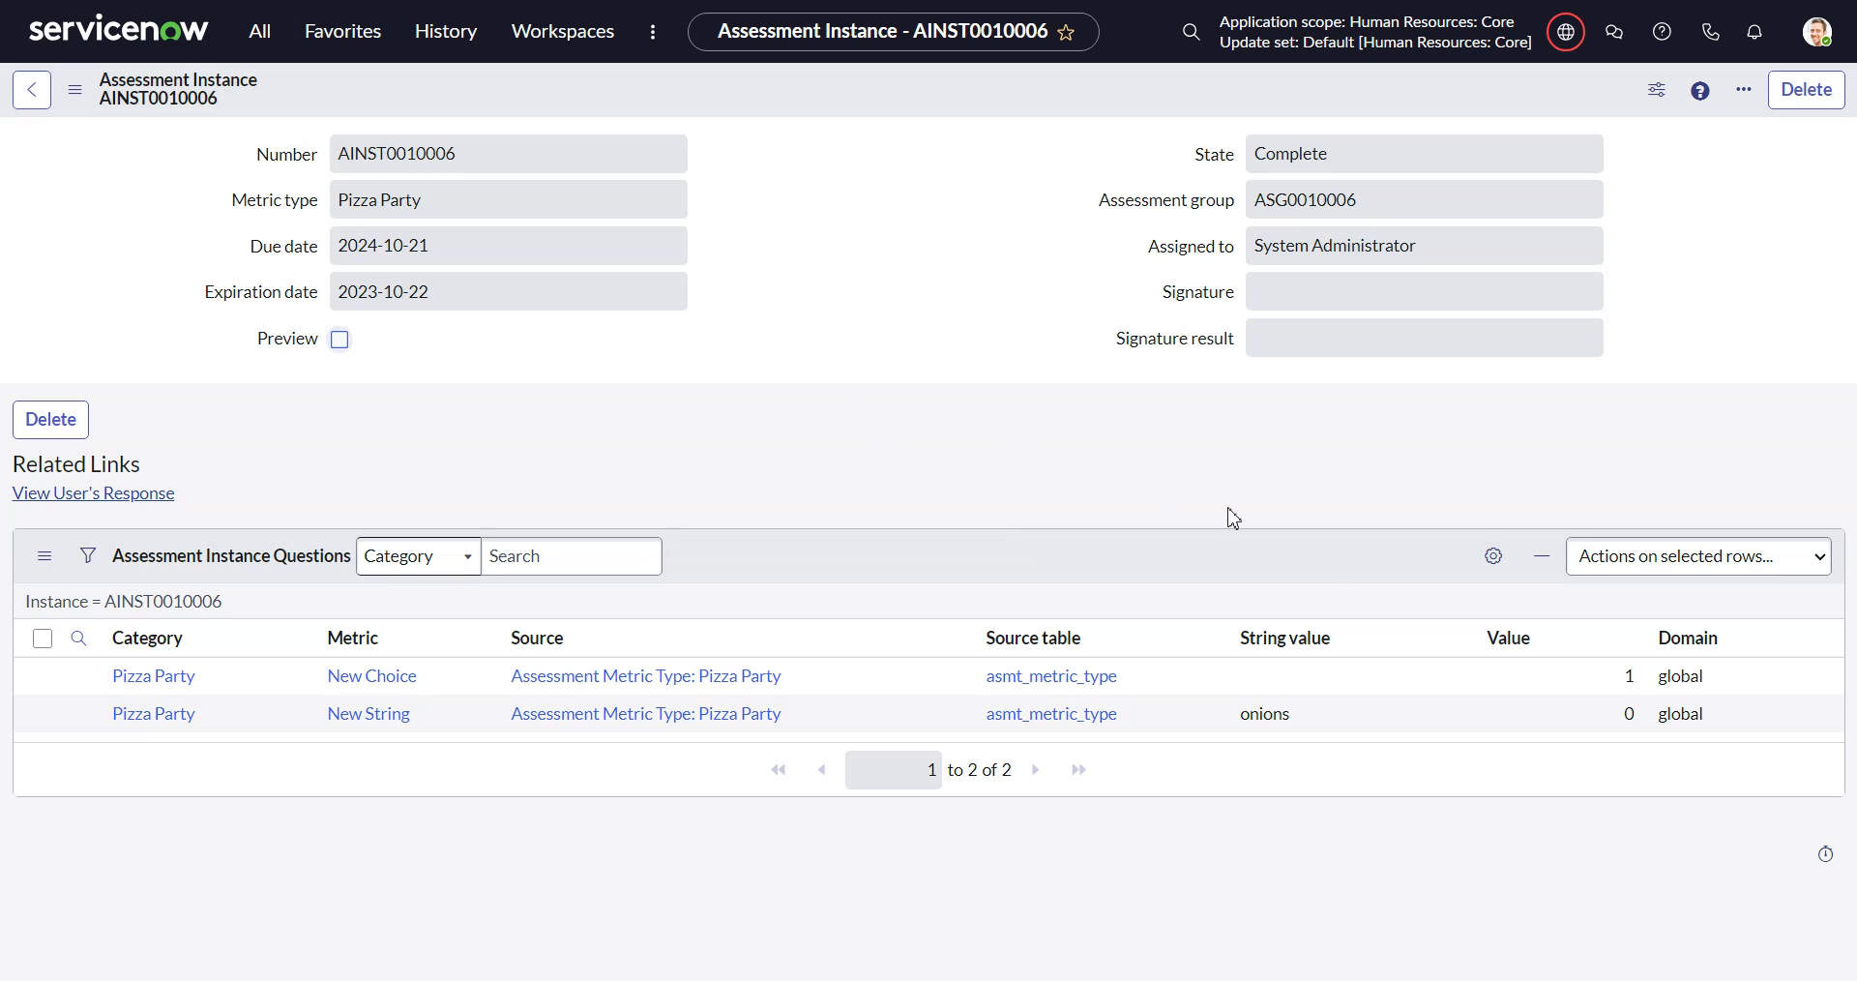
{"action": "mouse_move", "coordinate": [1166, 768]}
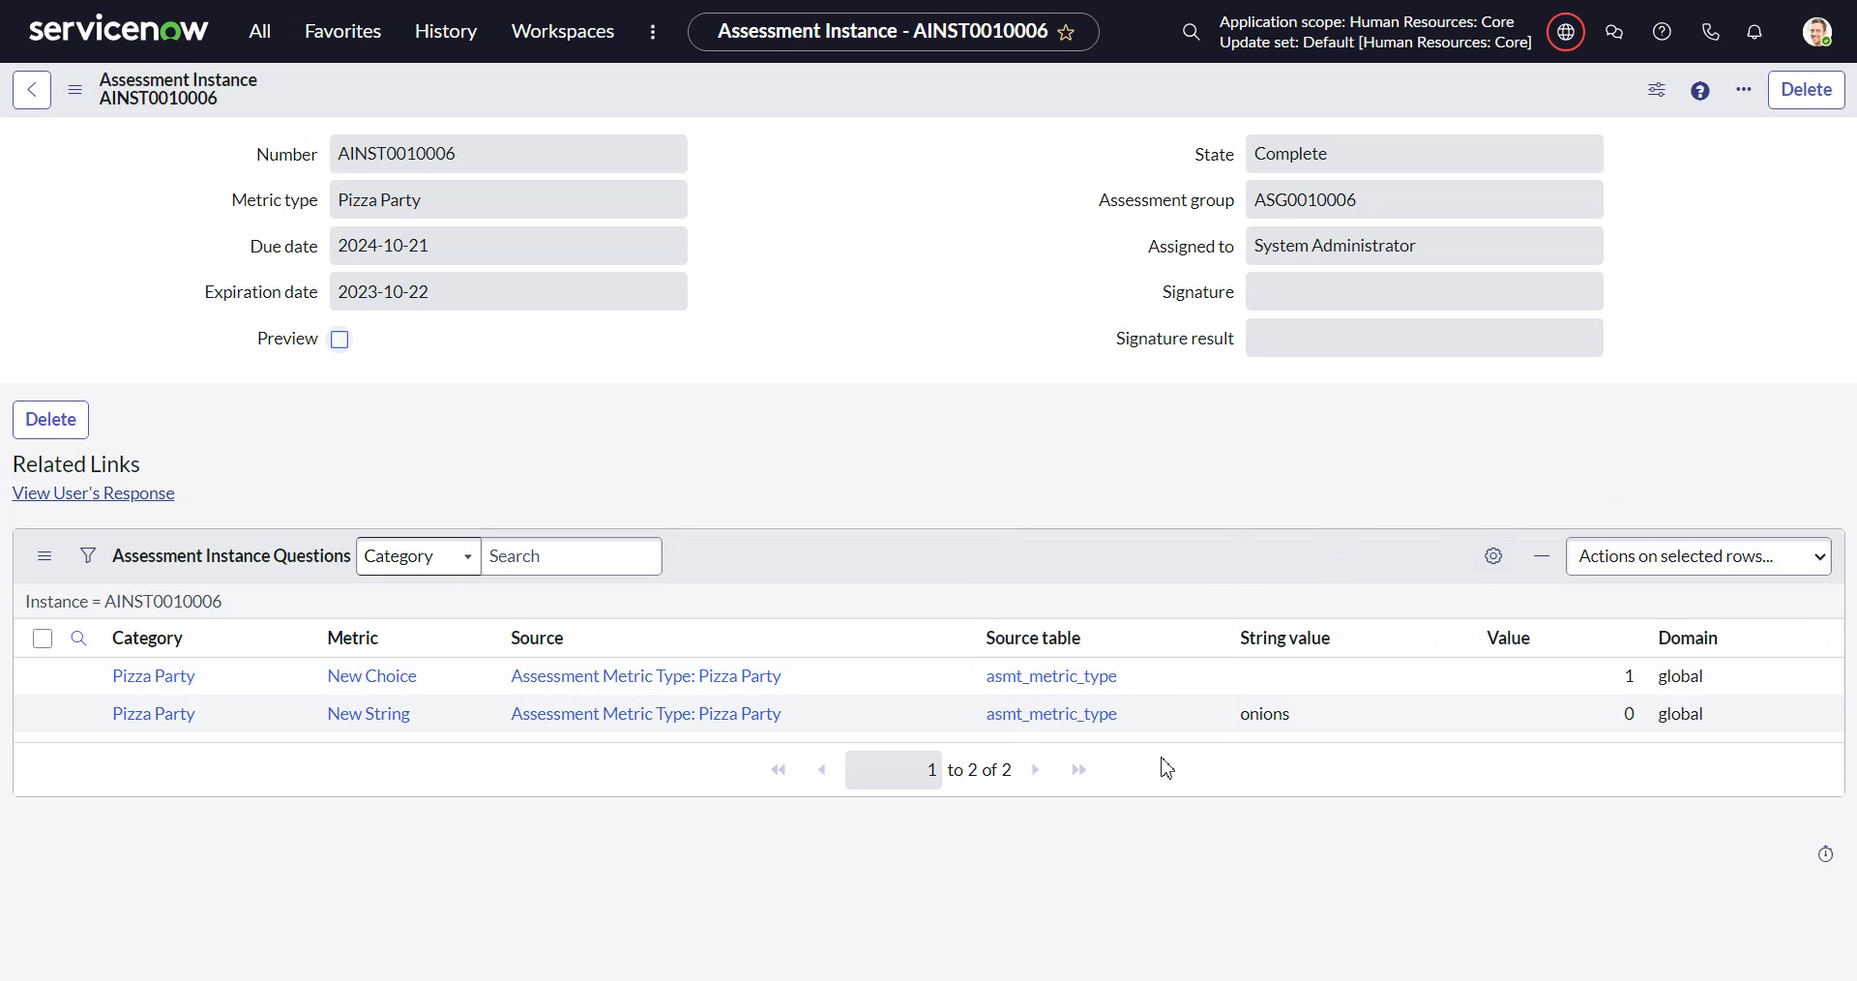
{"action": "mouse_move", "coordinate": [142, 488]}
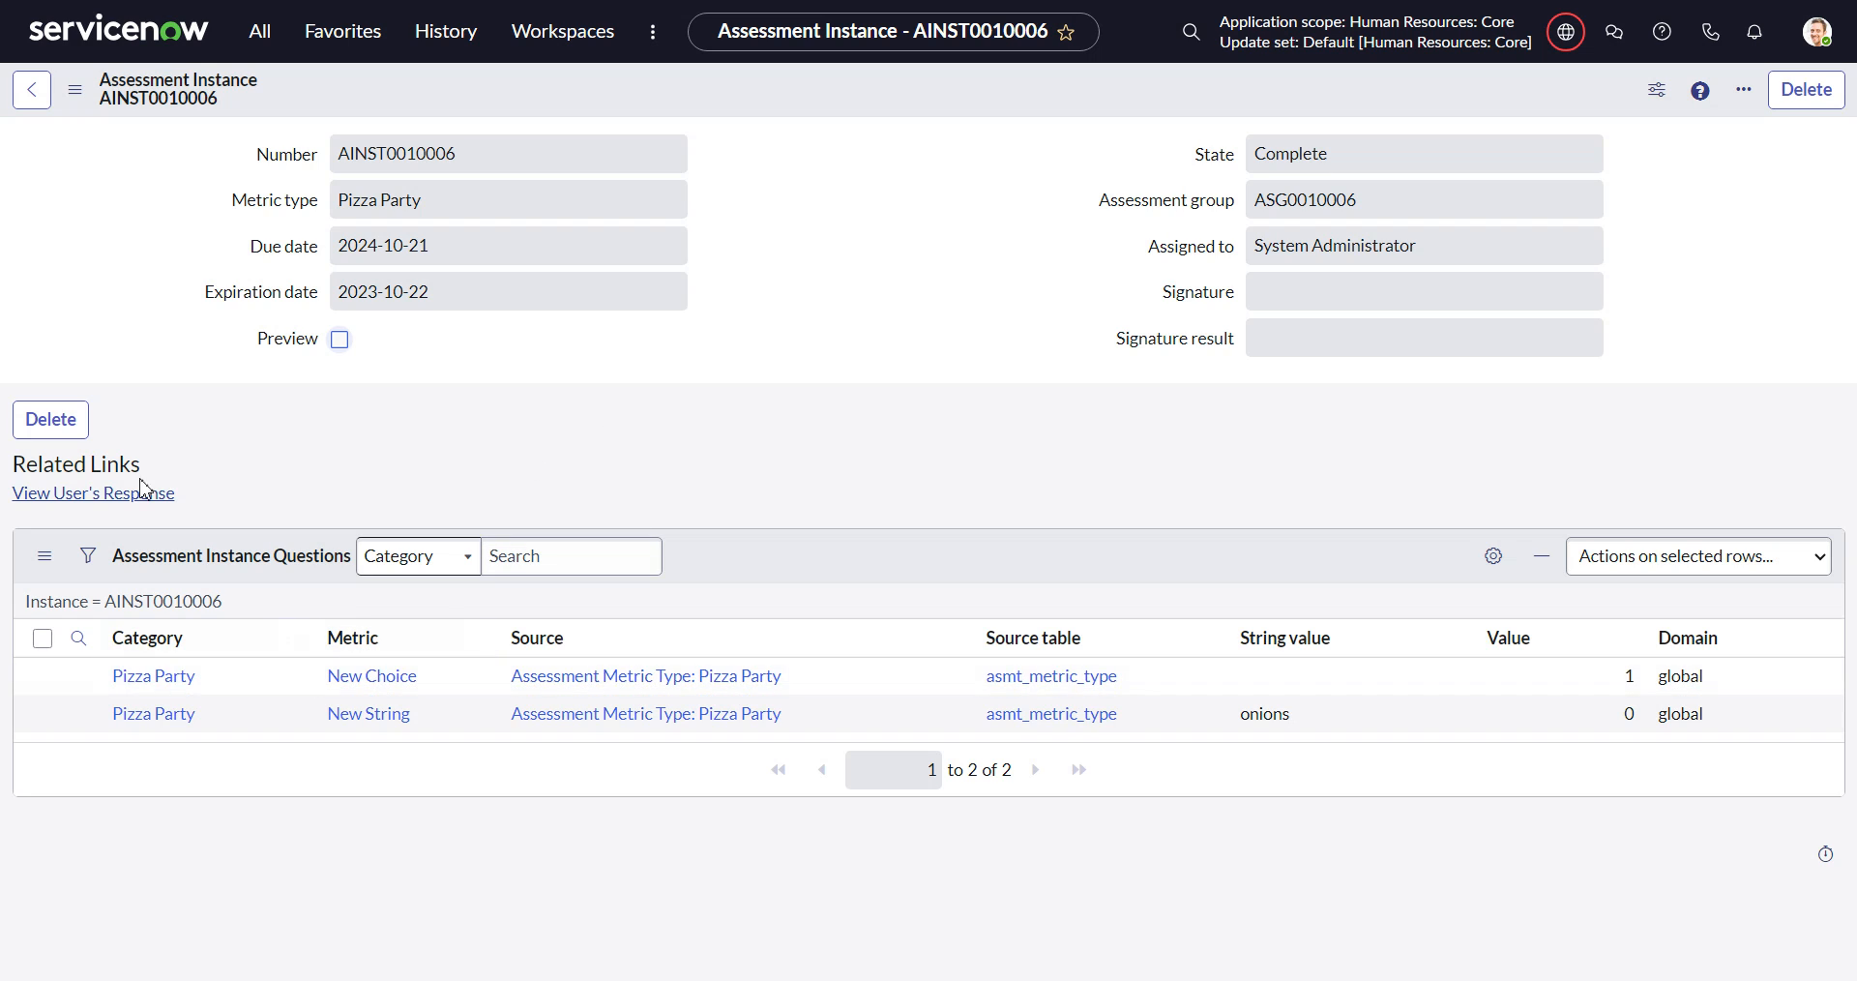
{"action": "mouse_move", "coordinate": [84, 497]}
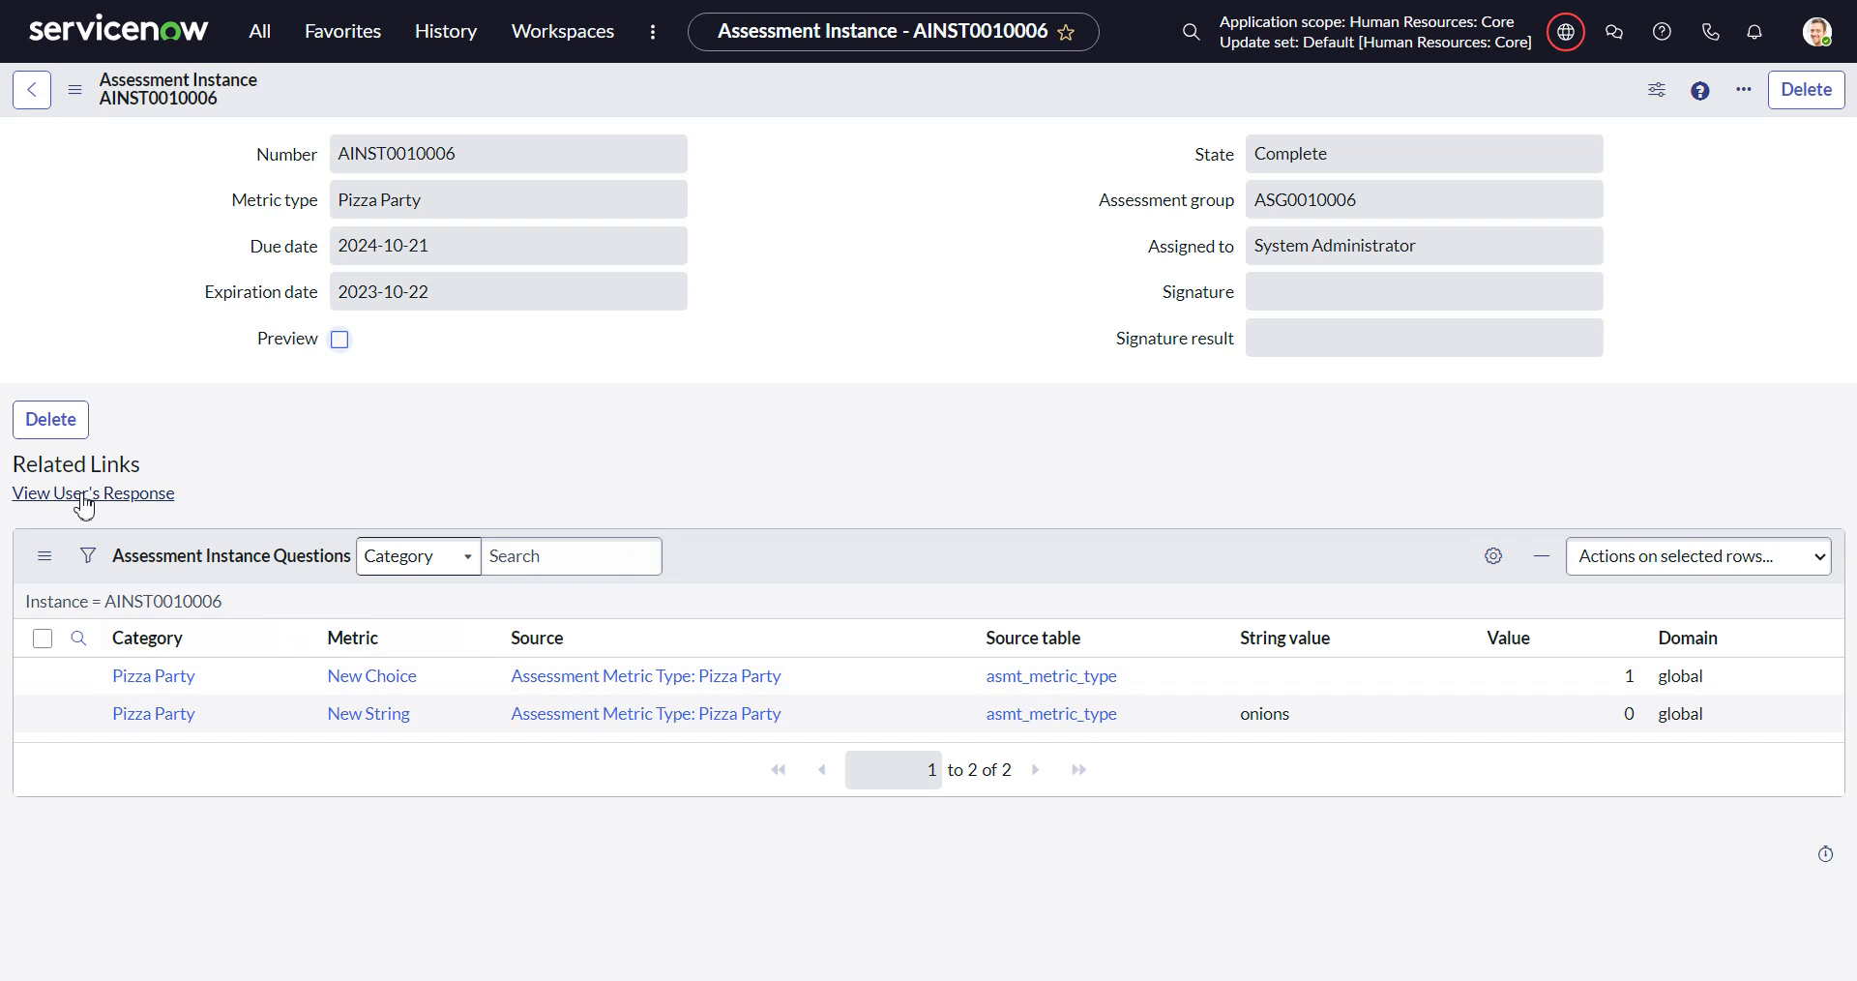
{"action": "left_click", "coordinate": [93, 492]}
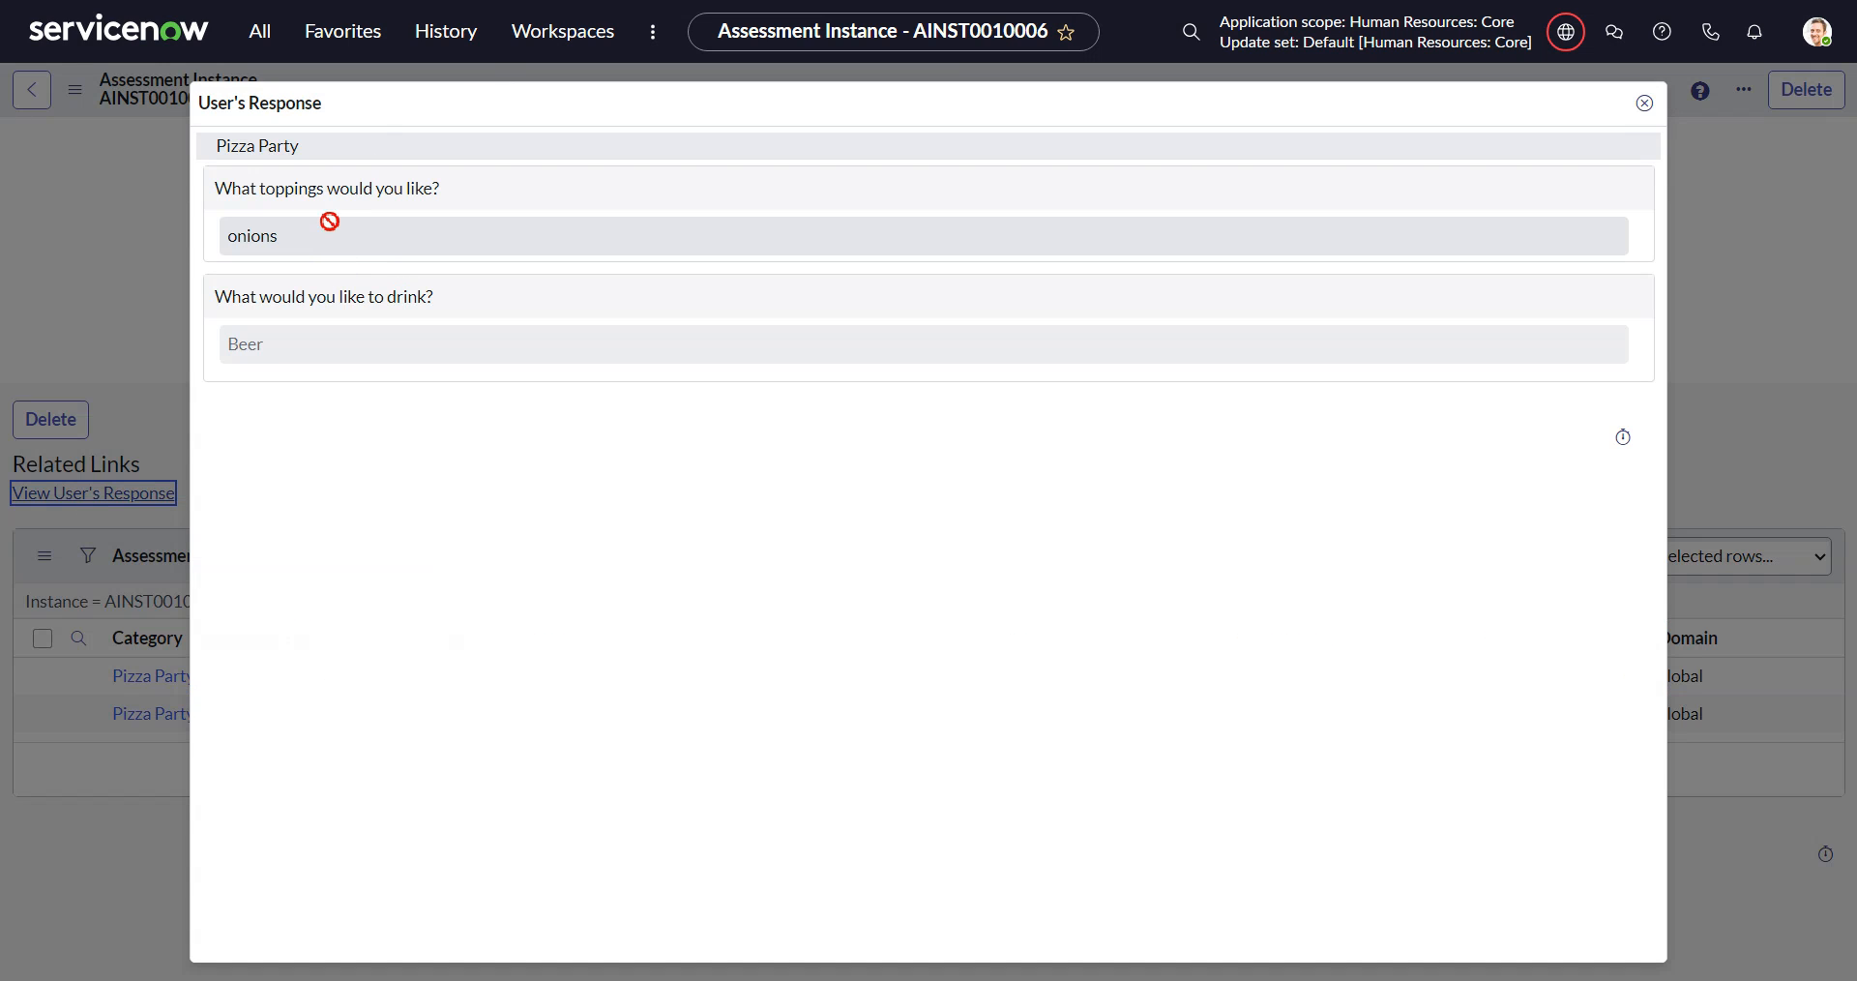
{"action": "mouse_move", "coordinate": [359, 112]}
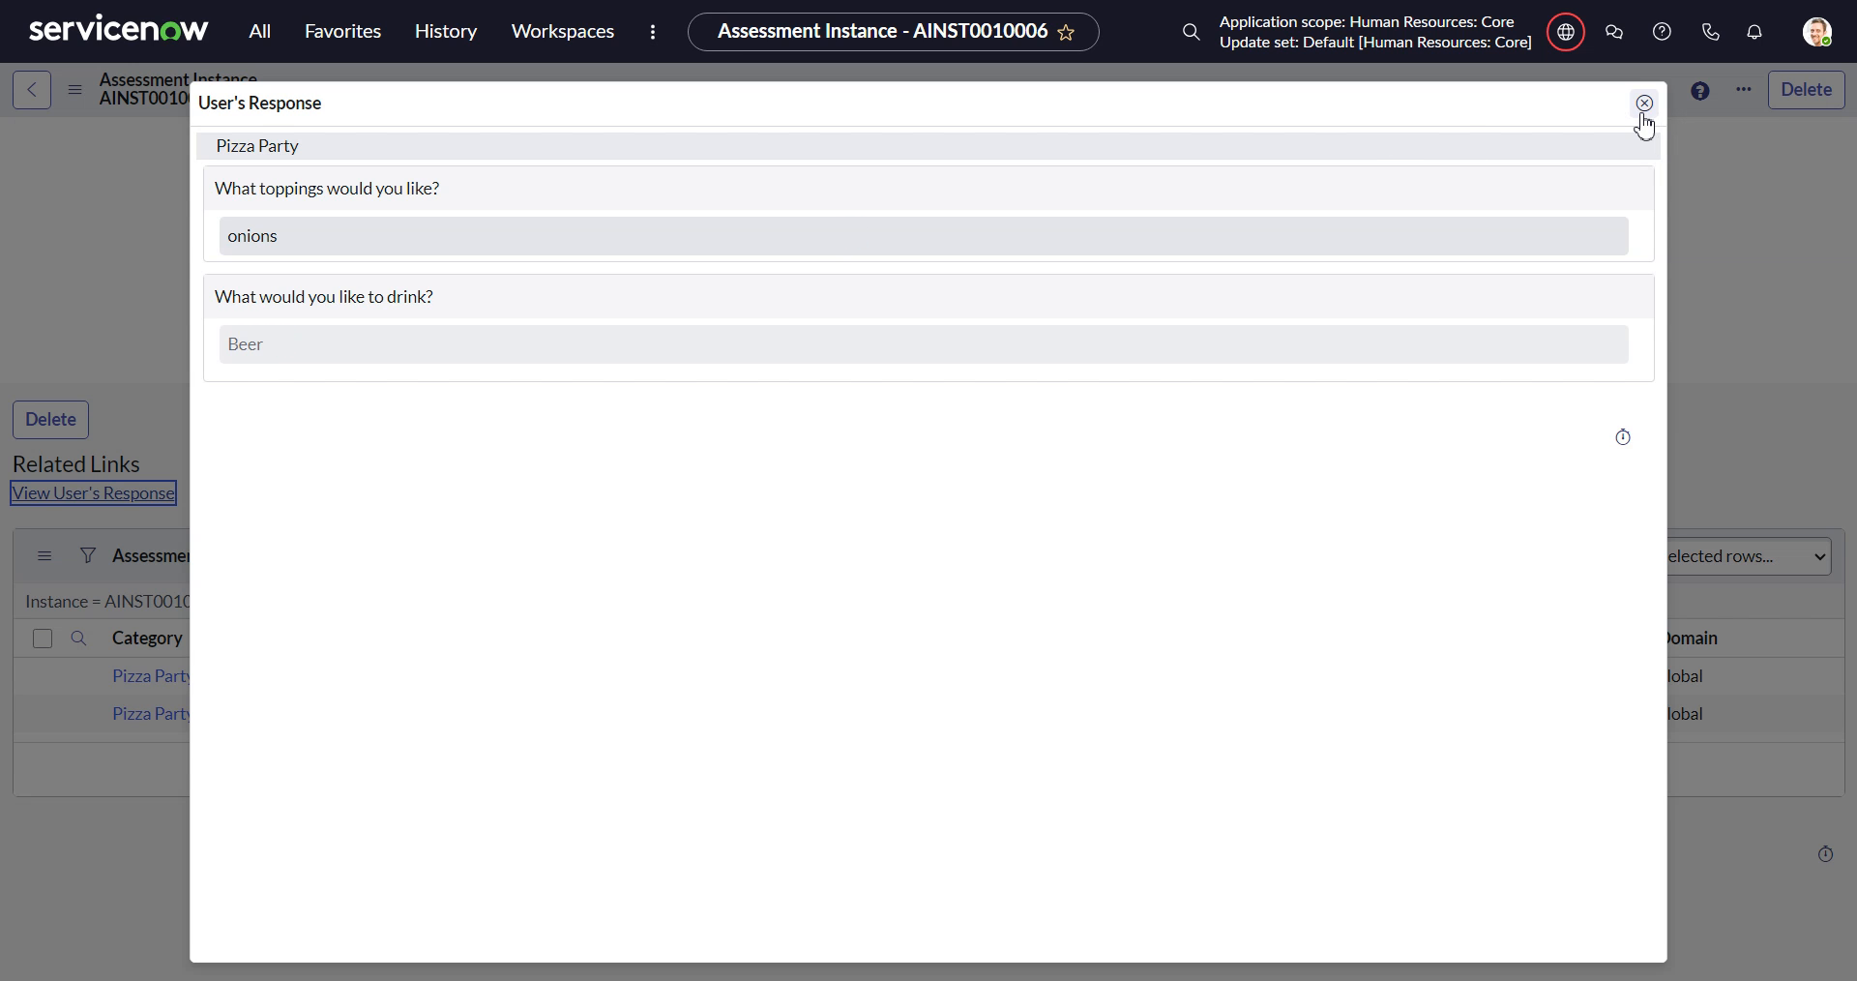
{"action": "left_click", "coordinate": [1642, 103]}
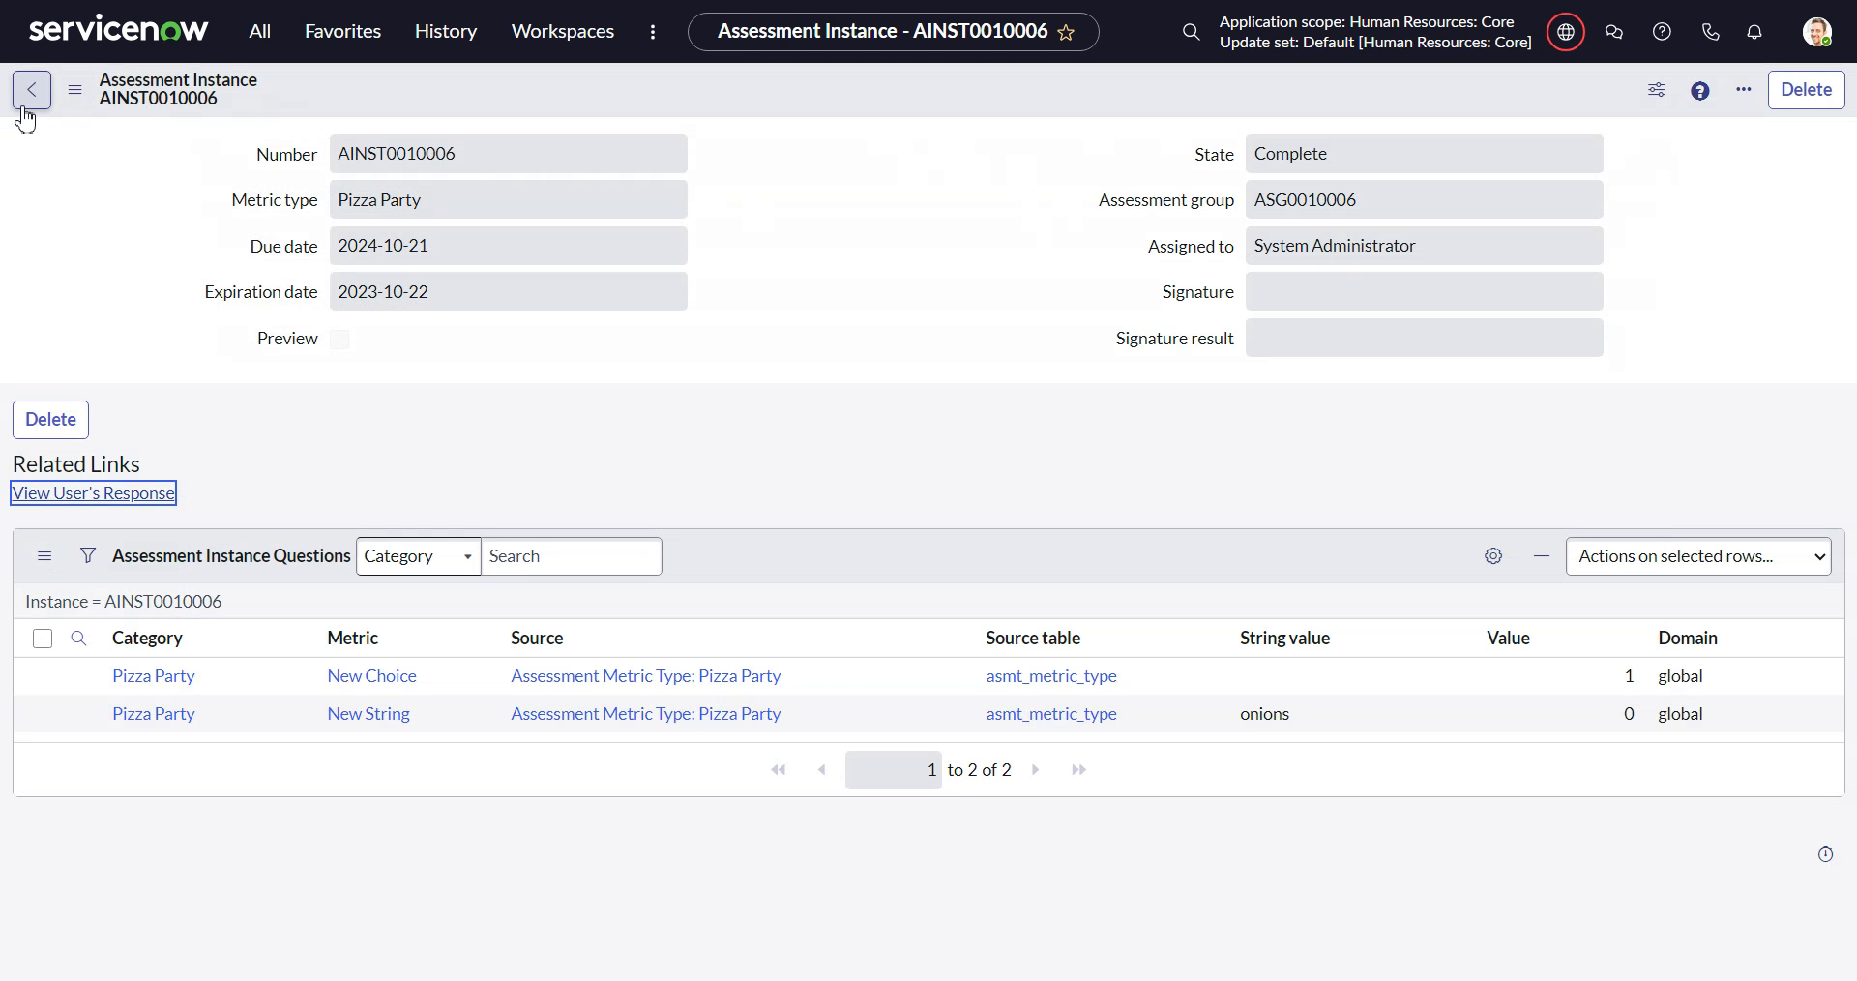
{"action": "mouse_move", "coordinate": [847, 315]}
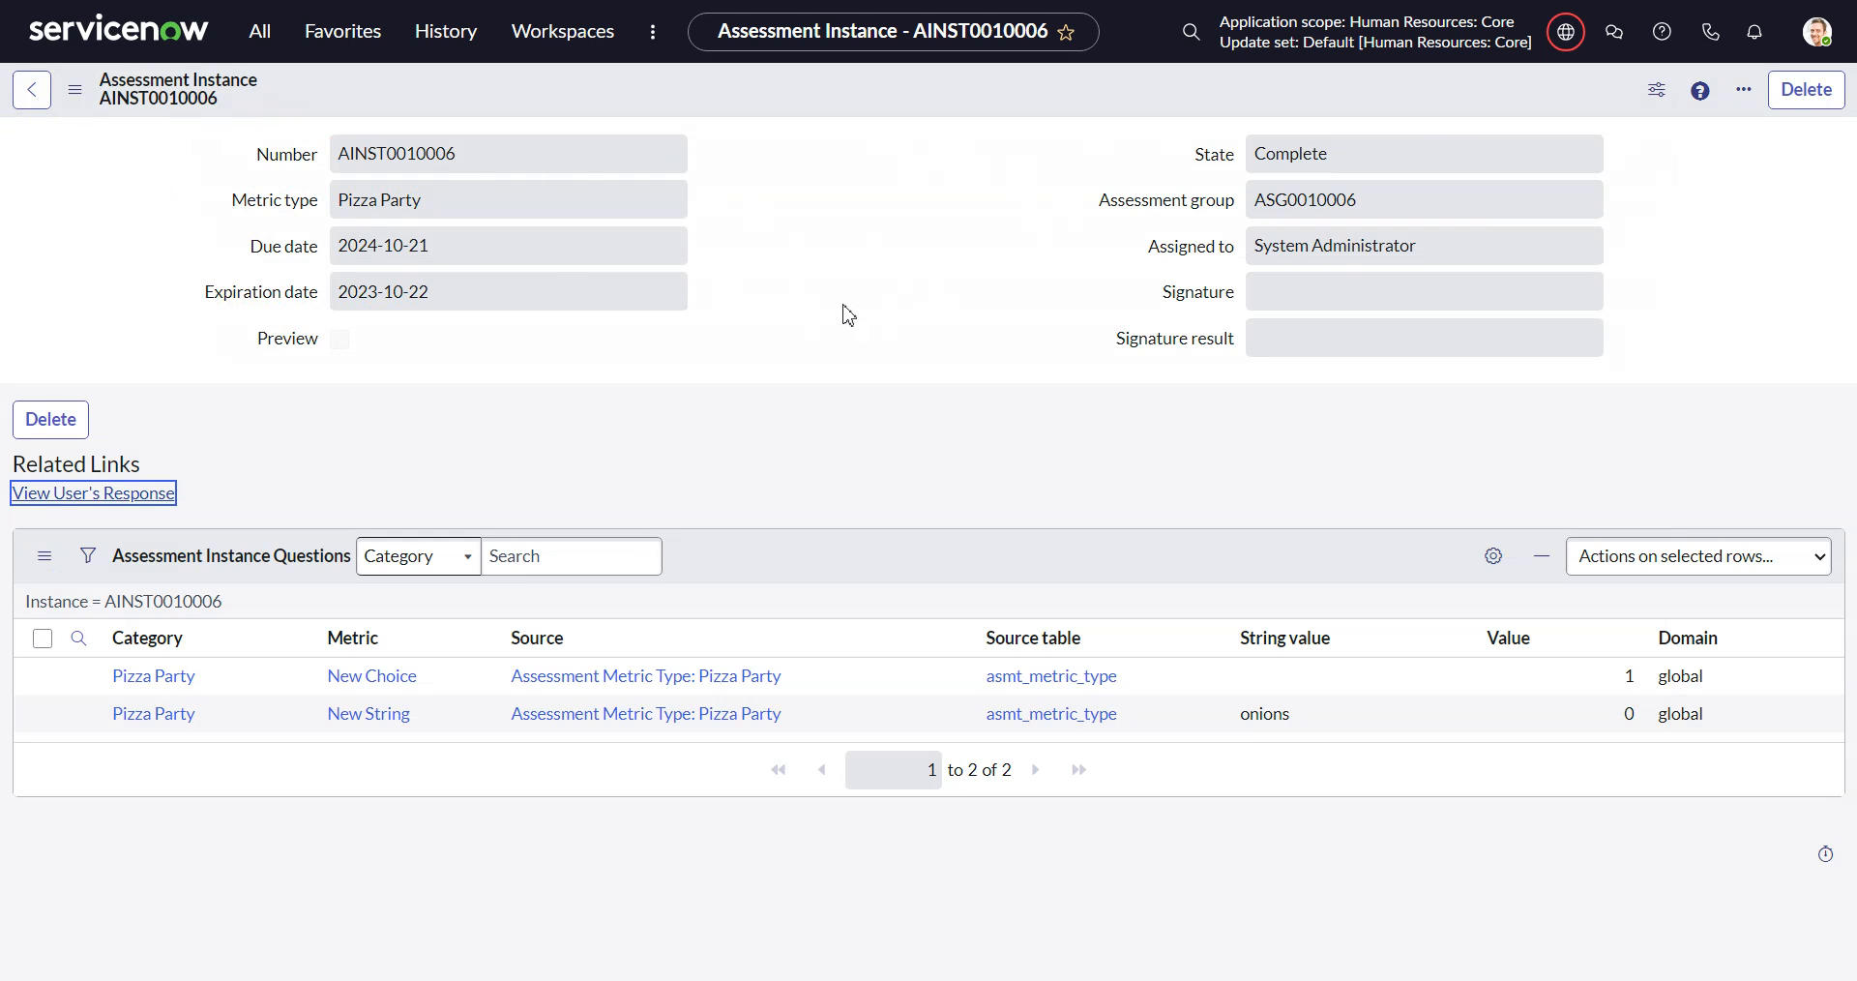
{"action": "mouse_move", "coordinate": [245, 166]}
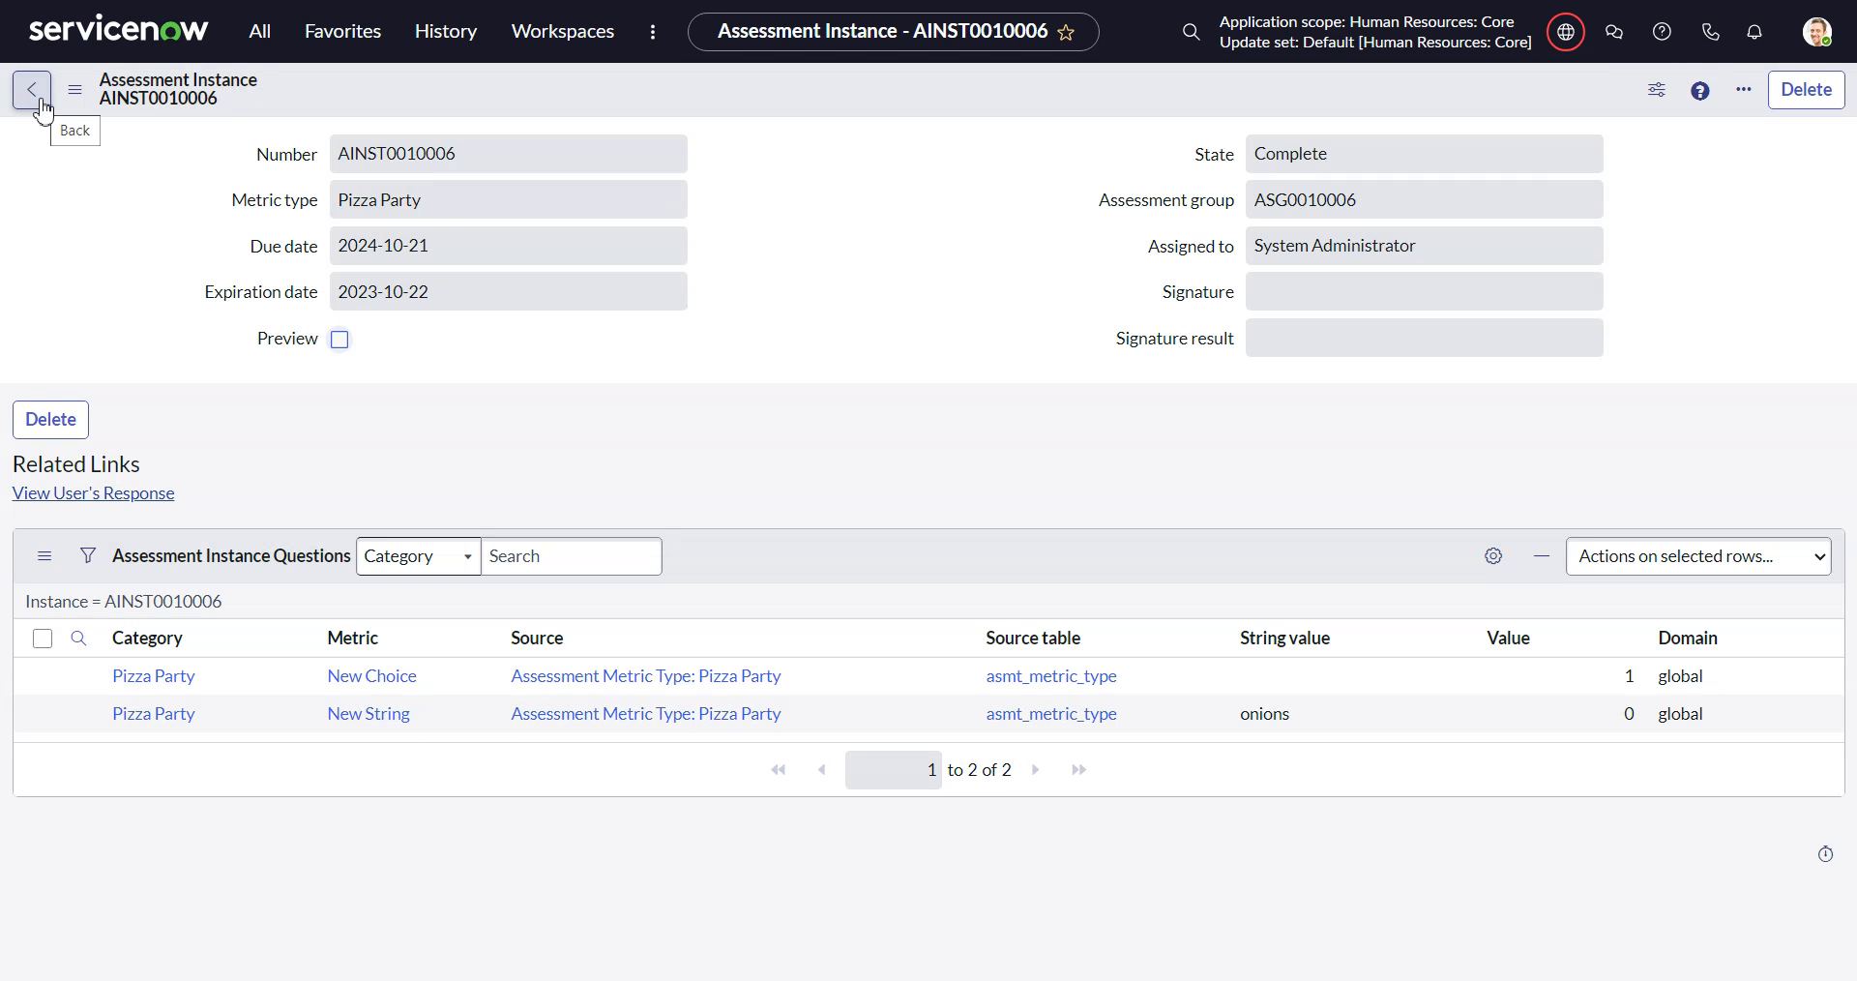
Go back to the HR task HRT0001005 form.
{"action": "left_click", "coordinate": [31, 89]}
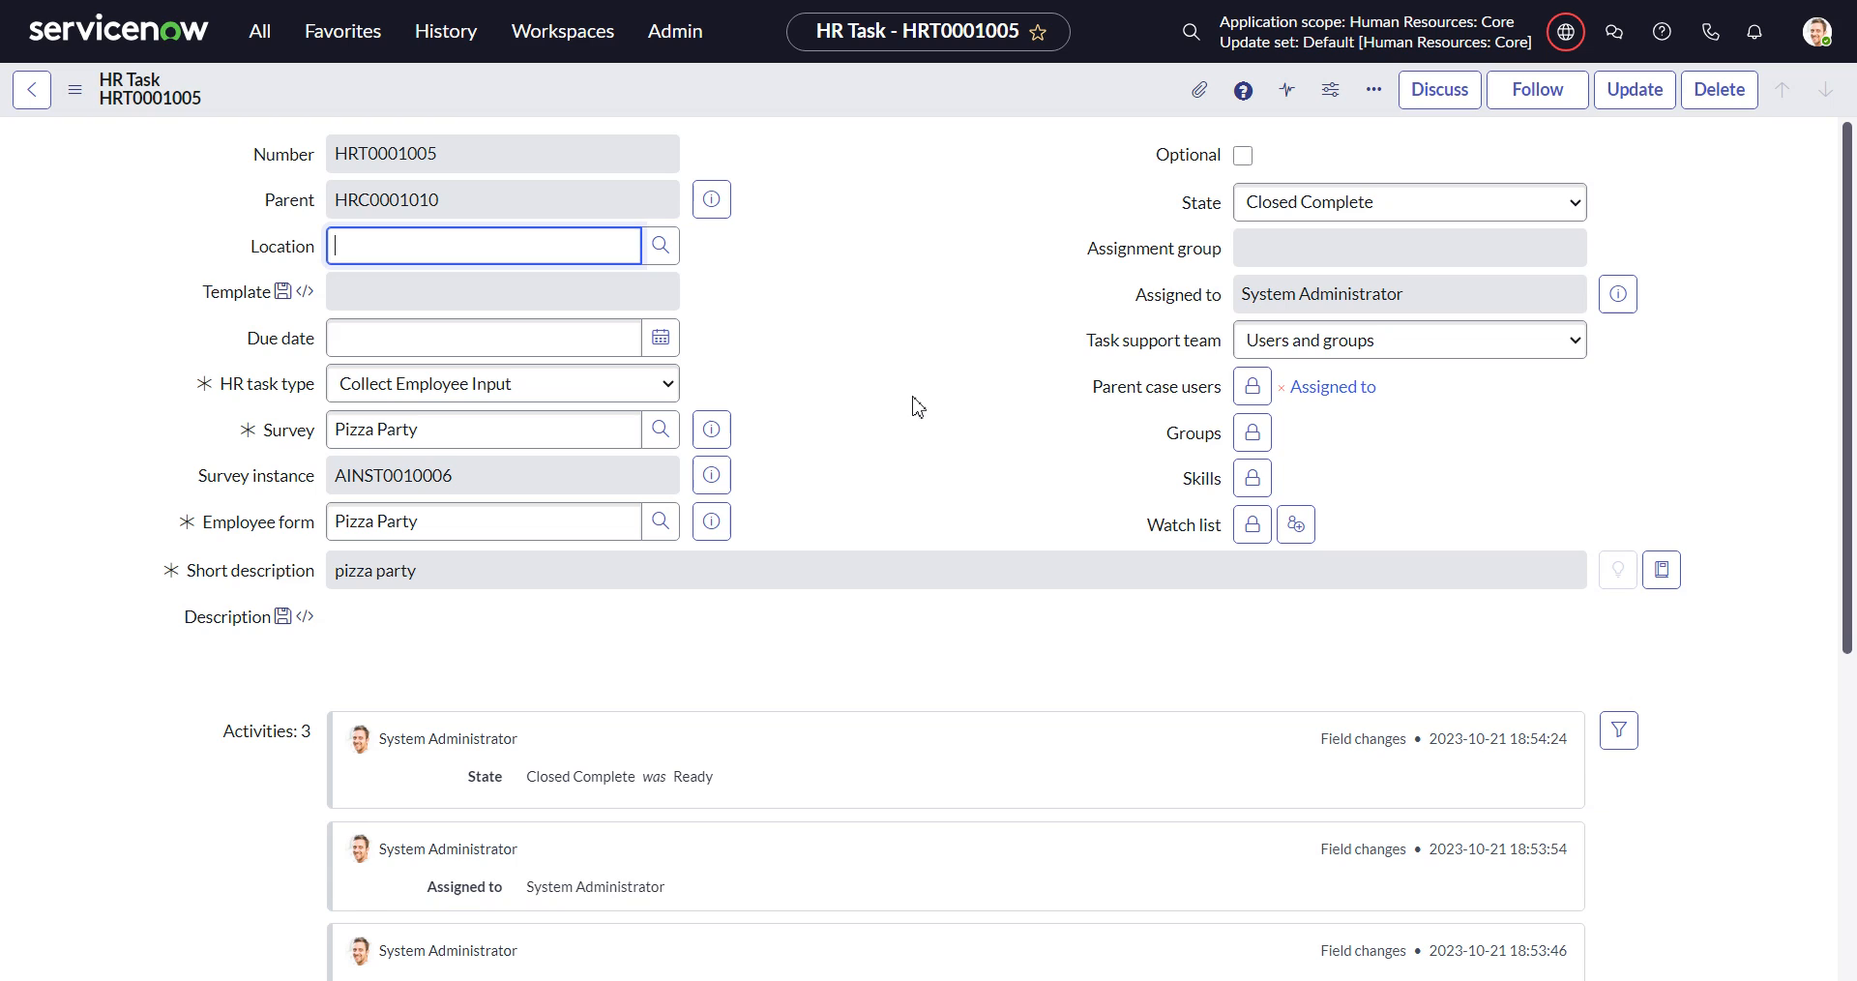
{"action": "mouse_move", "coordinate": [1003, 311]}
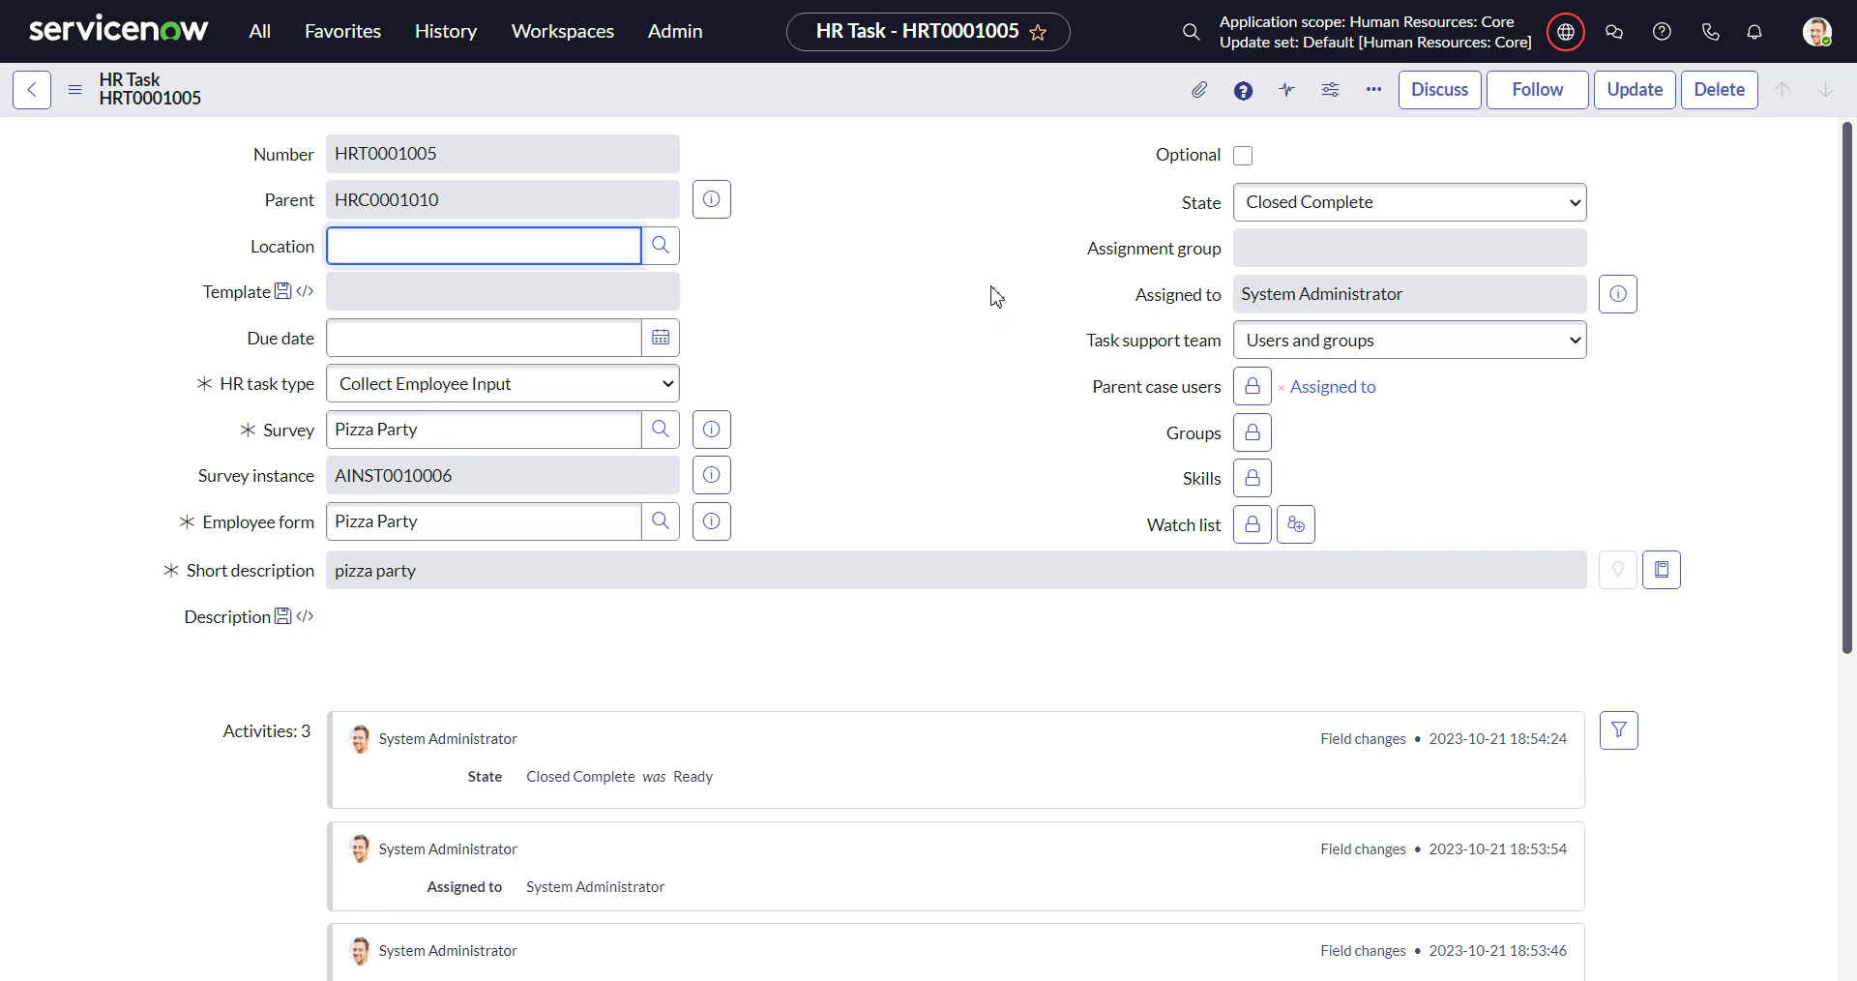
{"action": "mouse_move", "coordinate": [813, 517]}
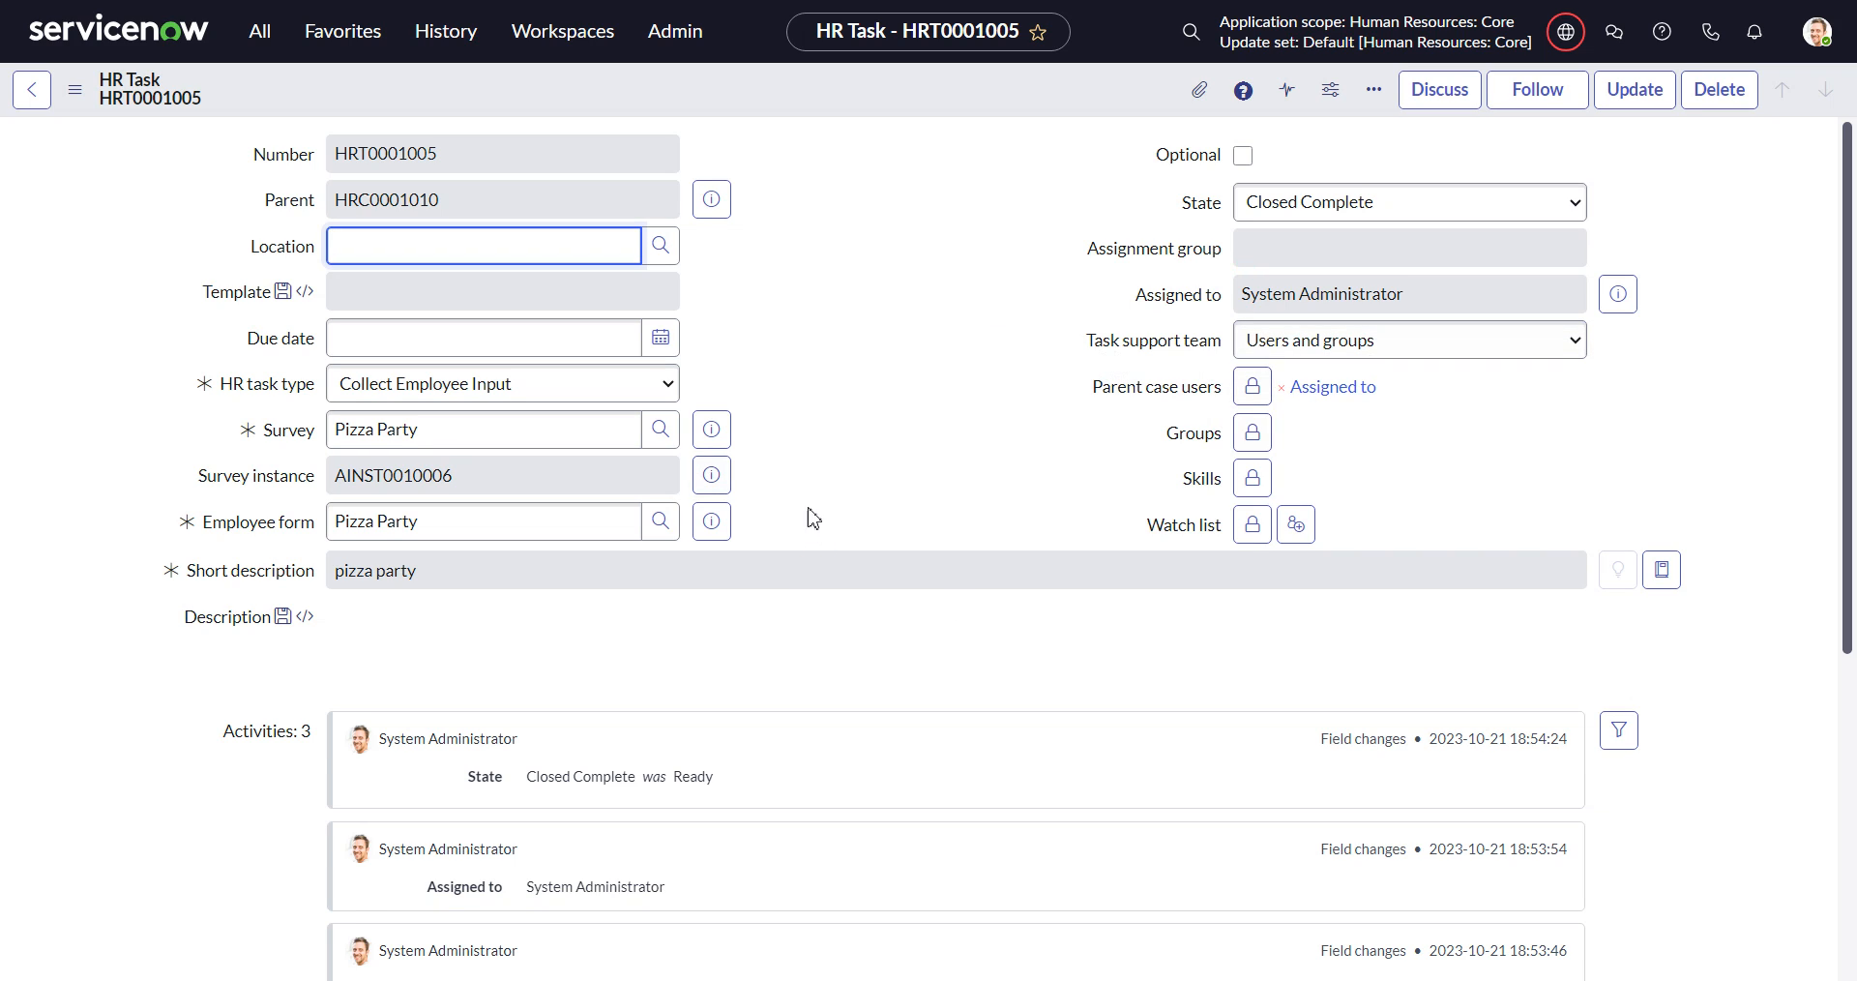